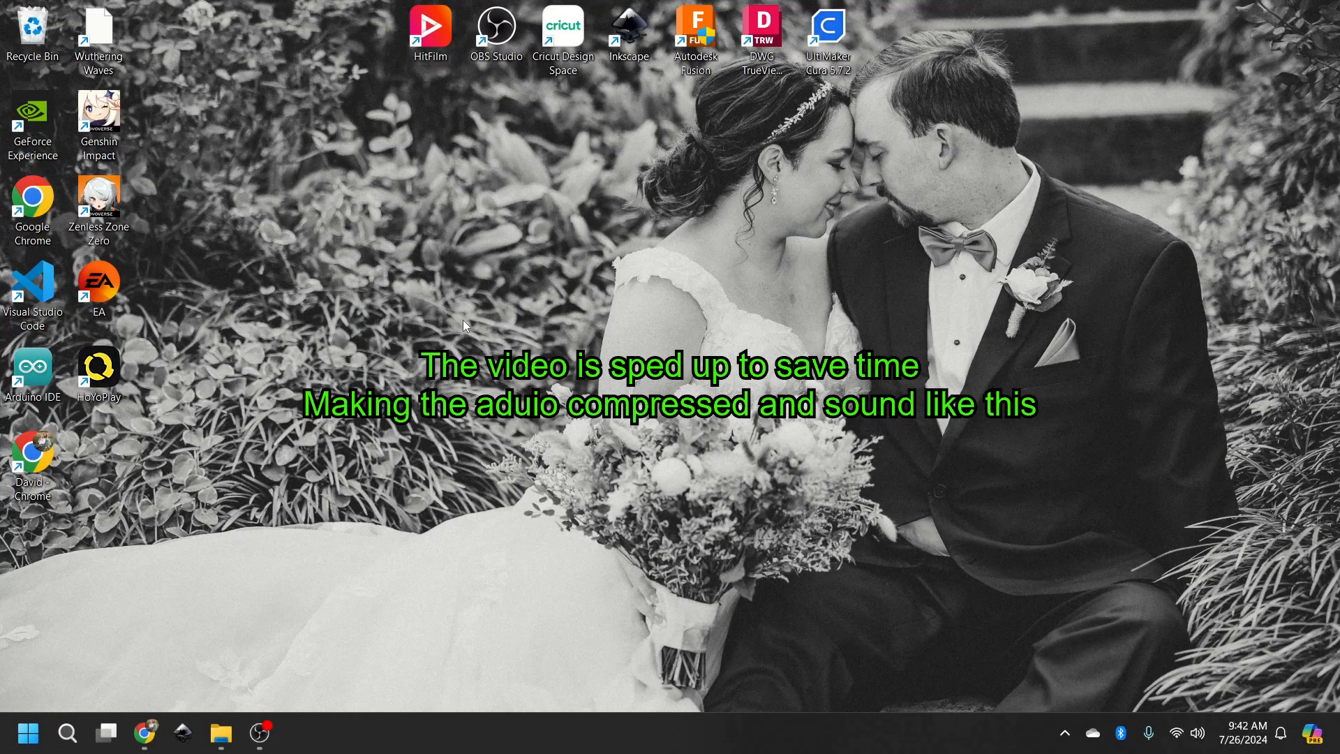
mouse_move(334, 672)
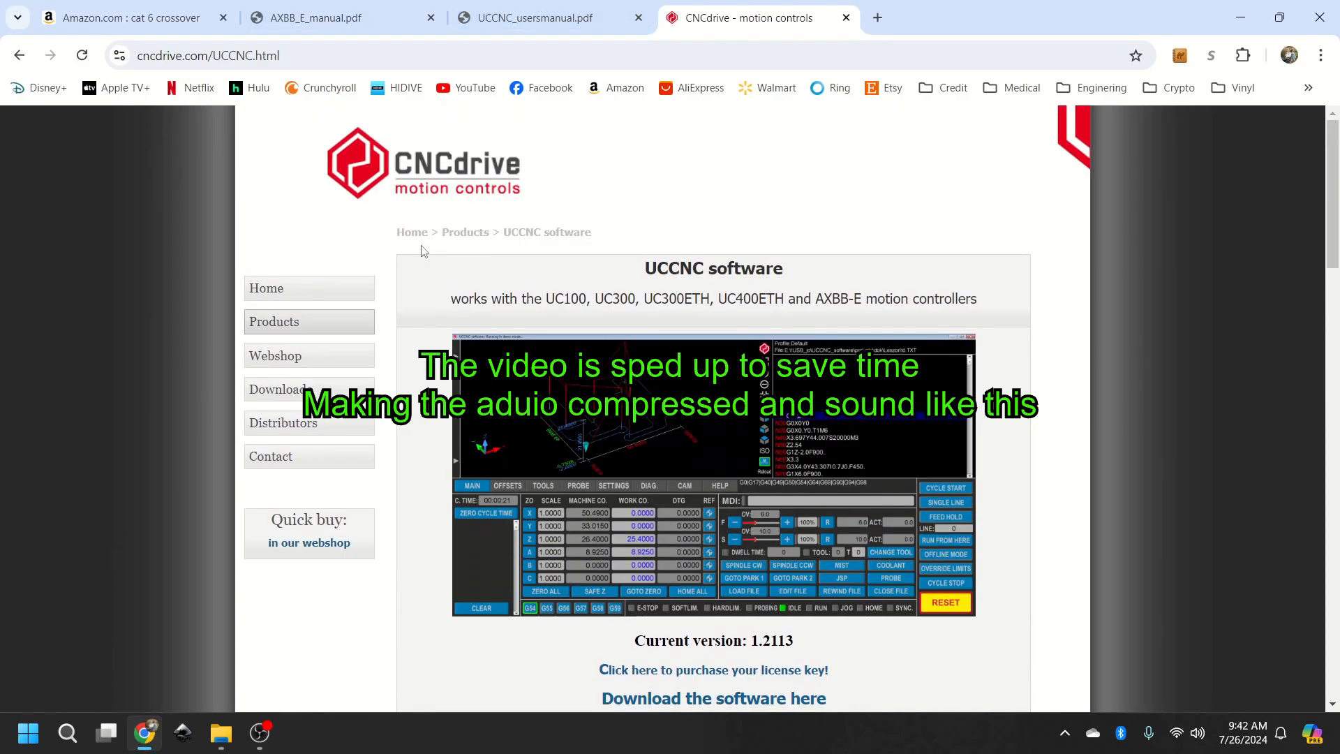
mouse_move(302, 166)
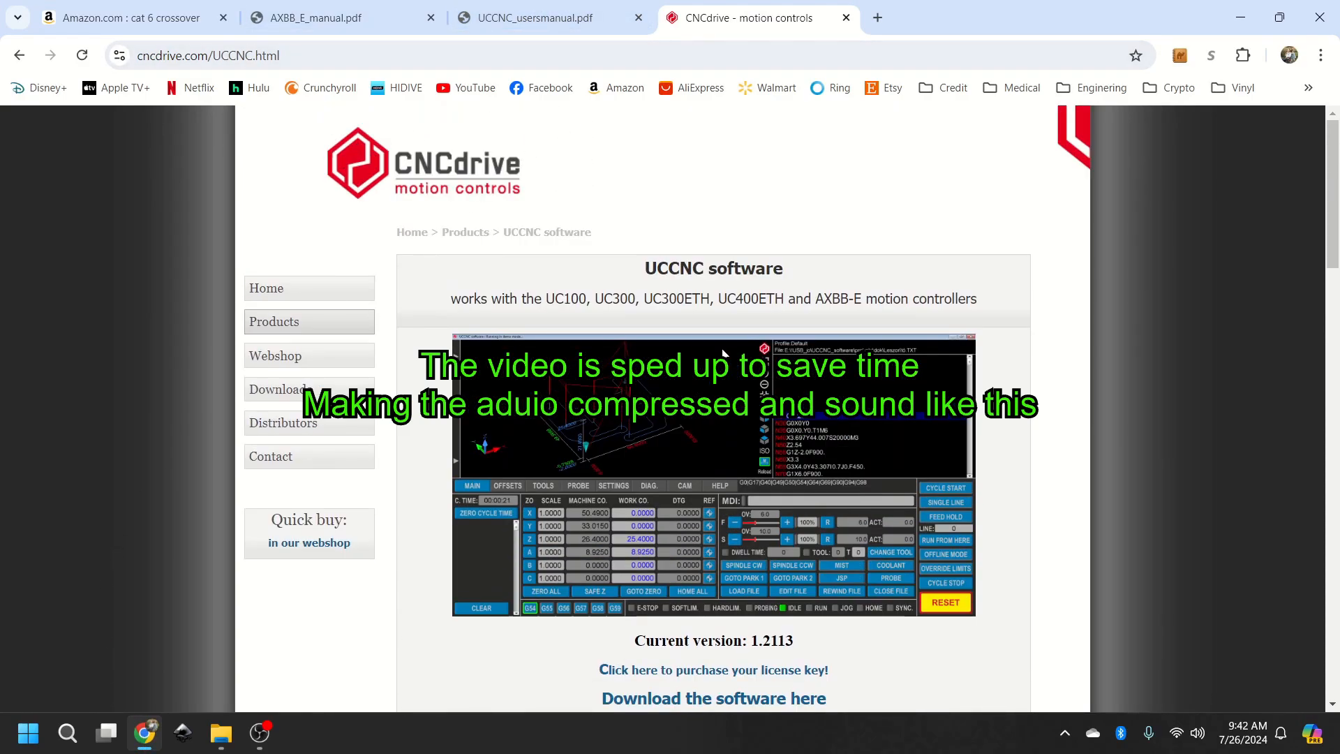
Step: Restore Chrome, scroll the UCCNC page and follow the Google Drive download mirror link
right_click(722, 355)
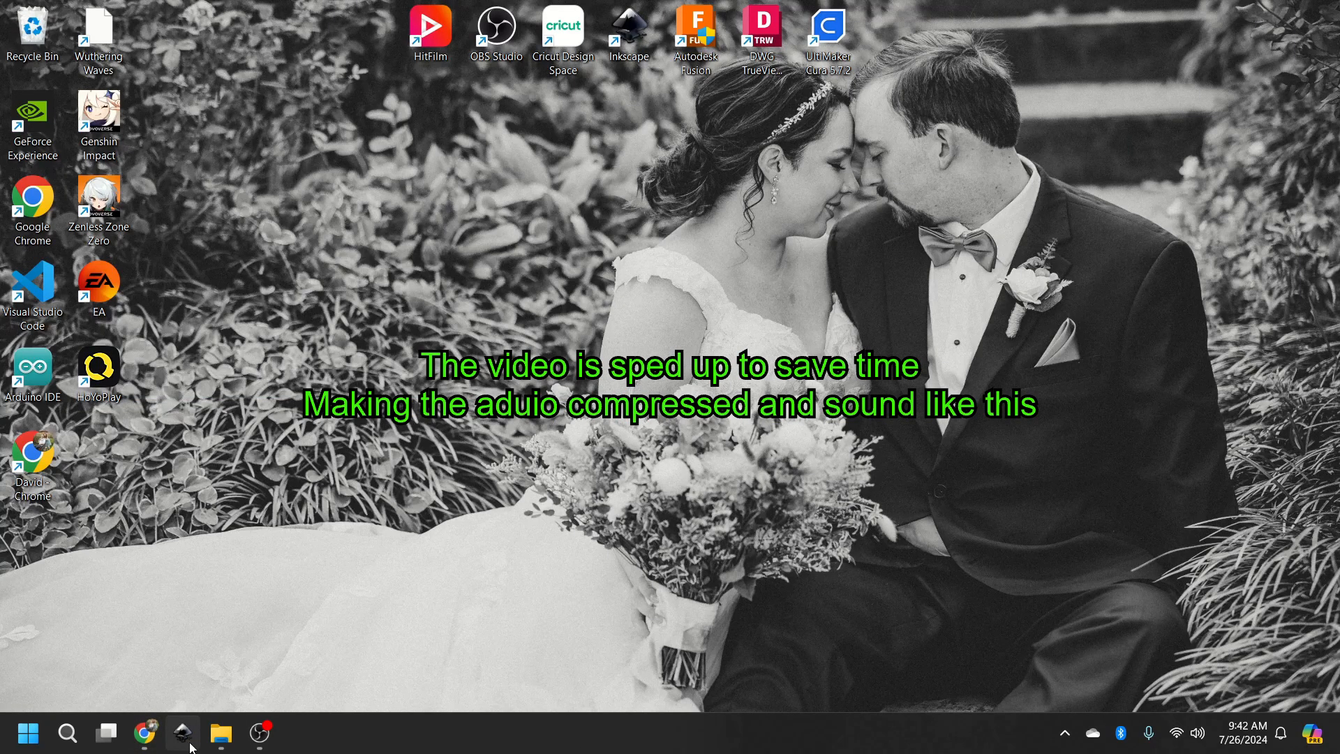
left_click(145, 732)
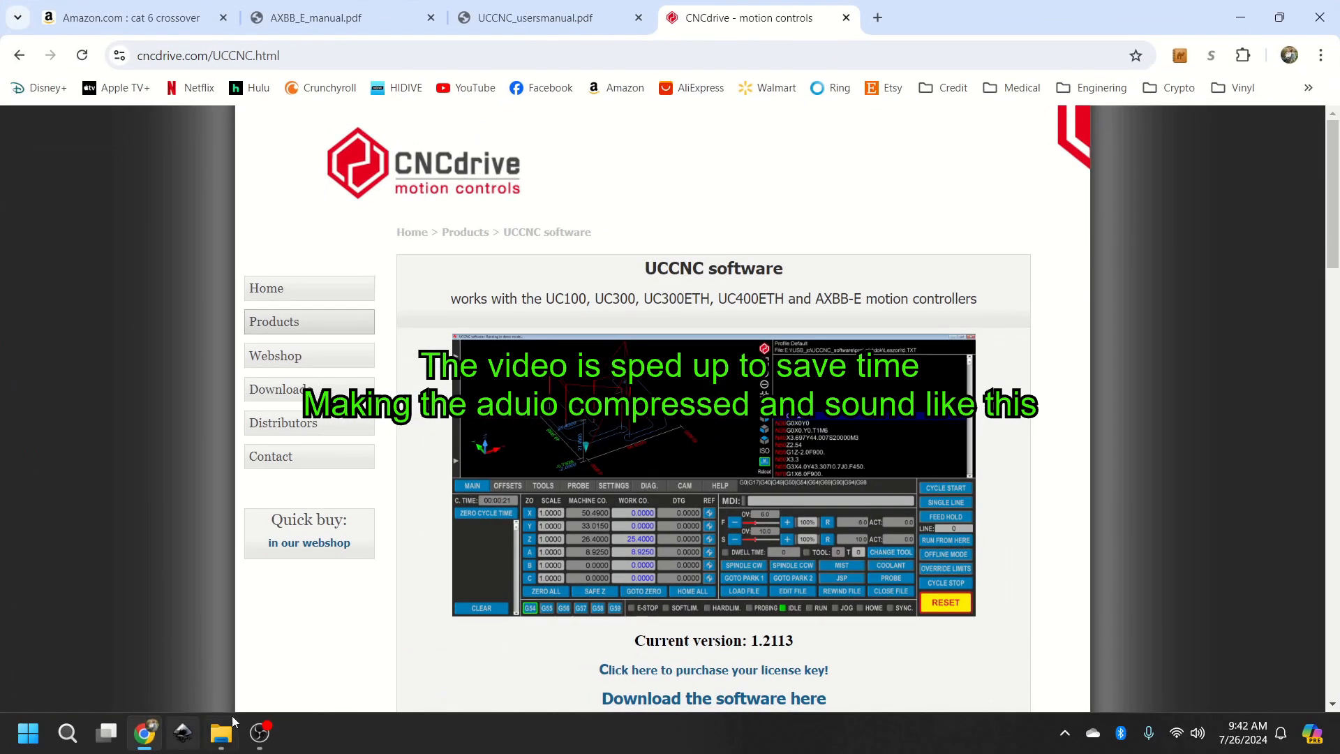
scroll("down", 3)
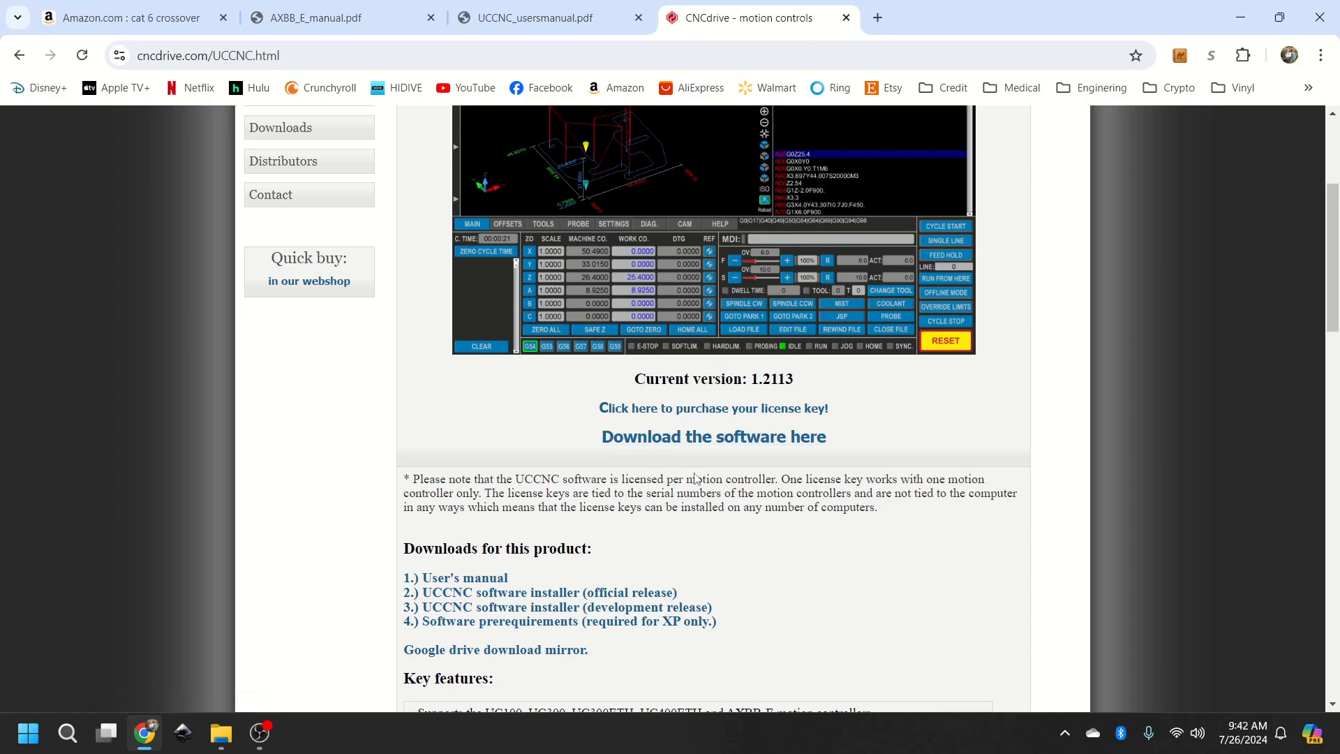
scroll("down", 3)
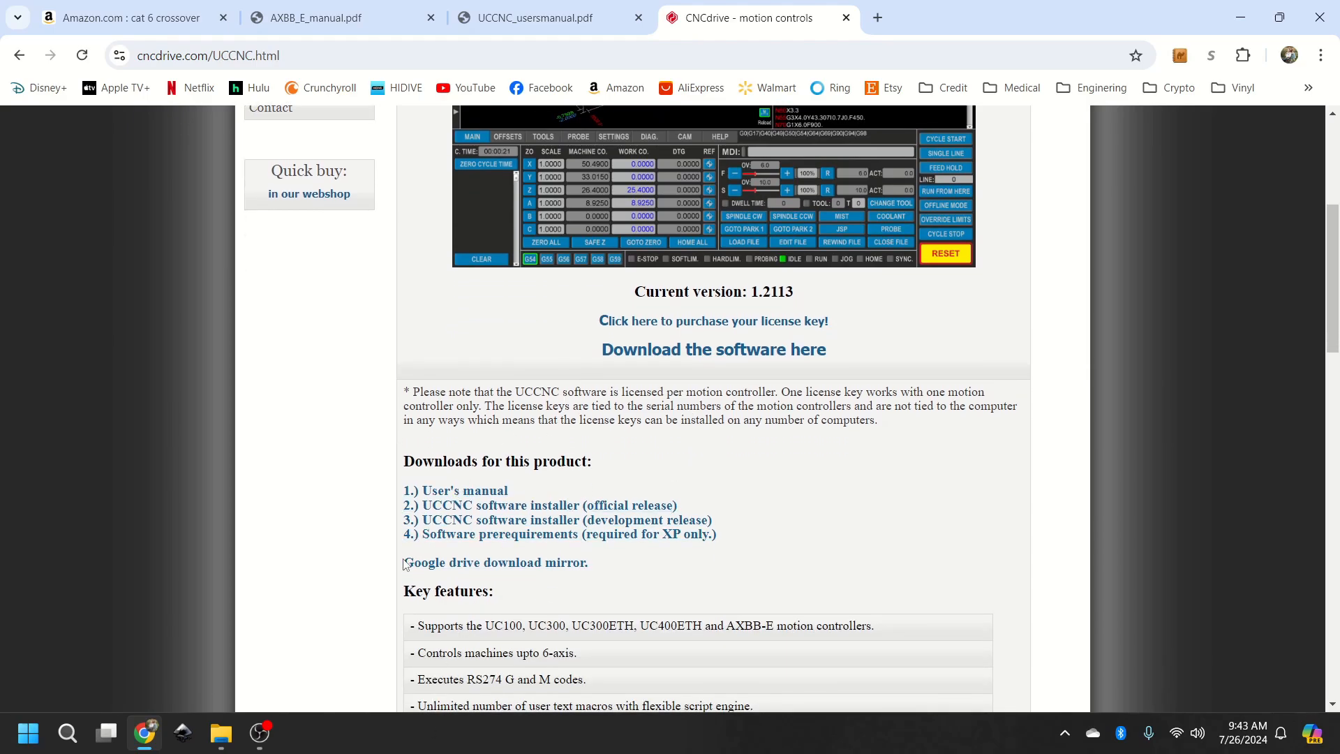
left_click(496, 562)
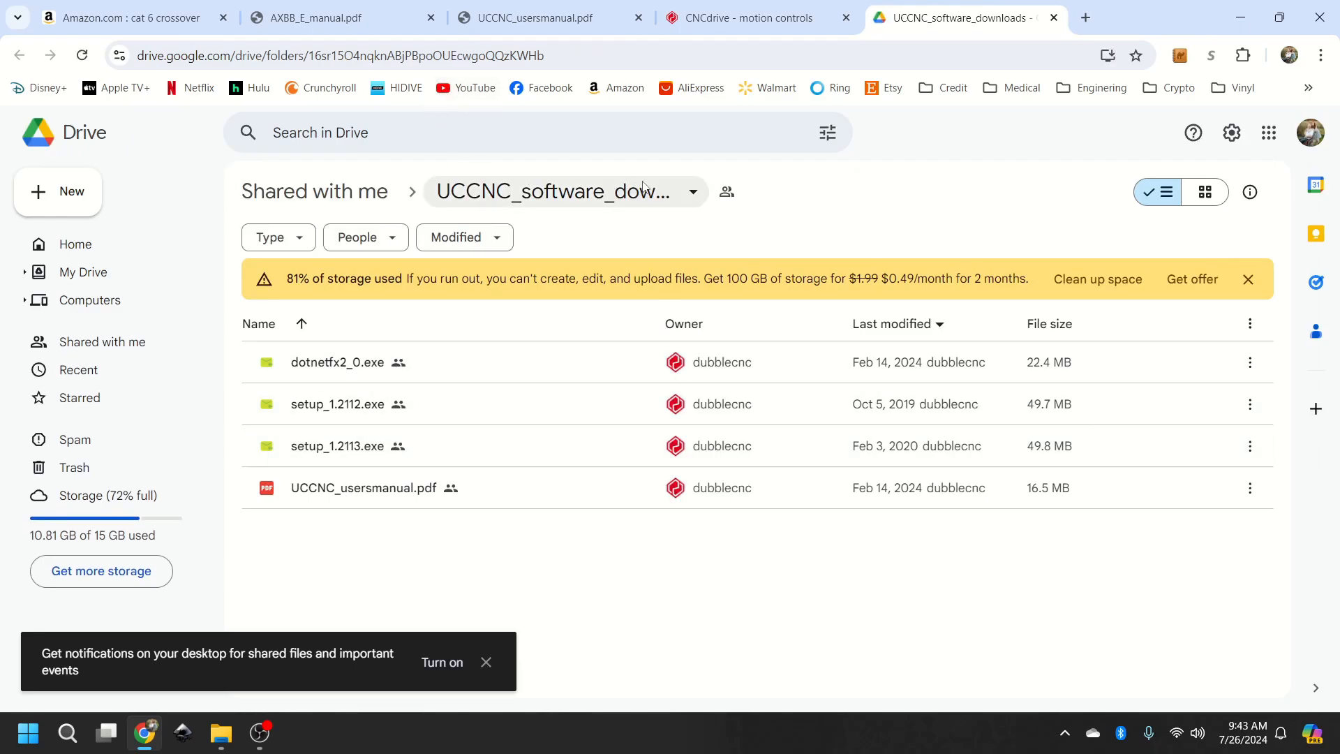
Step: Review the setup .exe files and manual in the UCCNC_software_downloads Drive folder
left_click(692, 191)
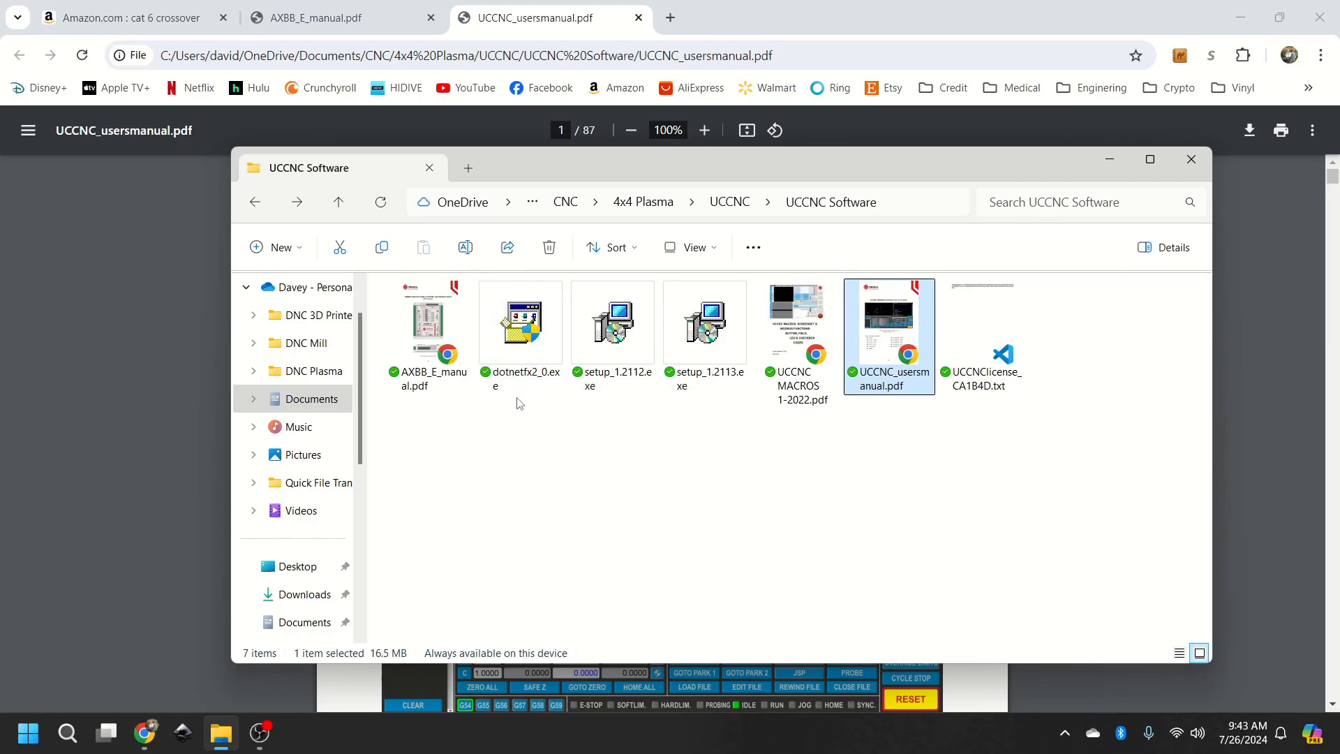
mouse_move(695, 7)
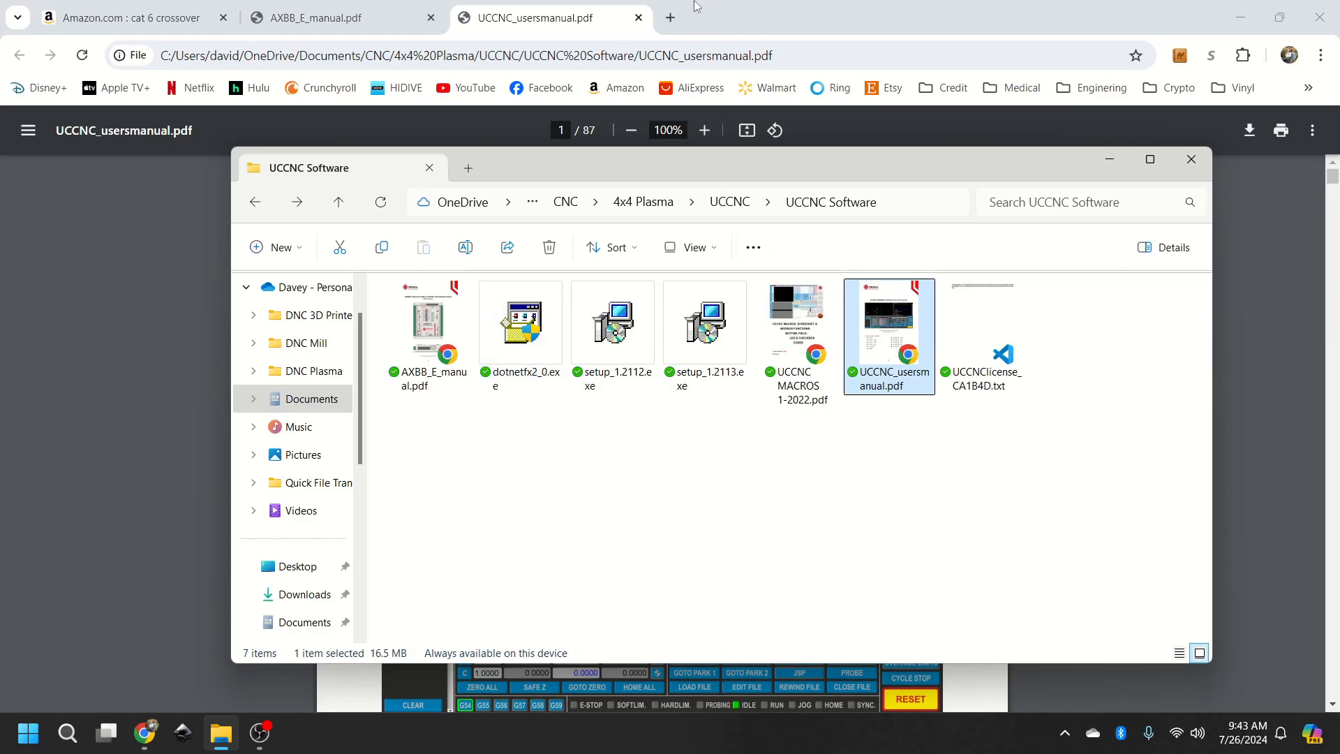
mouse_move(704, 329)
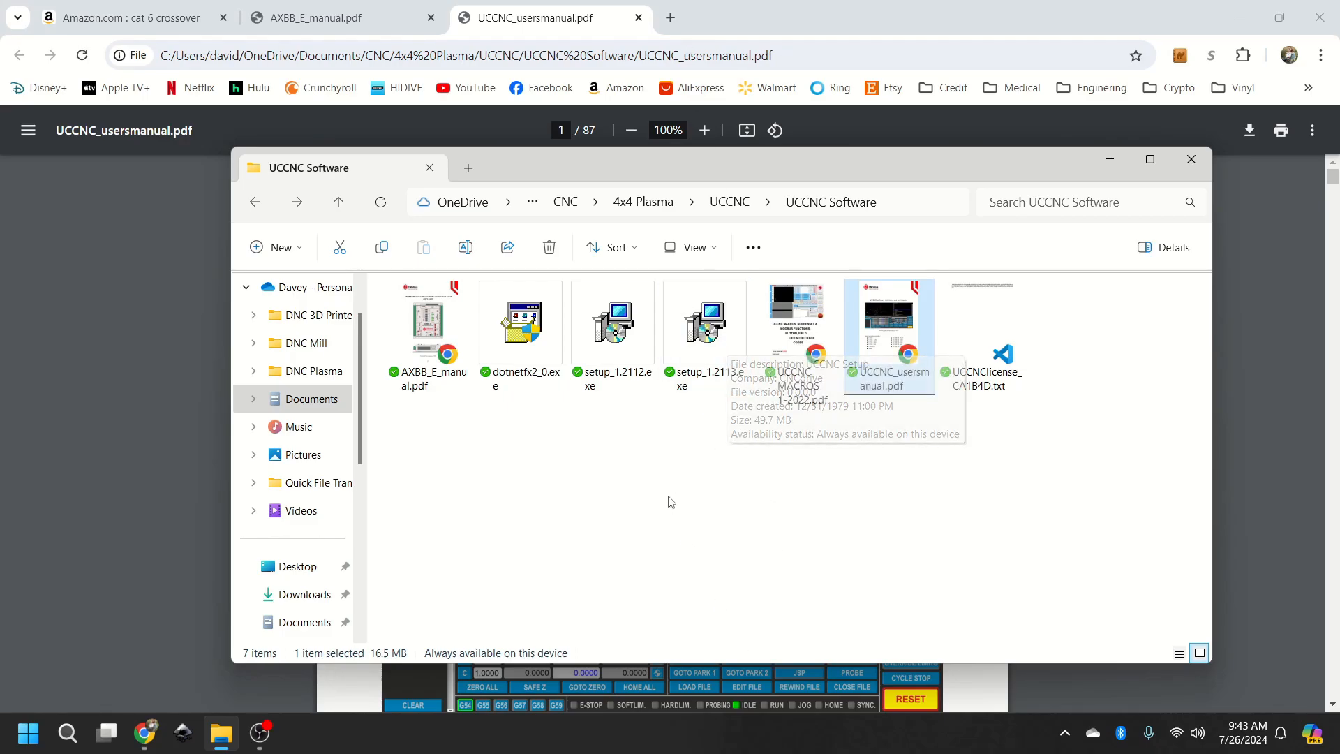
Step: Select the 49.7 MB setup_1.2113.exe installer in the UCCNC Software folder
left_click(704, 325)
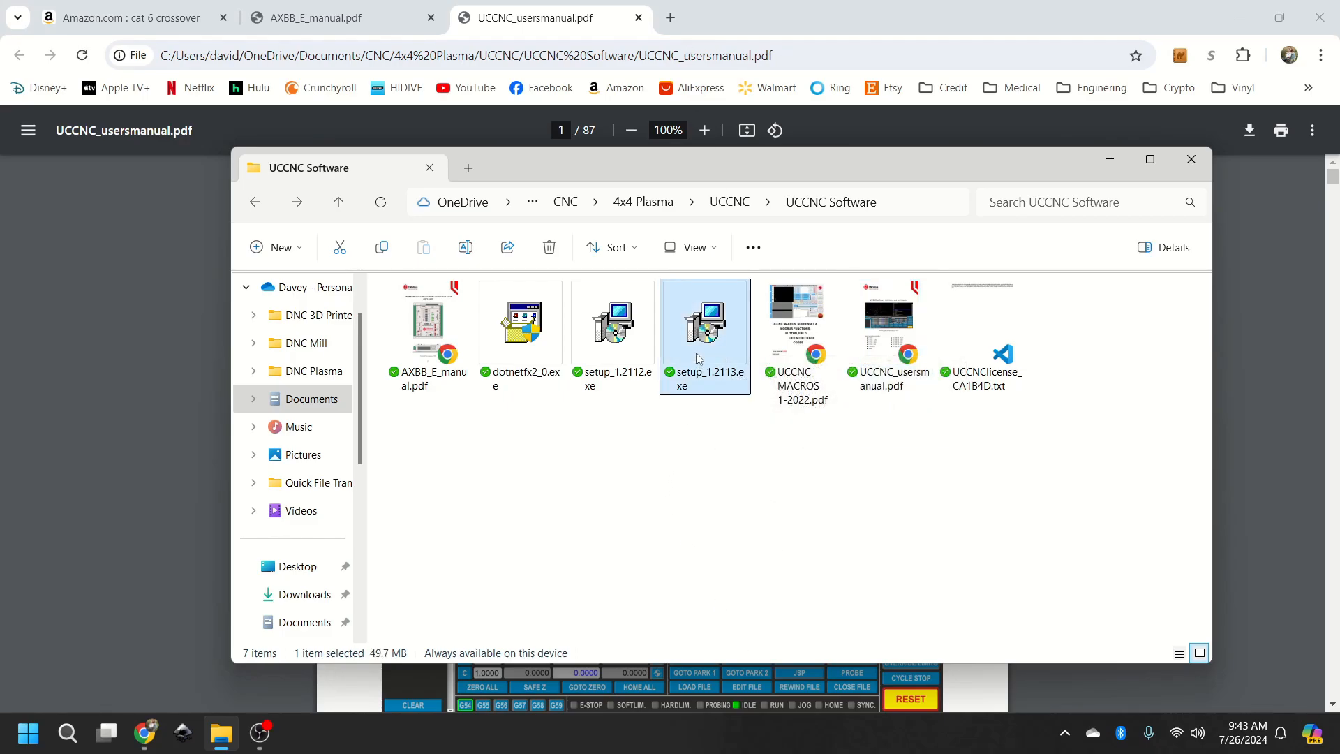
Step: Launch setup_1.2113.exe in English, accept the EULA, and keep C:\UCCNC as install folder
double_click(704, 329)
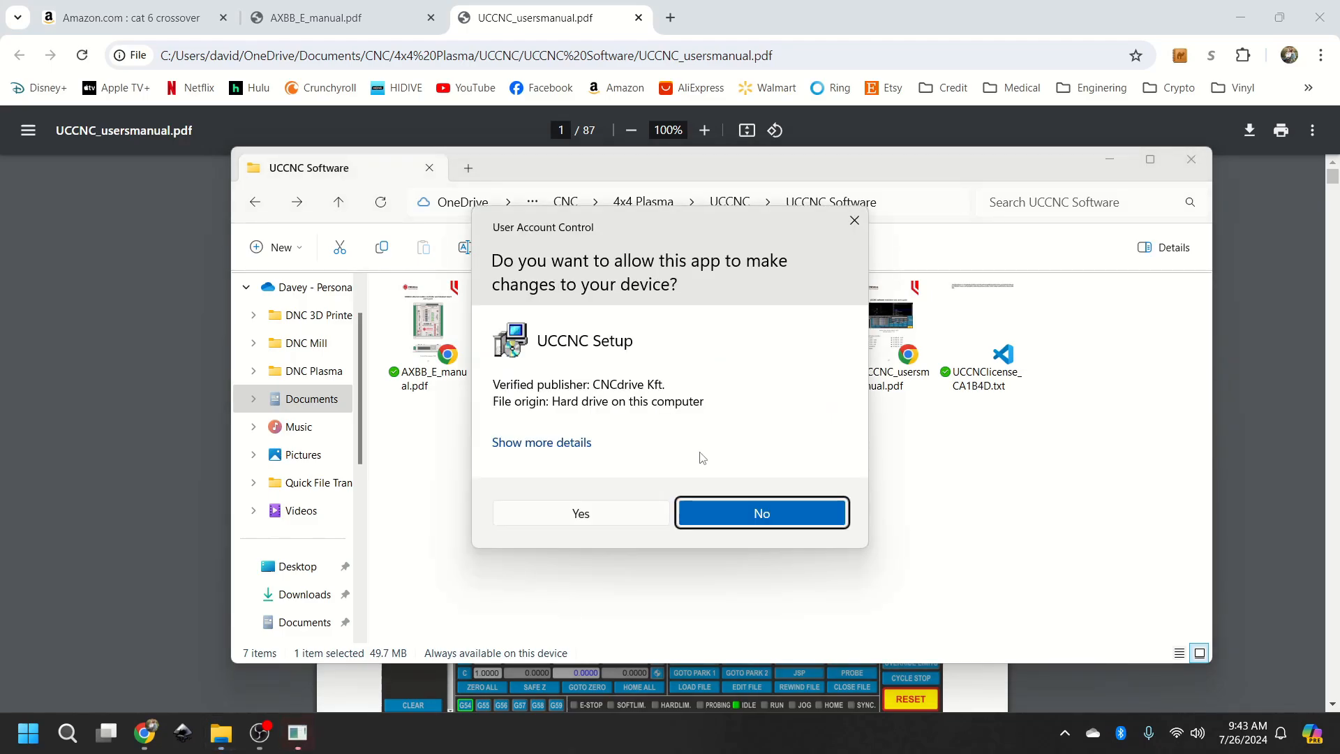
mouse_move(598, 507)
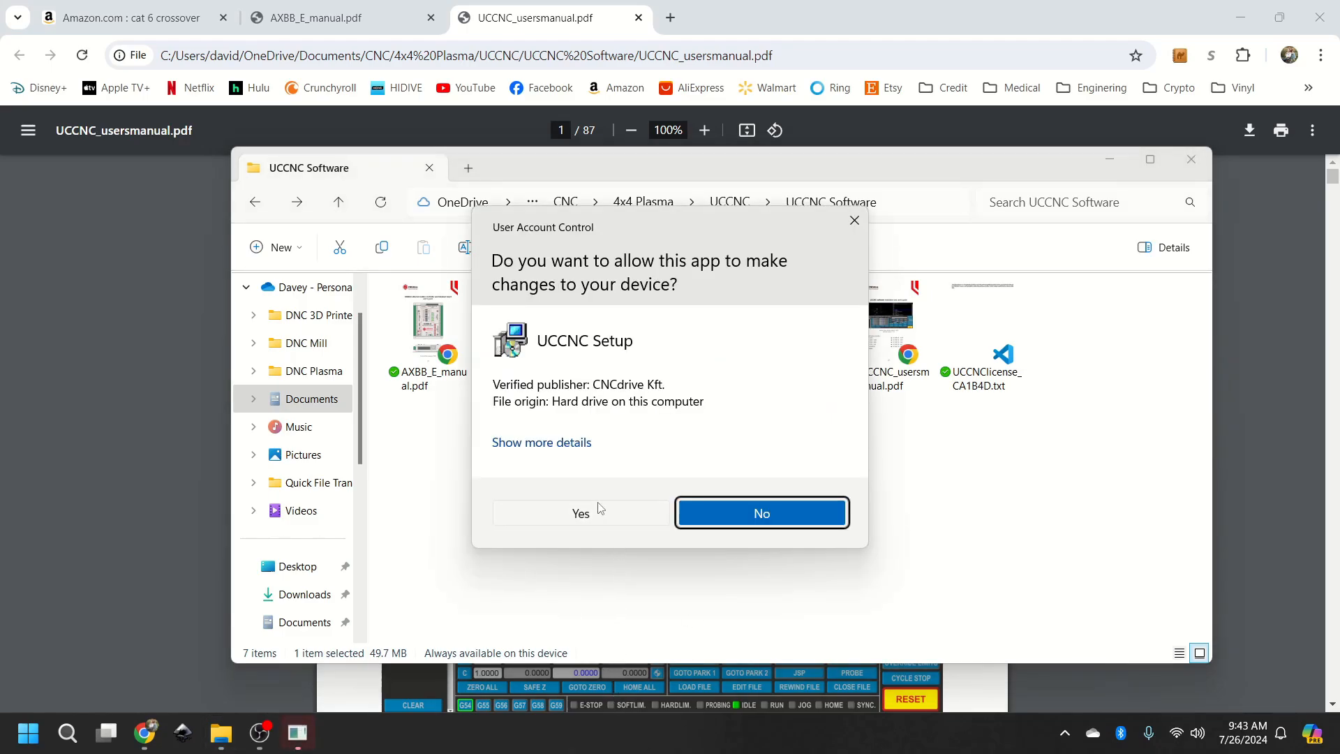
left_click(580, 513)
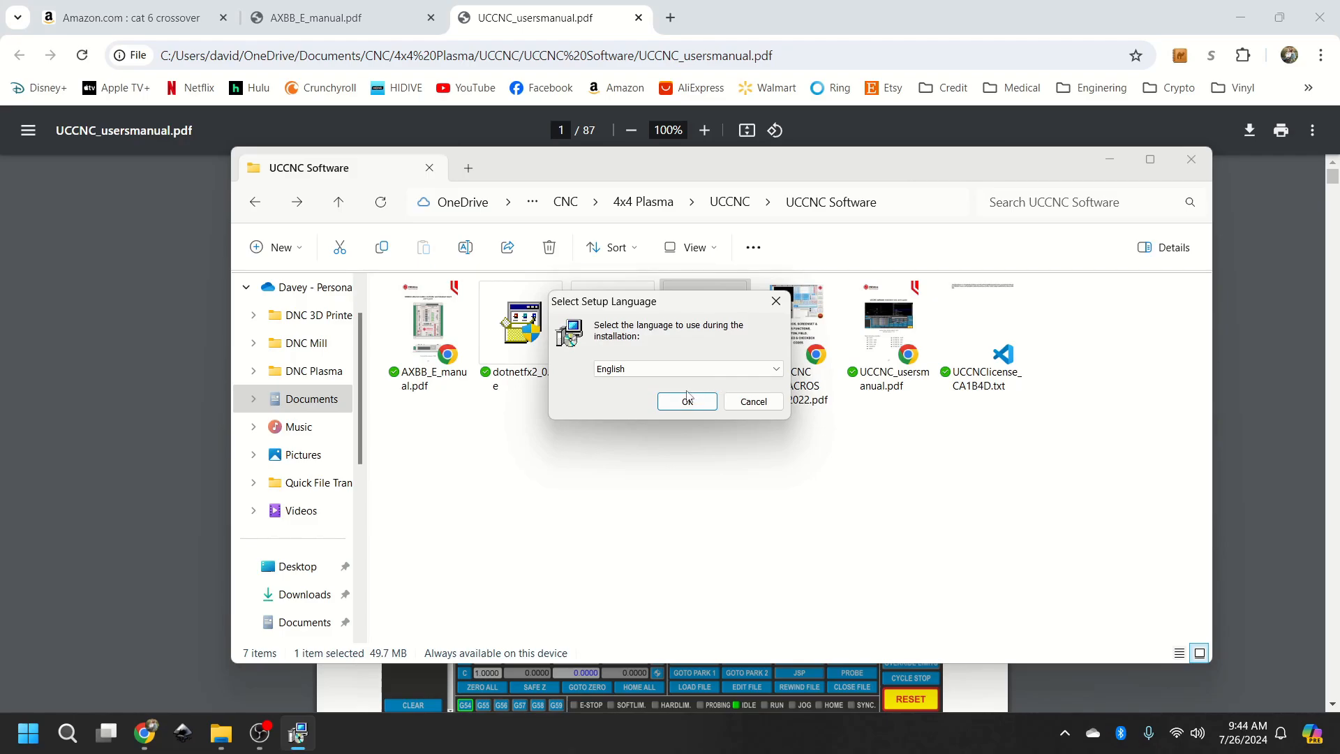
mouse_move(654, 414)
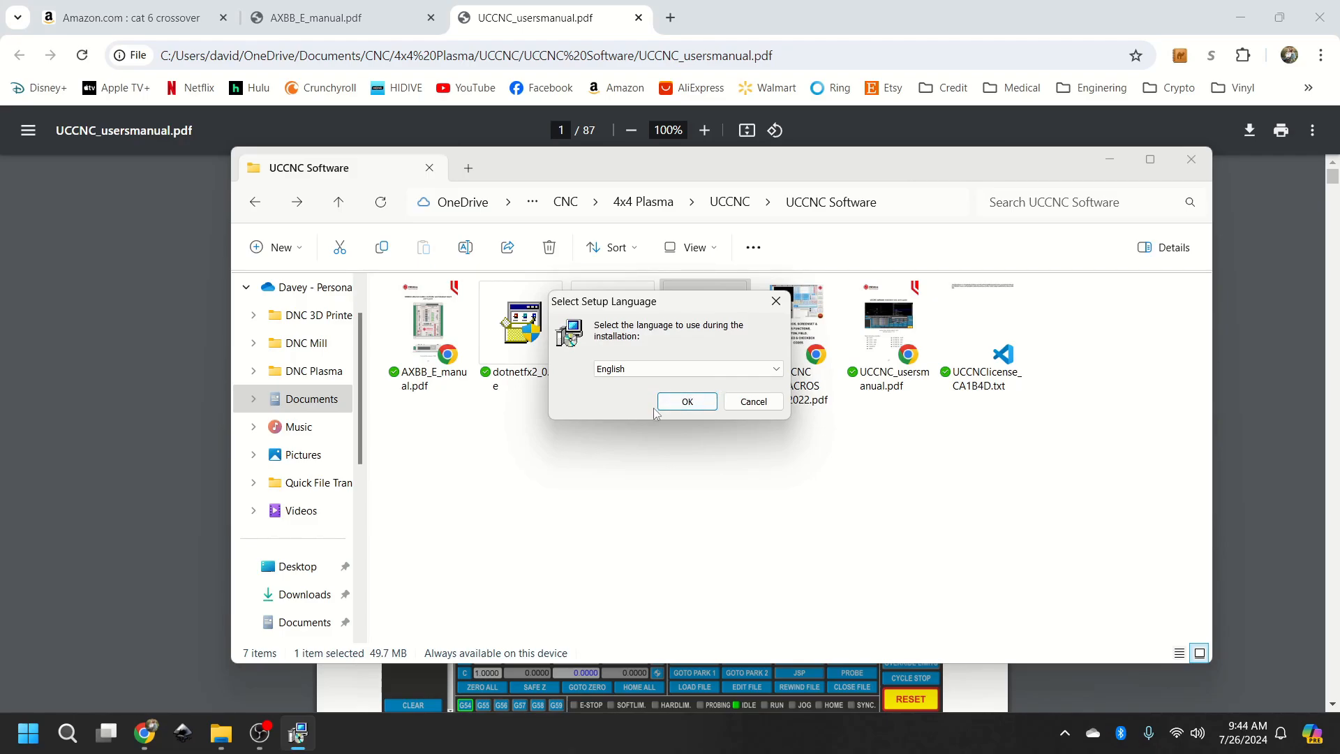
left_click(686, 402)
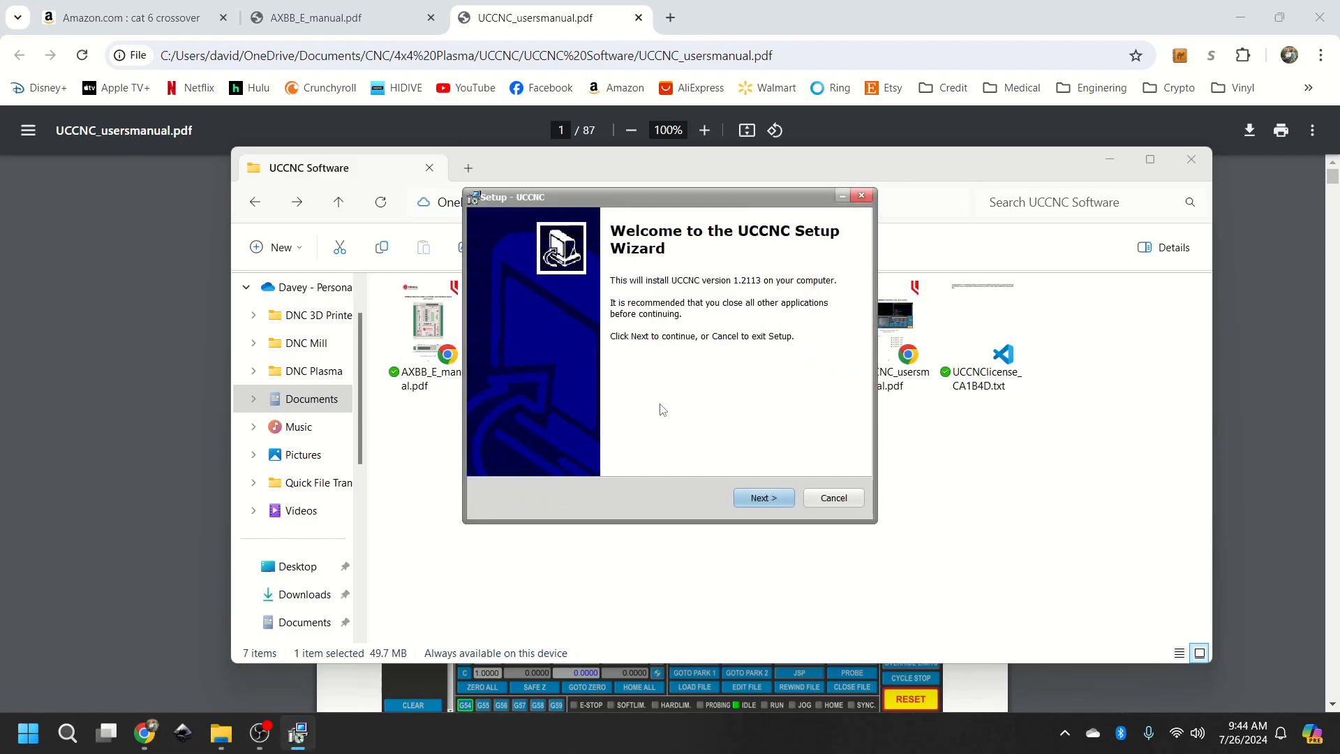
mouse_move(827, 443)
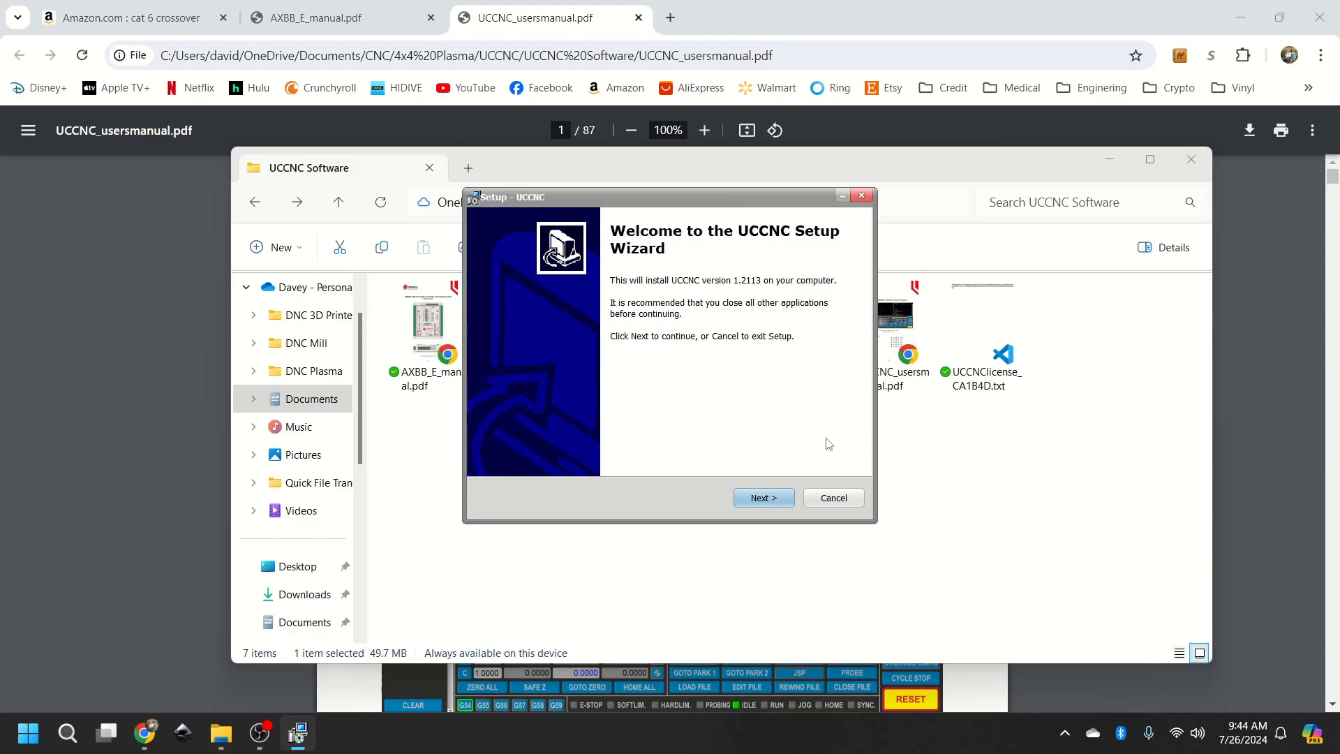
mouse_move(763, 498)
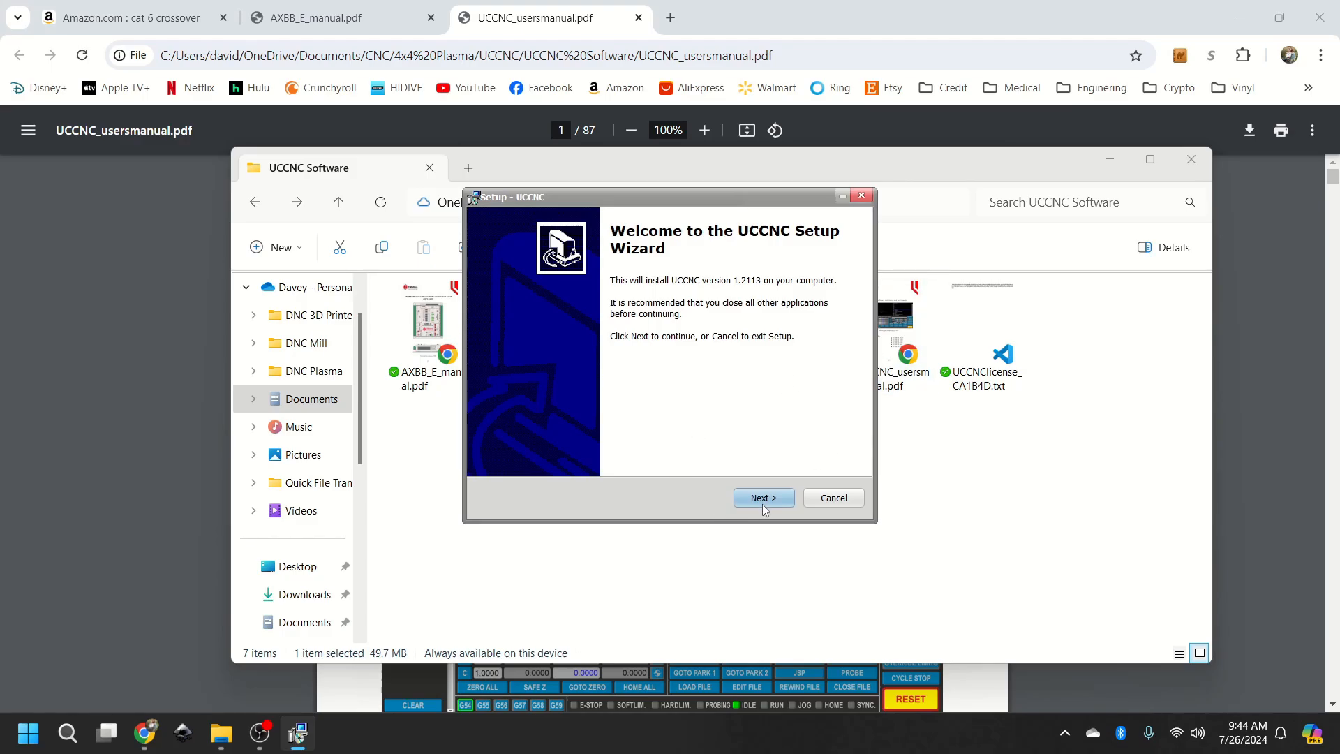
left_click(763, 498)
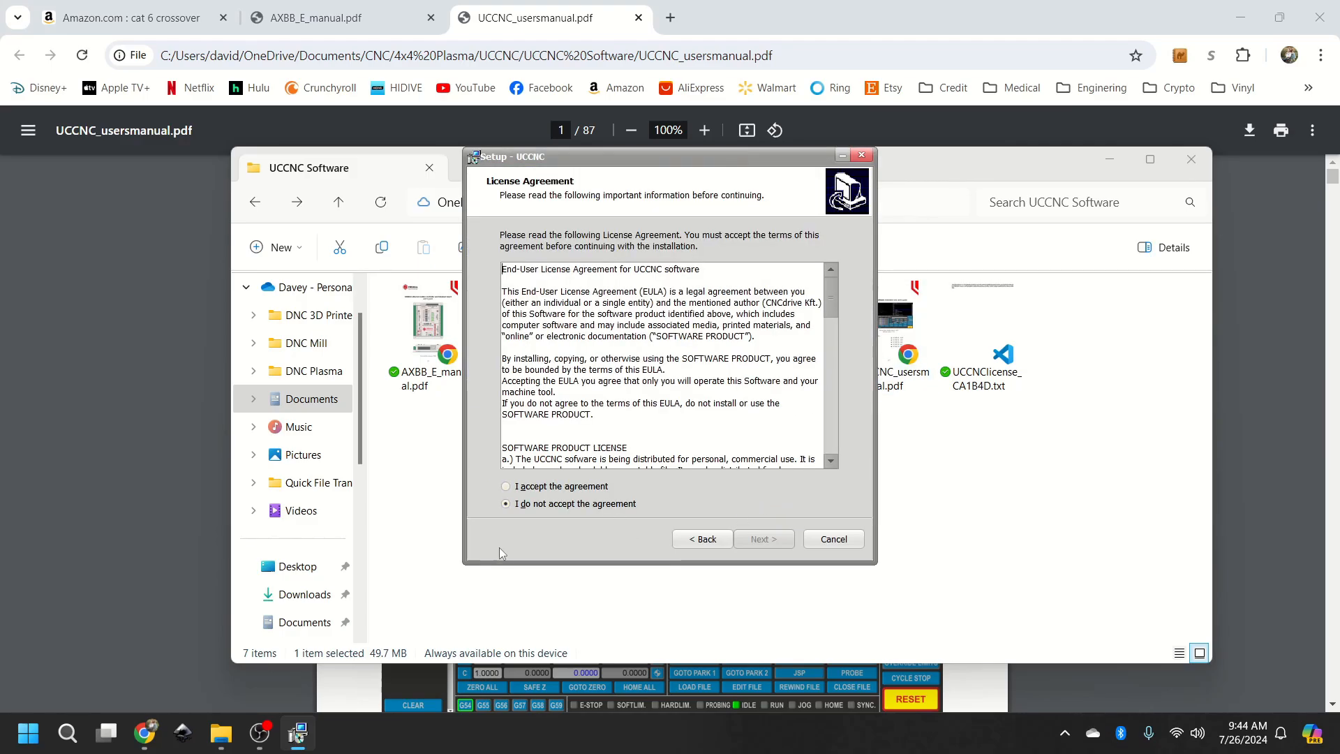
left_click(505, 486)
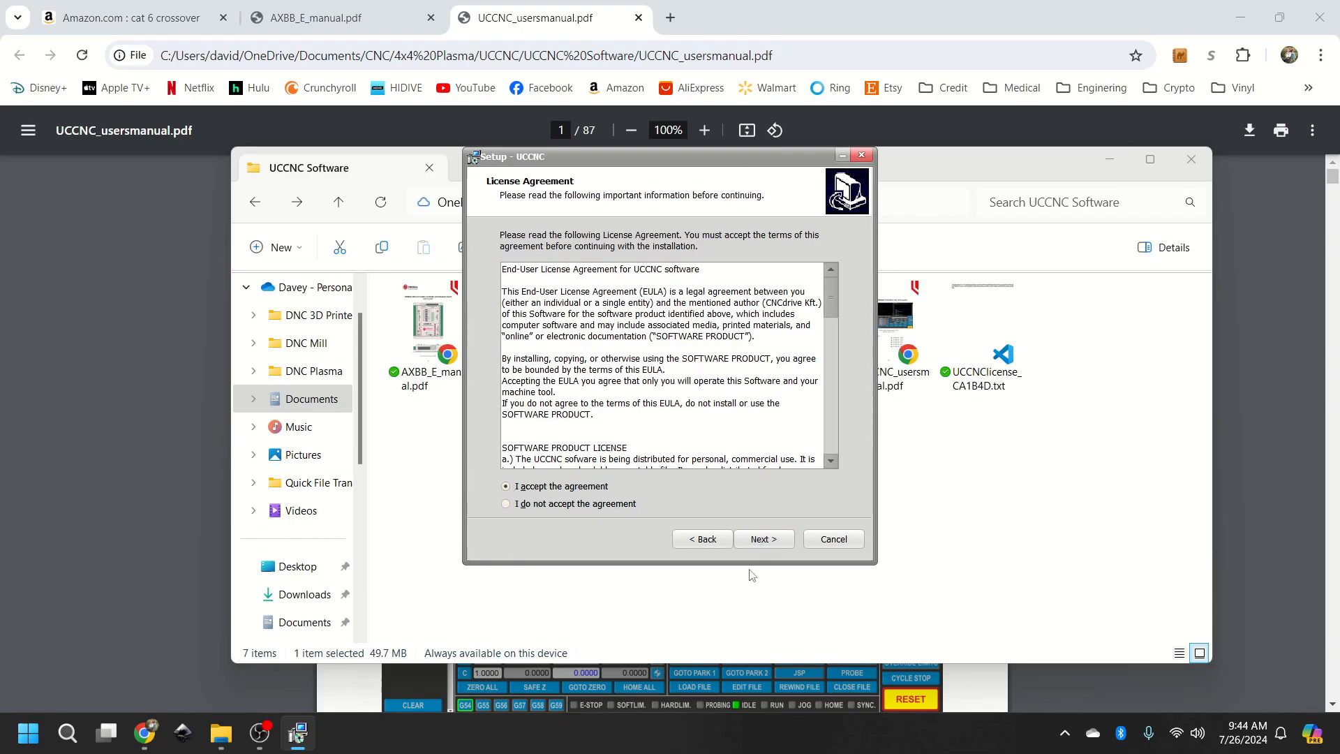
left_click(762, 538)
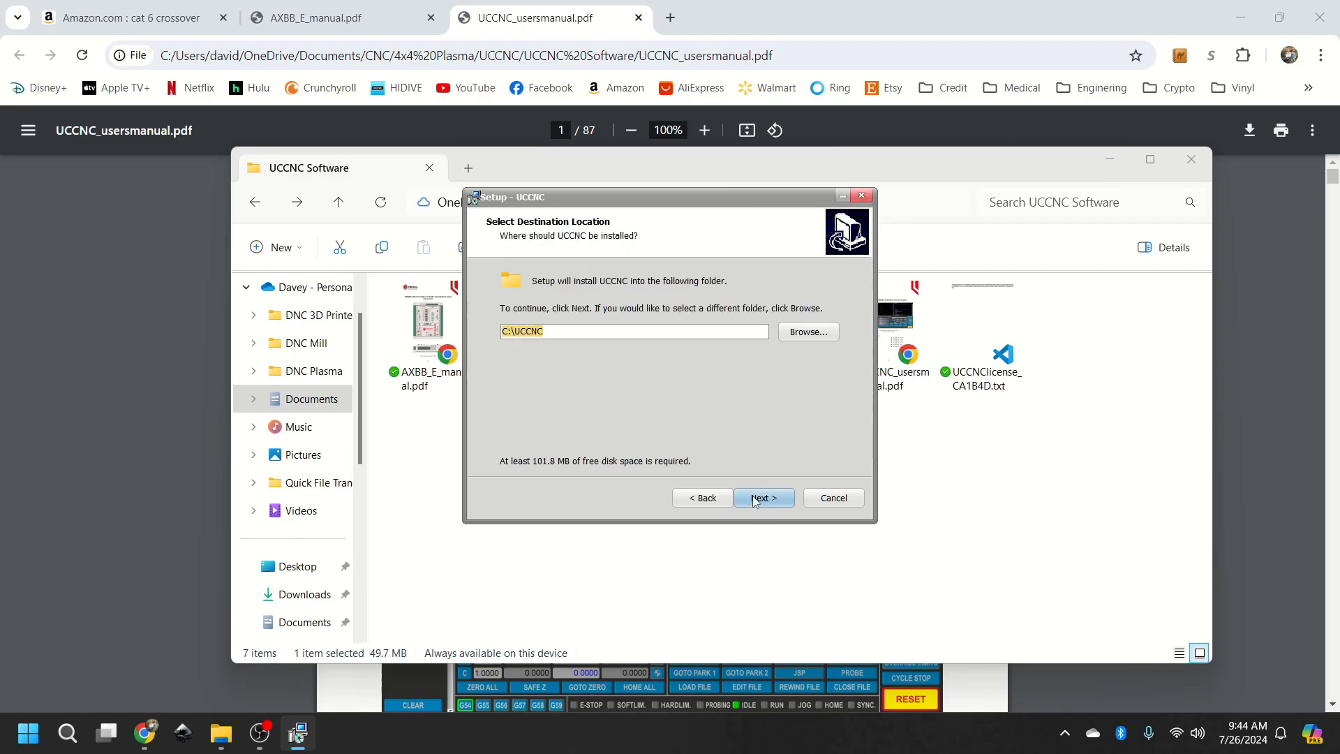
left_click(762, 497)
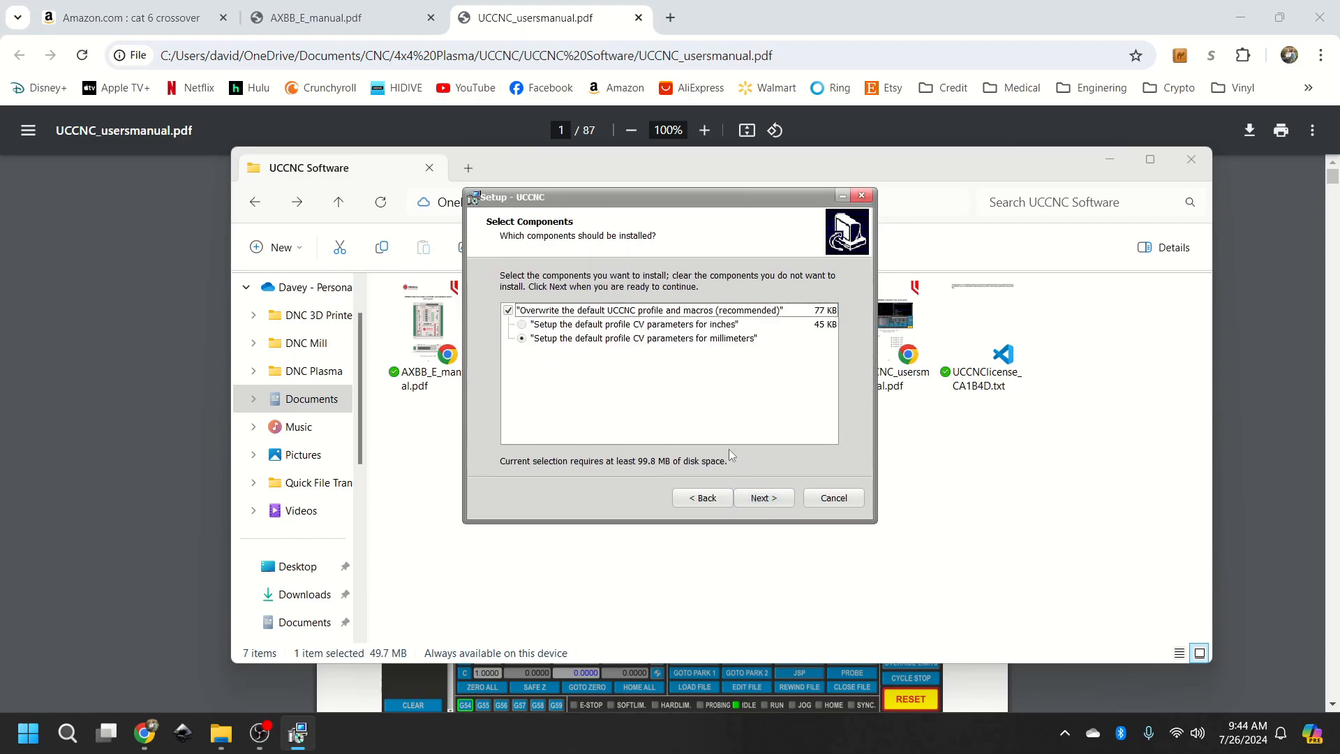
Step: Keep default components and shortcuts, install the CNCdrive port driver, and finish without running UCCNC
left_click(762, 497)
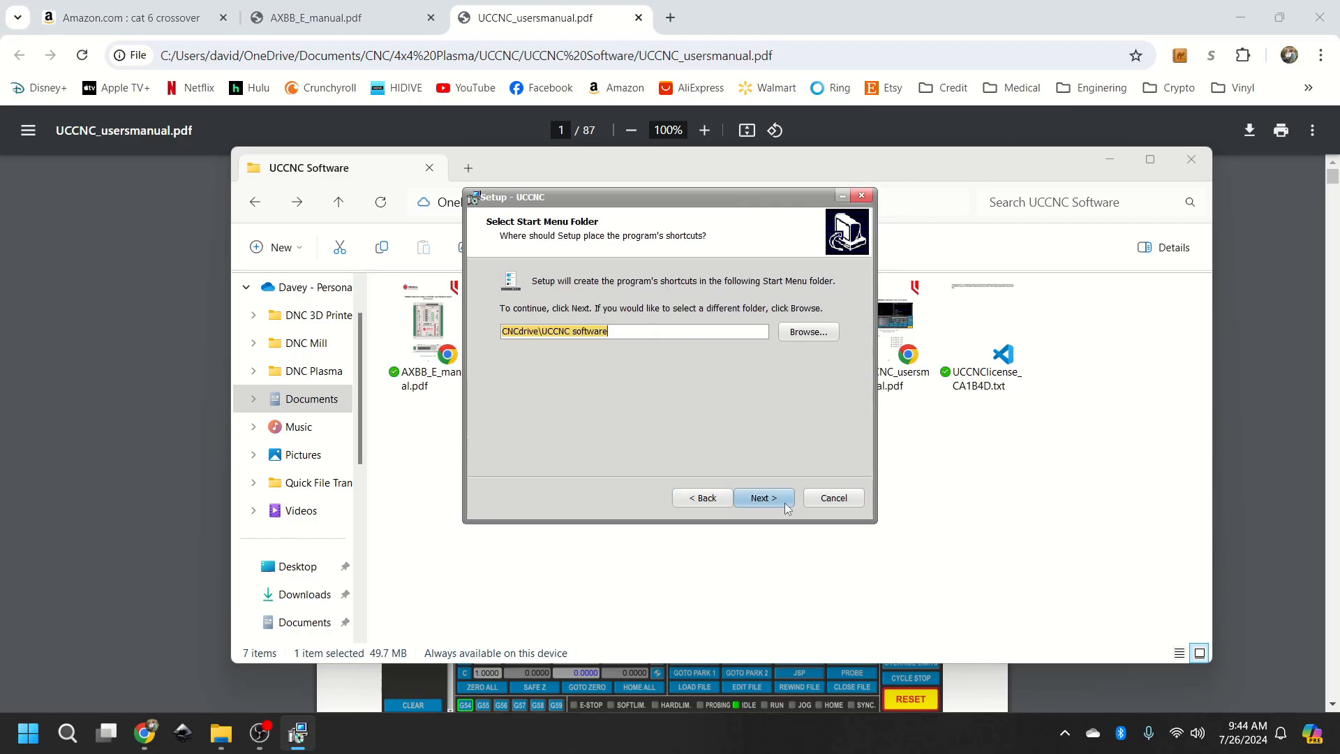
left_click(761, 498)
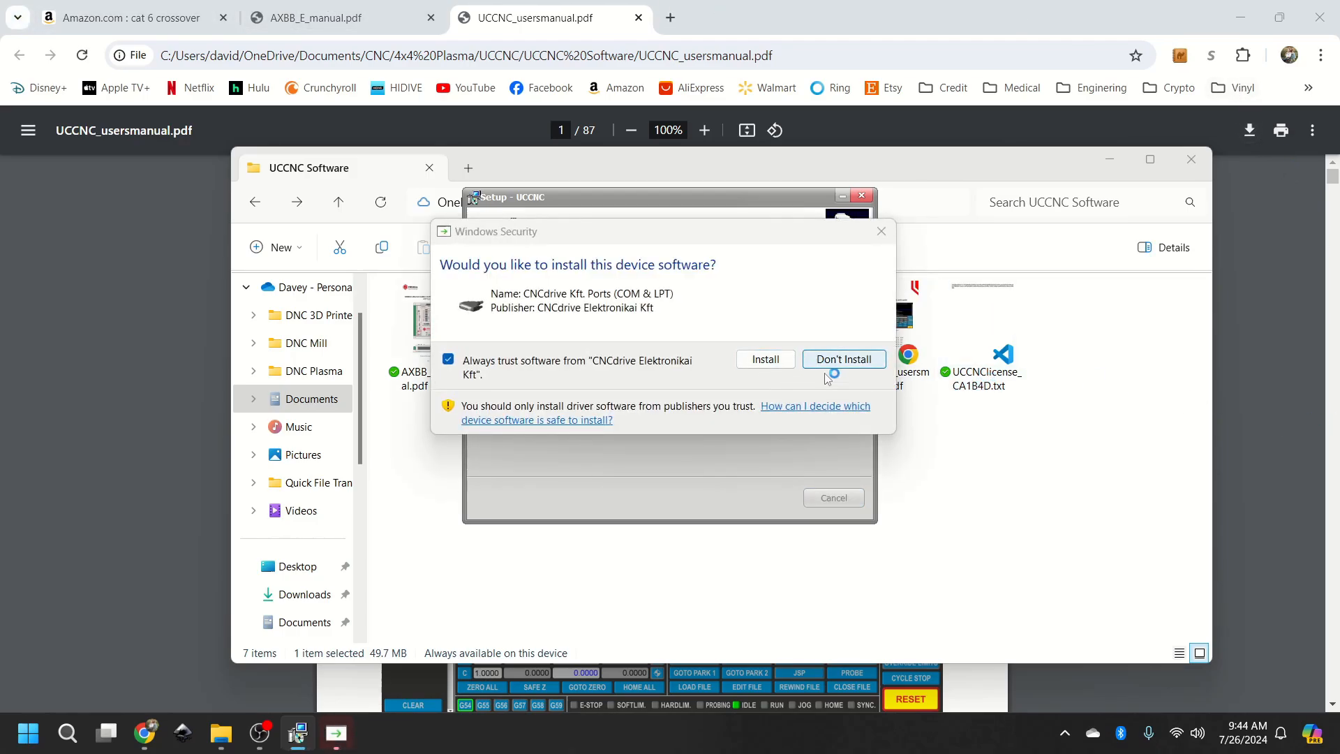
mouse_move(854, 379)
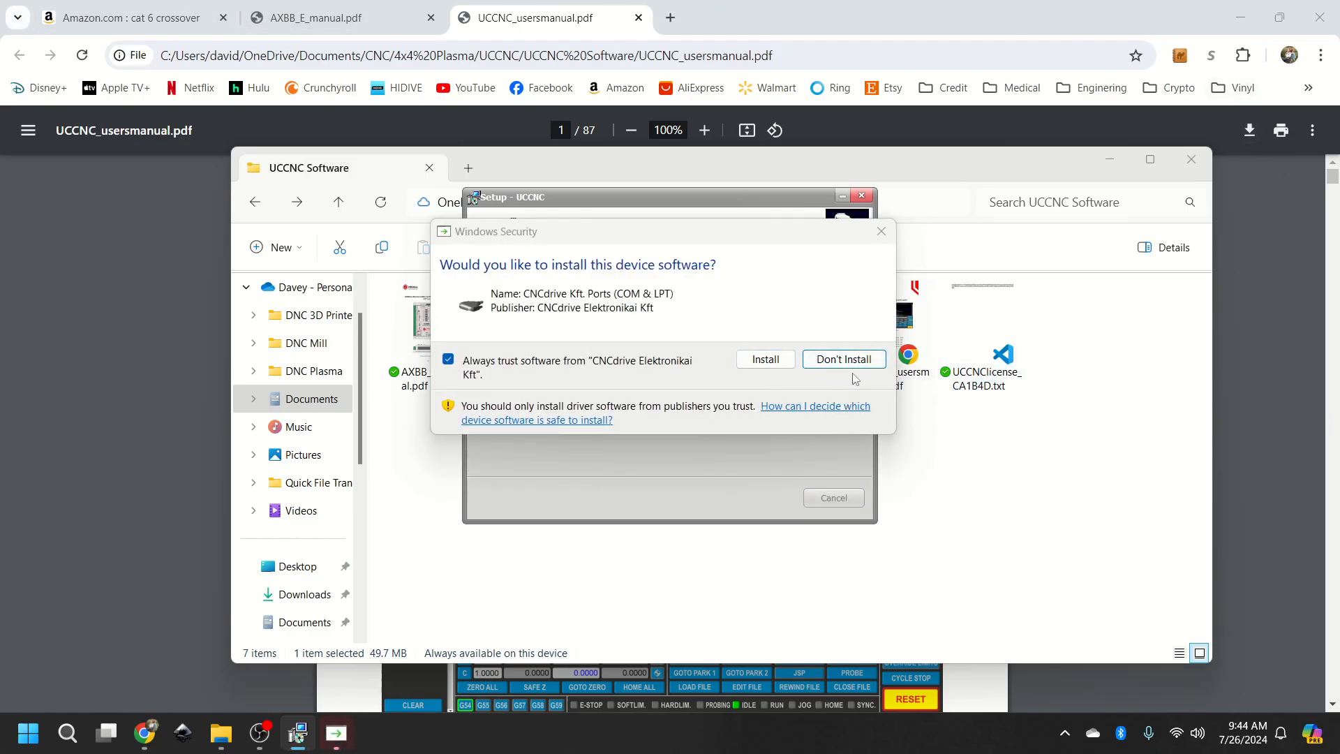
left_click(842, 358)
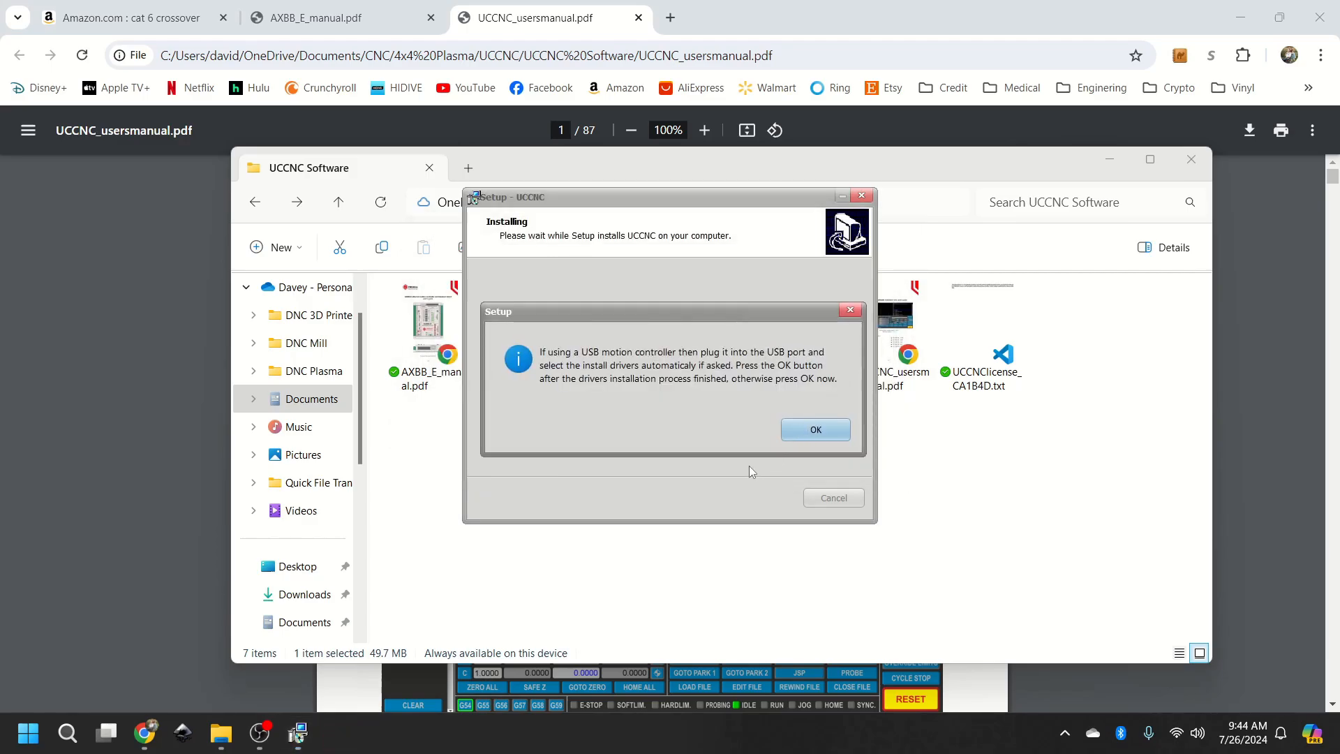
left_click(813, 429)
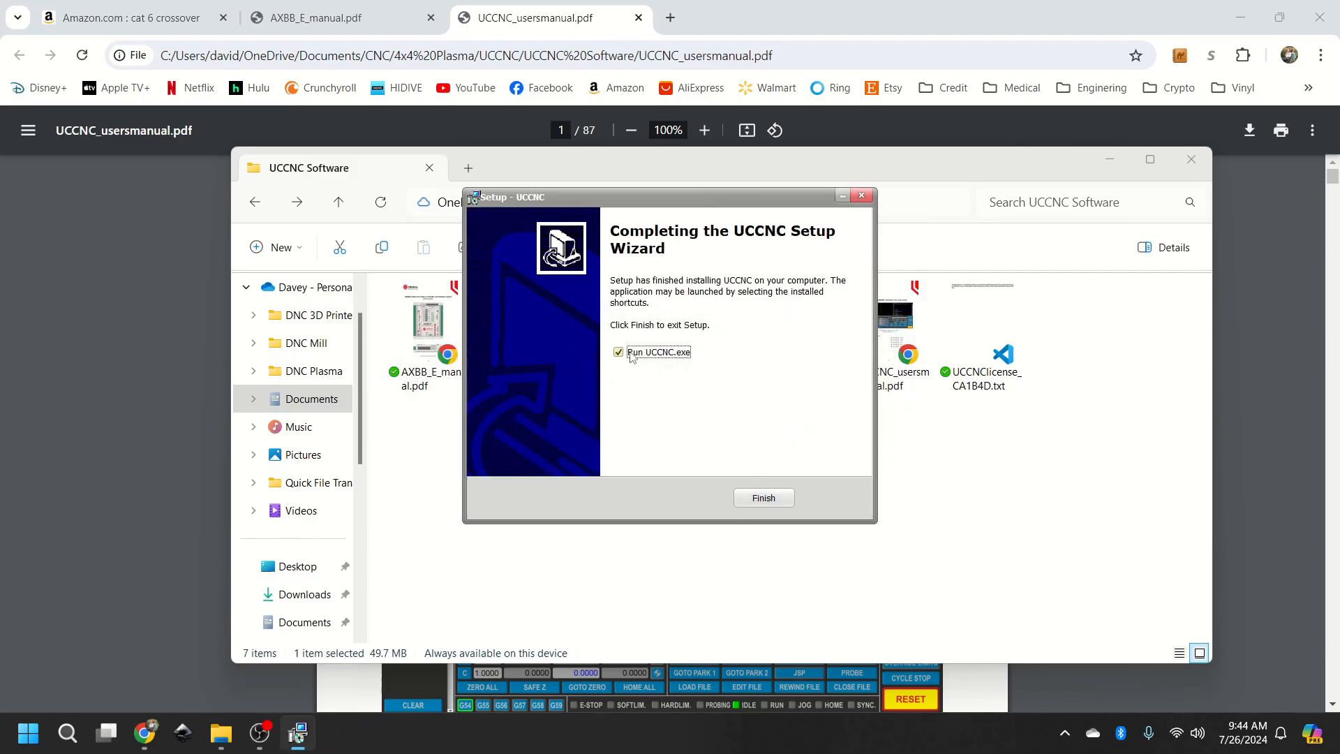
left_click(617, 351)
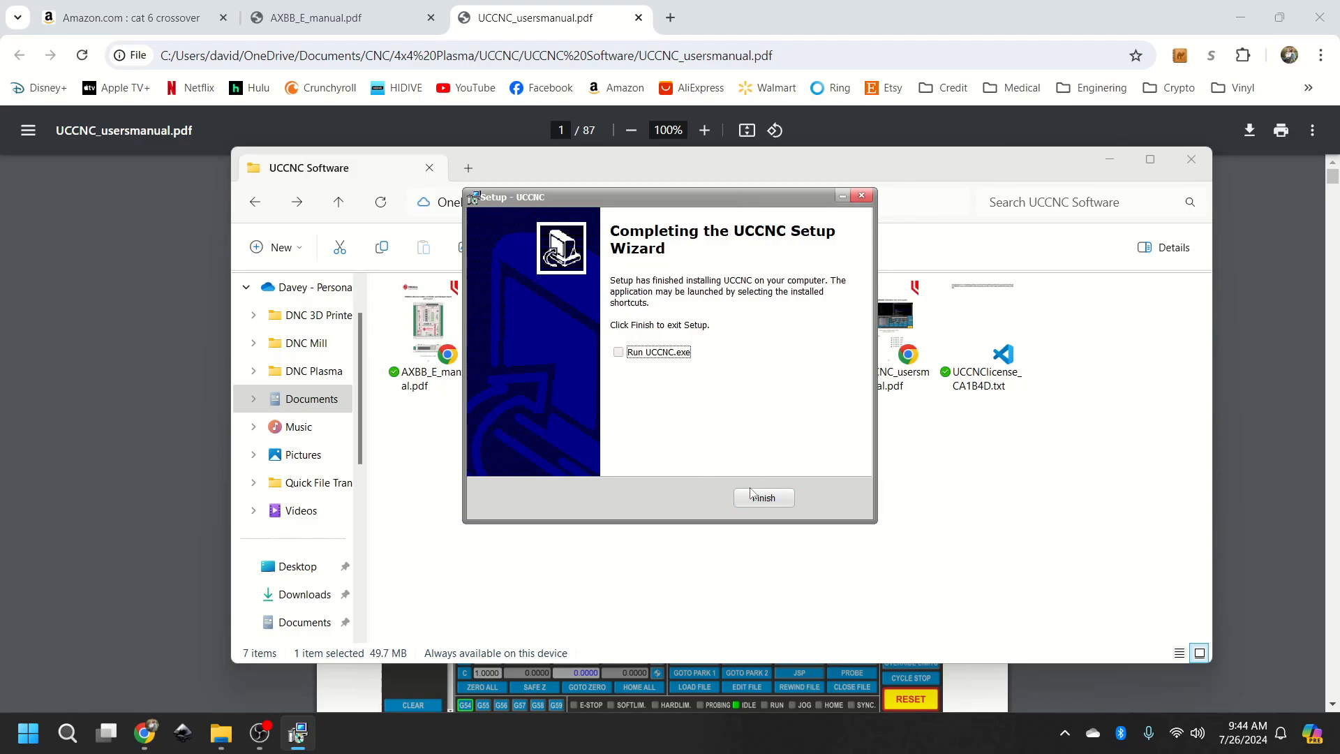
left_click(762, 498)
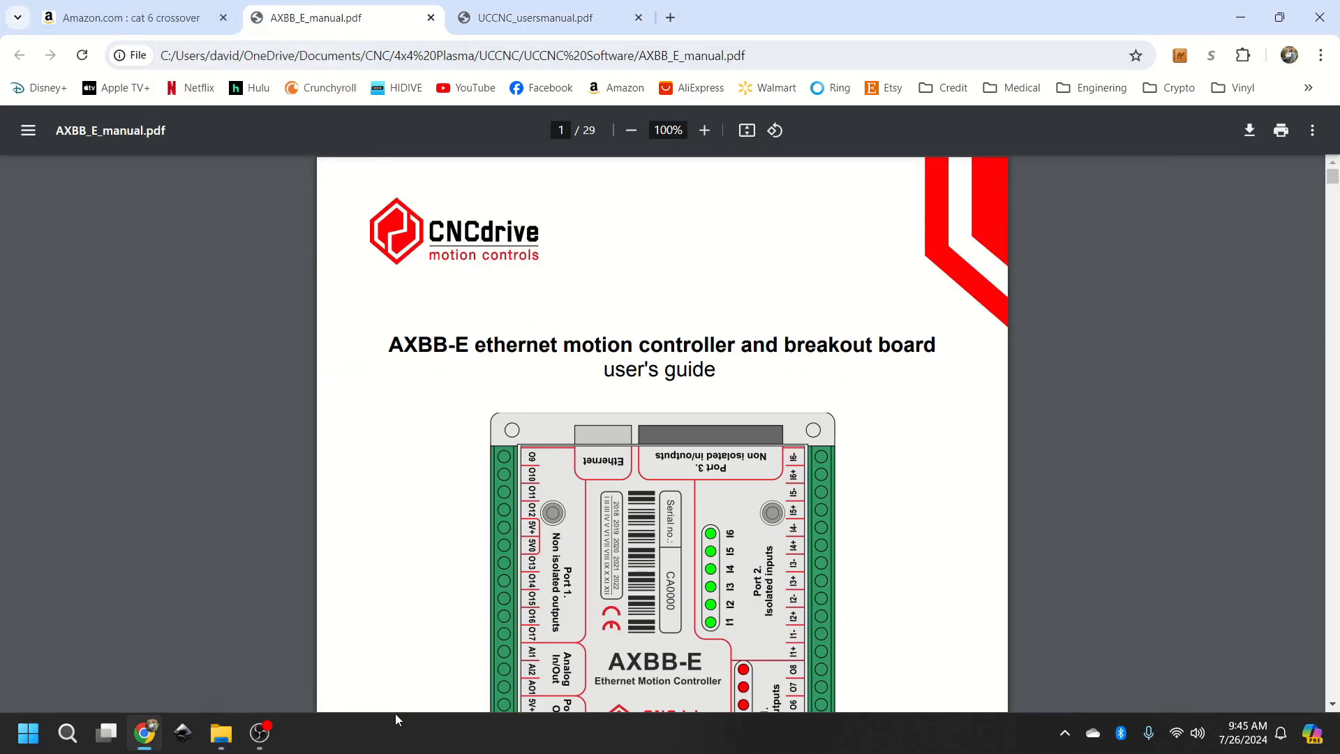
Step: Scroll AXBB_E_manual.pdf to page 6 and zoom to 189% on the cable wiring diagrams
scroll("down", 3)
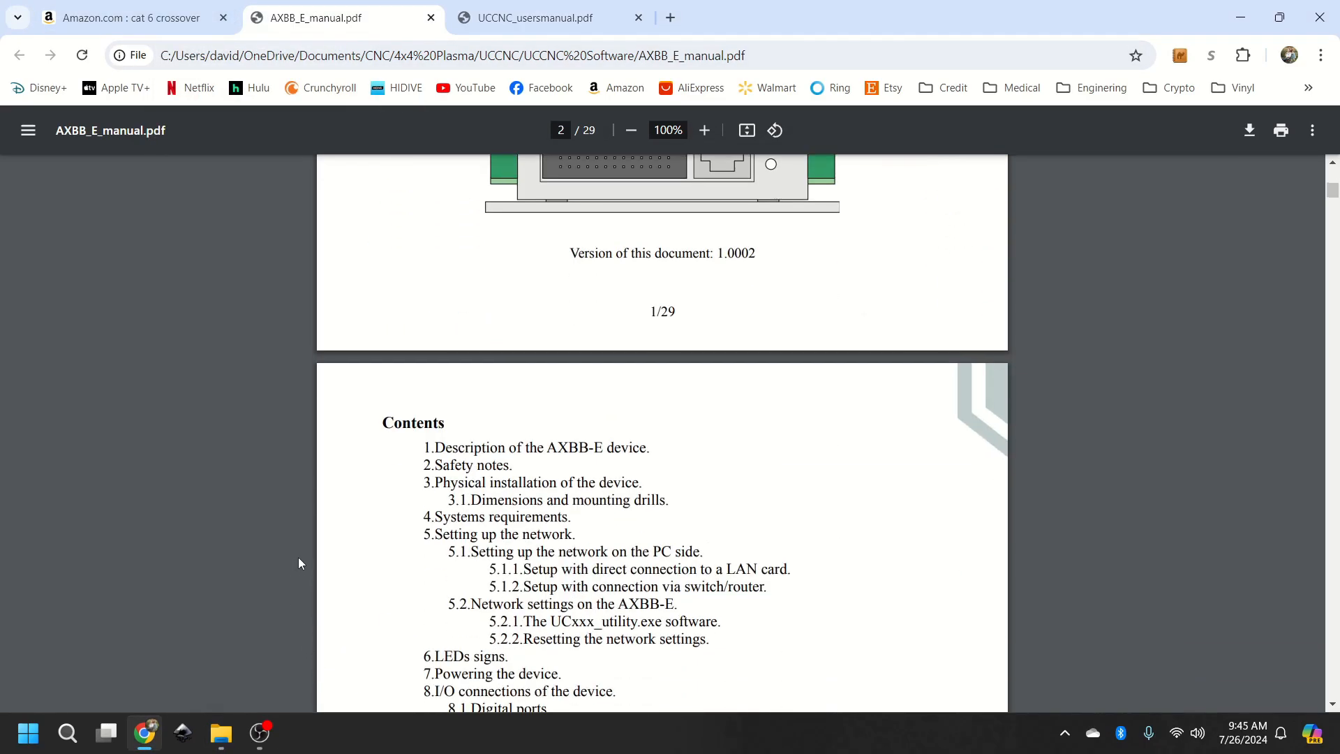
scroll("down", 3)
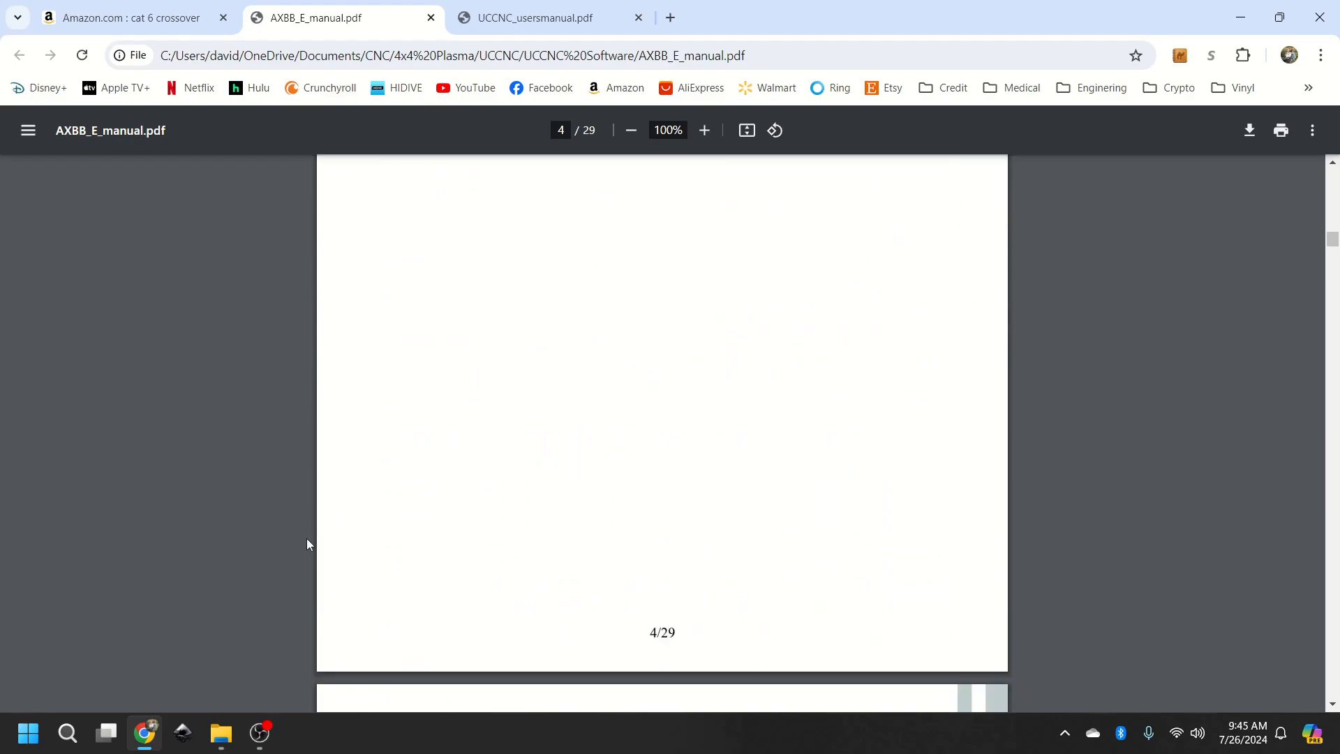
scroll("down", 3)
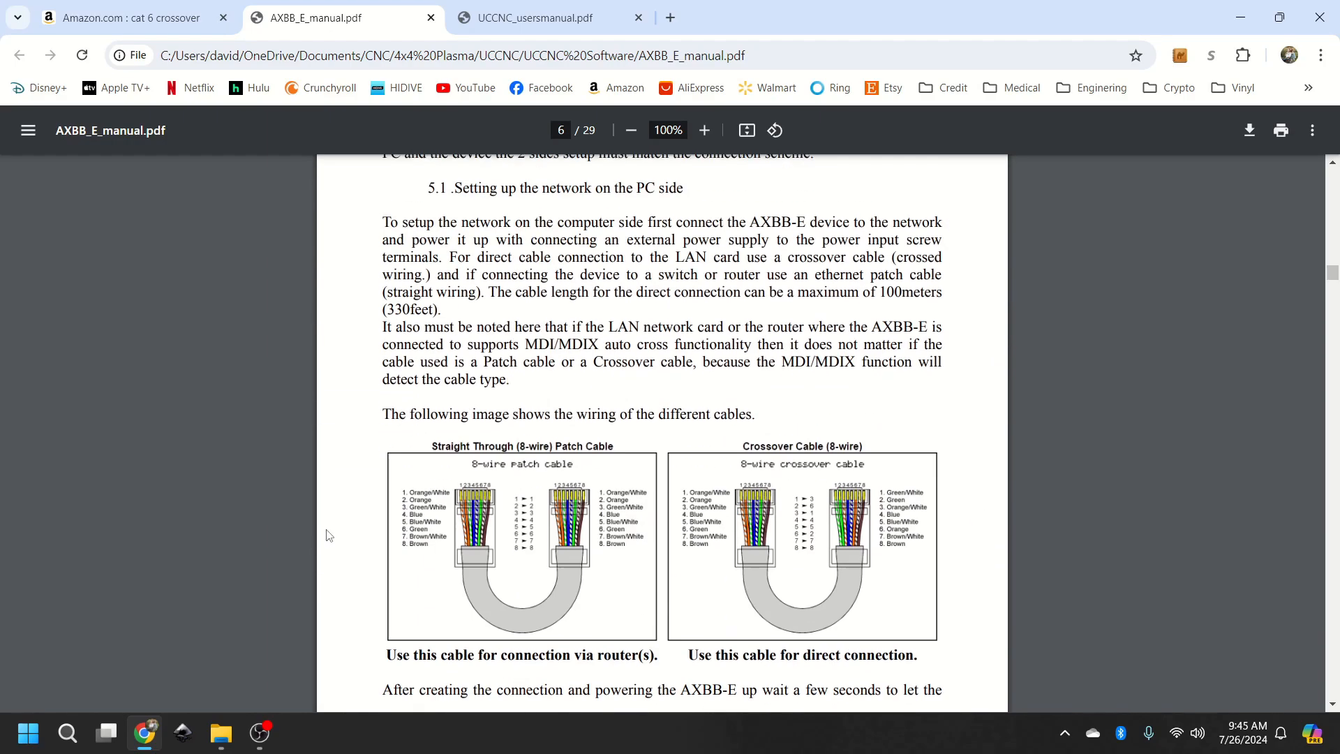
scroll("down", 3)
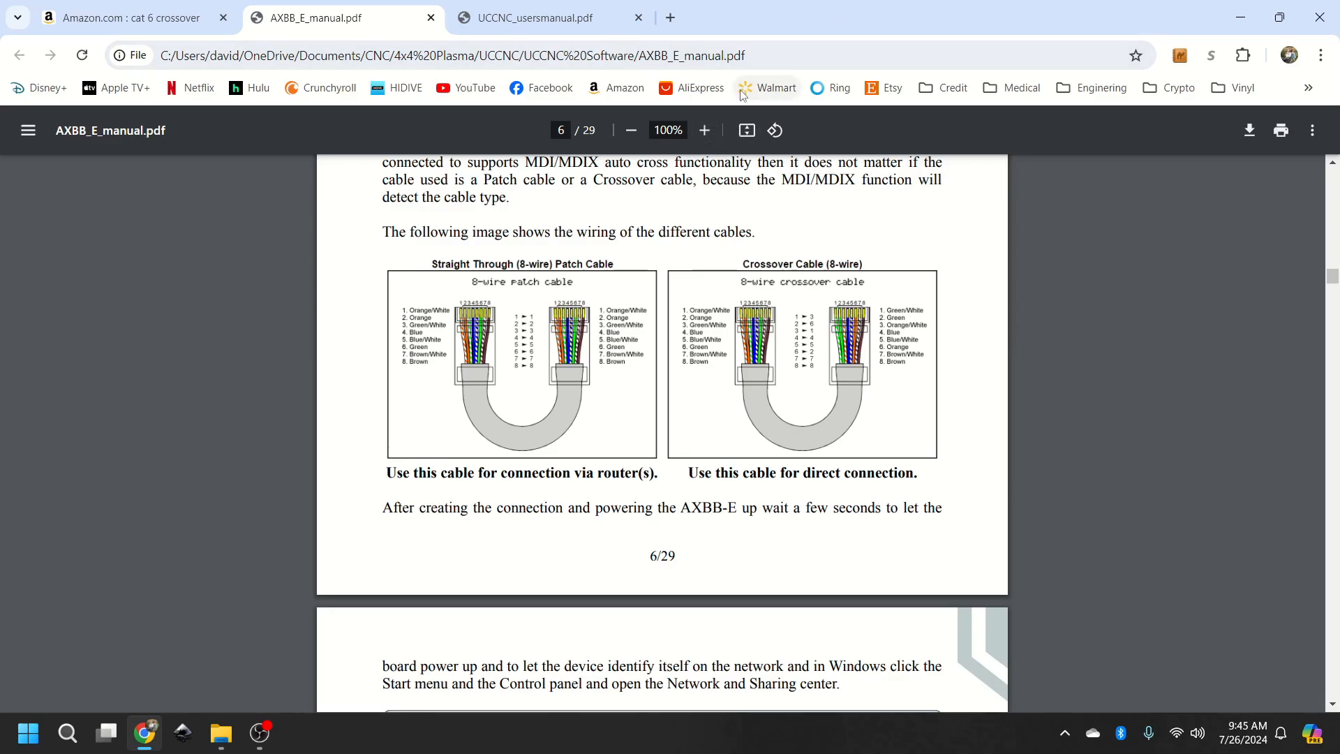
left_click(704, 130)
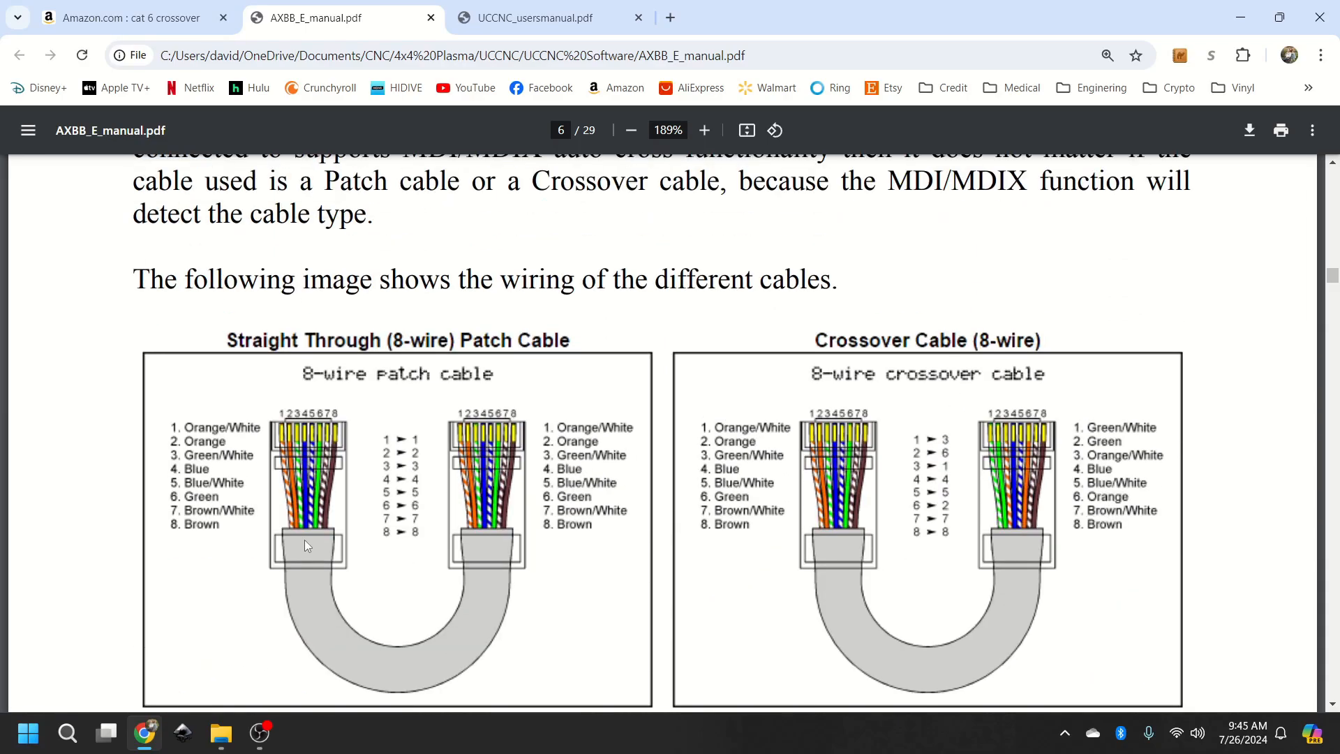
mouse_move(251, 503)
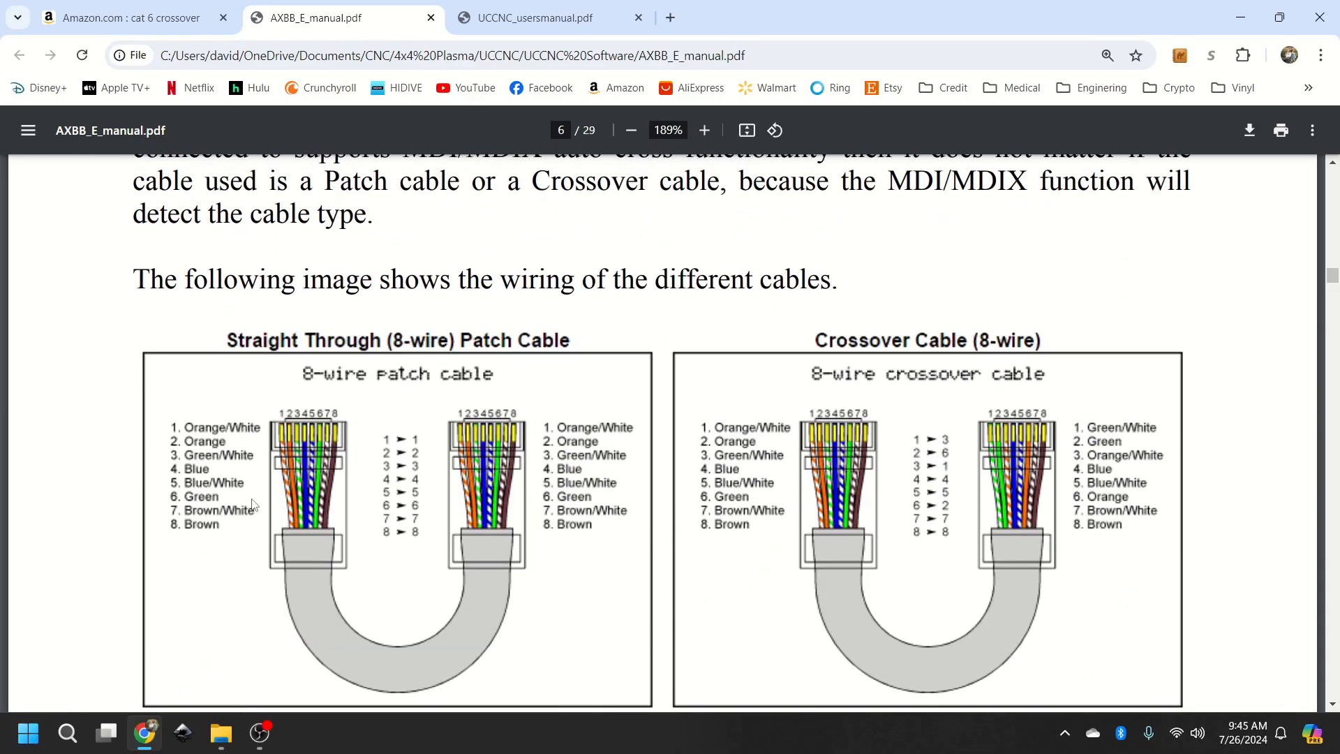
mouse_move(184, 513)
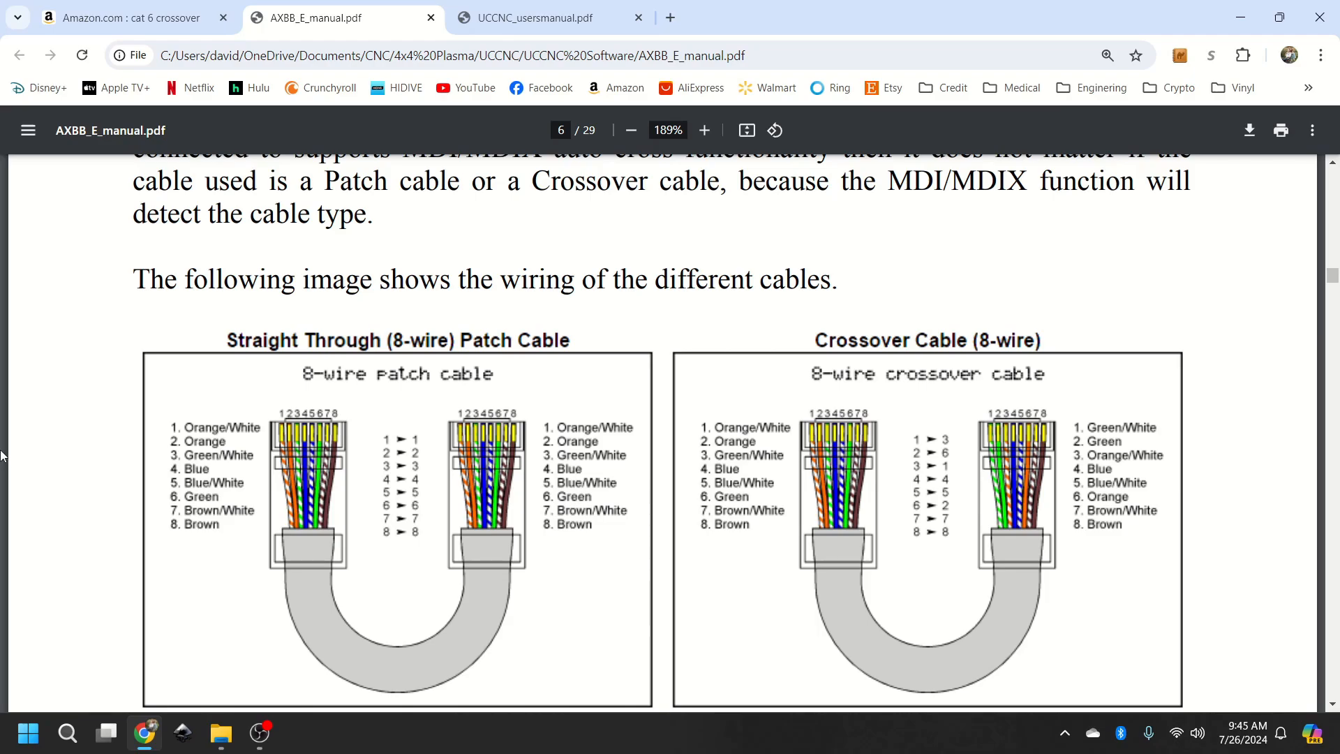
mouse_move(856, 273)
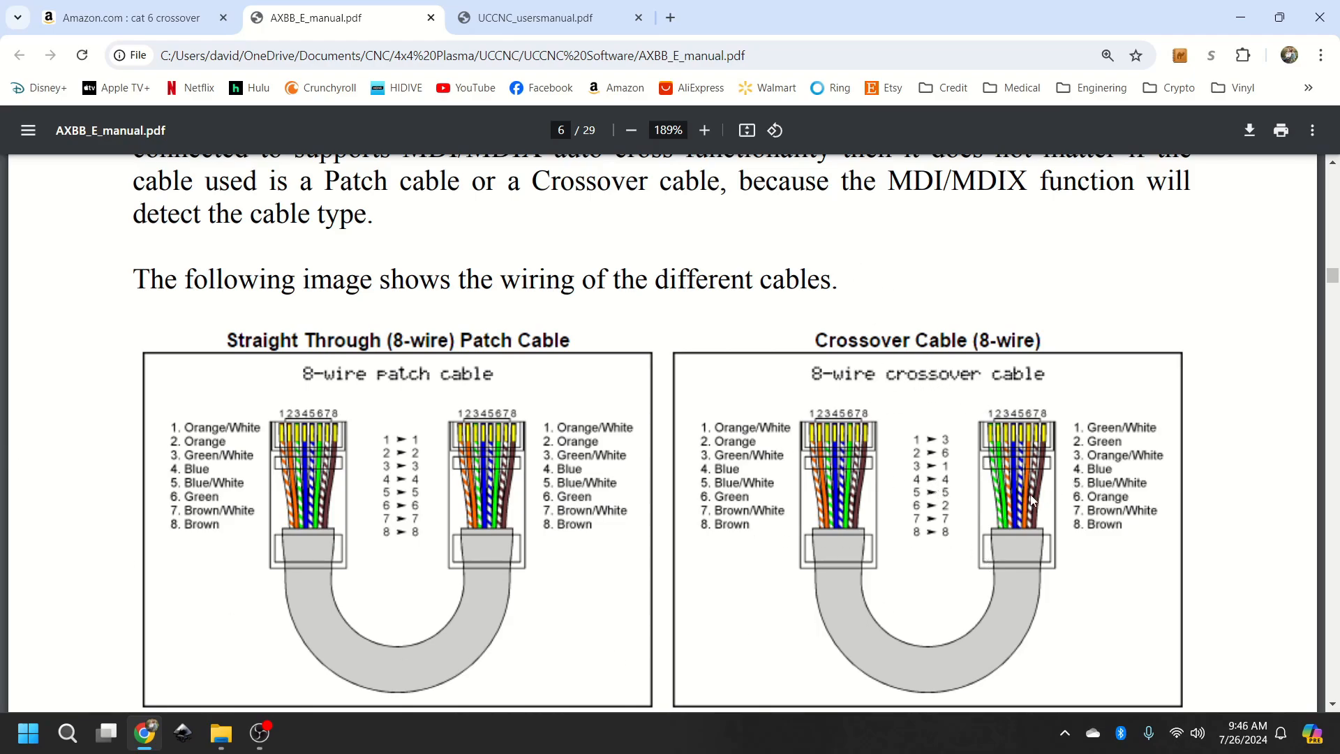
mouse_move(1105, 469)
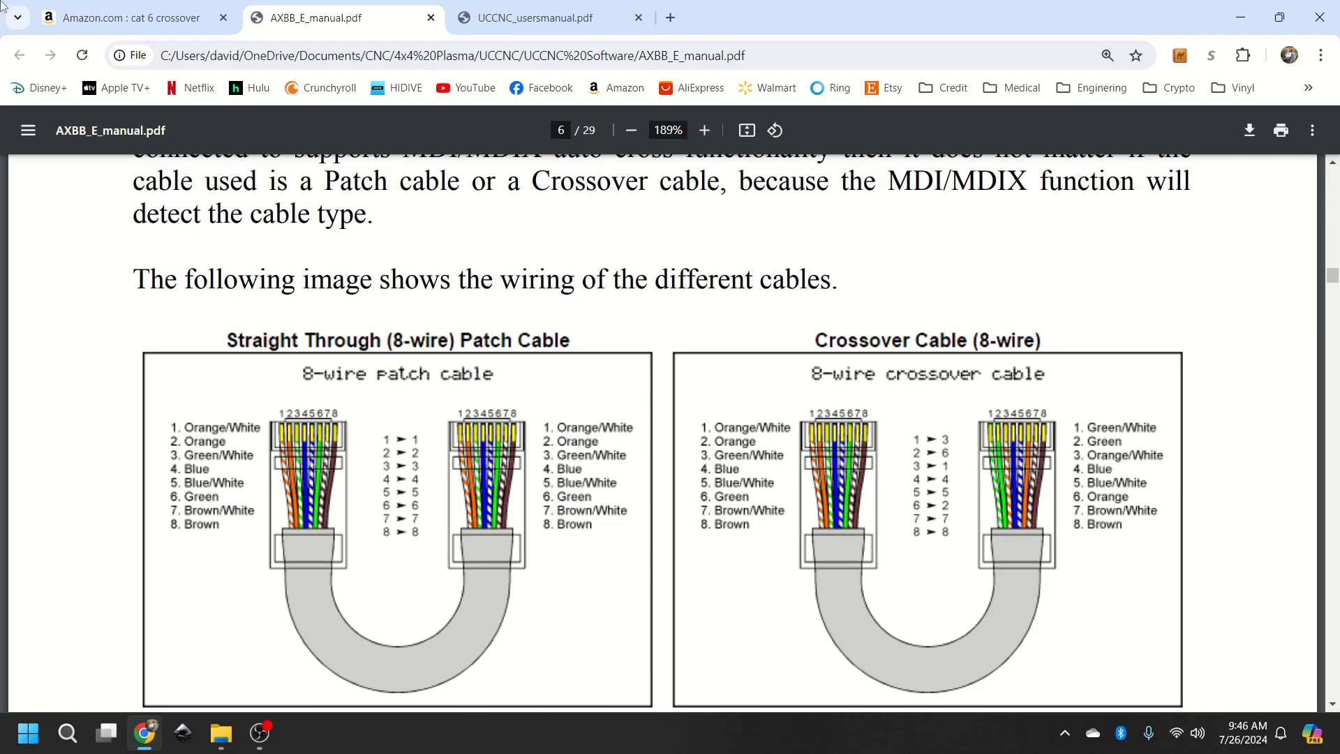
Step: Browse the Amazon cat 6 crossover cable results, including the red C2G Cat6 cable
left_click(133, 17)
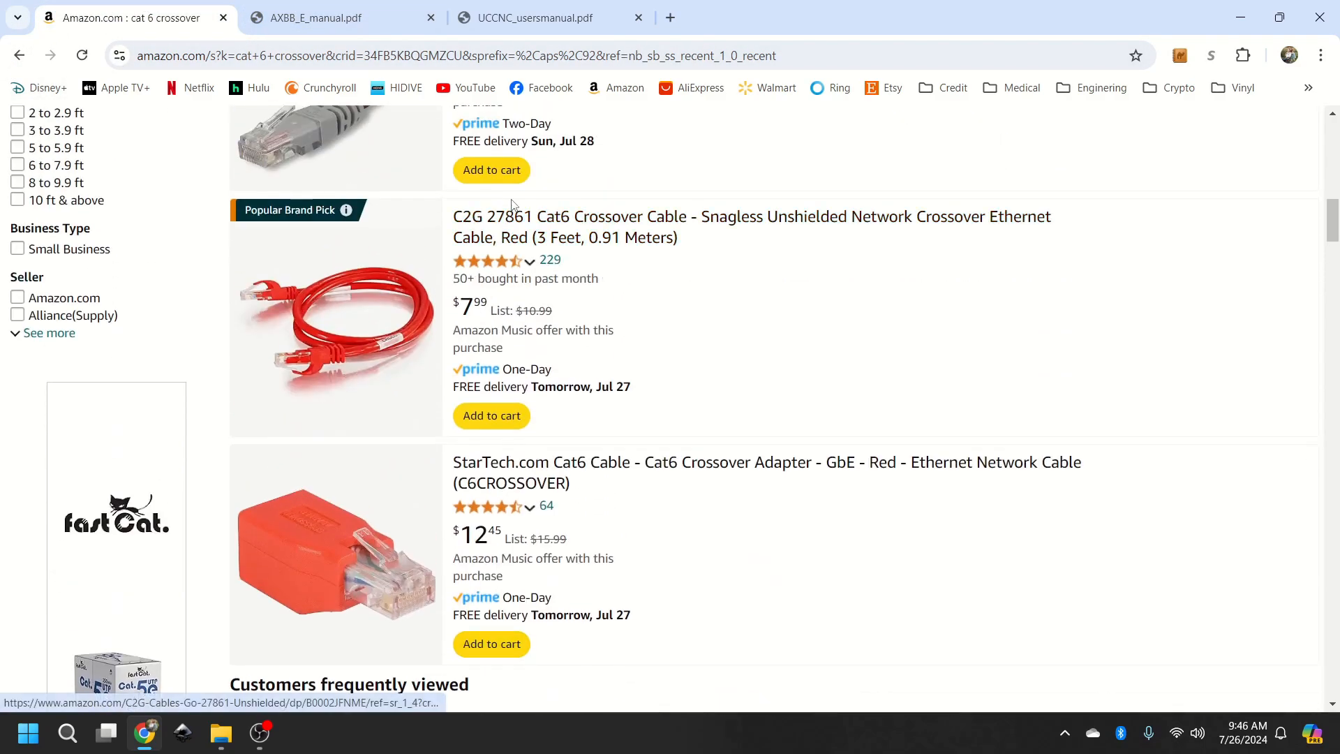
scroll("up", 3)
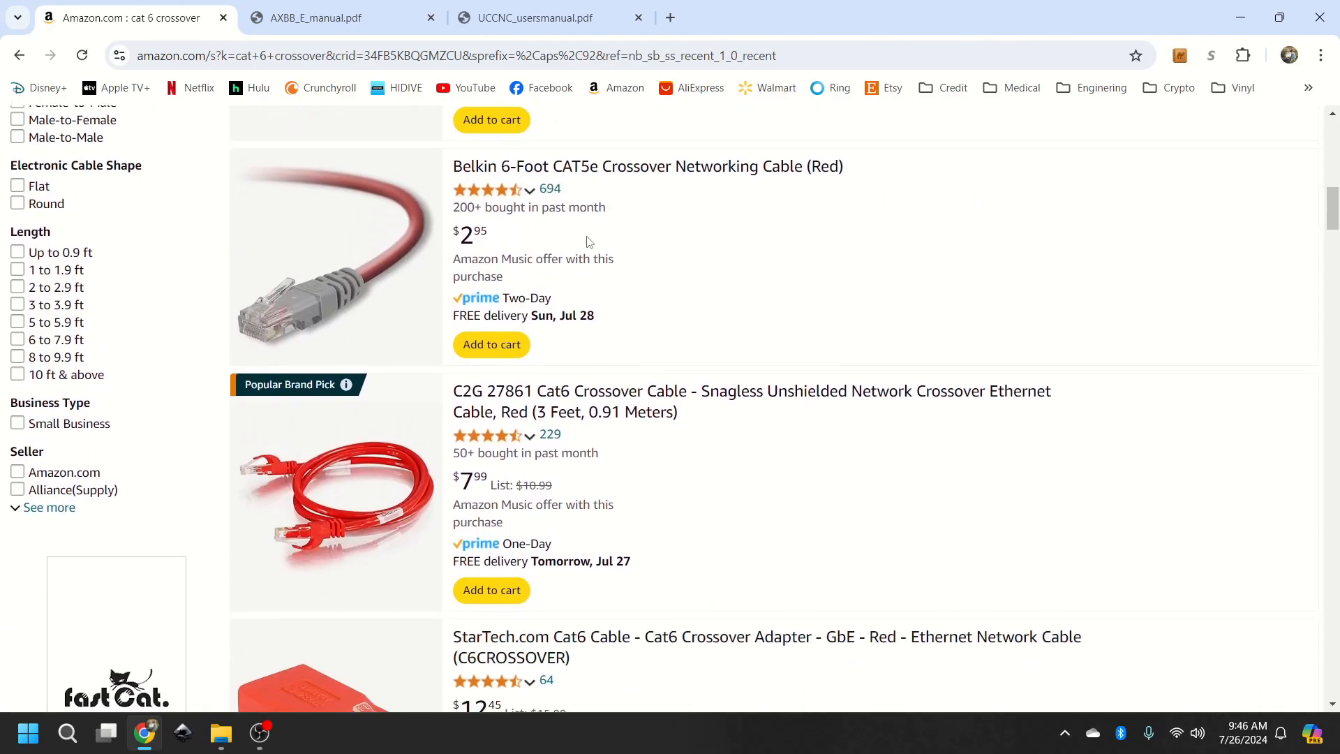
right_click(479, 271)
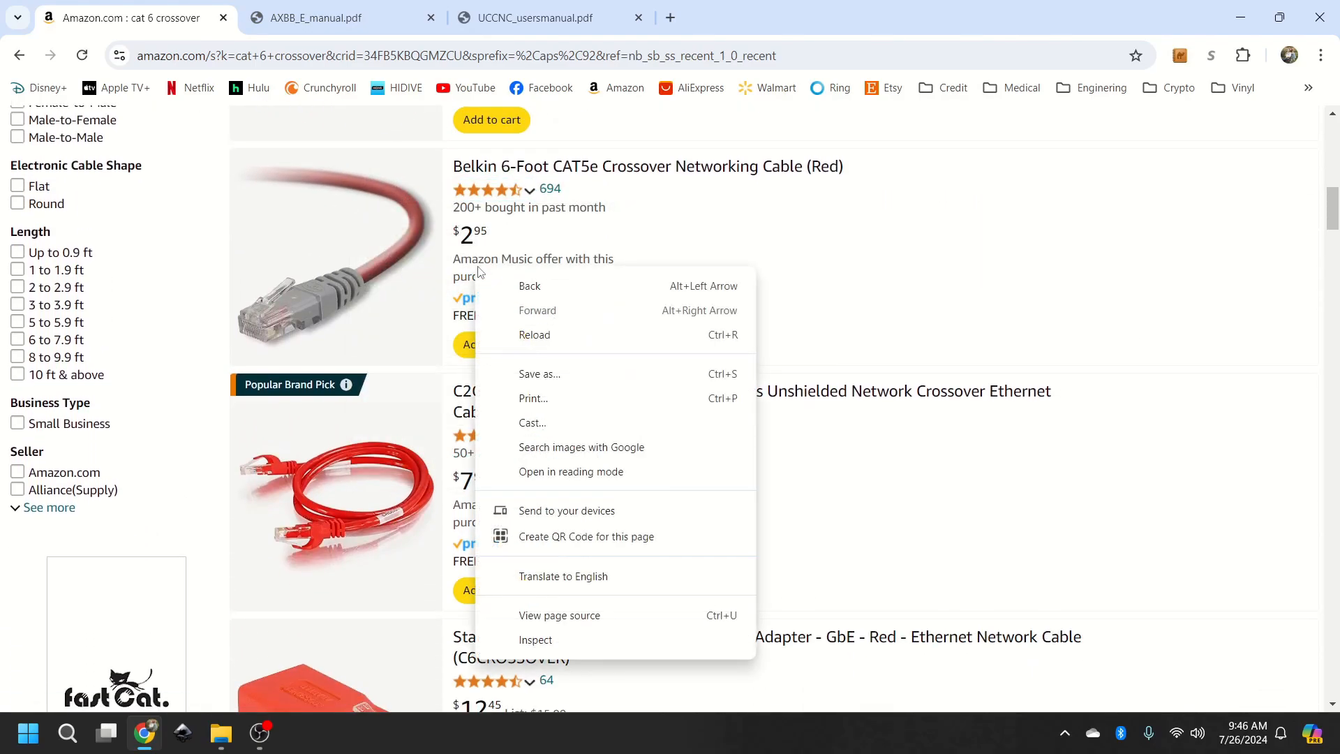
left_click(586, 237)
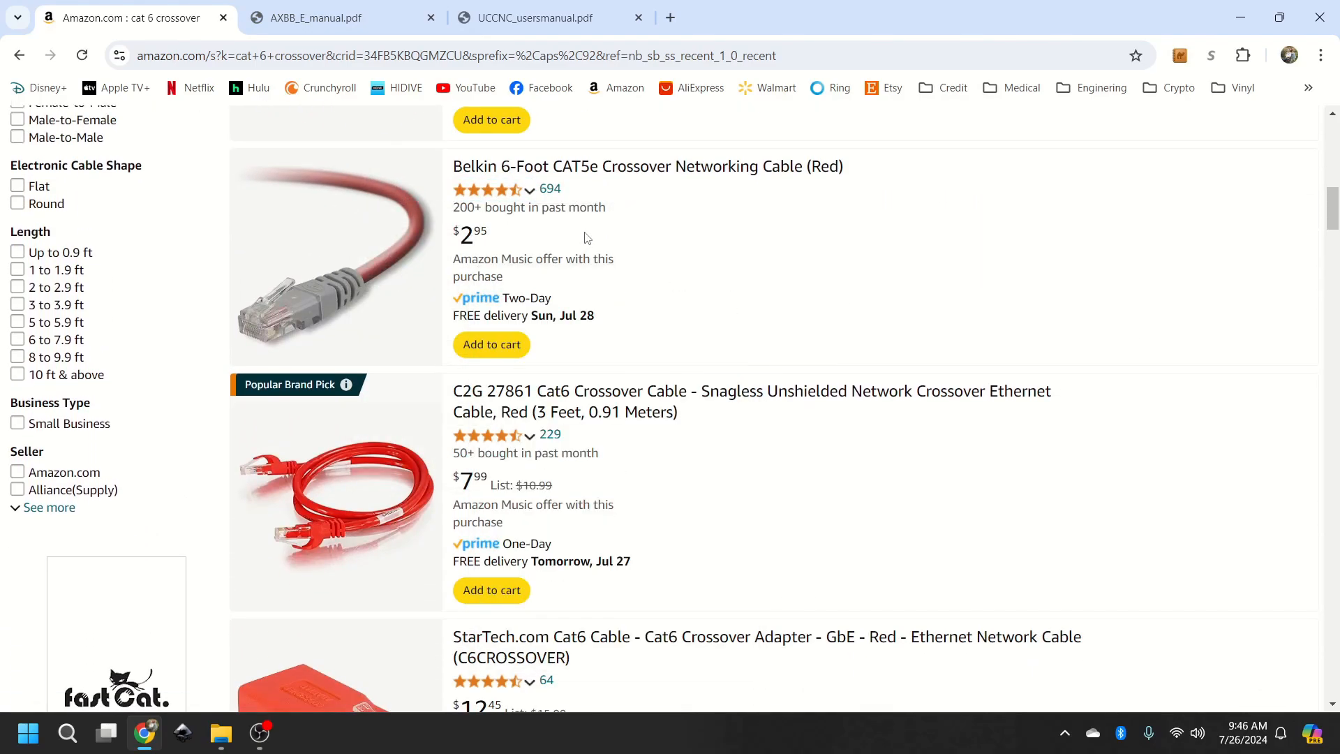
scroll("down", 3)
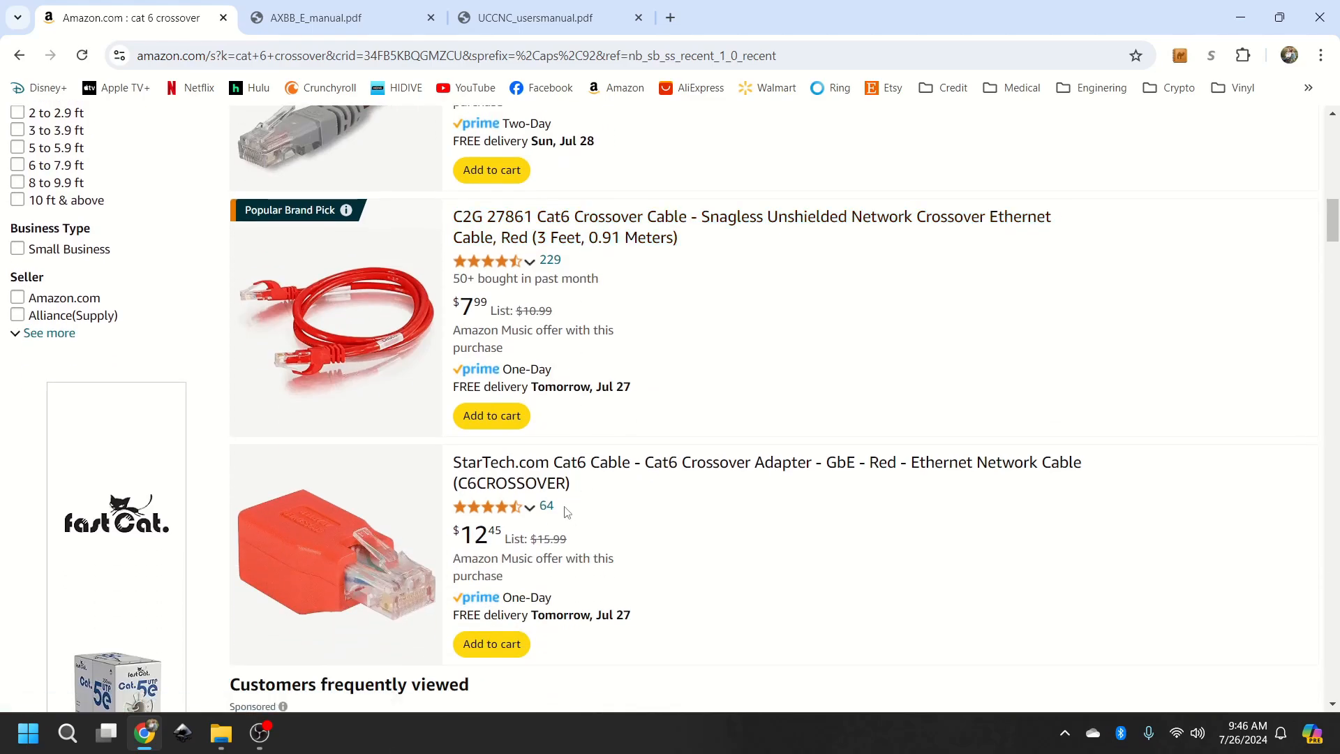
left_click(765, 472)
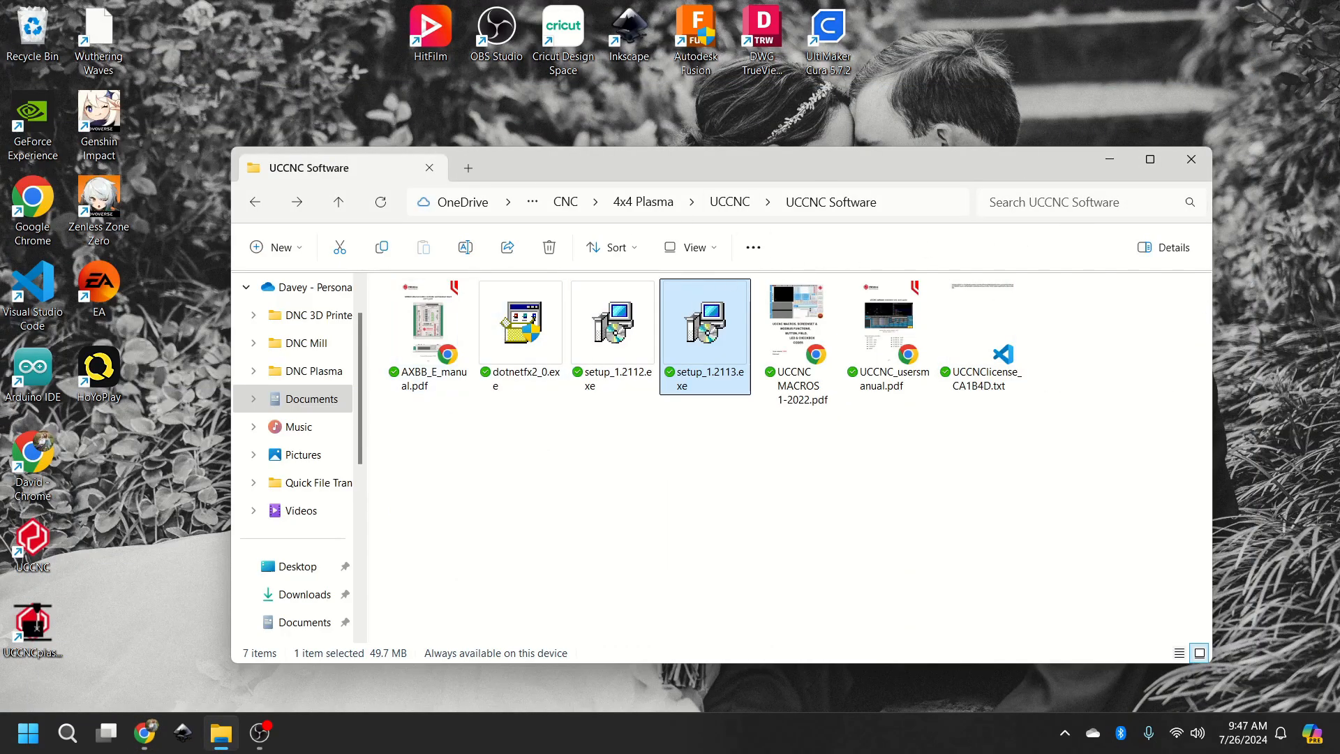
mouse_move(1191, 159)
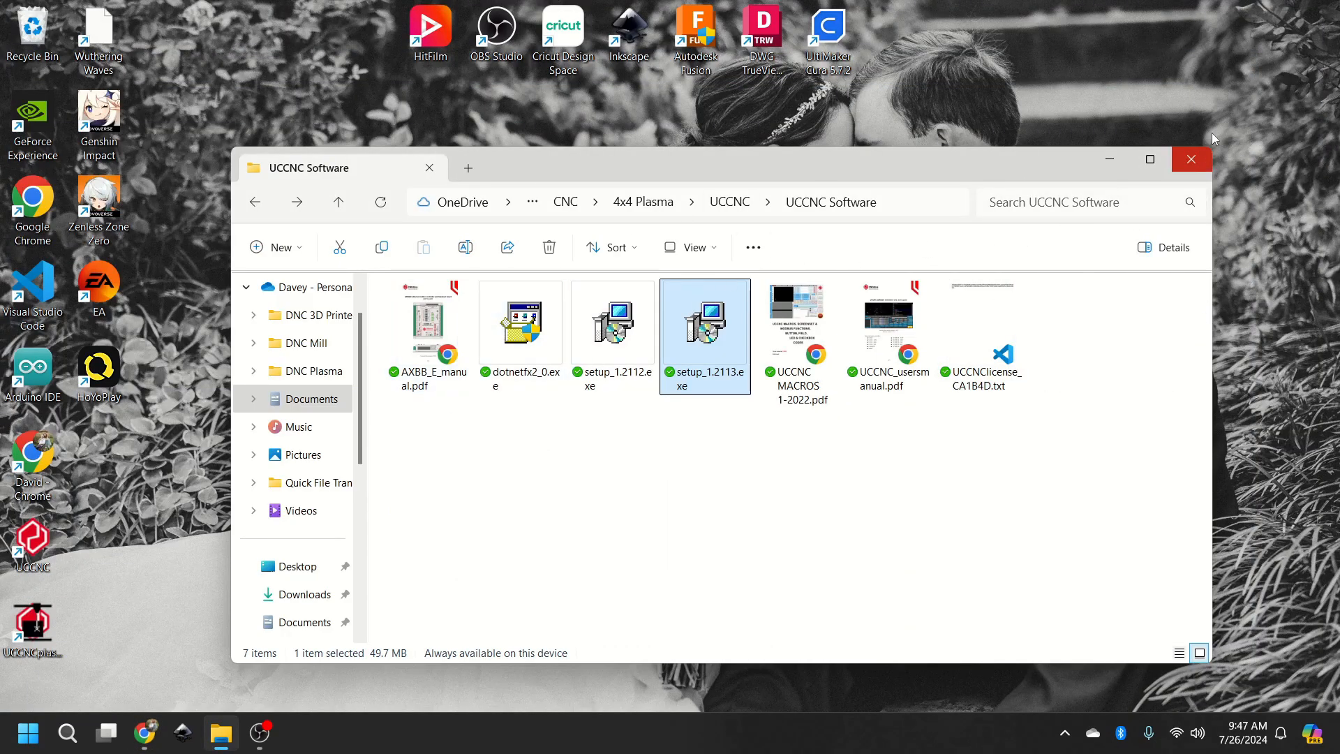
Step: Close the UCCNC Software folder window and start Control Panel from Start's pinned apps
left_click(1190, 159)
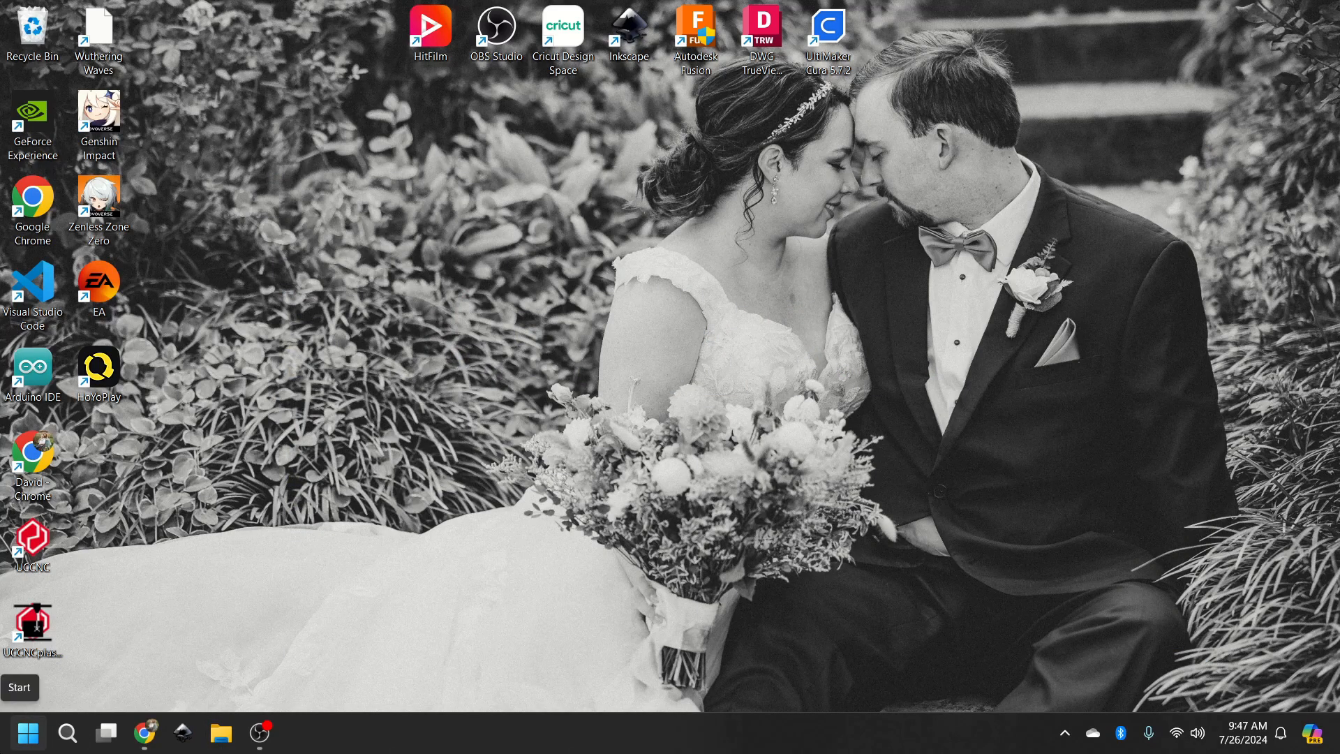
left_click(28, 732)
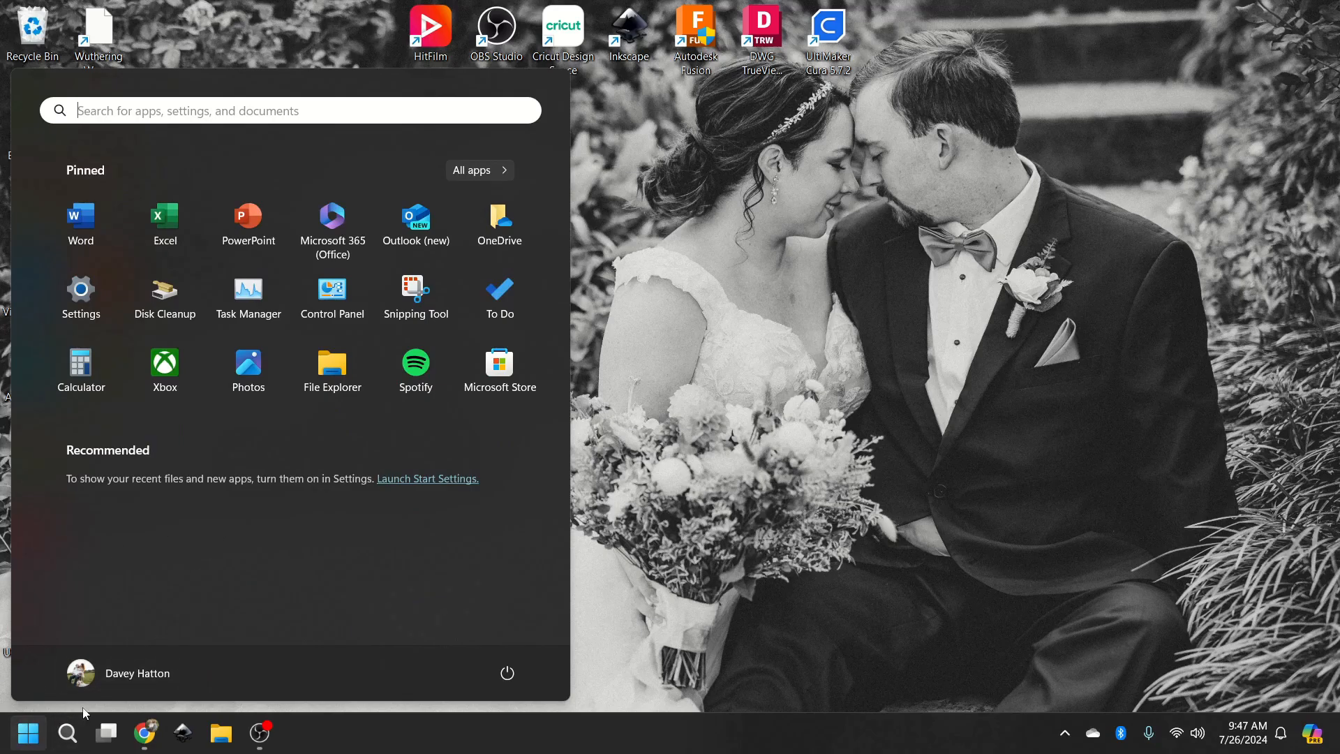
left_click(67, 732)
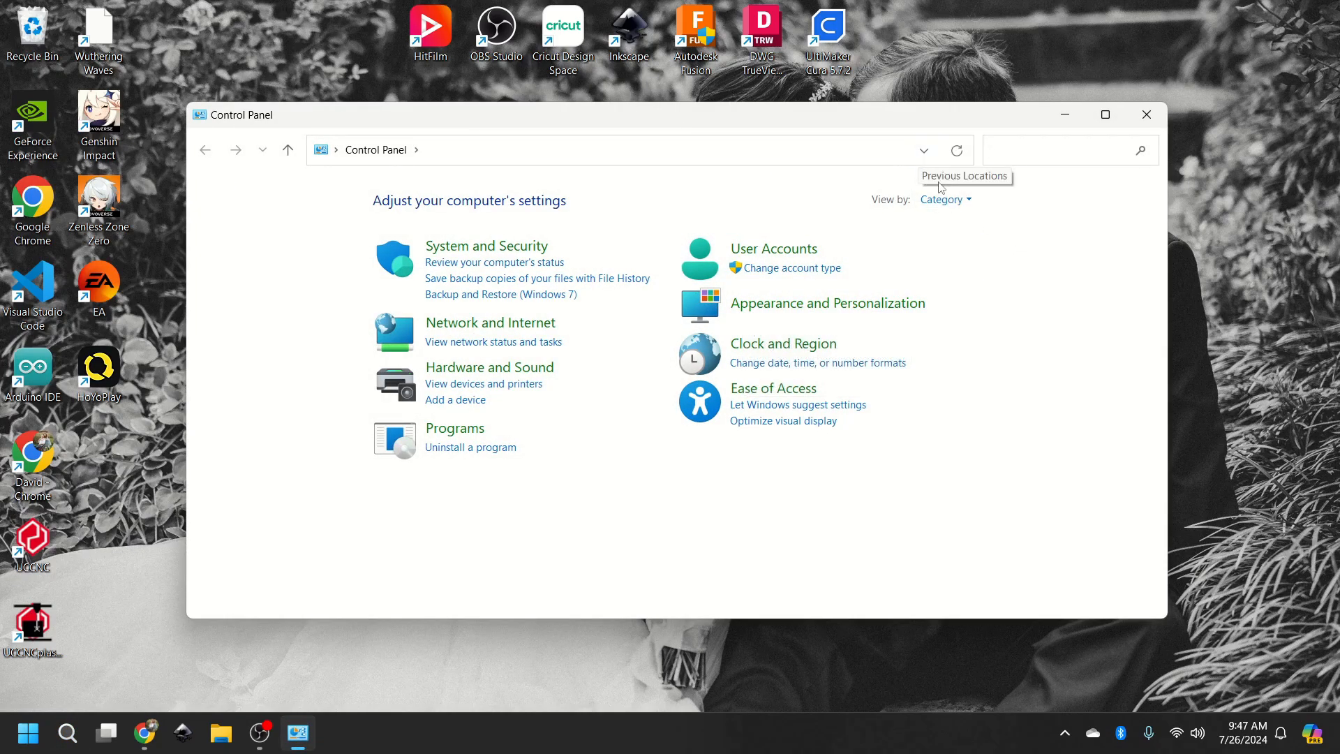
mouse_move(482, 343)
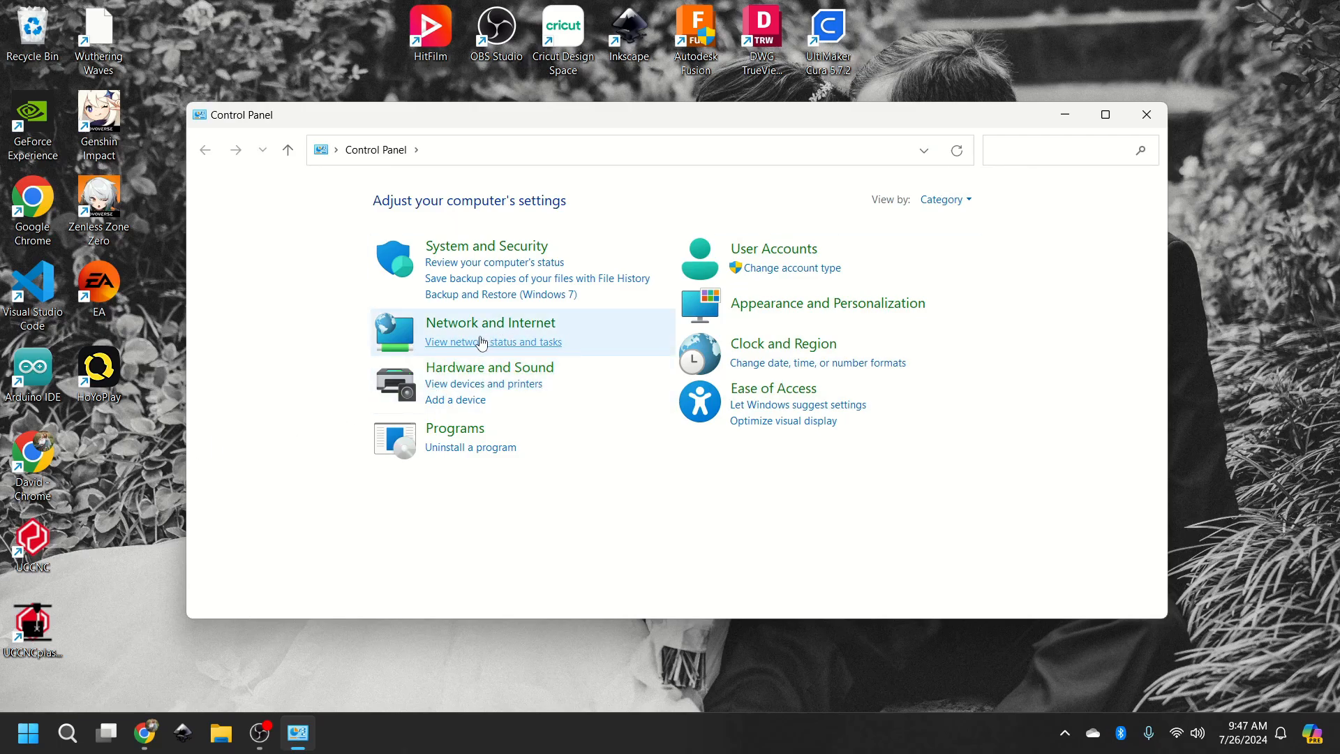
mouse_move(954, 164)
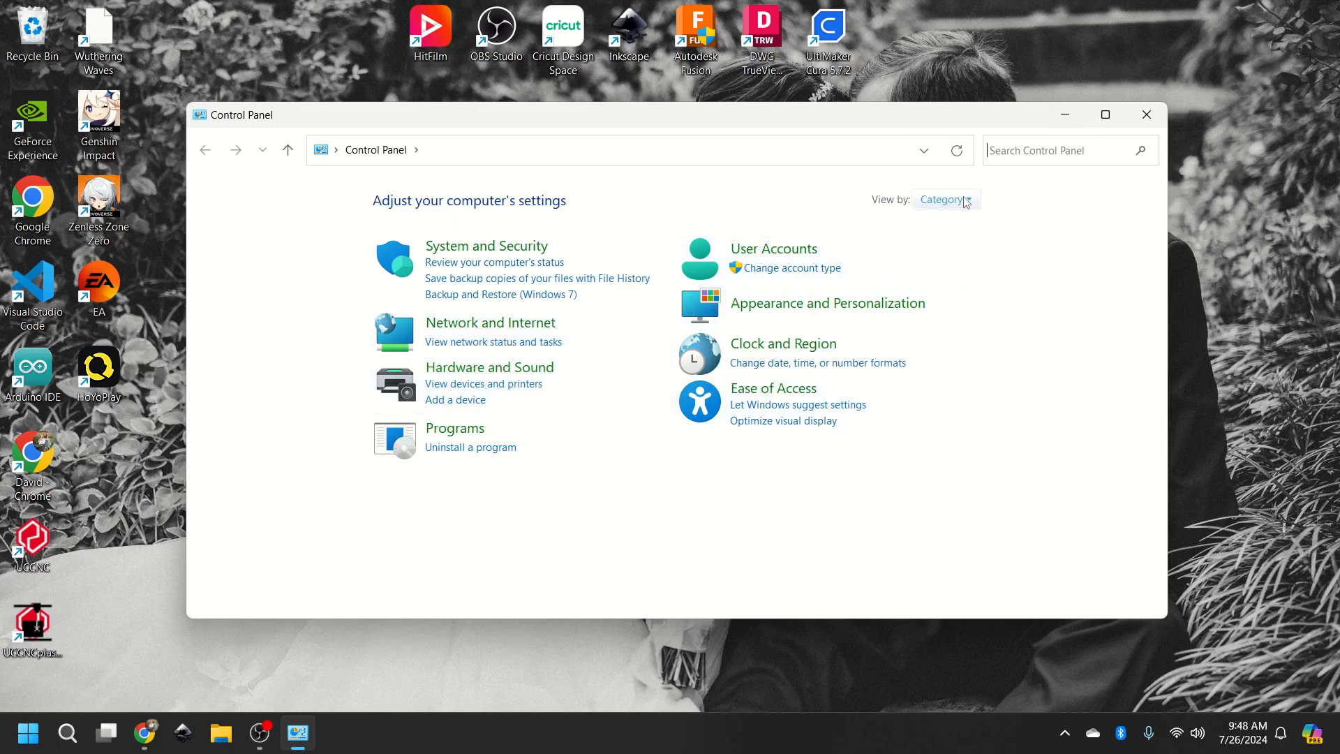
Step: Switch Control Panel's View by to Small icons, then back to Category
left_click(943, 198)
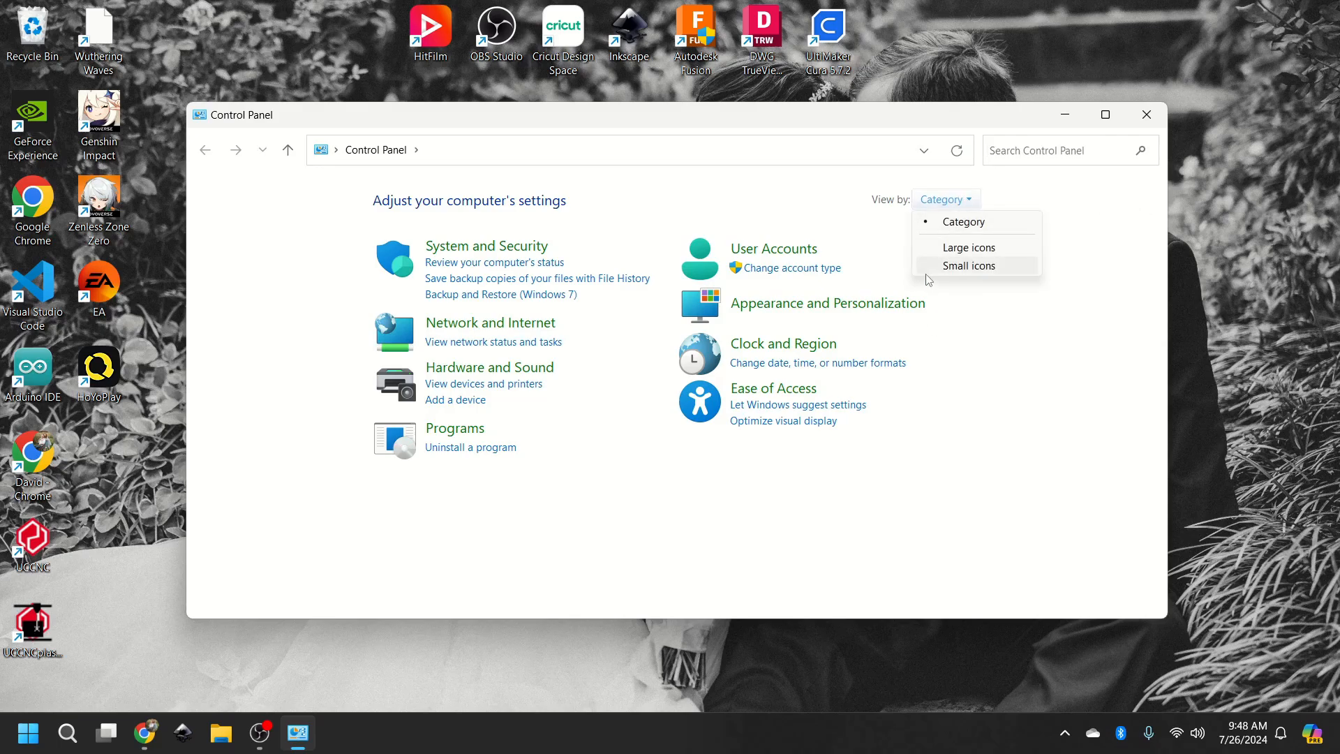
left_click(968, 266)
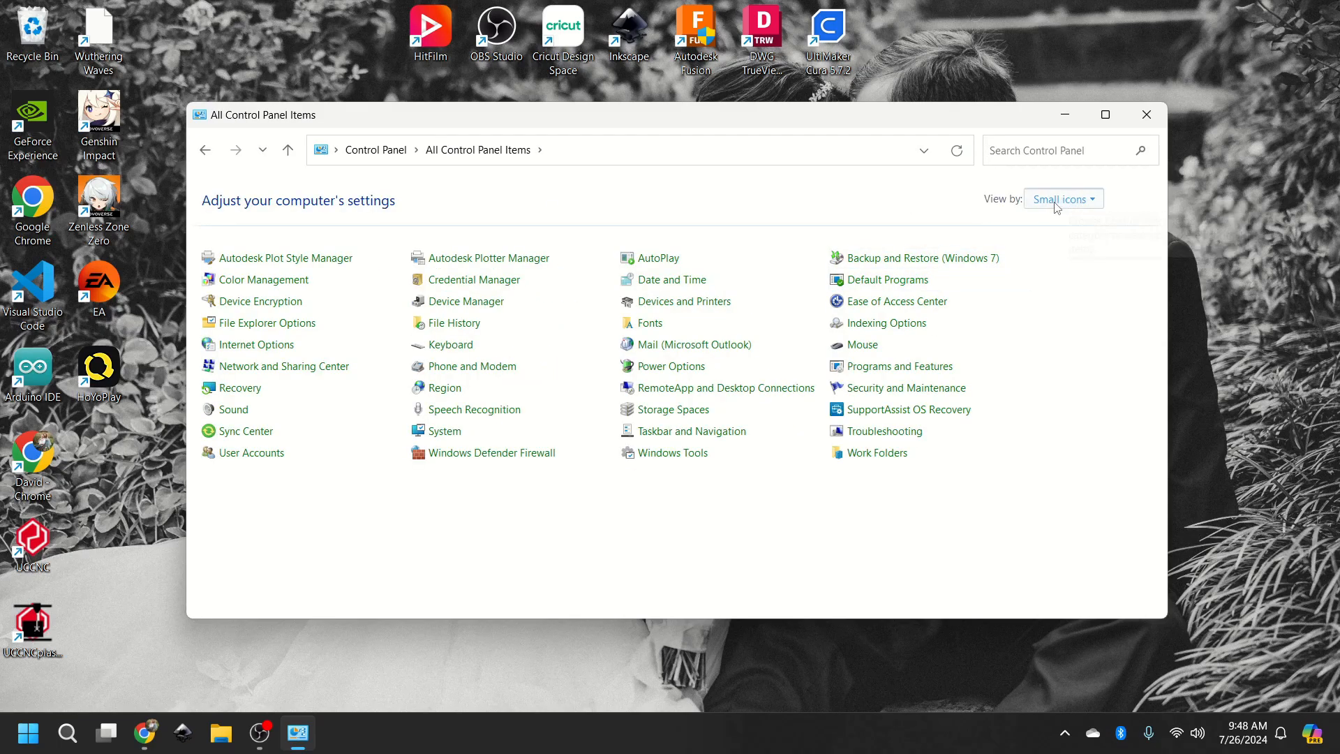
left_click(1059, 199)
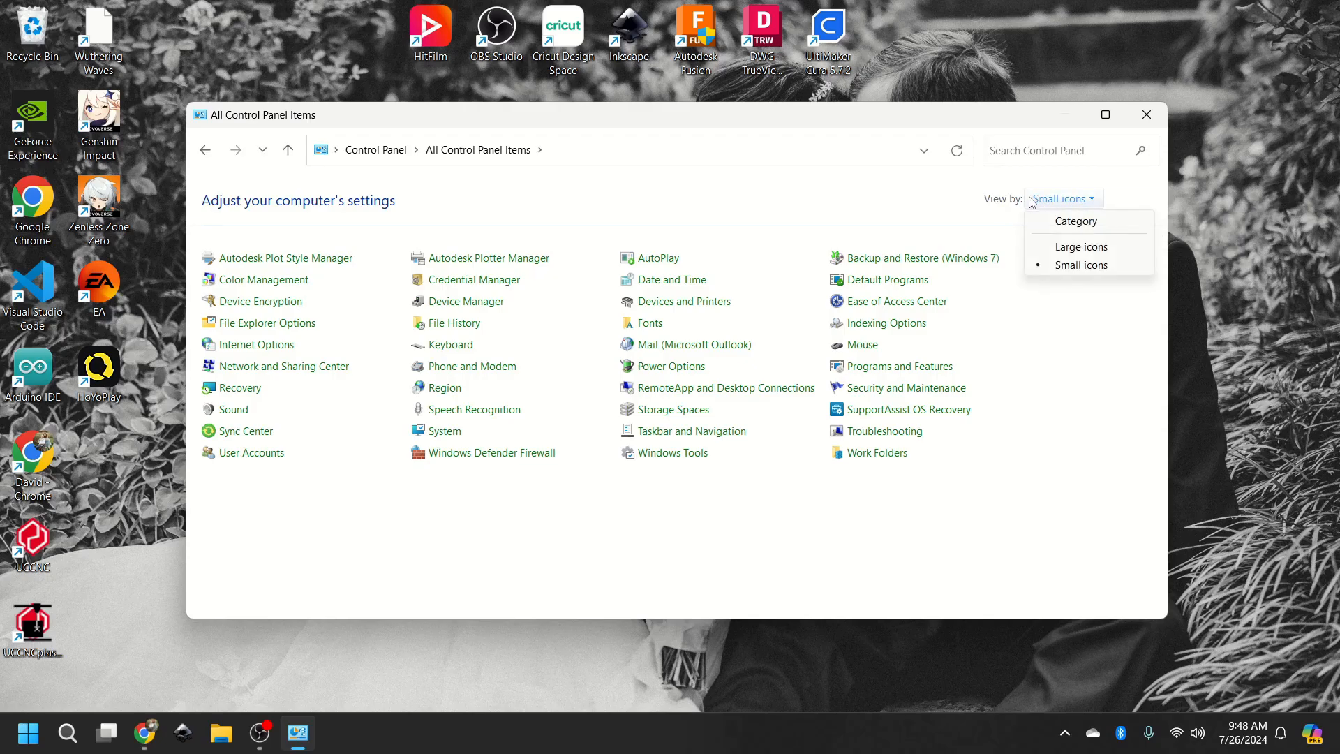
left_click(1076, 221)
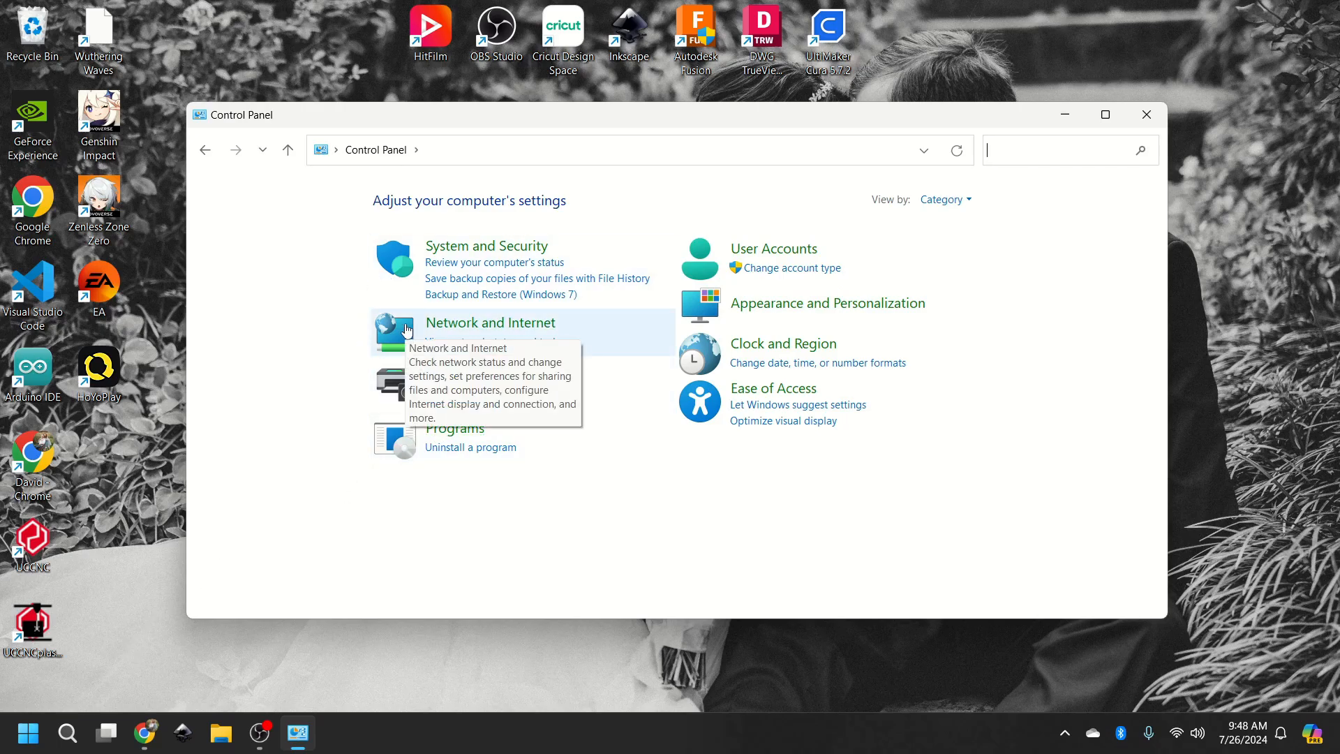
Step: Go through Network and Sharing Center to the Ethernet adapter and open its connection settings
left_click(490, 323)
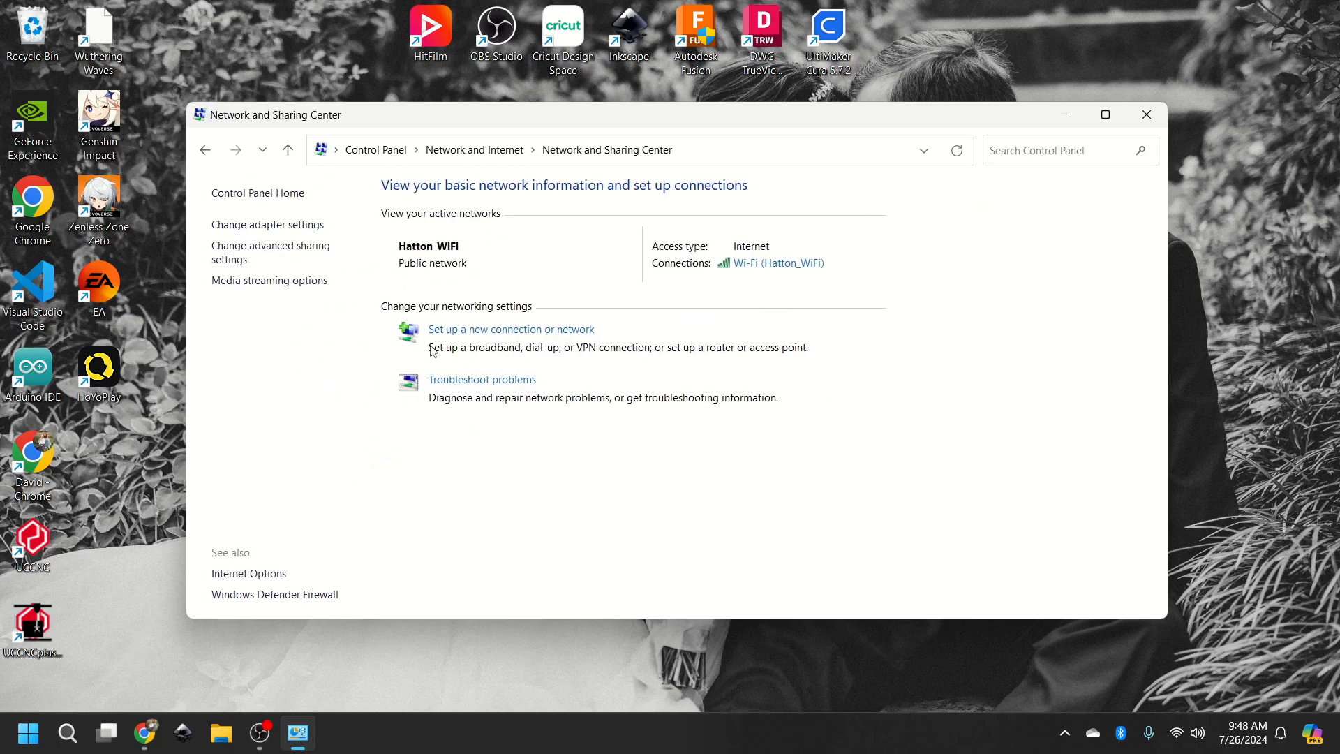
mouse_move(601, 262)
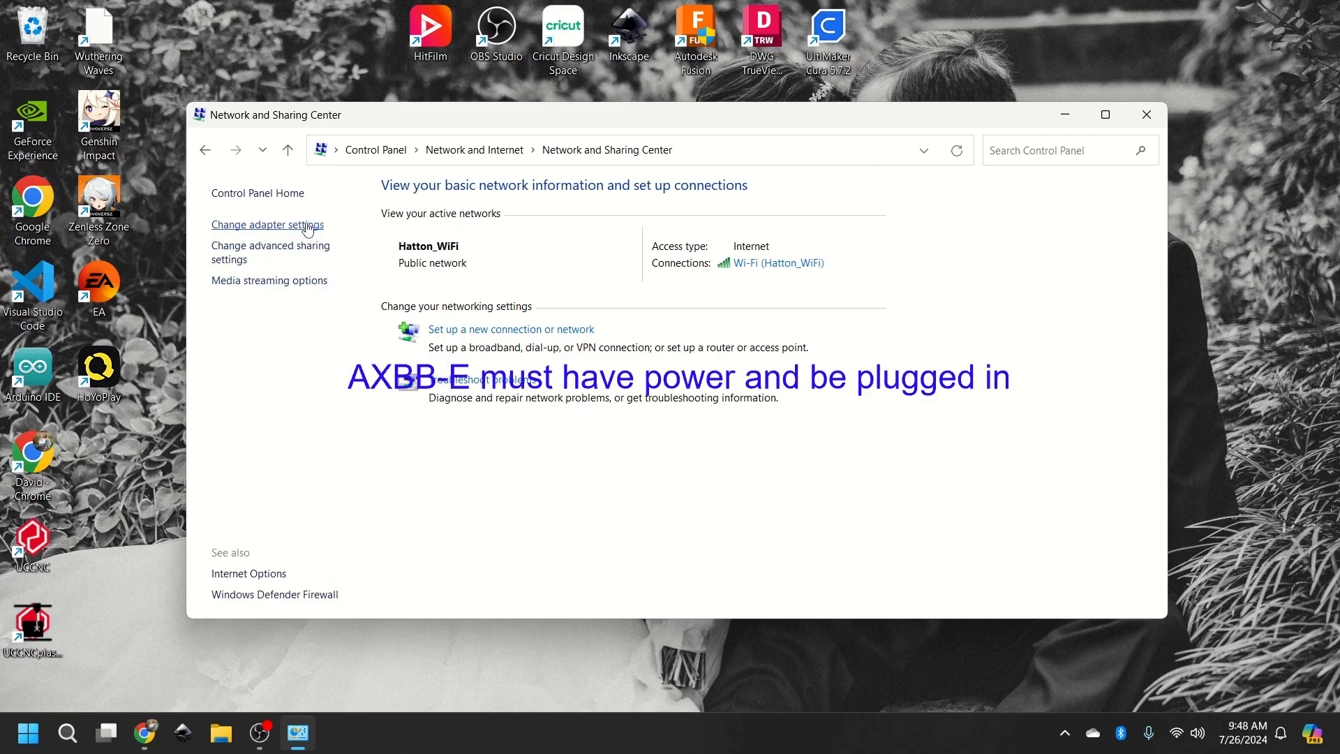
left_click(267, 224)
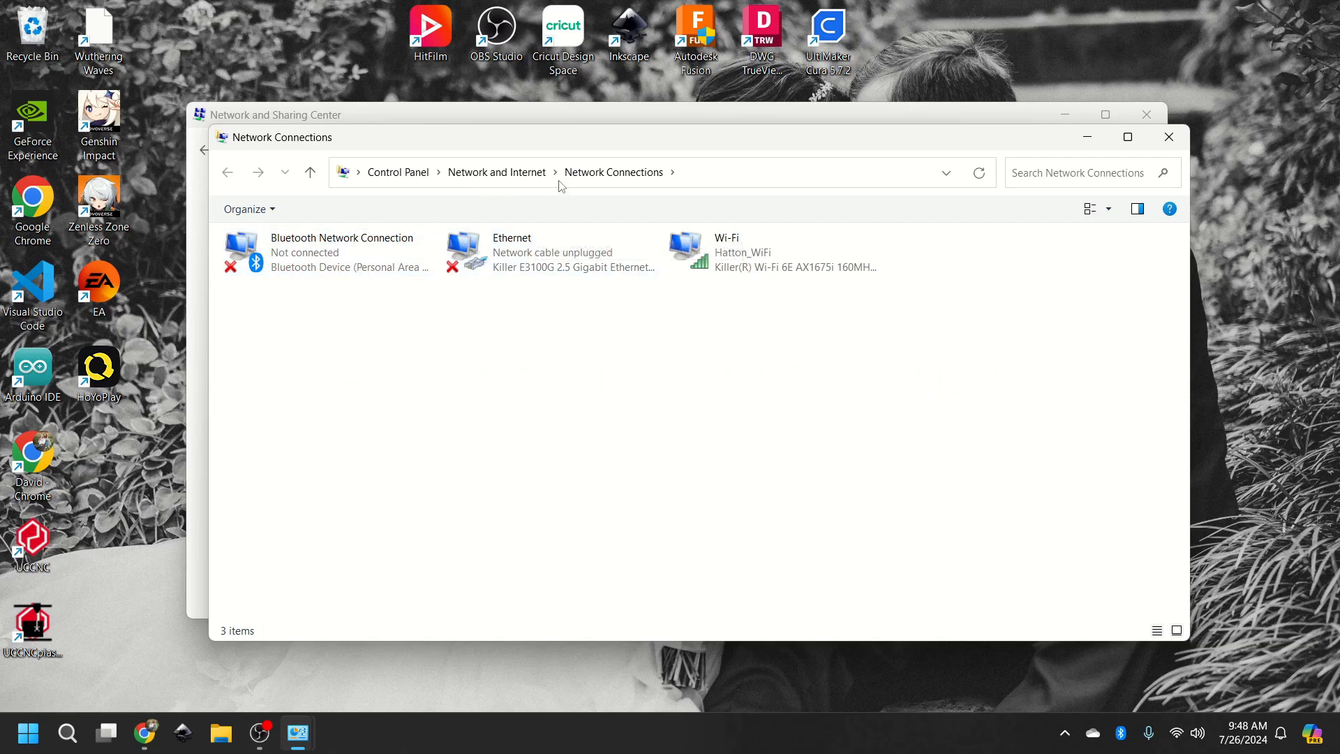
left_click(551, 252)
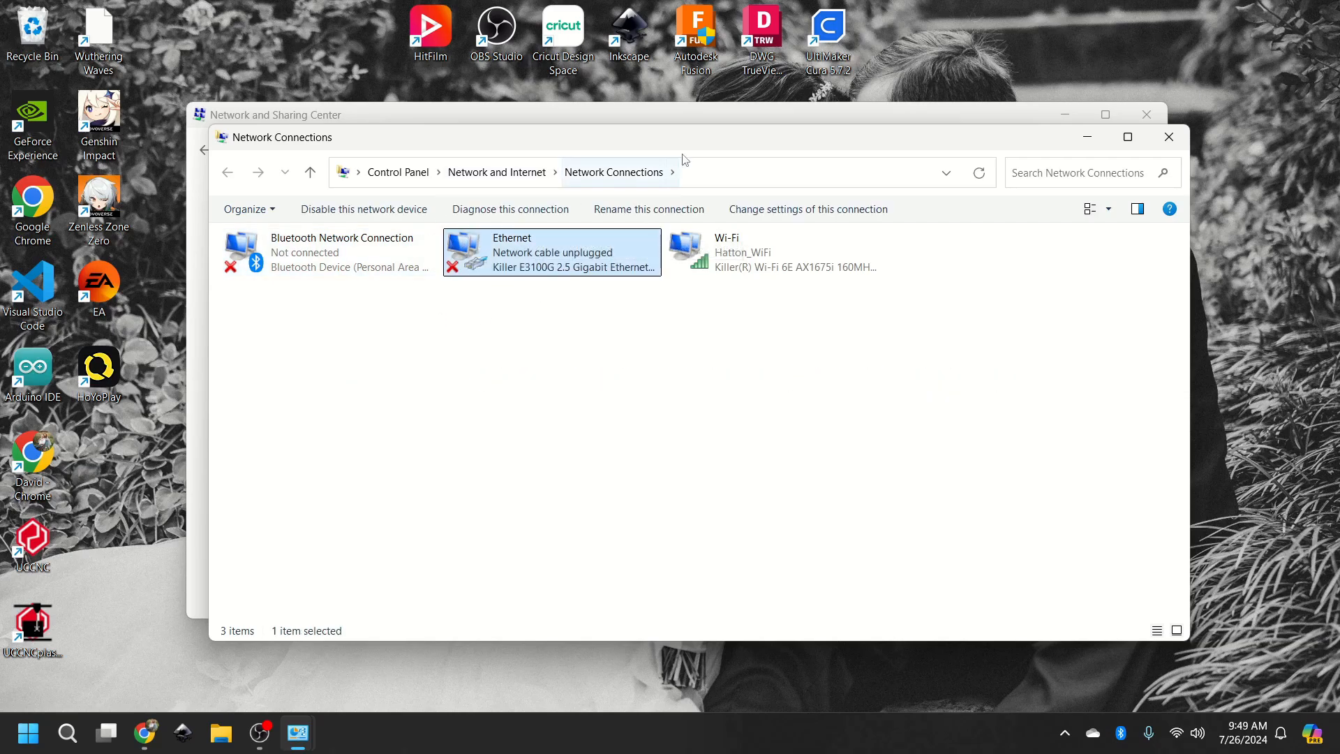
mouse_move(624, 245)
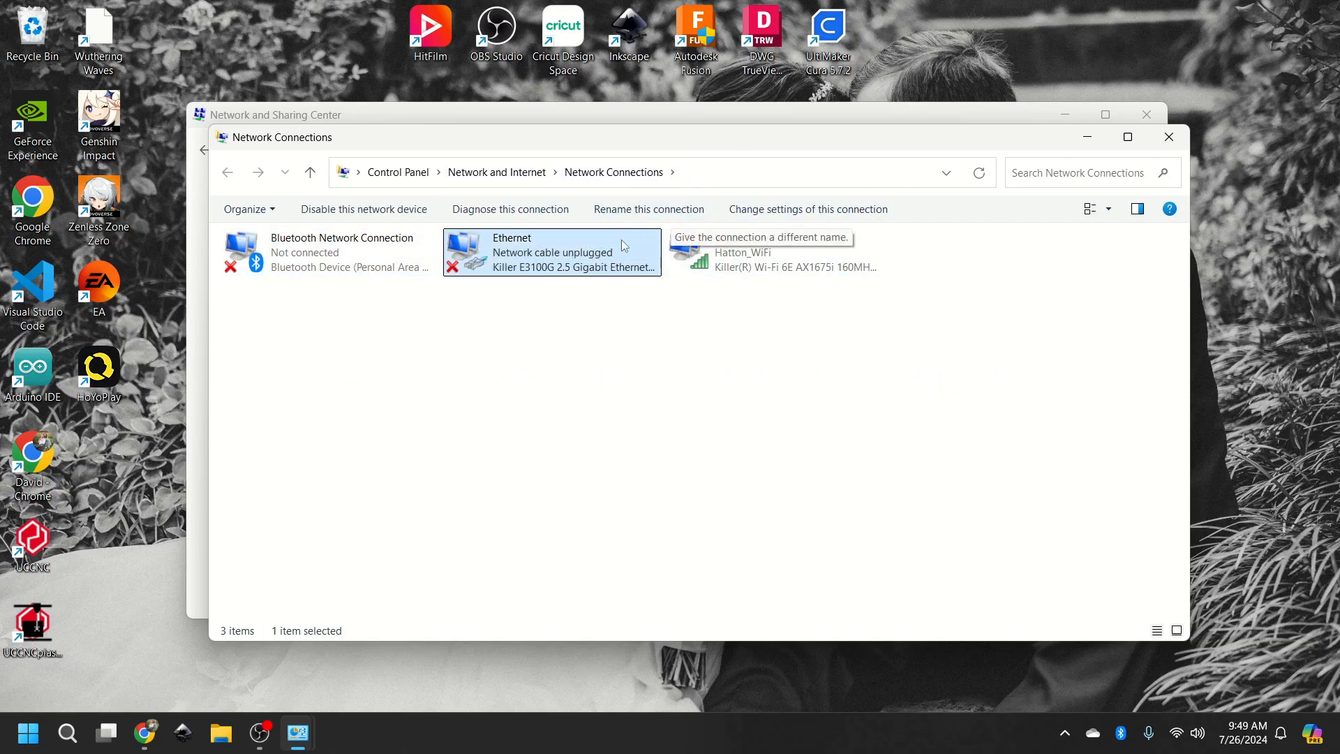
left_click(648, 208)
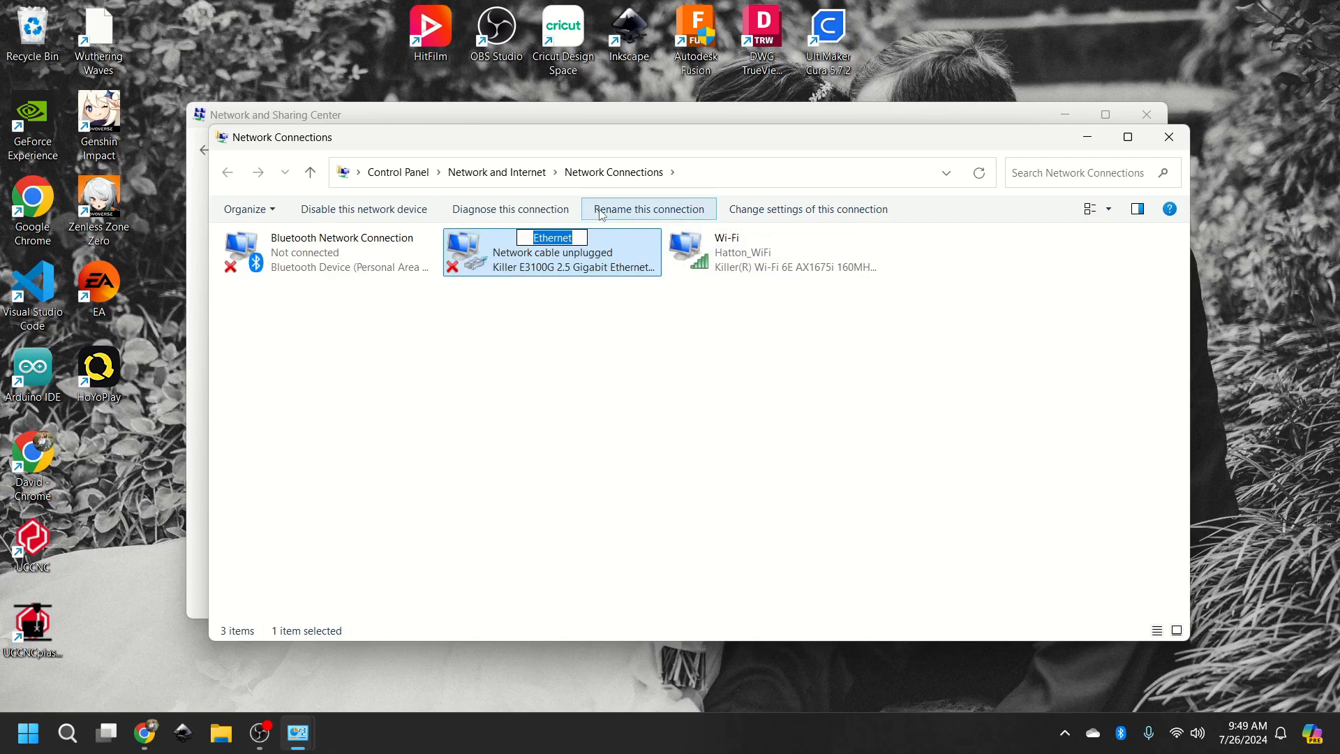
left_click(579, 417)
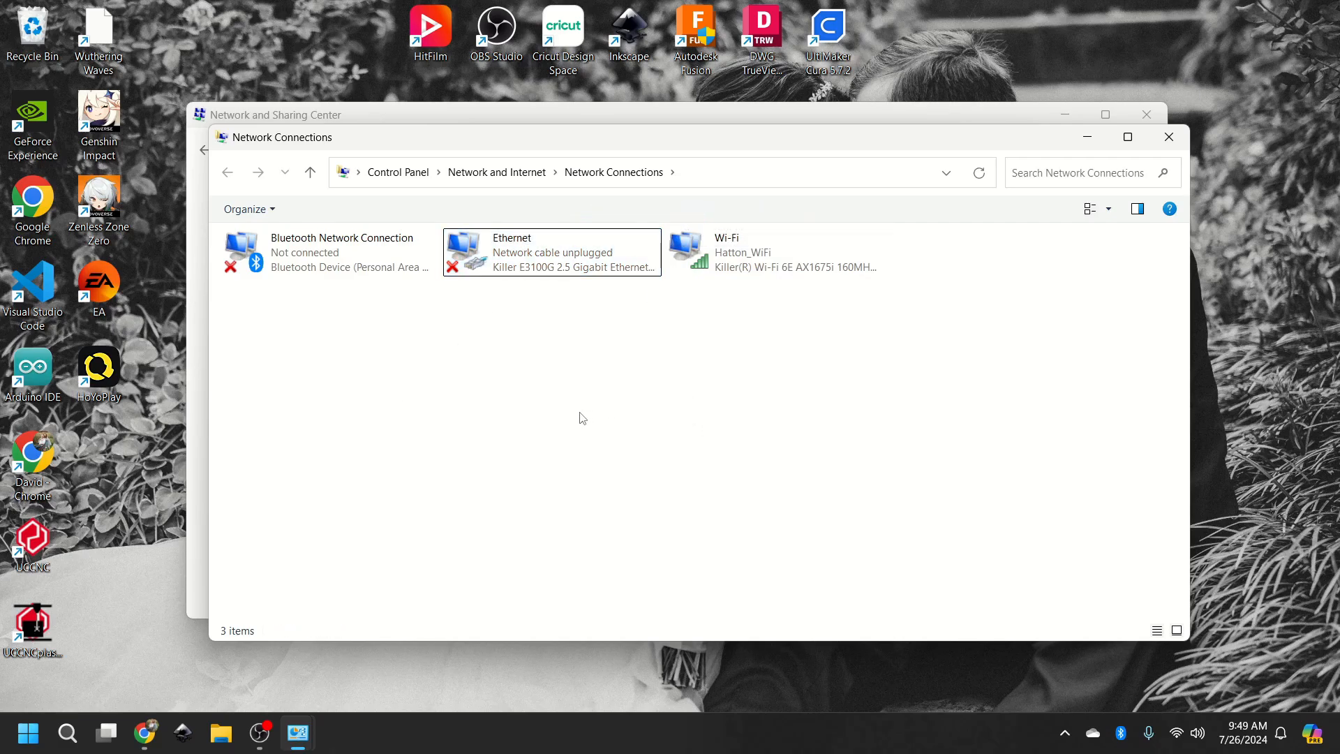
mouse_move(907, 18)
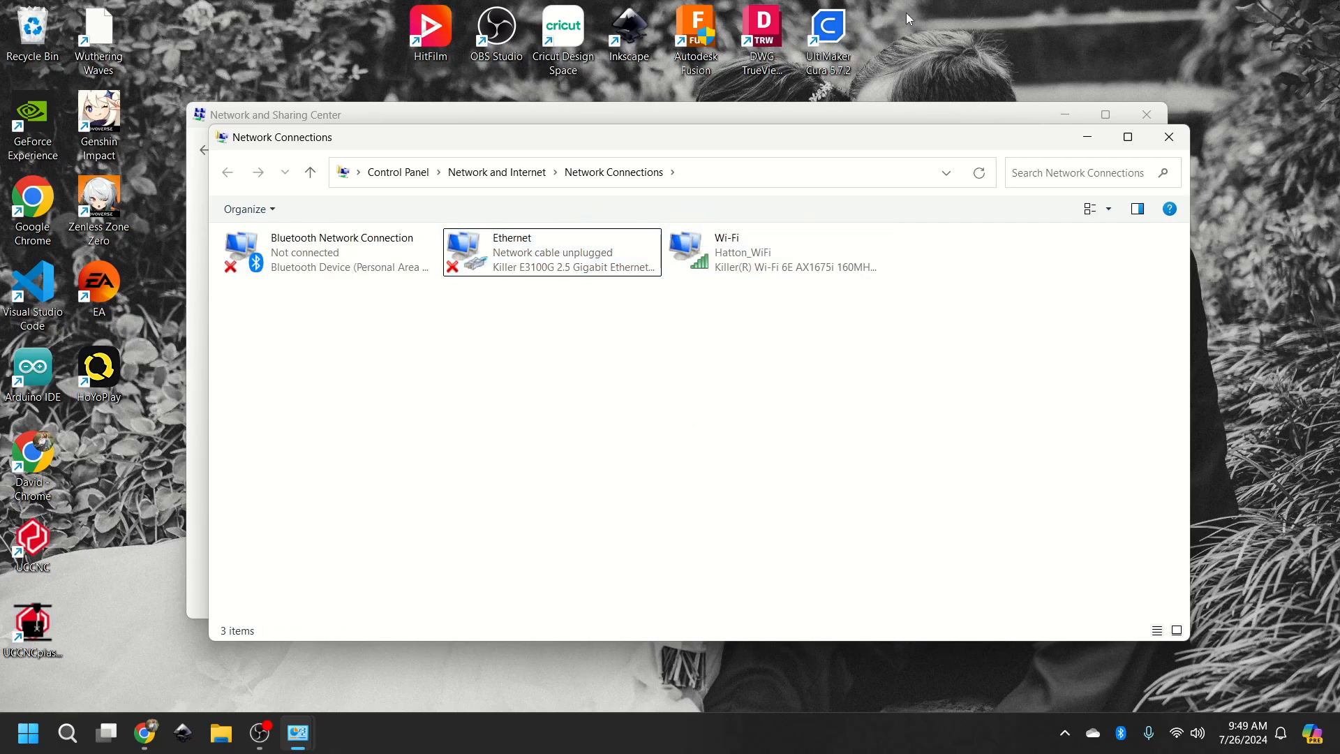
left_click(551, 252)
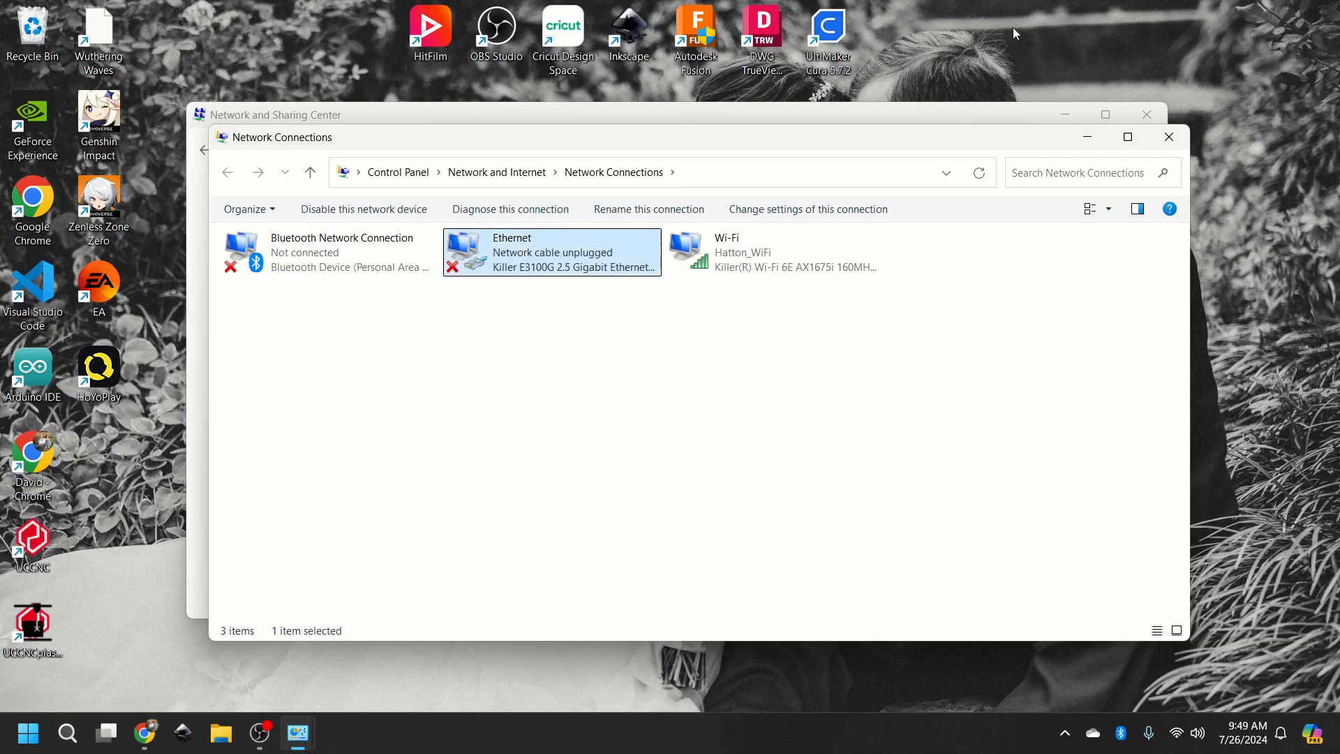
mouse_move(807, 209)
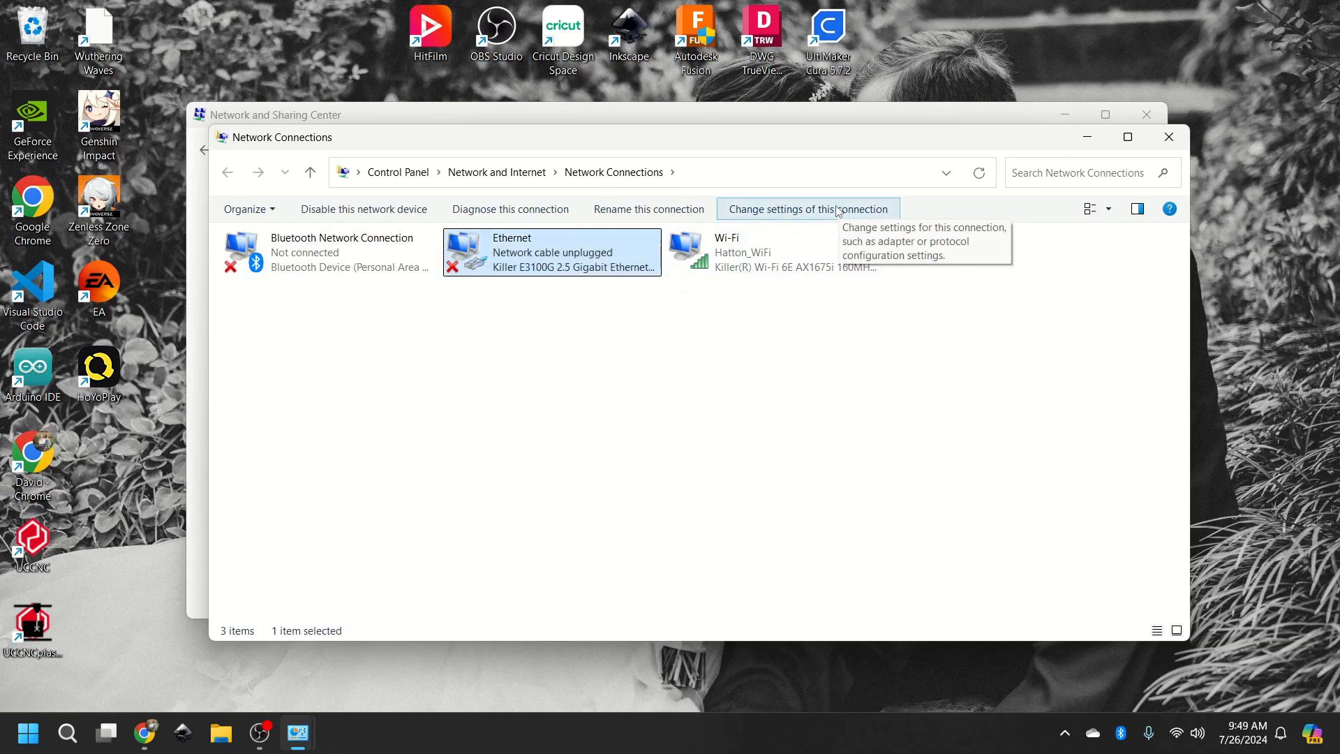
left_click(806, 209)
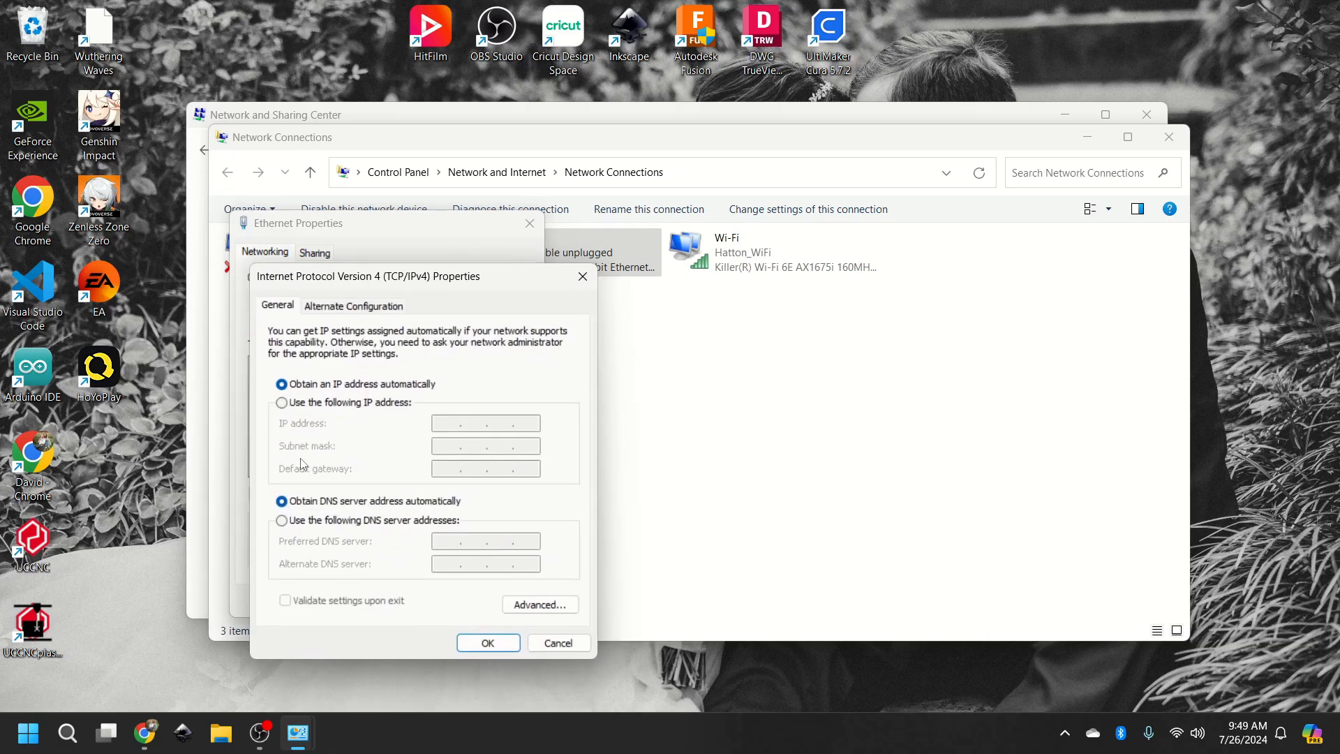
Step: Set Ethernet IPv4 to 'Use the following IP address' and bring back the AXBB-E manual
left_click(281, 402)
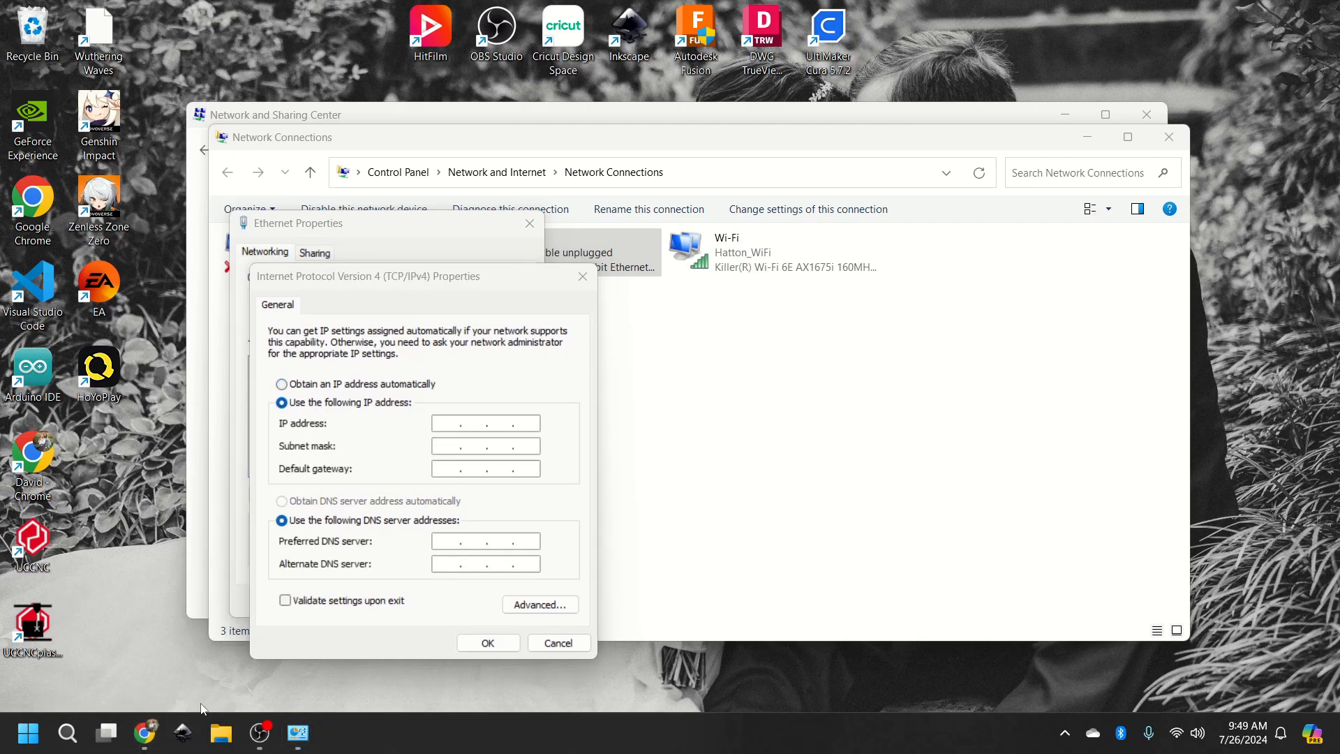
left_click(145, 732)
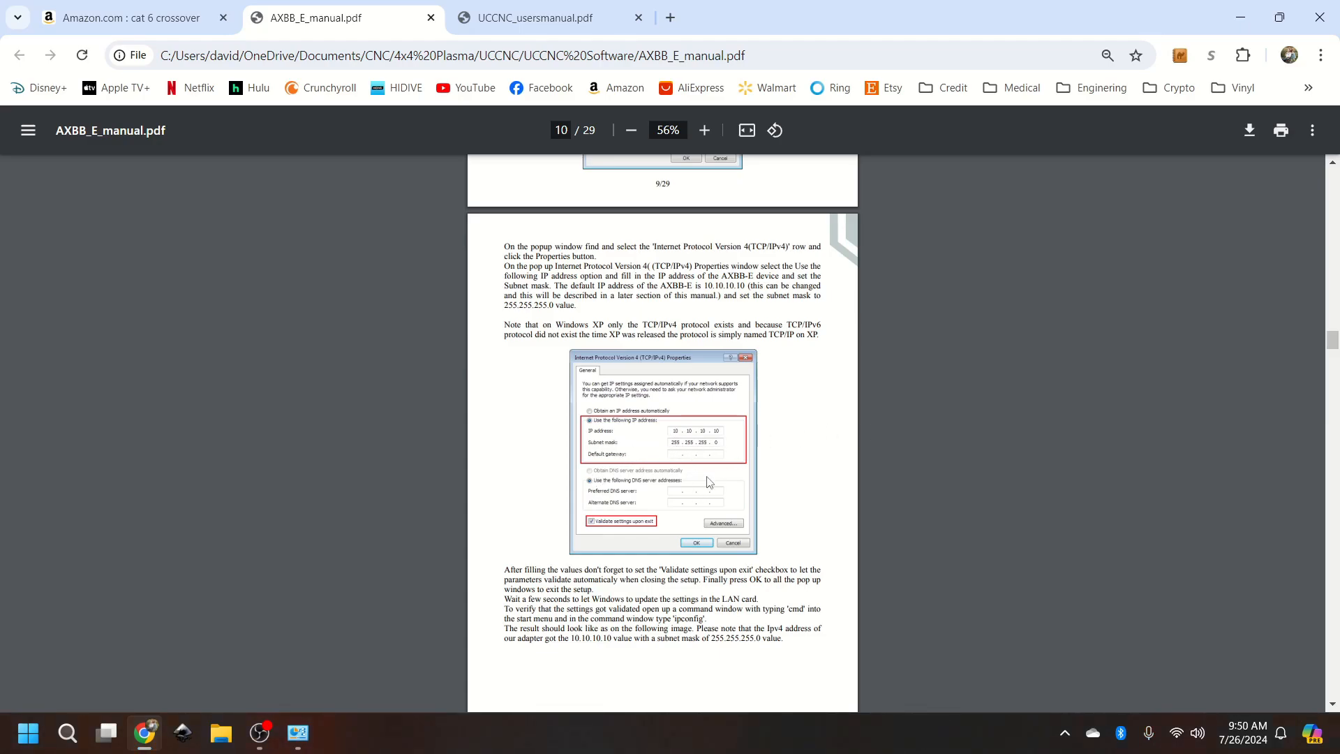
mouse_move(720, 452)
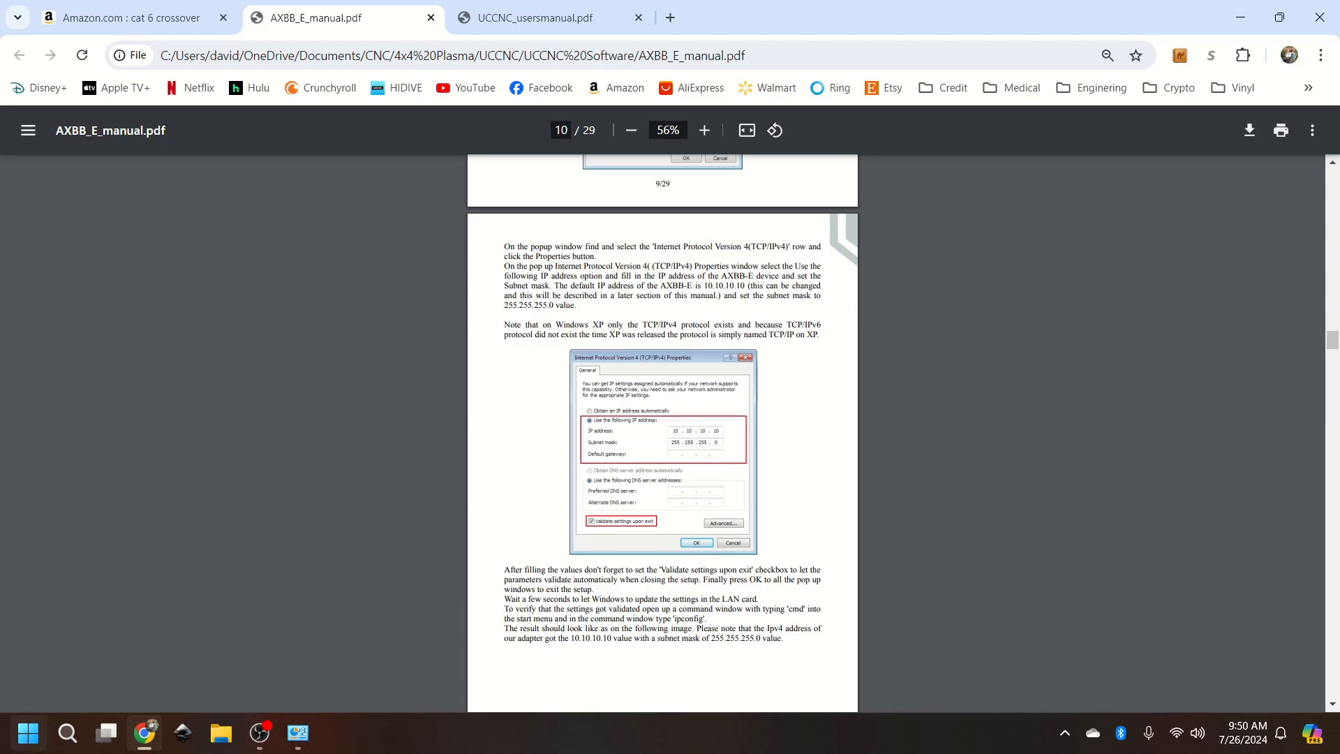
mouse_move(225, 709)
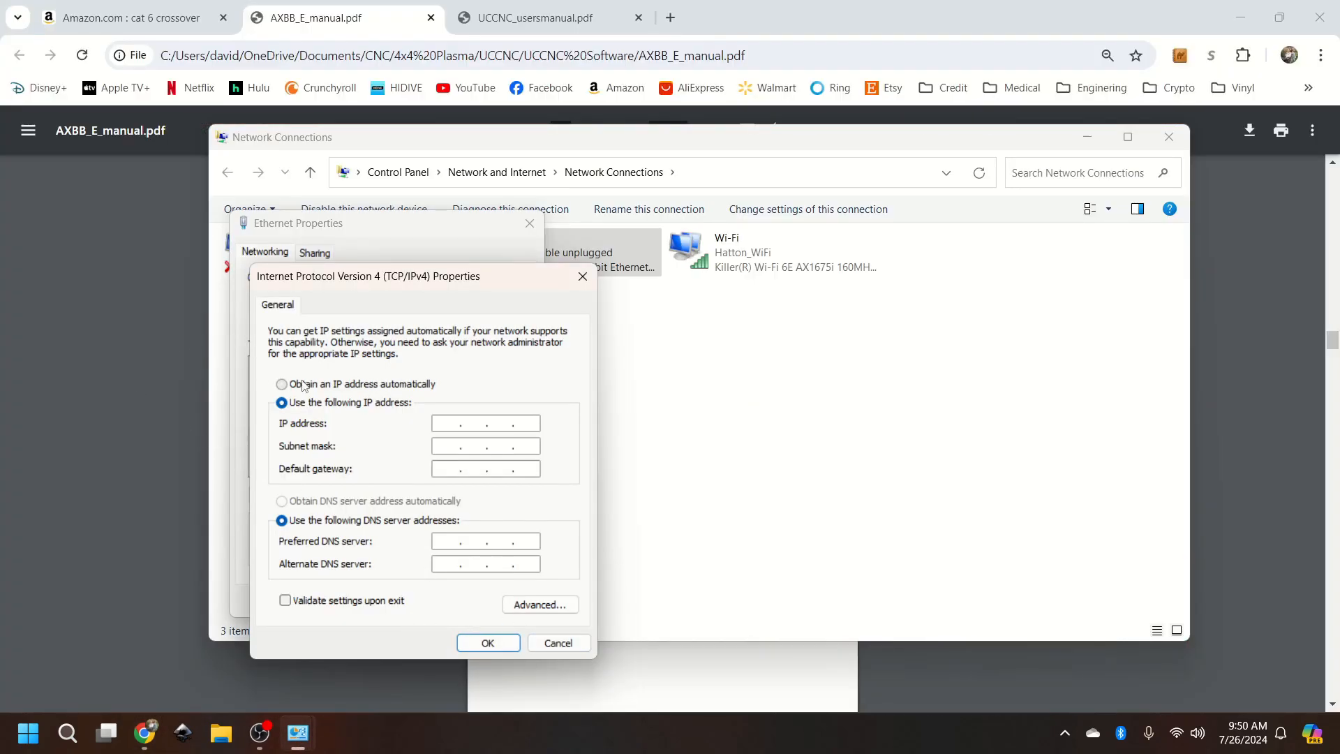
Step: Revert IPv4 to obtain an IP automatically and cancel both Ethernet dialogs unsaved
left_click(282, 384)
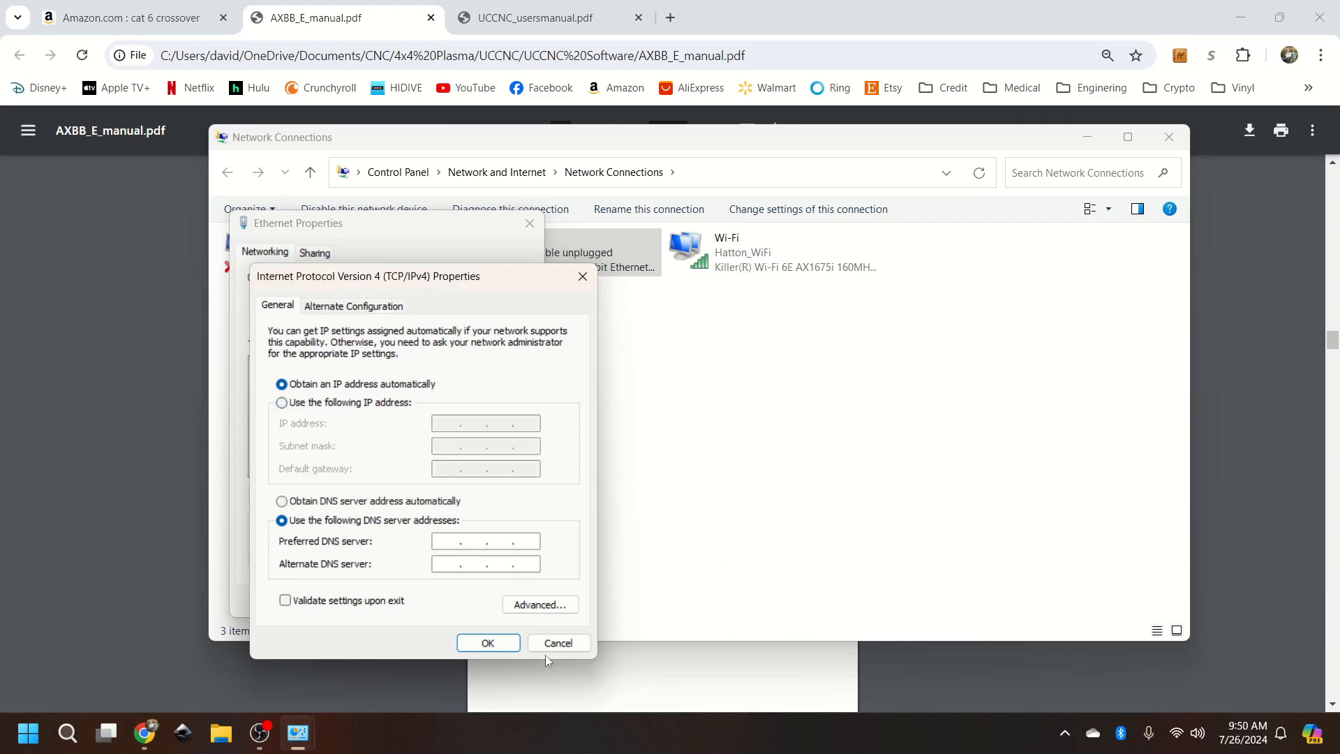
left_click(558, 642)
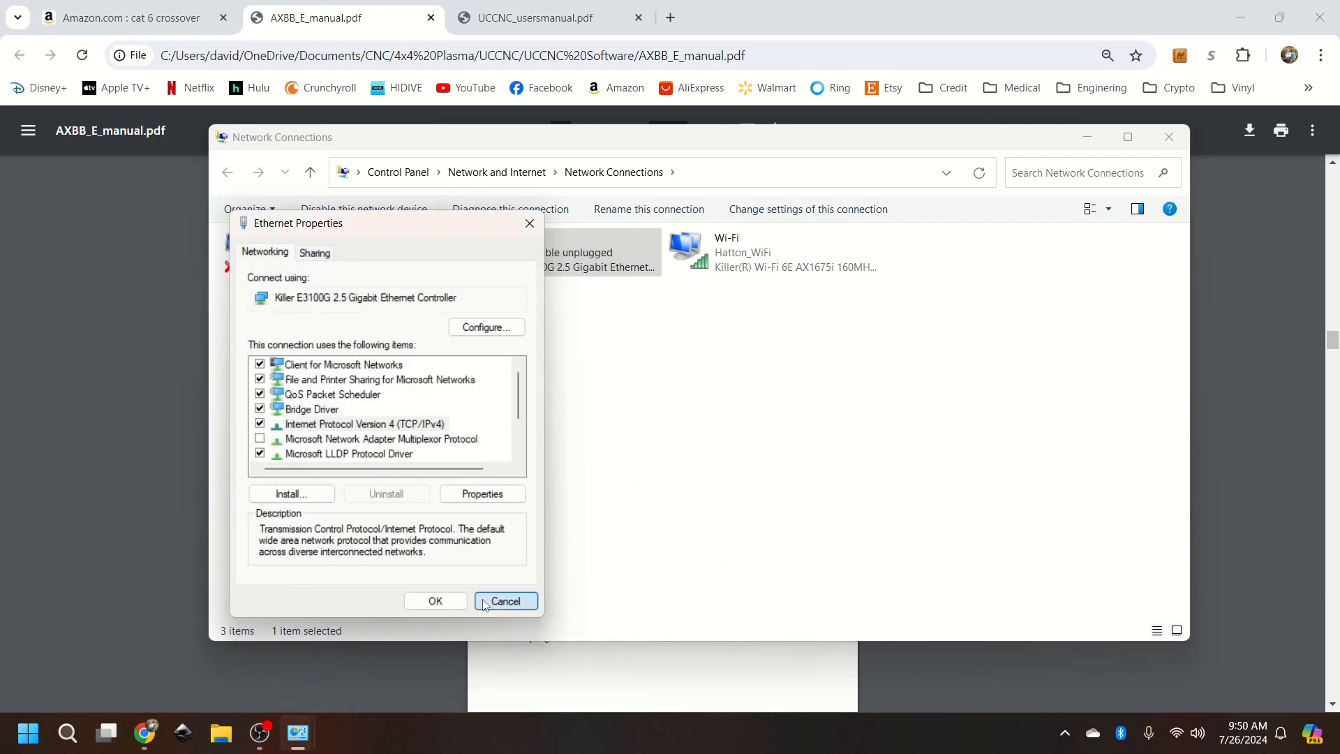
left_click(503, 600)
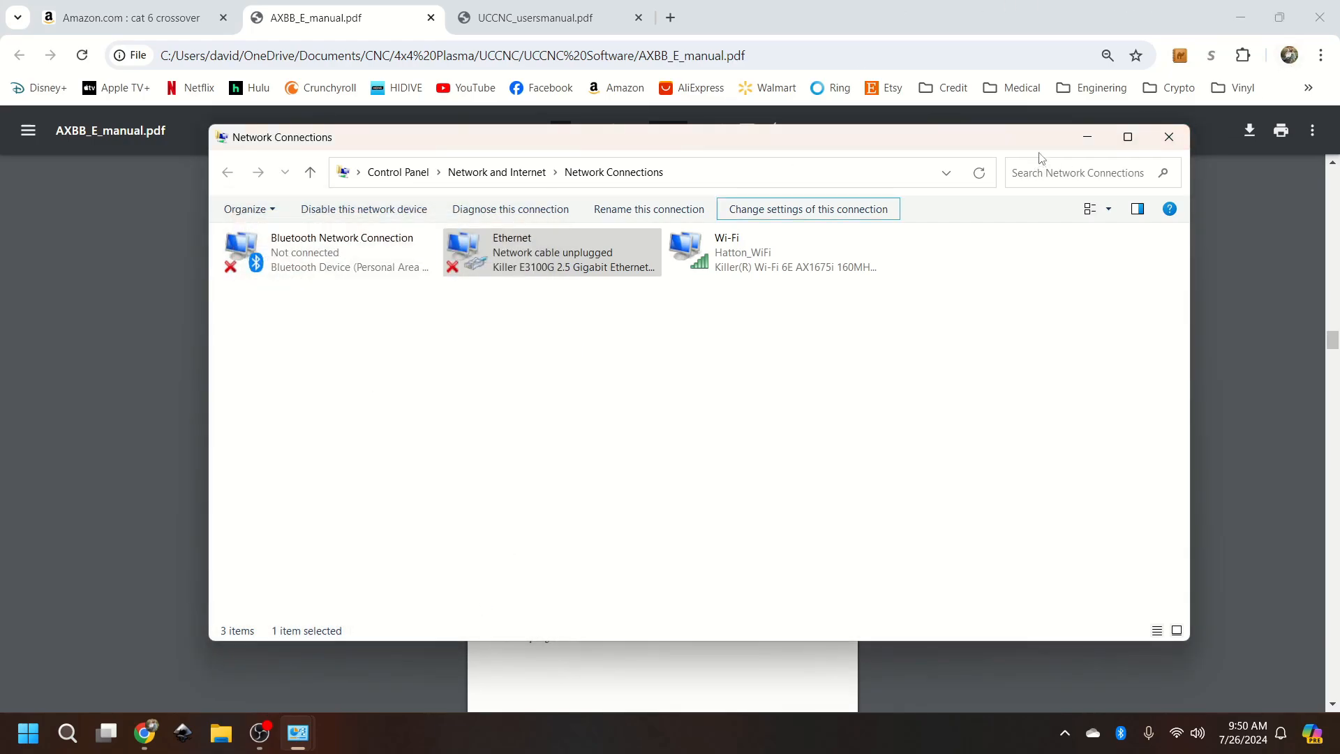
Step: Return to the AXBB-E manual and scroll to page 11 on verifying the settings
left_click(1167, 137)
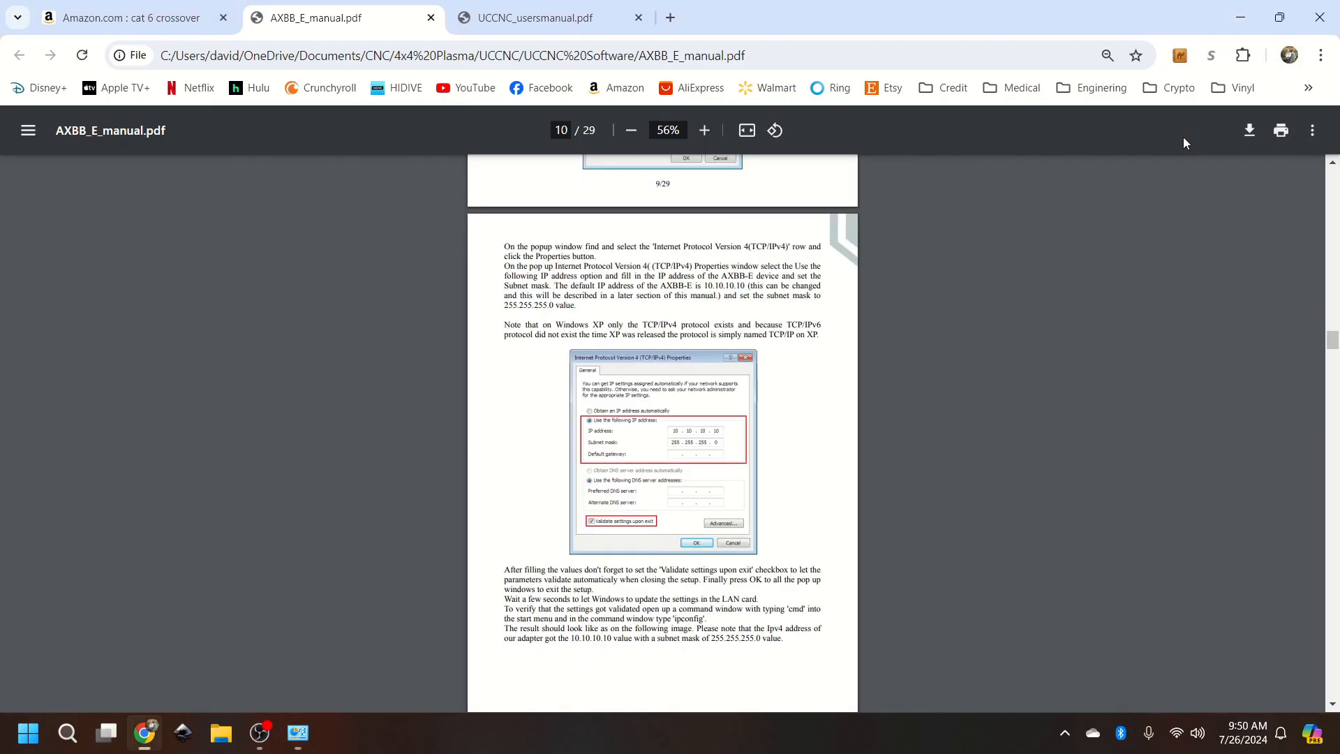
mouse_move(698, 364)
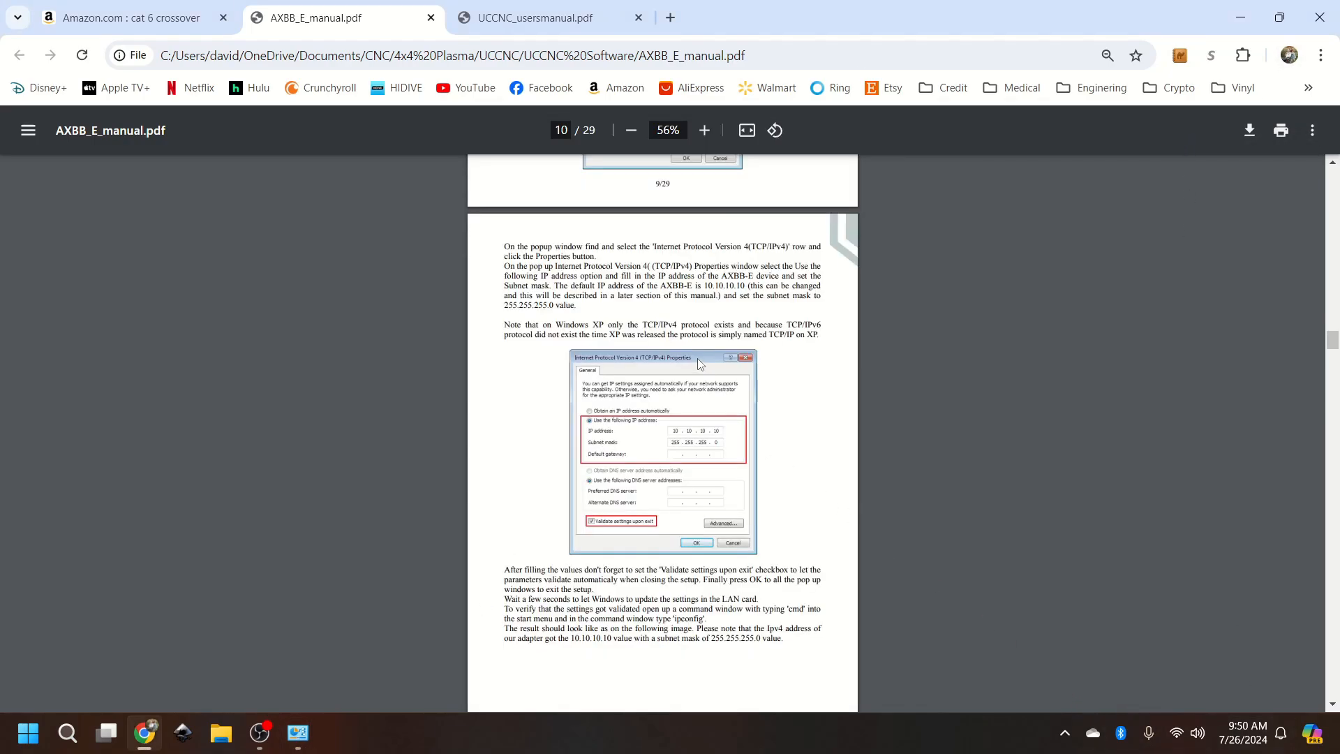
scroll("down", 3)
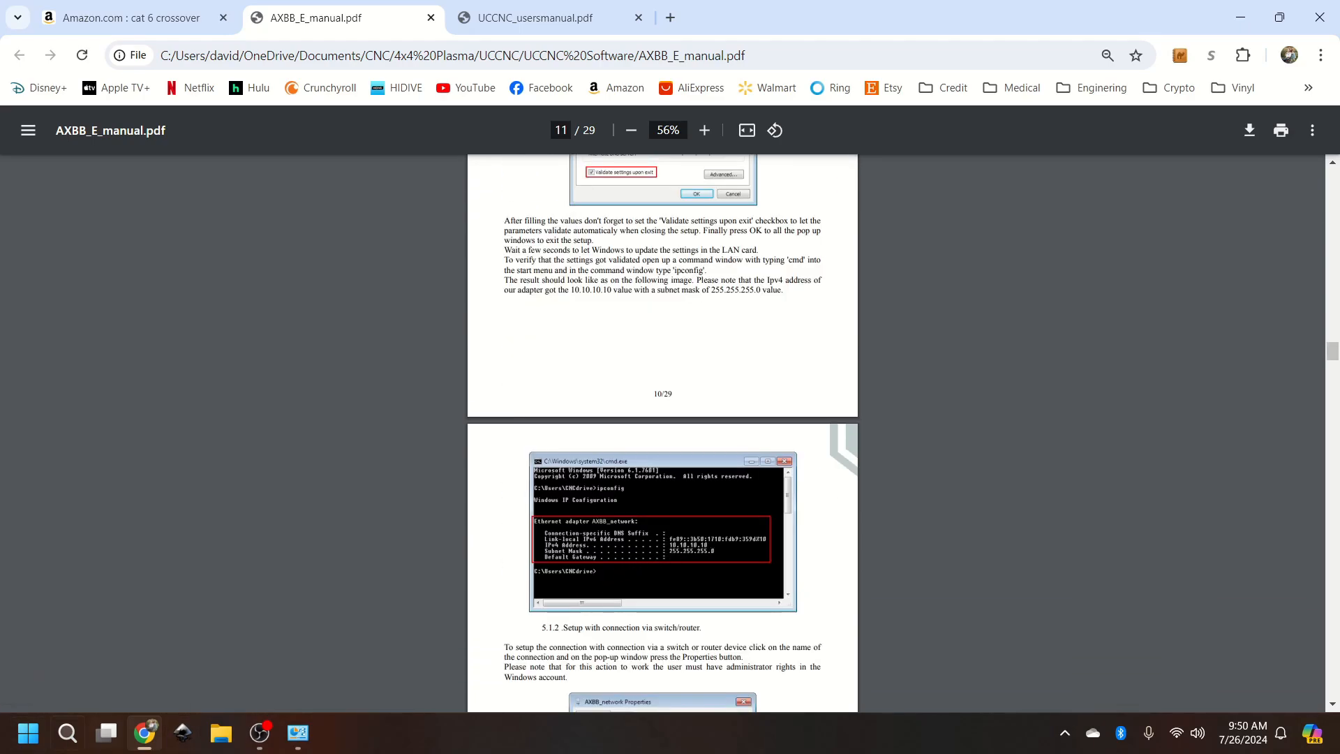
left_click(67, 732)
type("c")
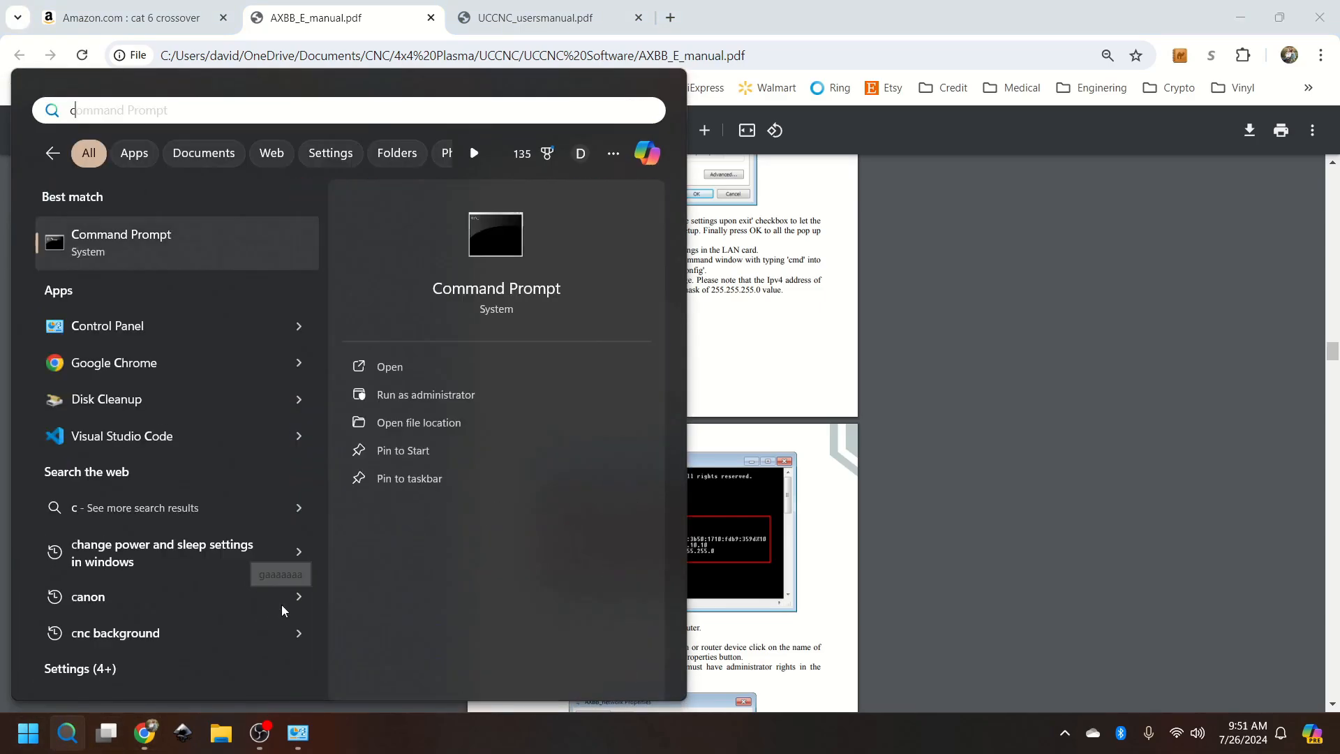
Step: Launch Command Prompt from a 'cmd' search and run ipconfig, showing Ethernet disconnected
type("md")
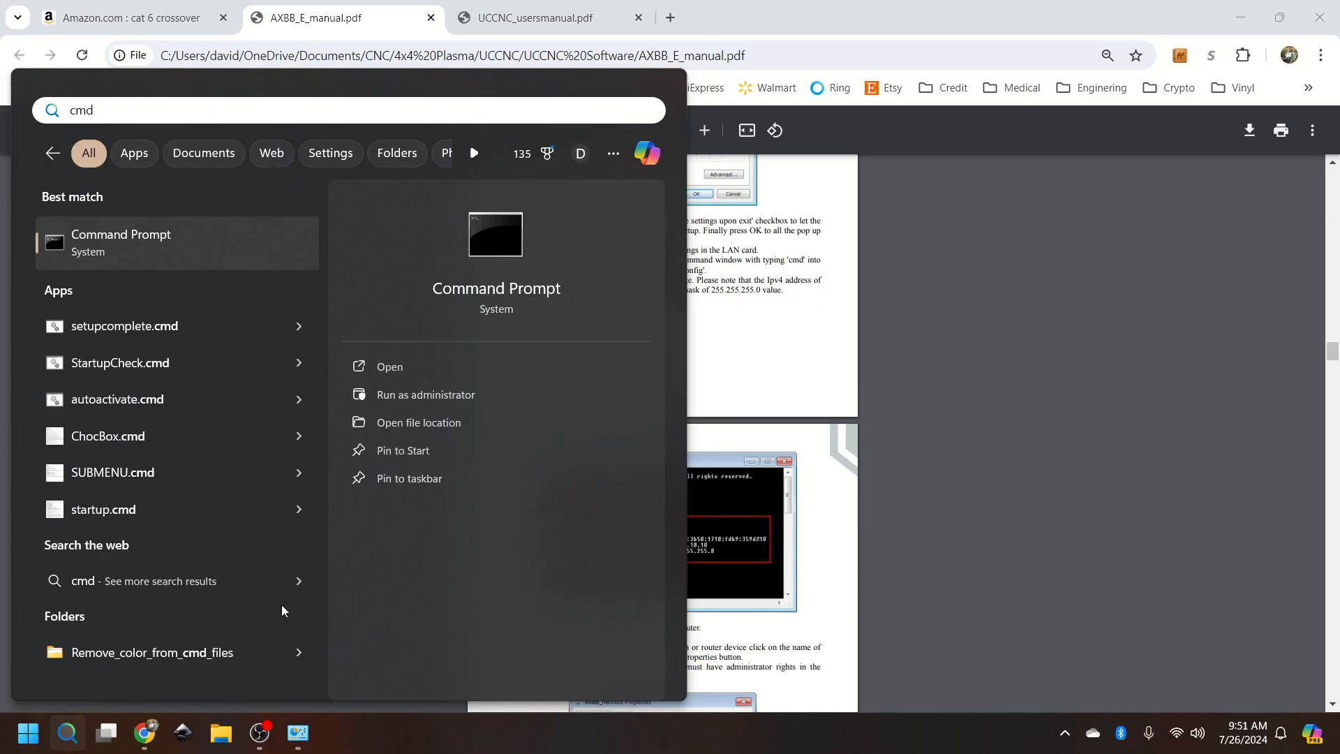
left_click(389, 365)
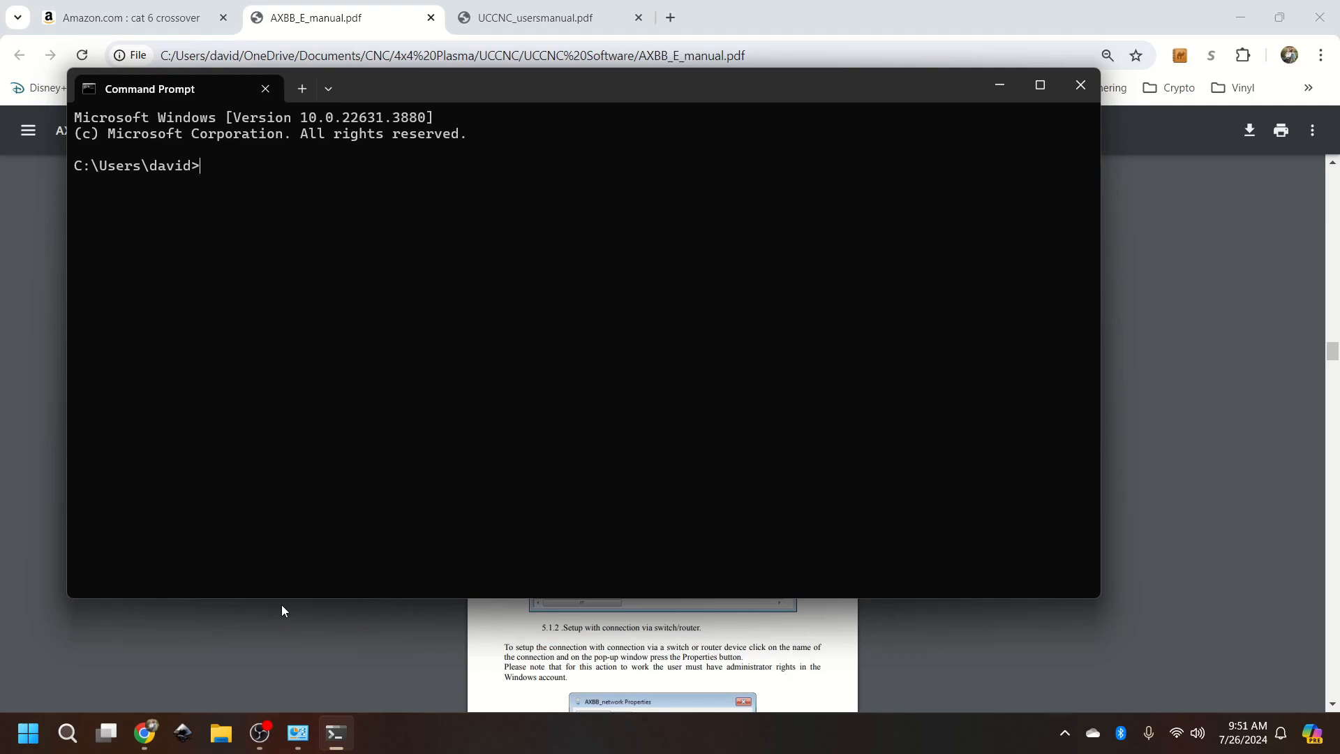
type("i")
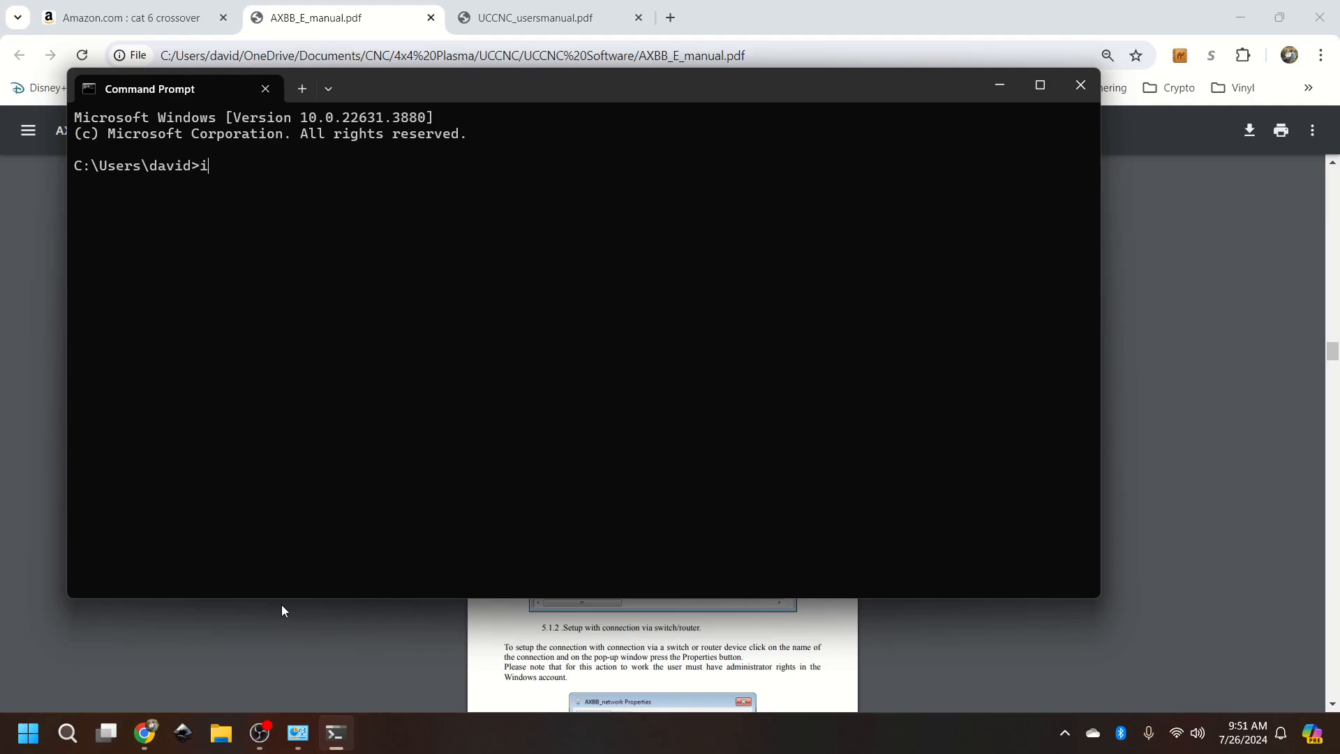
type("p")
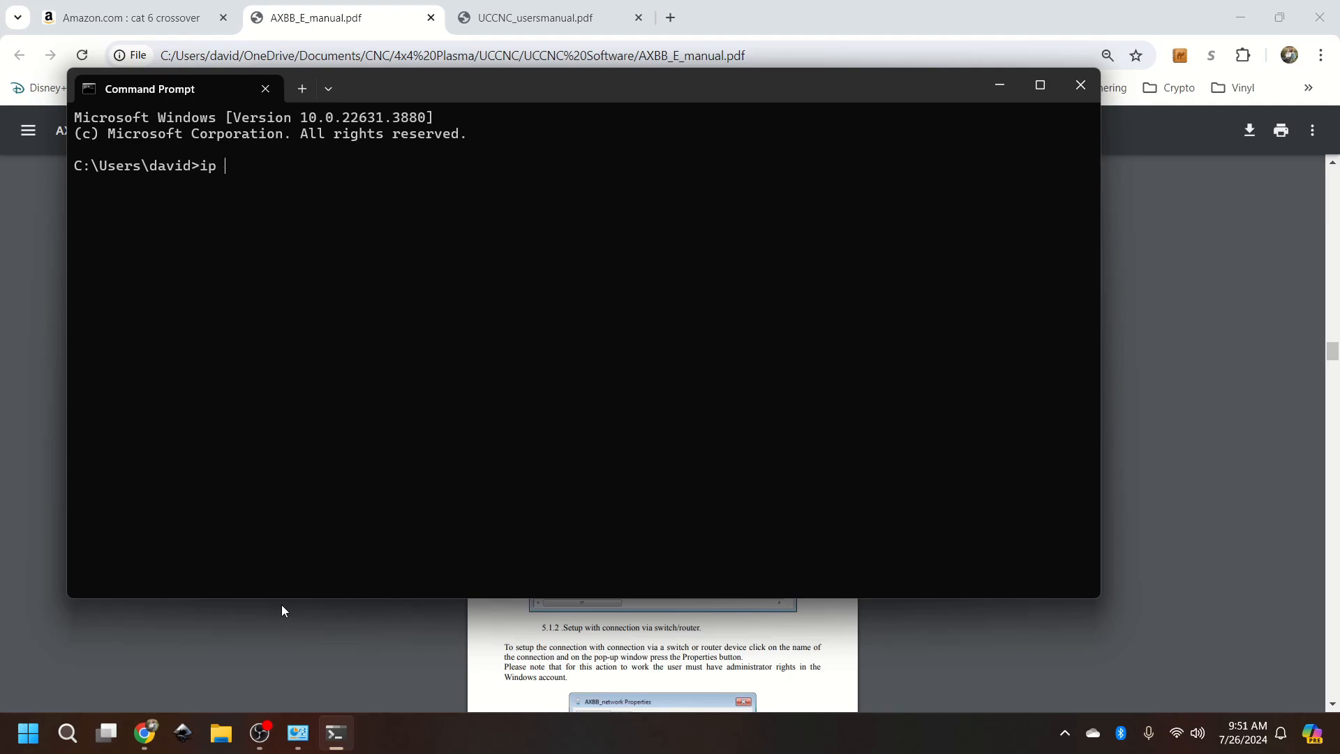
type("config")
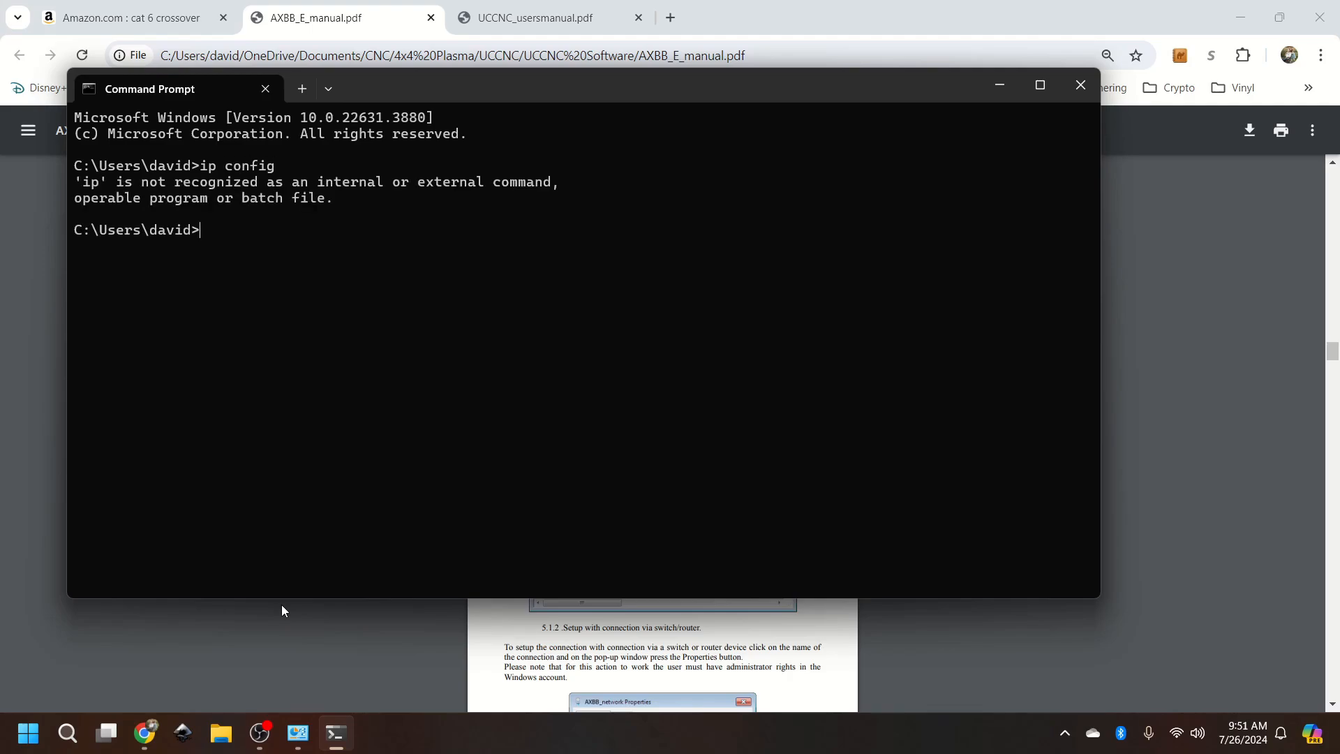
type("ipconfig")
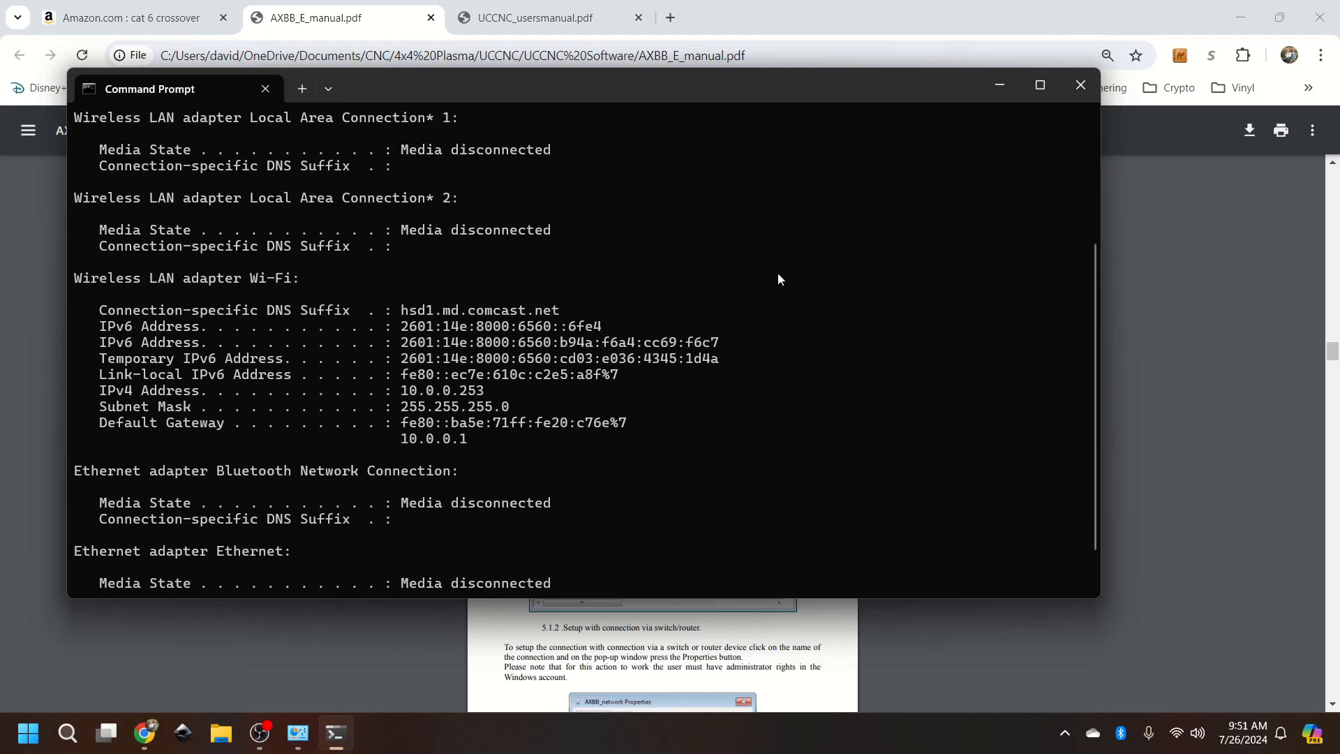
mouse_move(1079, 85)
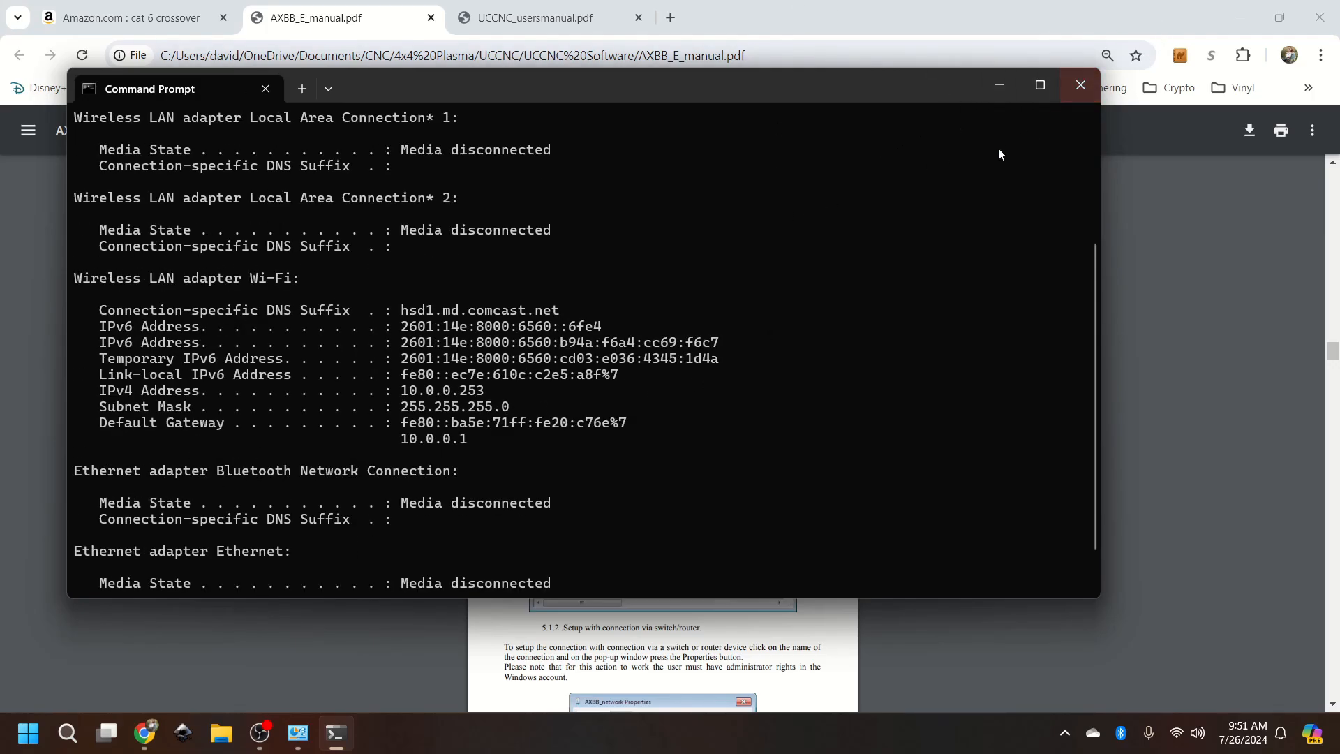
Step: Close Command Prompt and scroll the AXBB-E manual to section 5.2 on page 14
left_click(1079, 84)
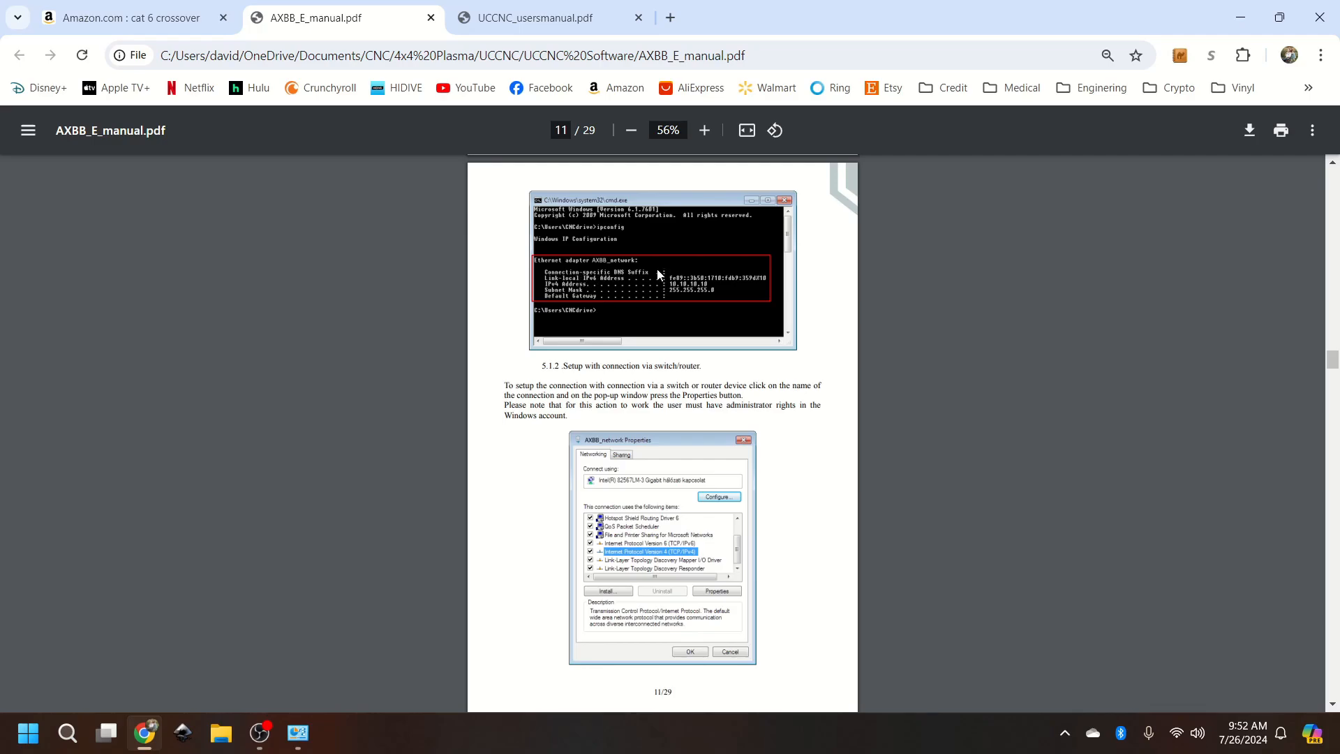
mouse_move(684, 290)
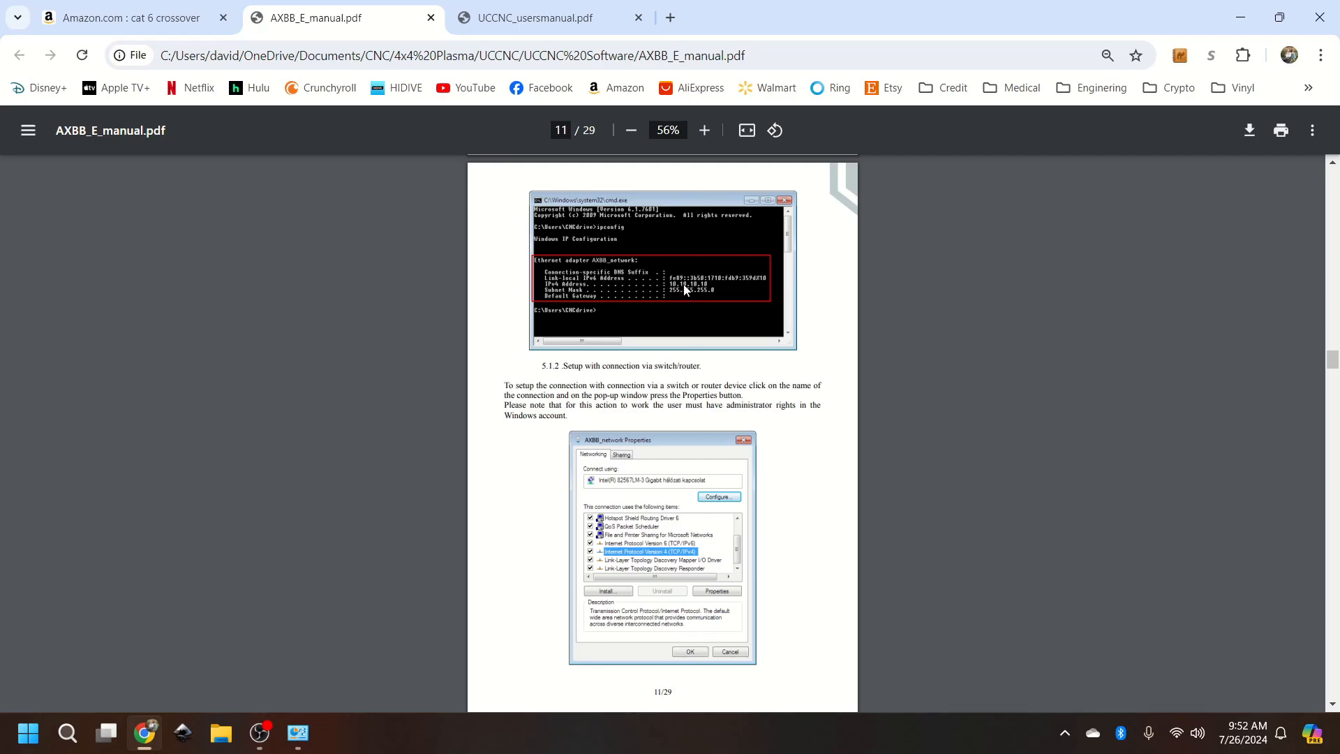
mouse_move(713, 305)
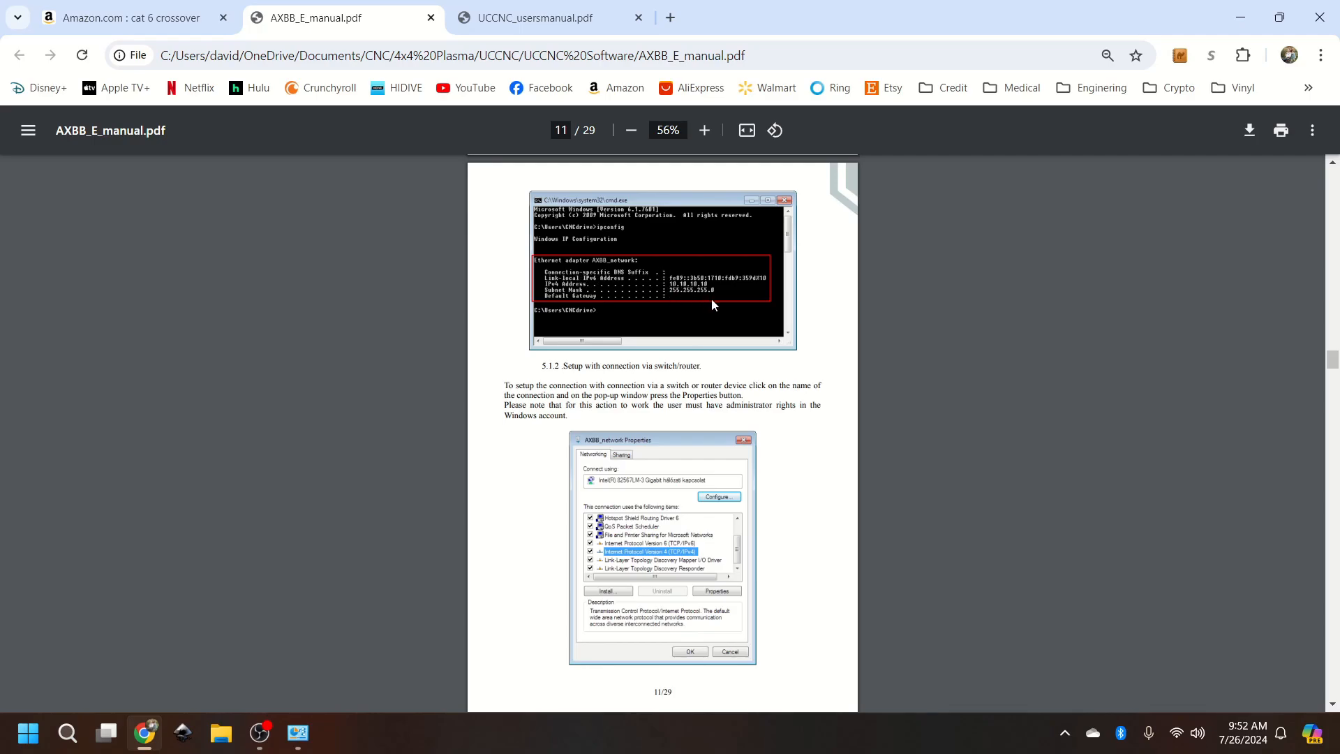
mouse_move(715, 293)
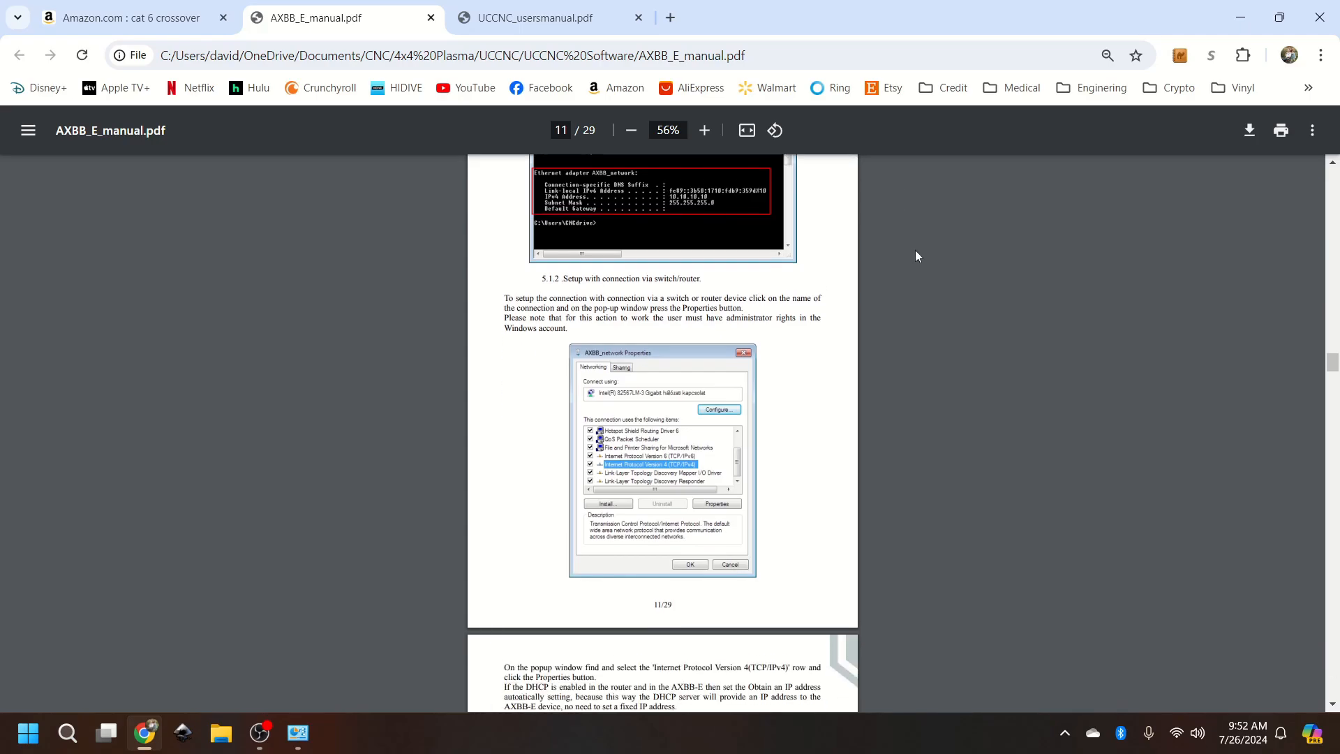
scroll("down", 3)
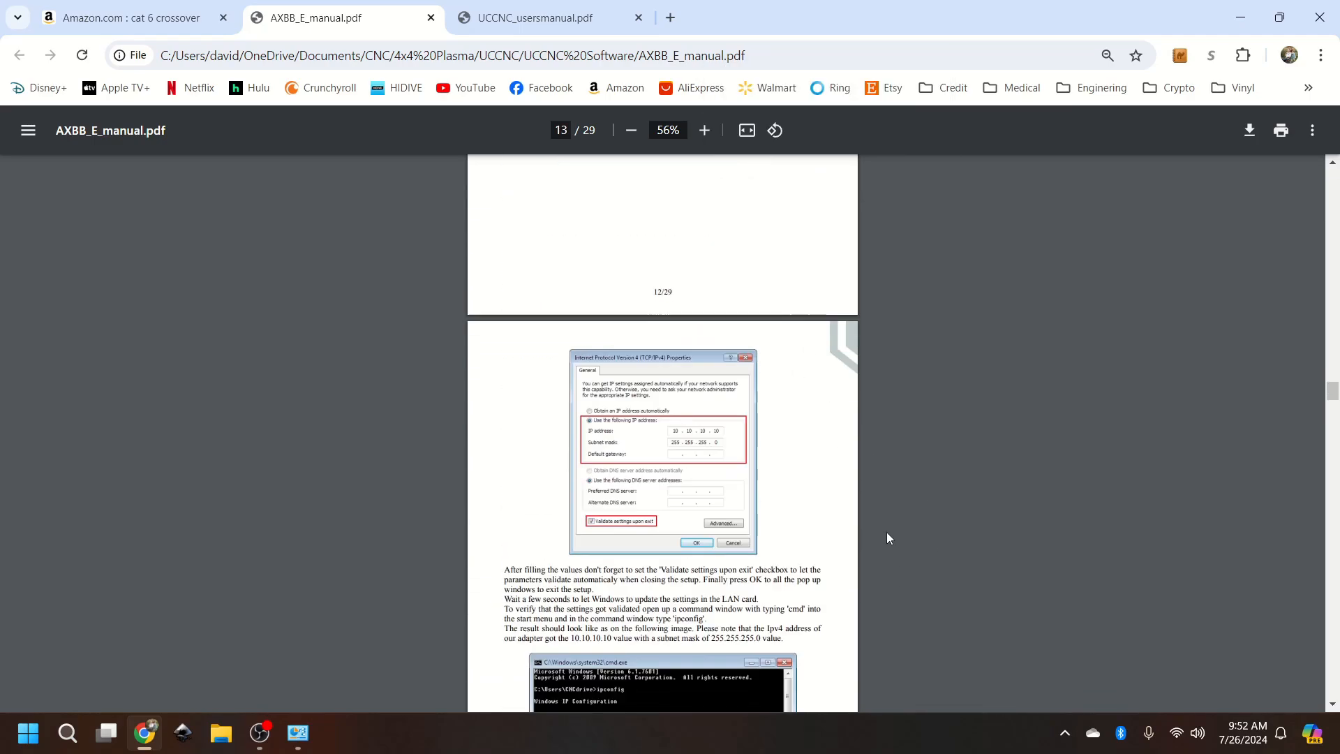
scroll("down", 3)
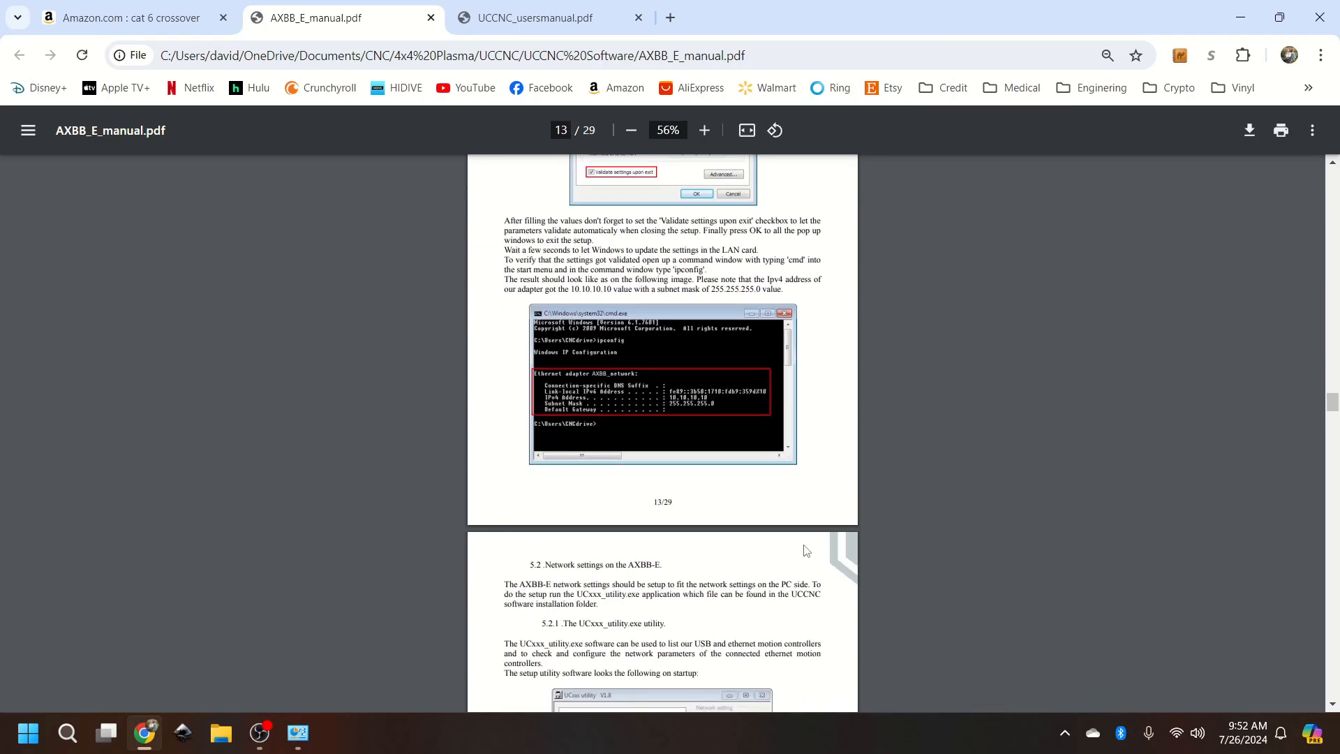
scroll("down", 3)
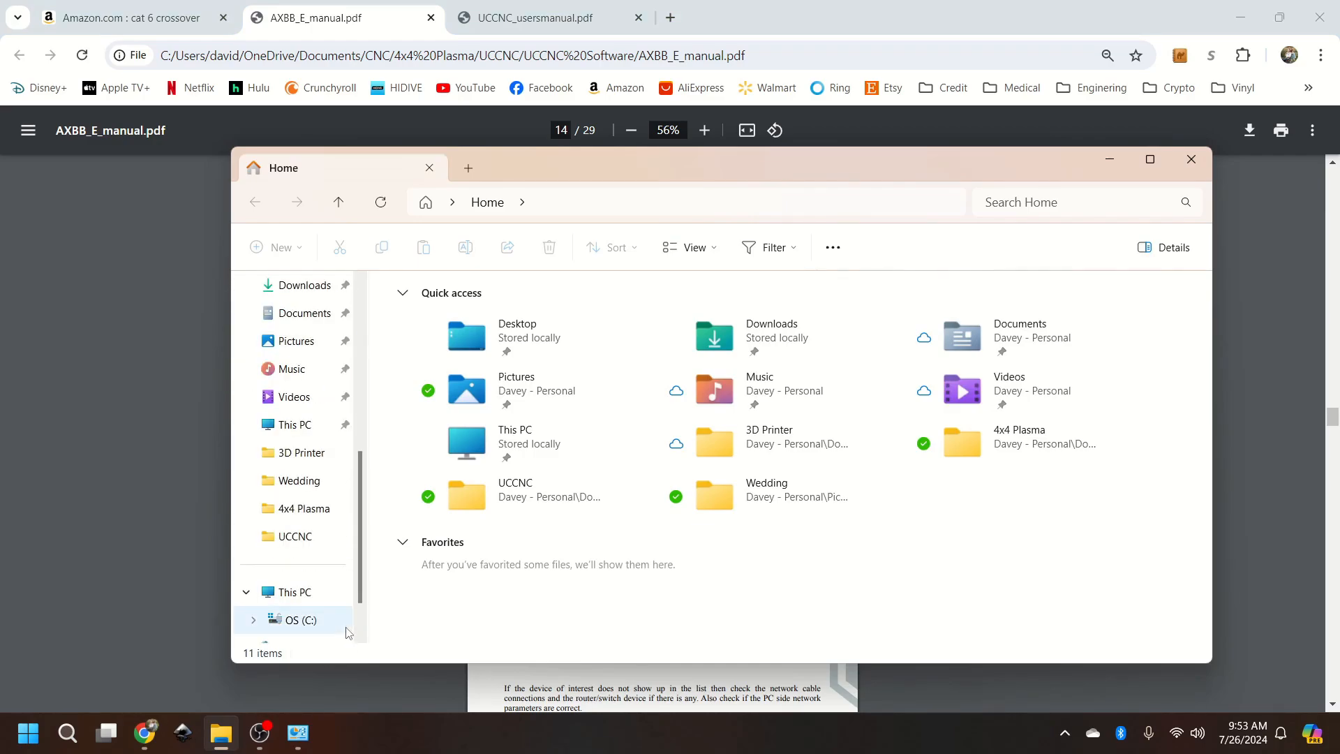
Step: Search C:\UCCNC for 'ucx' to find UCxxx_utility.exe in the Util folder
left_click(300, 620)
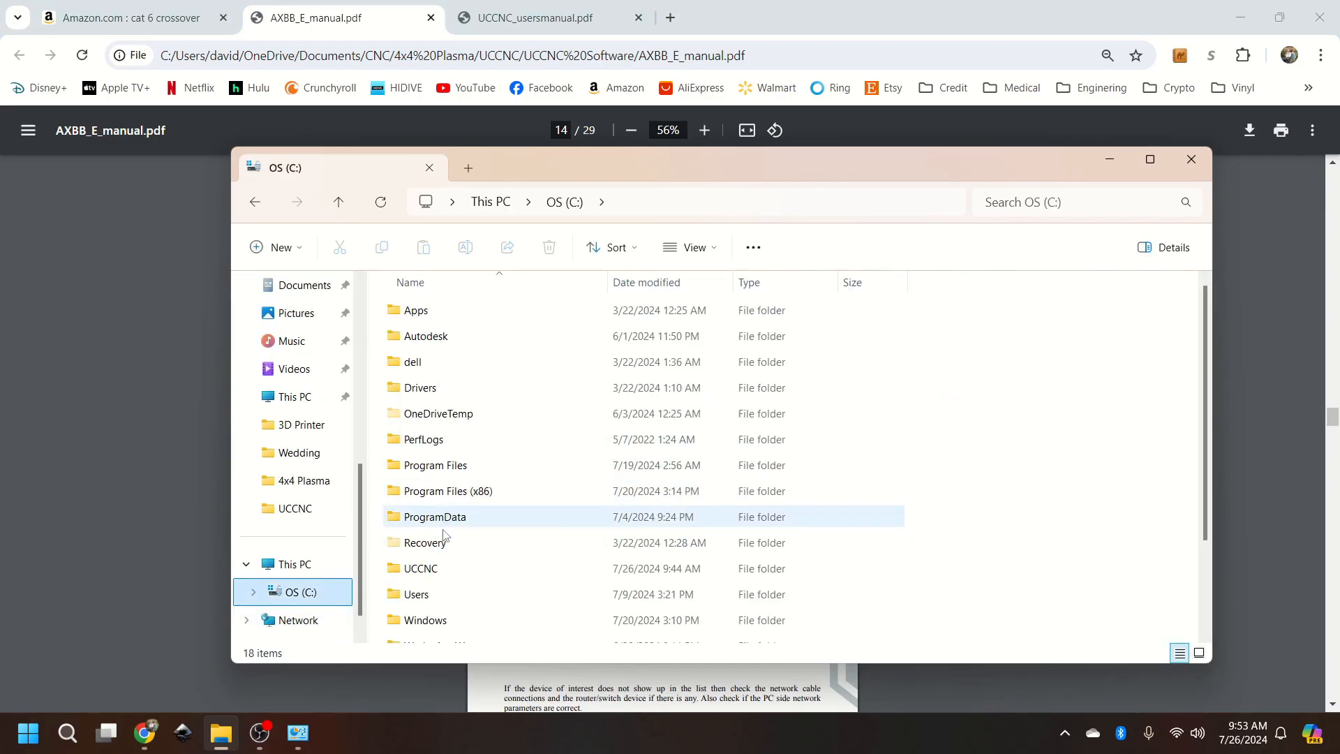
right_click(419, 567)
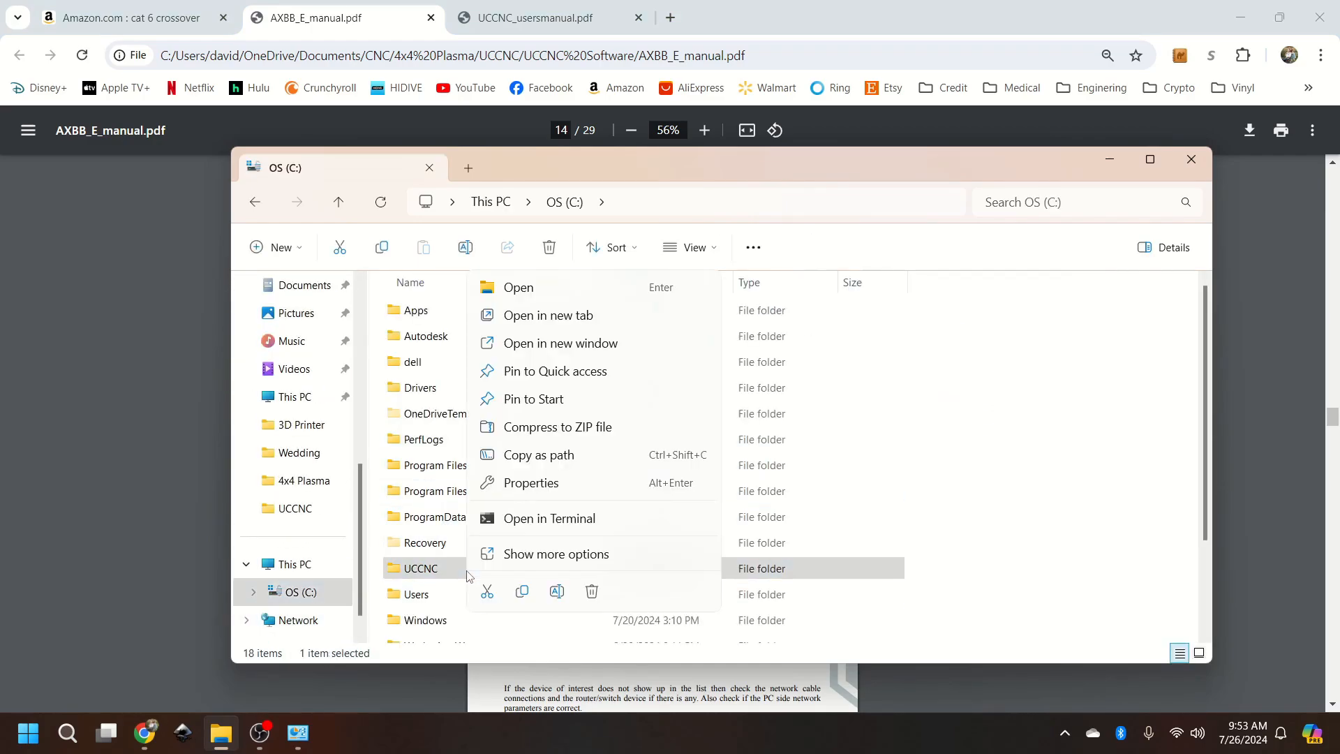
left_click(518, 286)
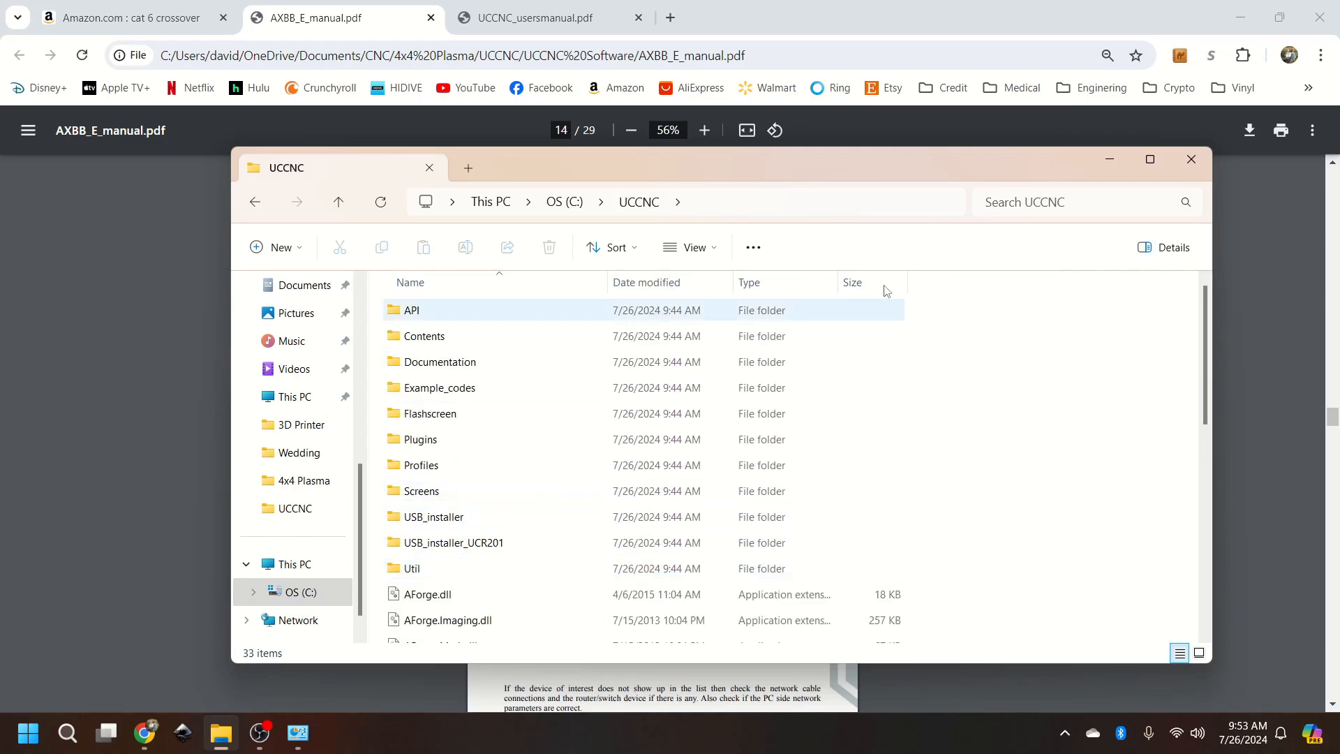
left_click(1081, 202)
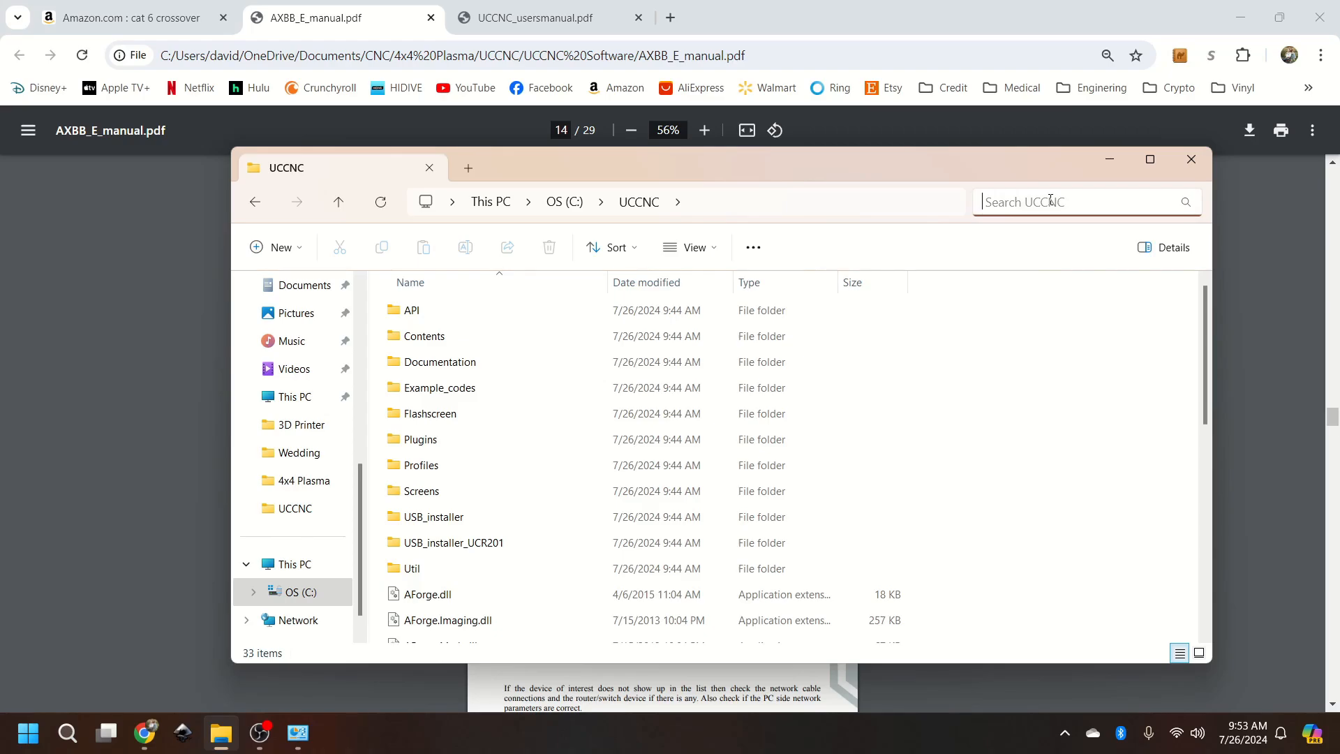
type("ucxxx")
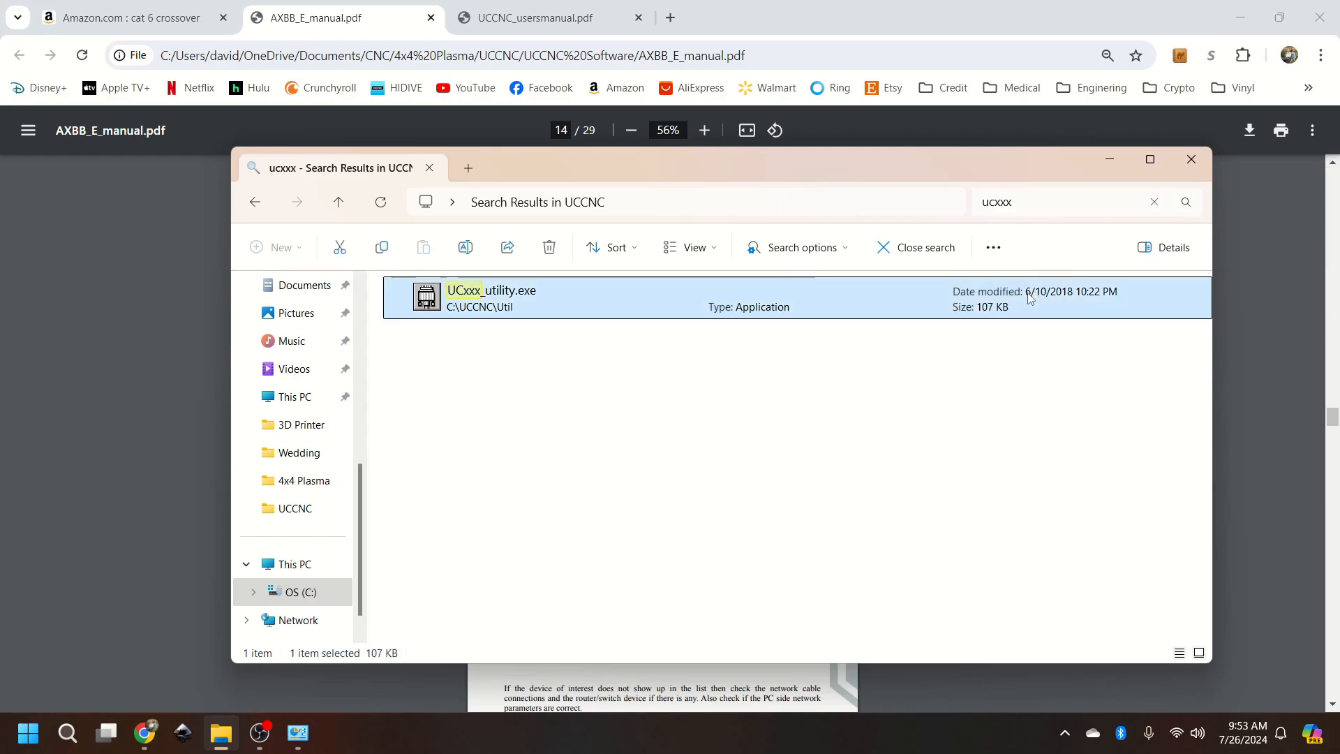
Step: Run a UCxxx utility scan, see 'UCxx device was not found', and close the utility
double_click(489, 295)
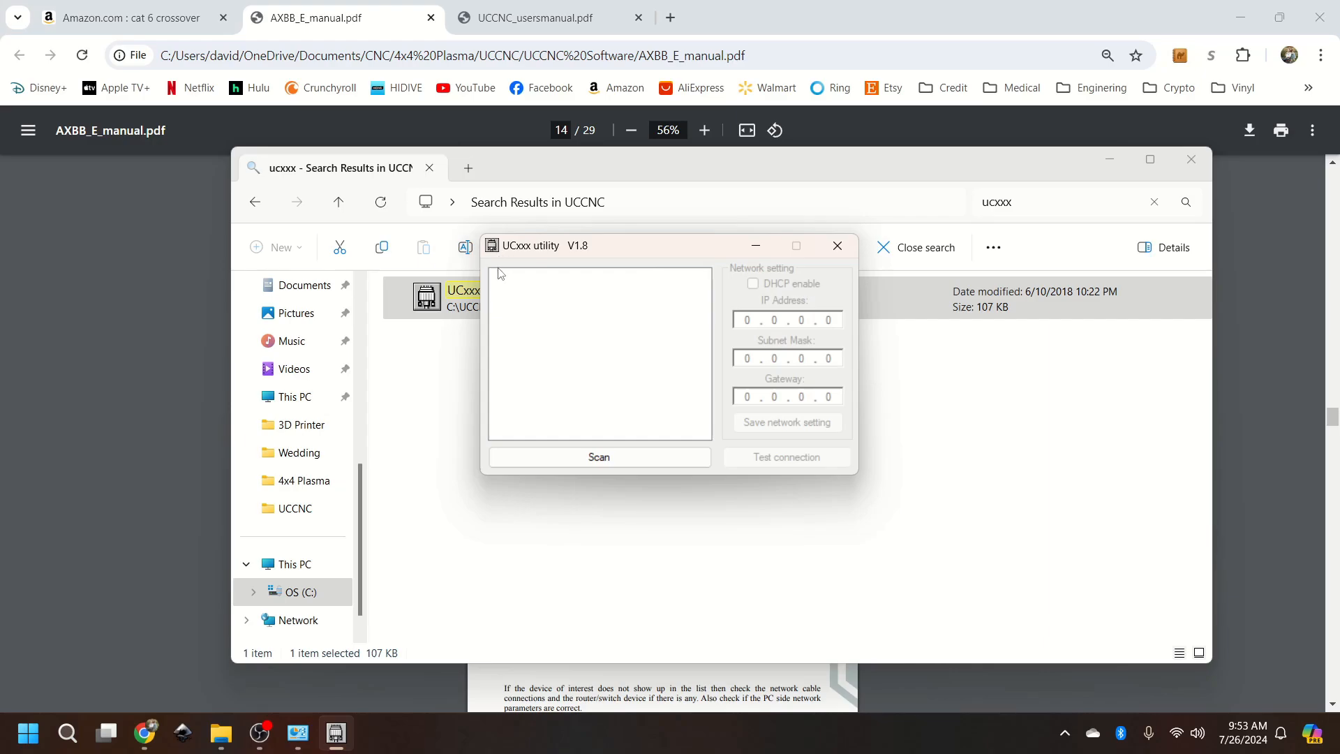
mouse_move(597, 435)
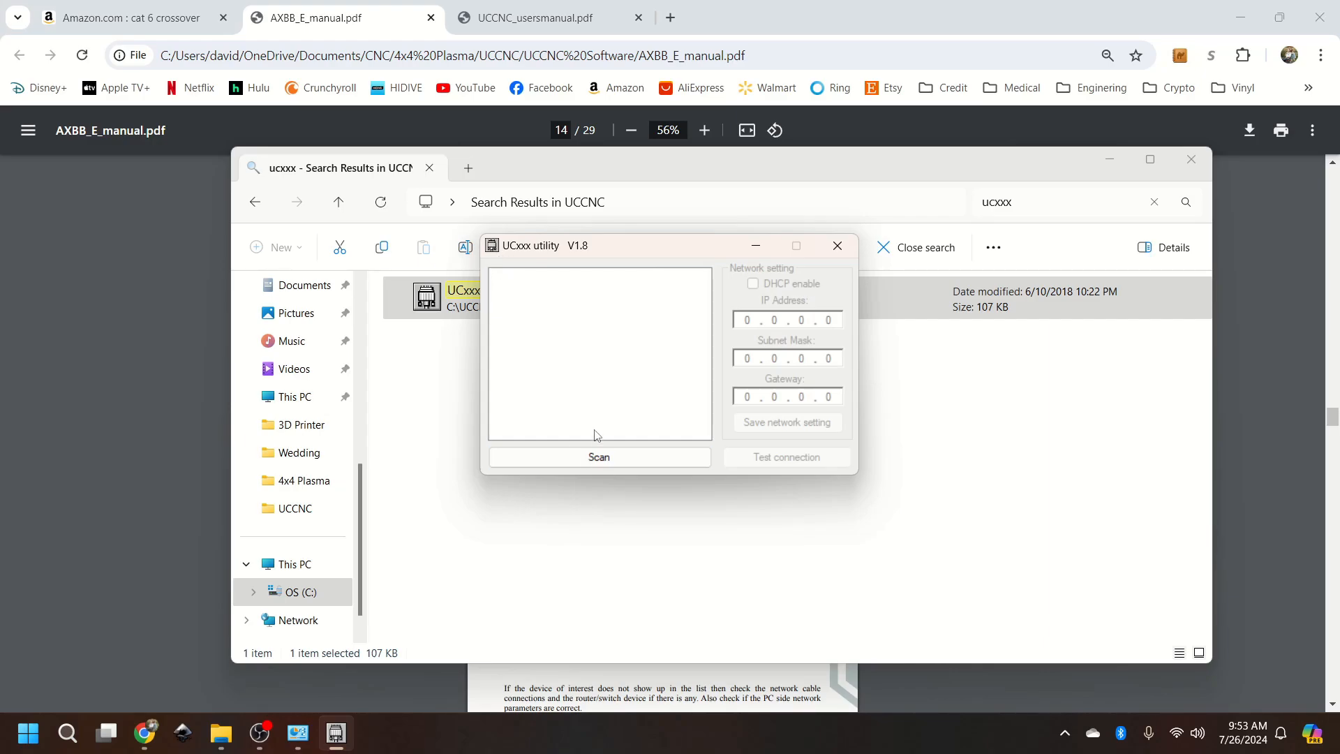
left_click(598, 456)
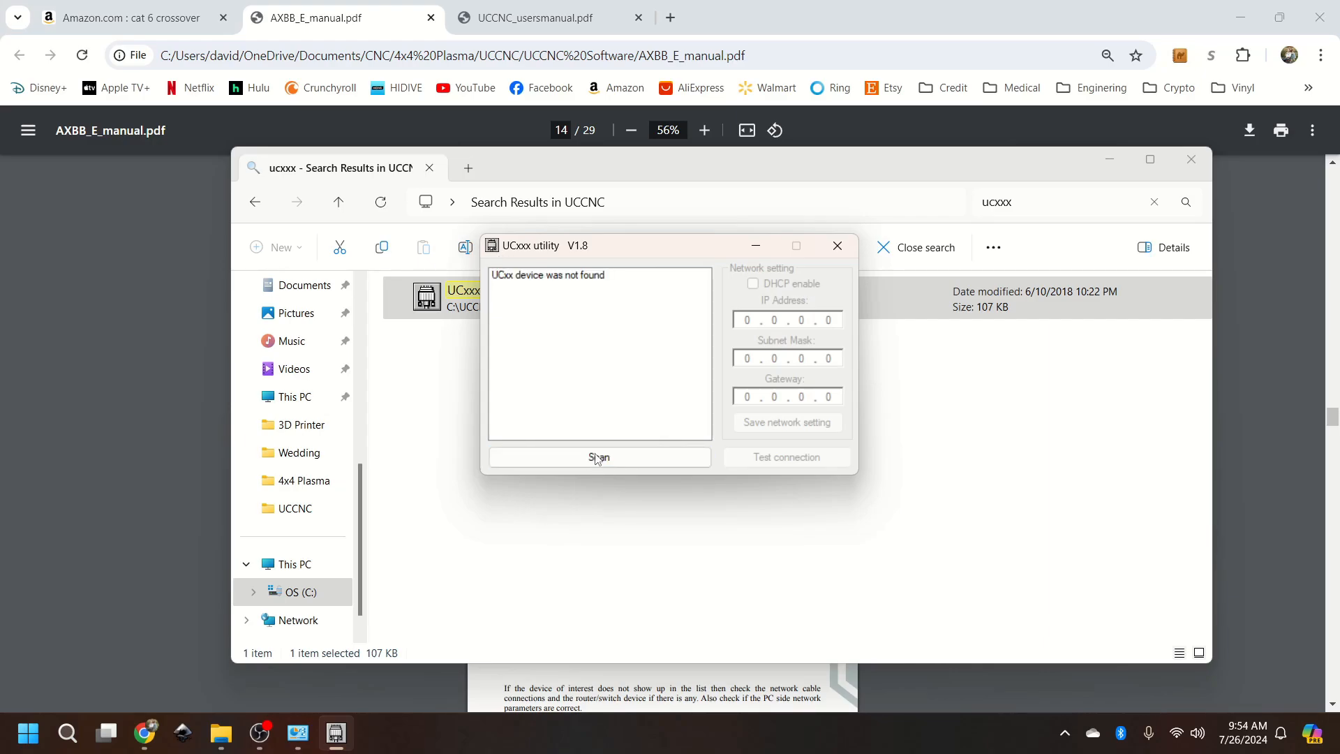
mouse_move(571, 284)
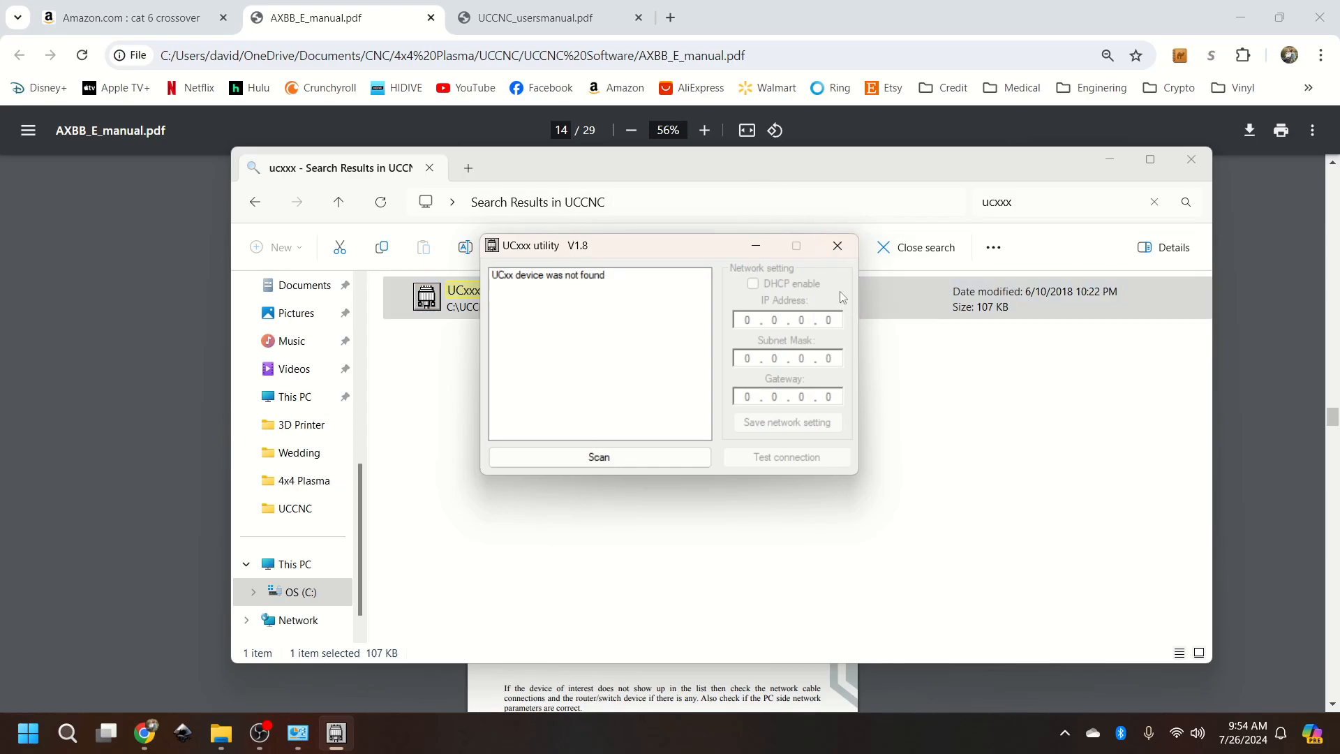
left_click(837, 245)
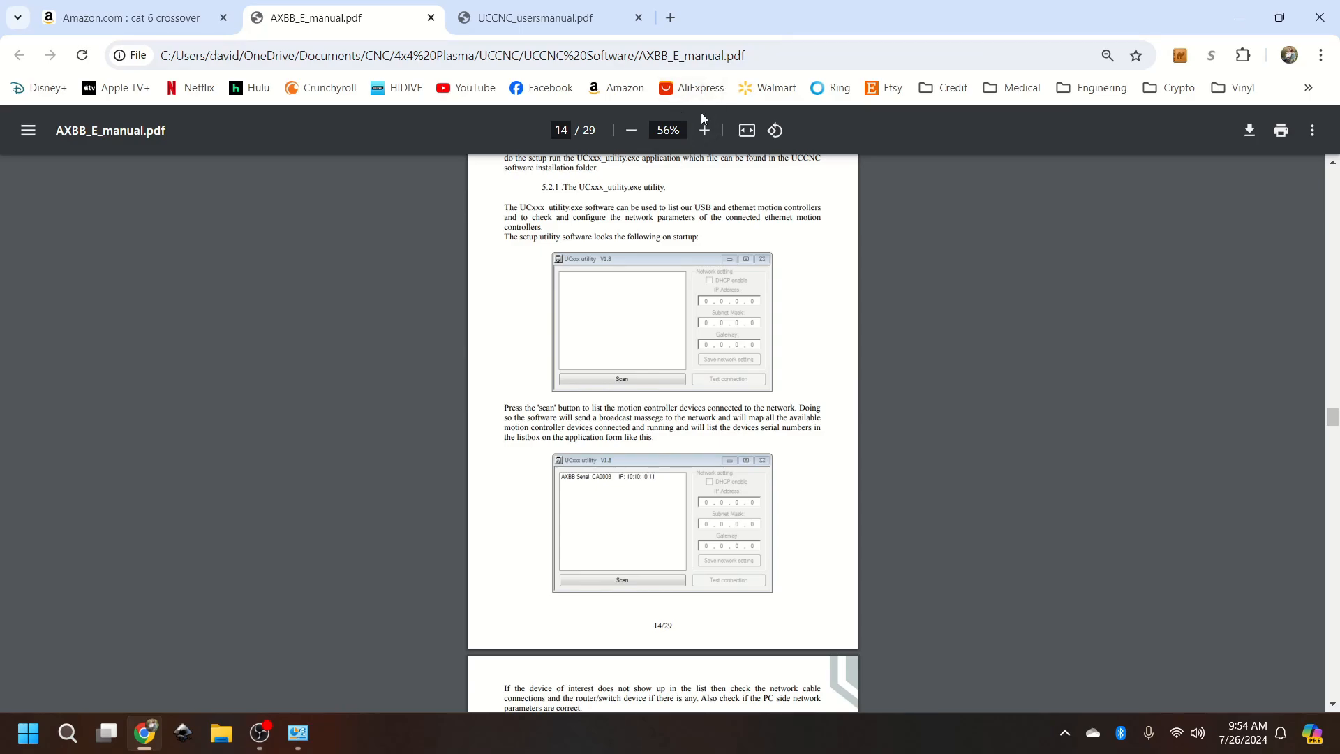
Step: Zoom the AXBB-E manual to 125% and scroll to page 15 on device configuration
left_click(703, 130)
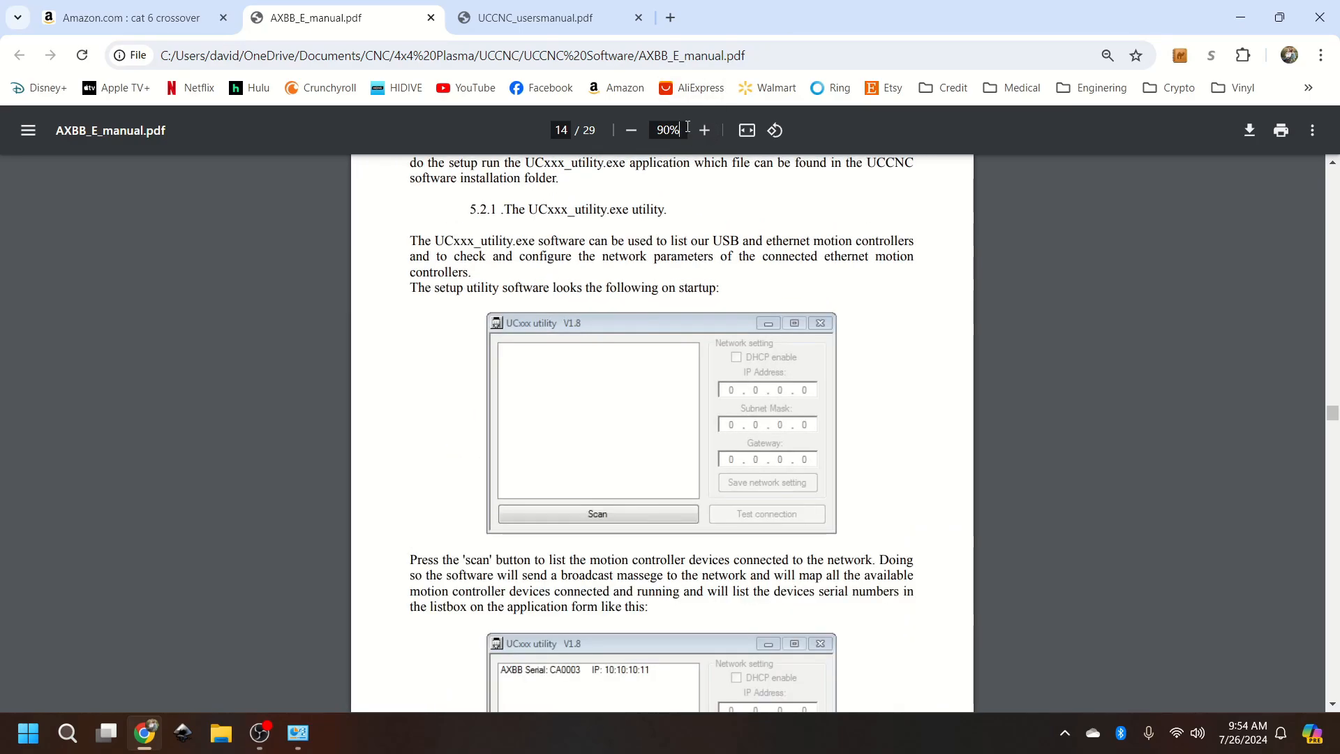
left_click(704, 129)
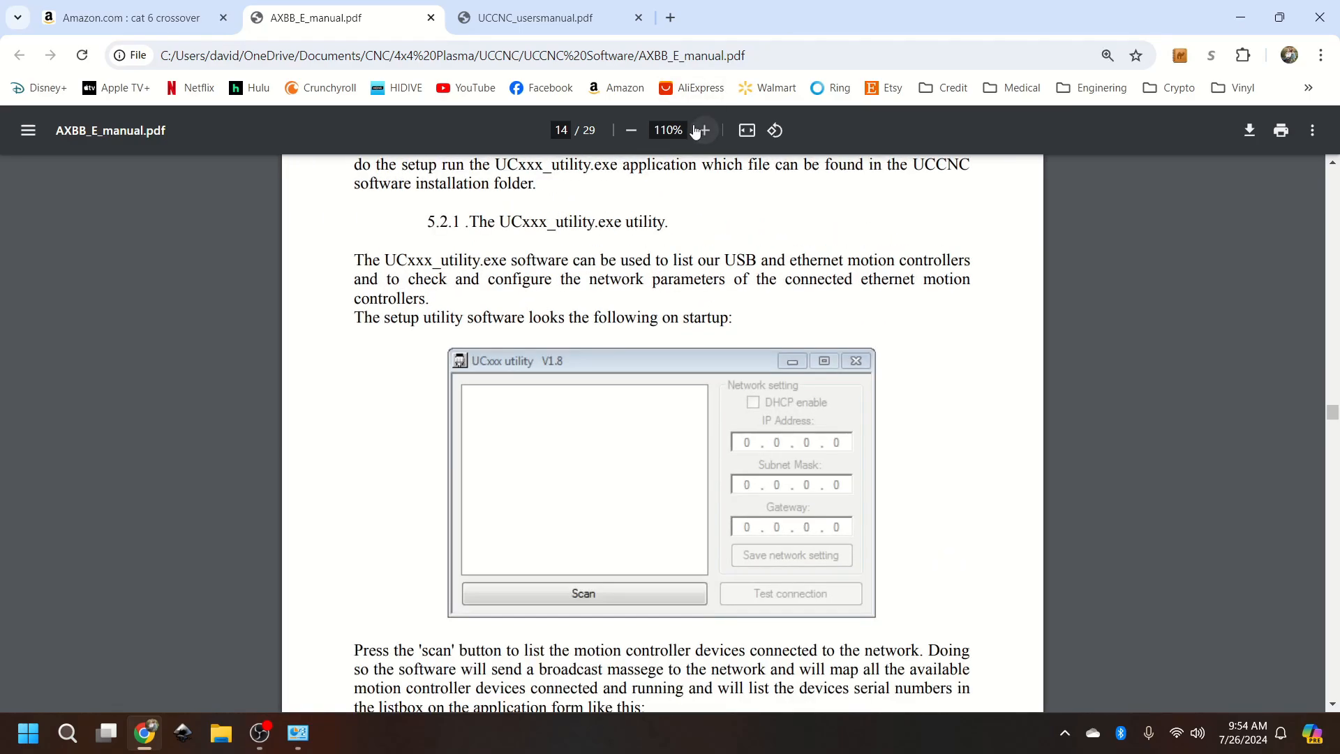
left_click(703, 130)
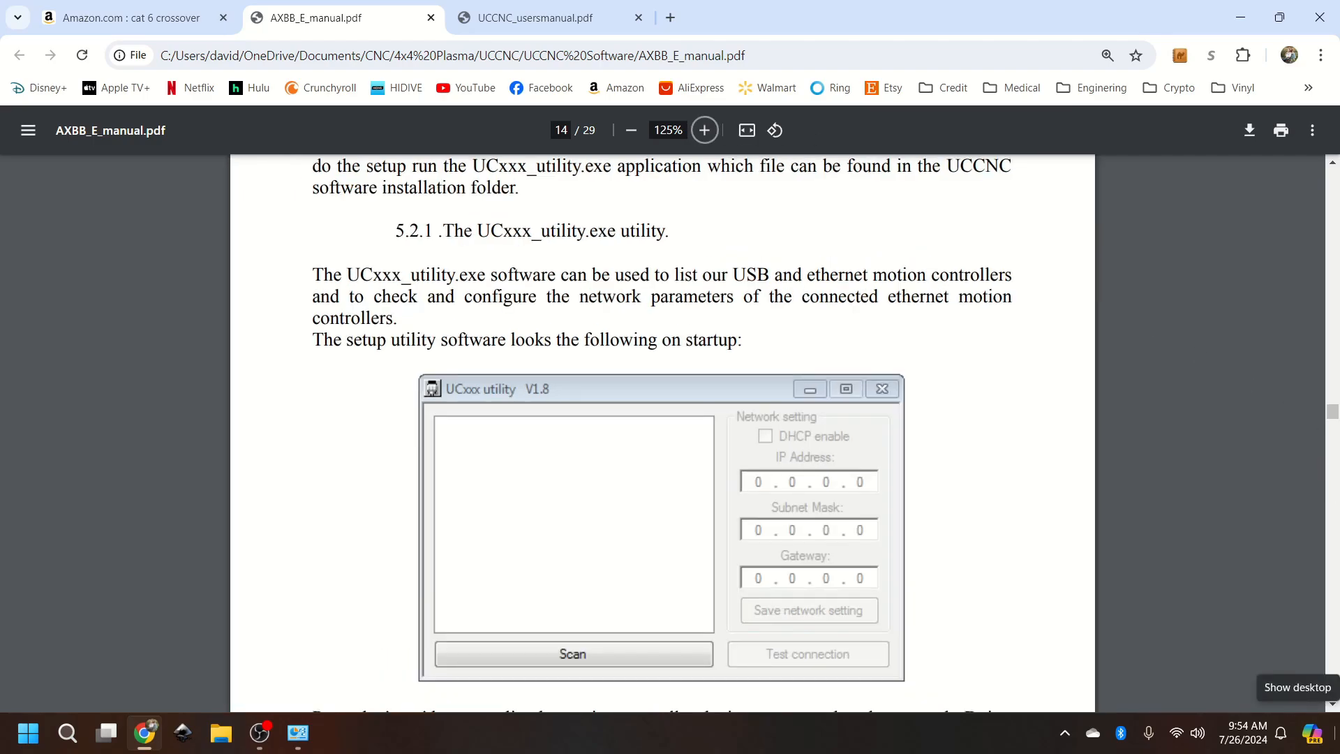
mouse_move(1190, 302)
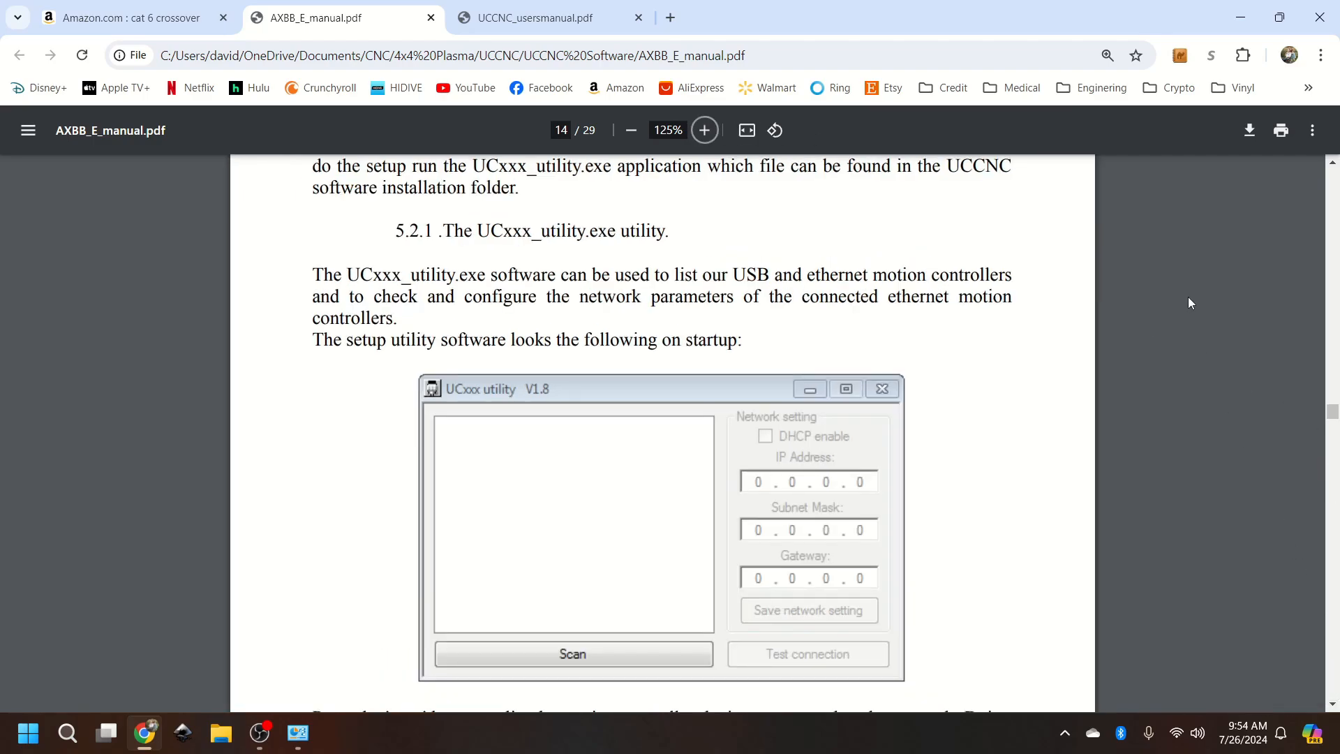
scroll("down", 3)
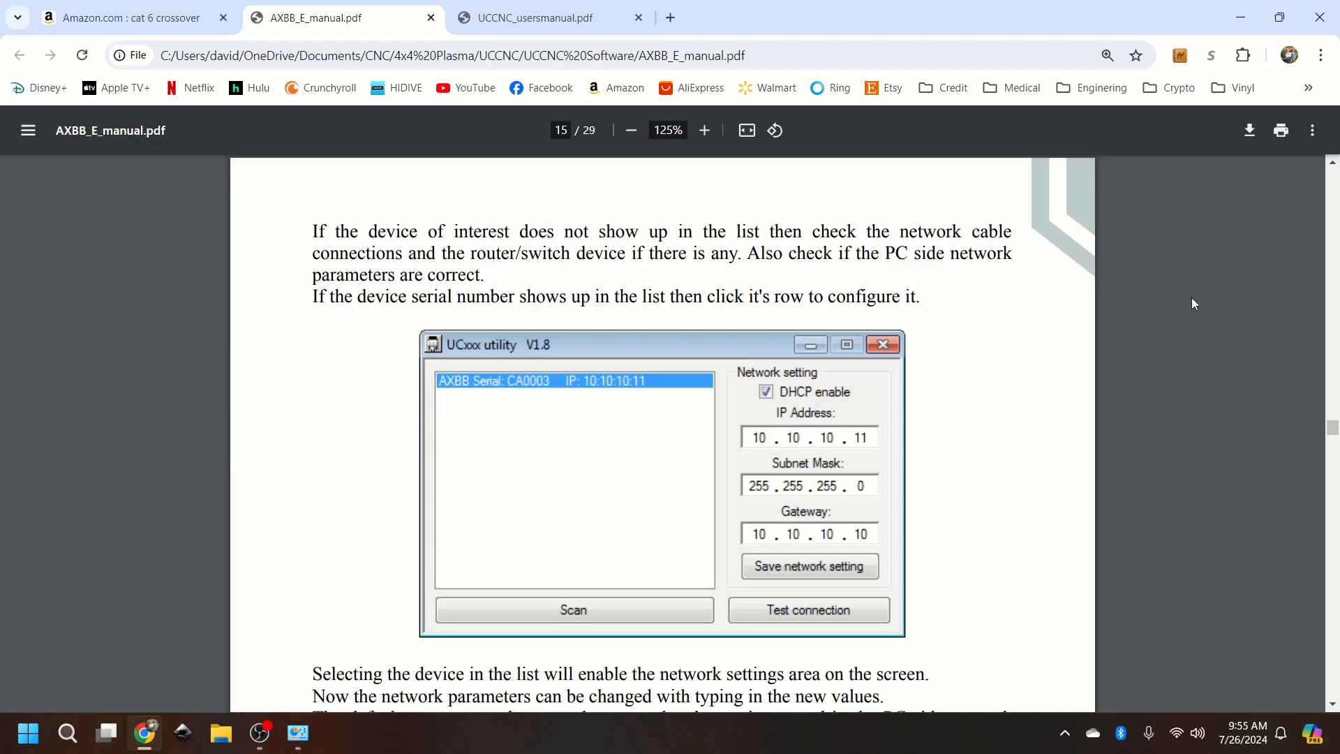
Step: Scroll through AXBB-E manual pages 15–16 to the cmd.exe ping test example
scroll("down", 3)
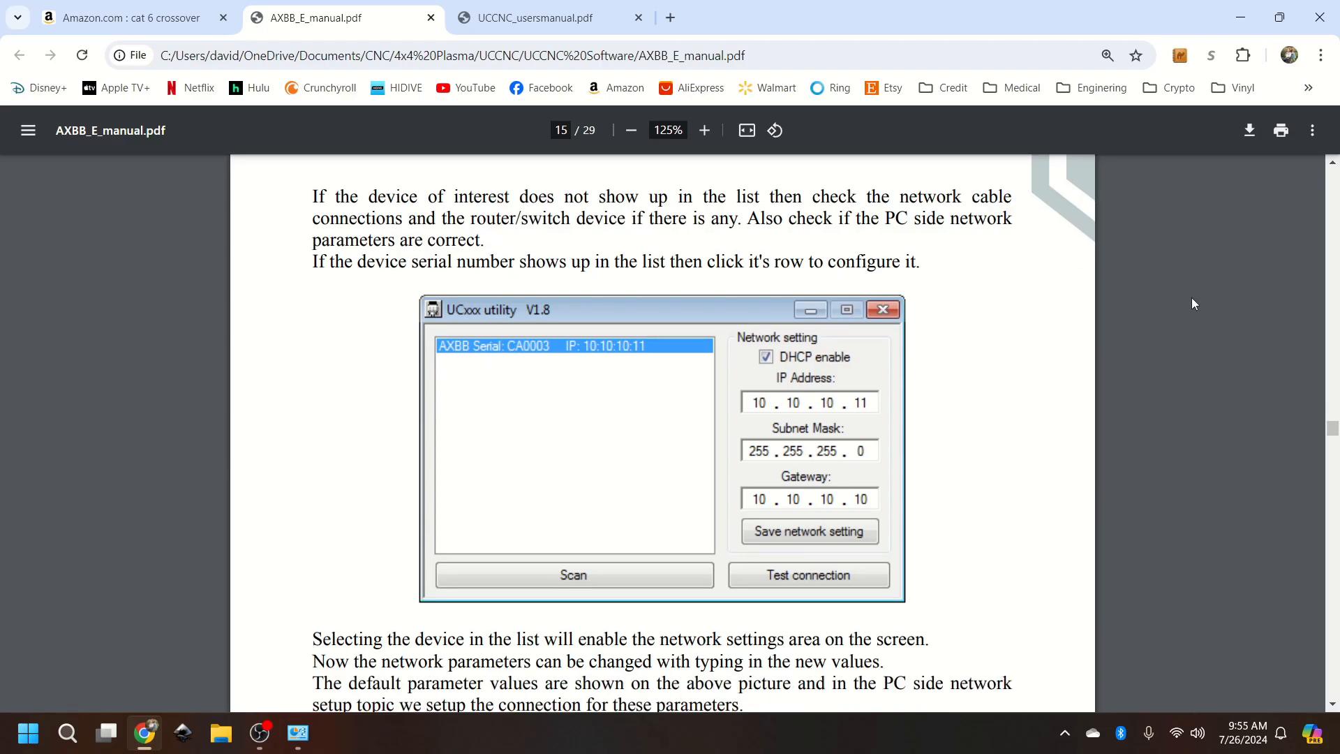
mouse_move(806, 390)
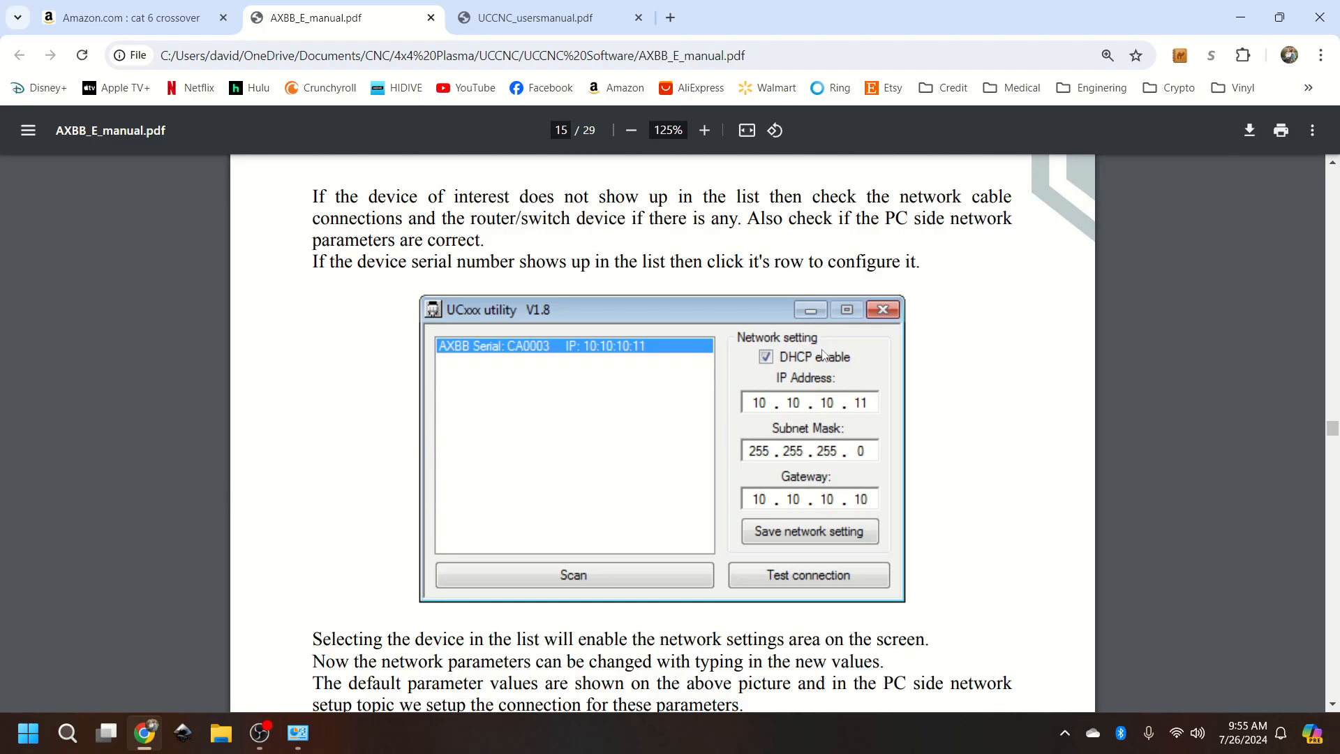
scroll("down", 3)
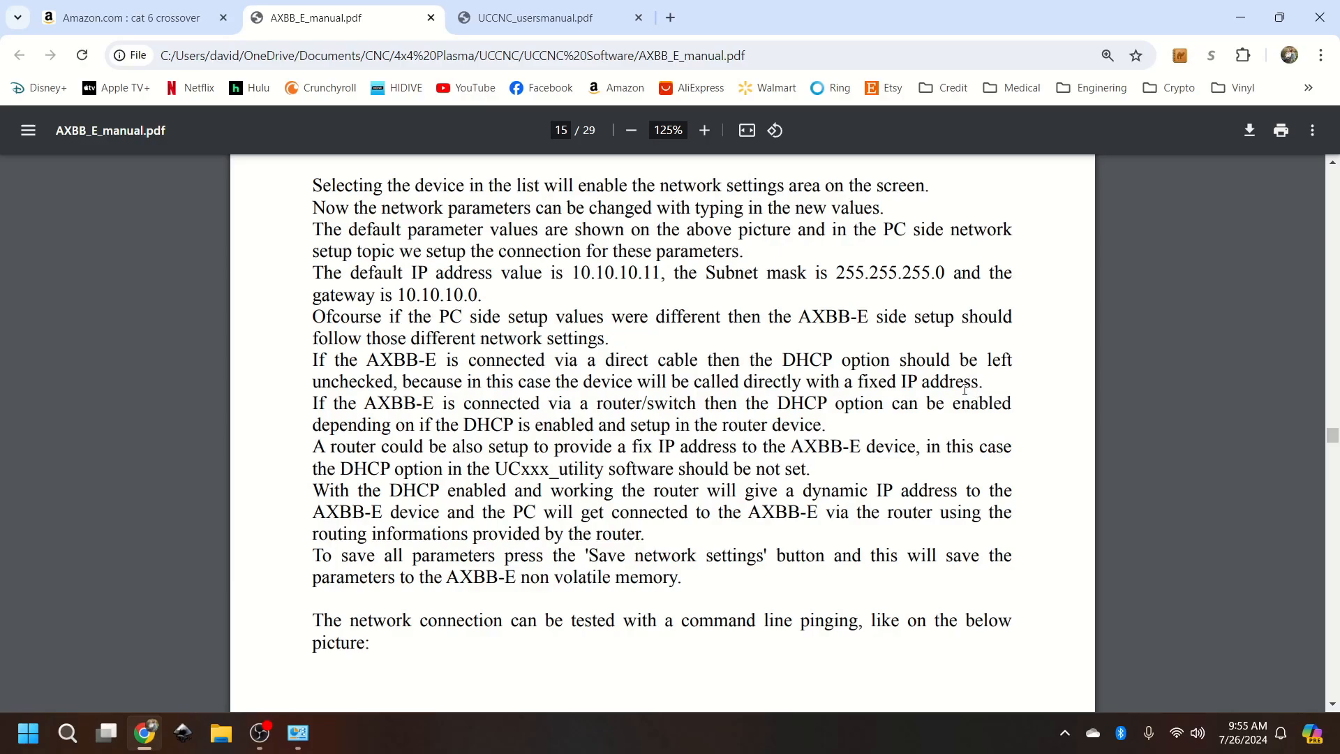
mouse_move(745, 305)
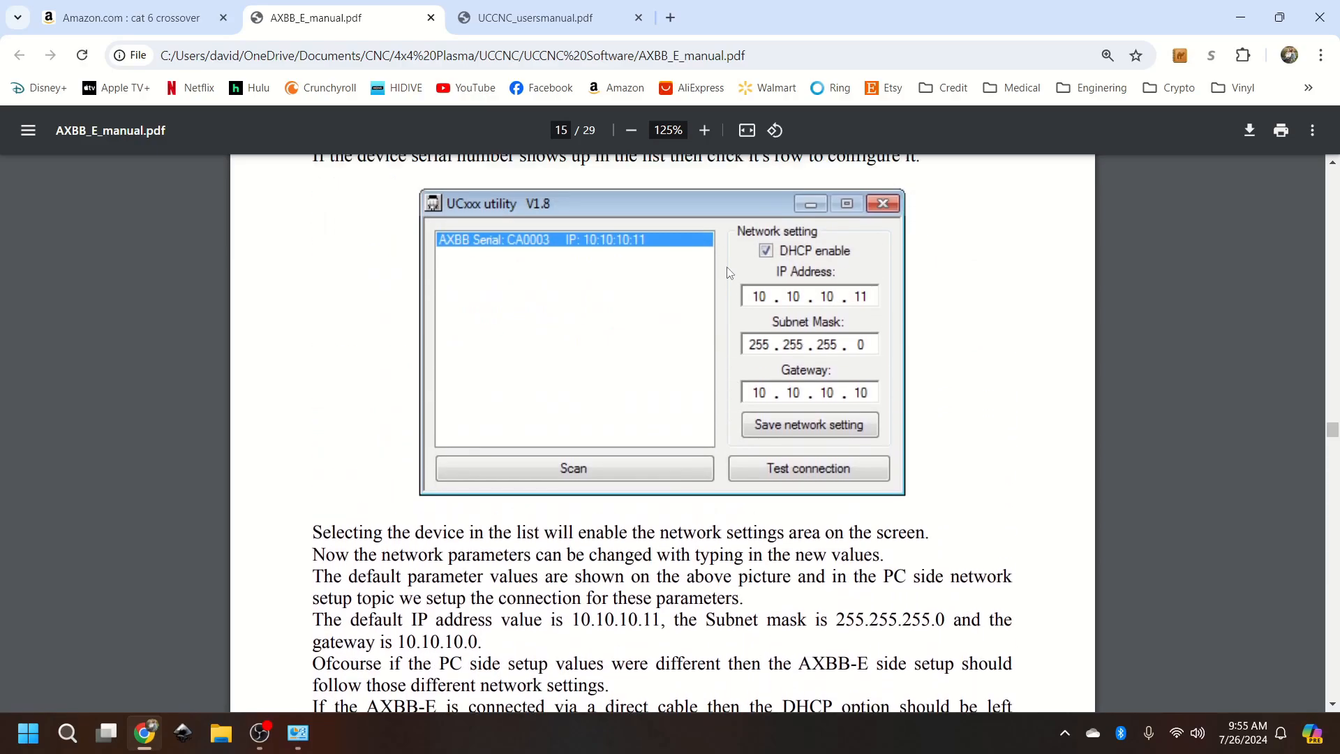
scroll("down", 3)
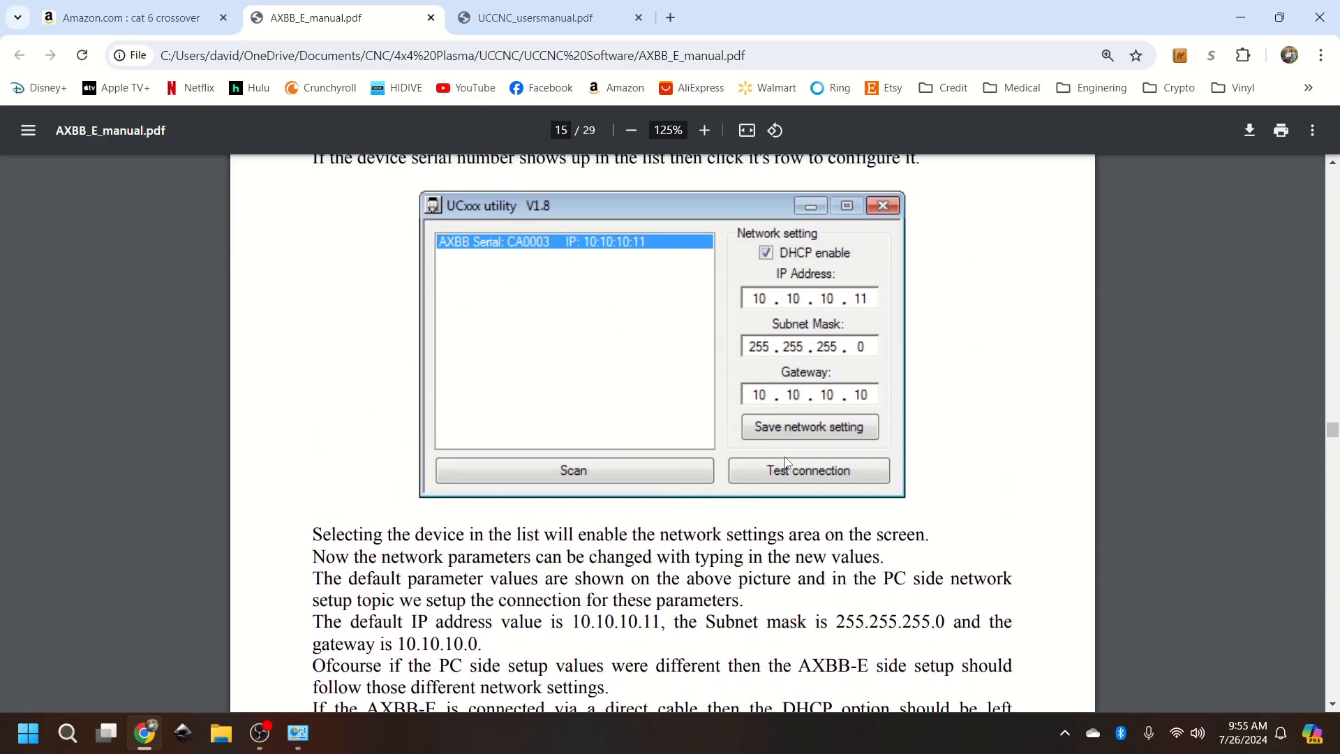
mouse_move(755, 438)
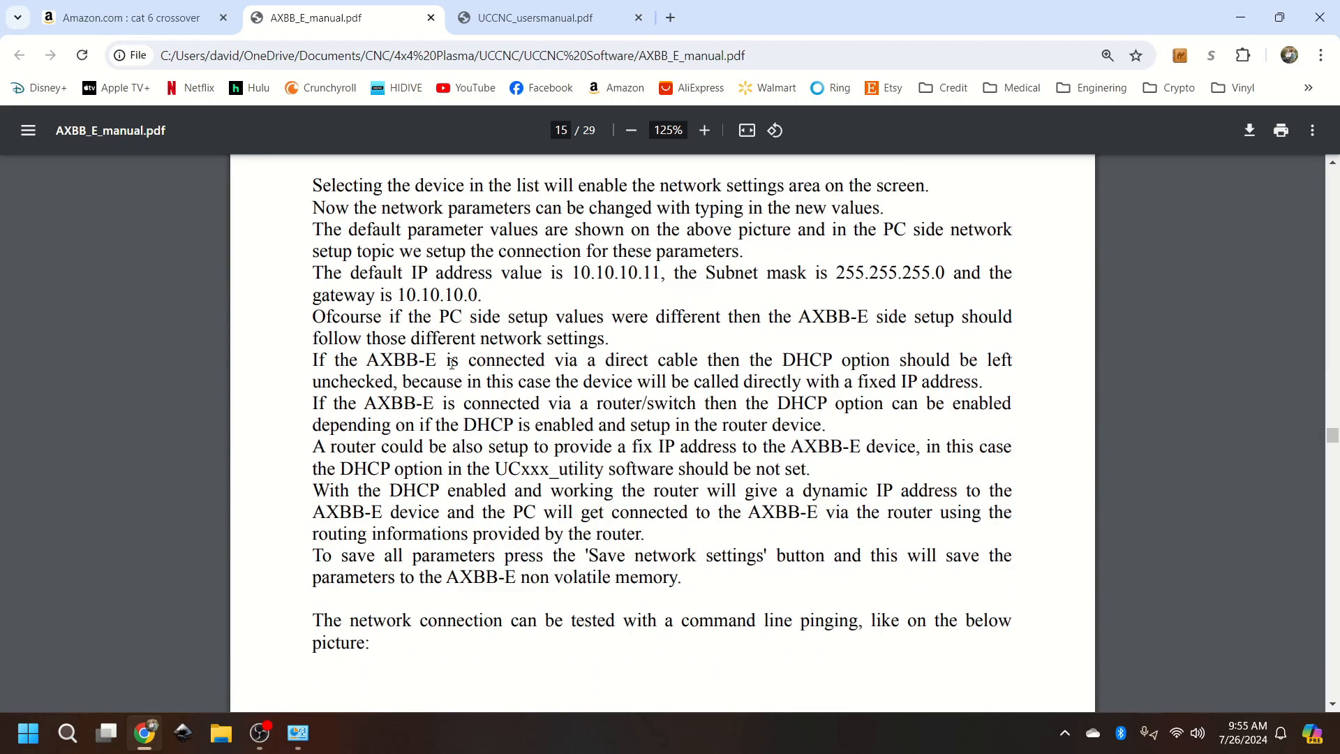
mouse_move(522, 384)
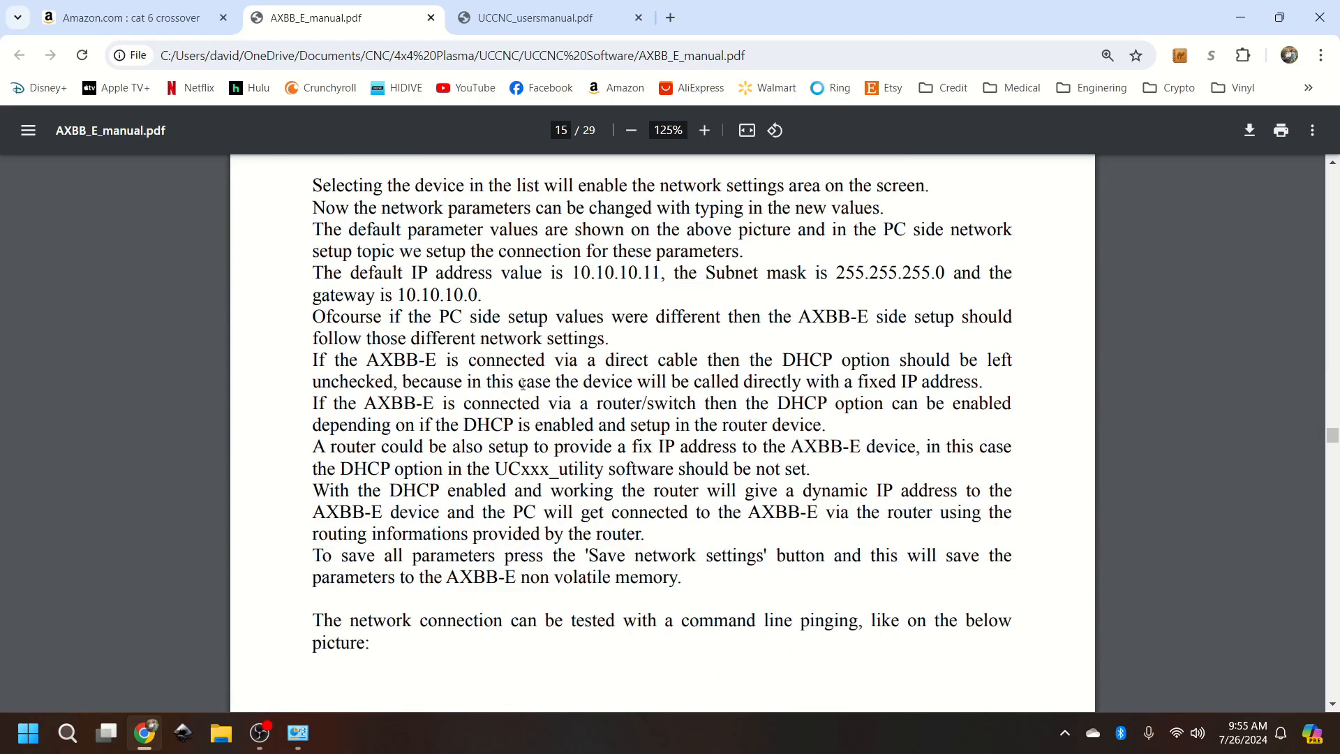
scroll("down", 3)
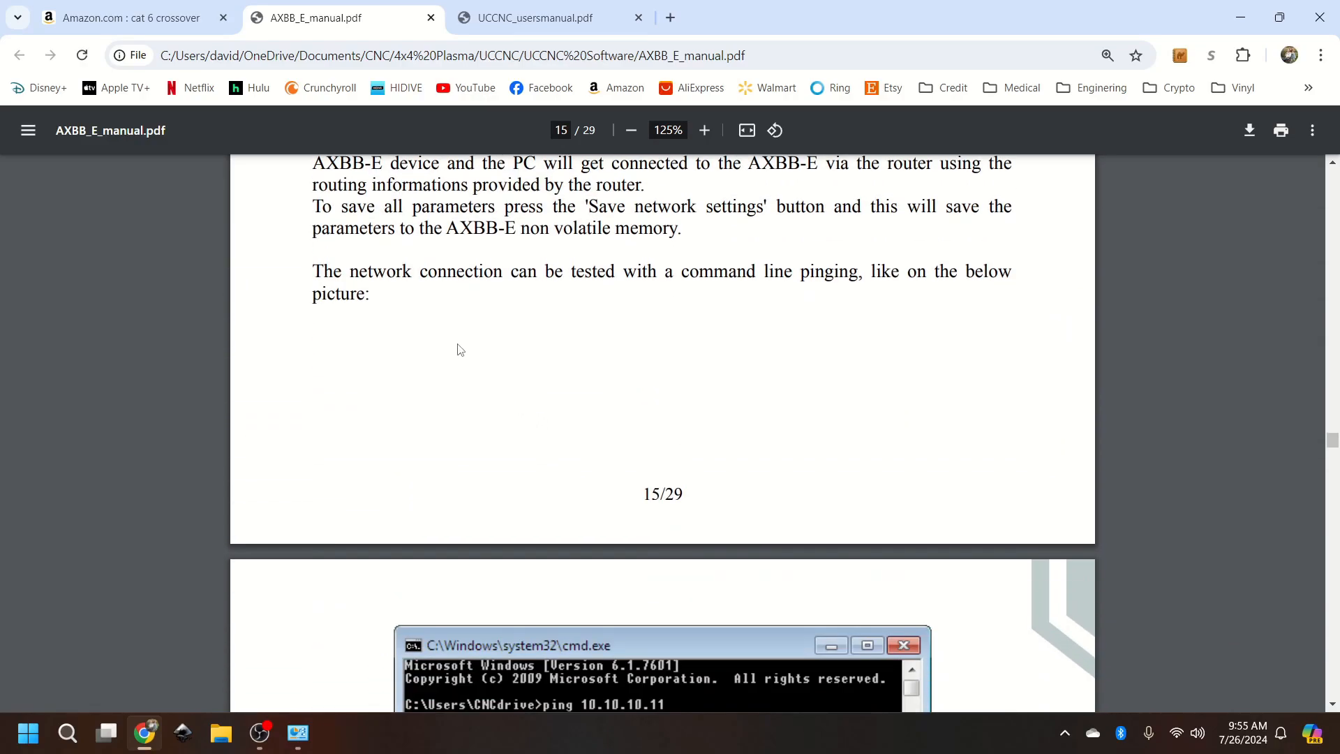
scroll("down", 3)
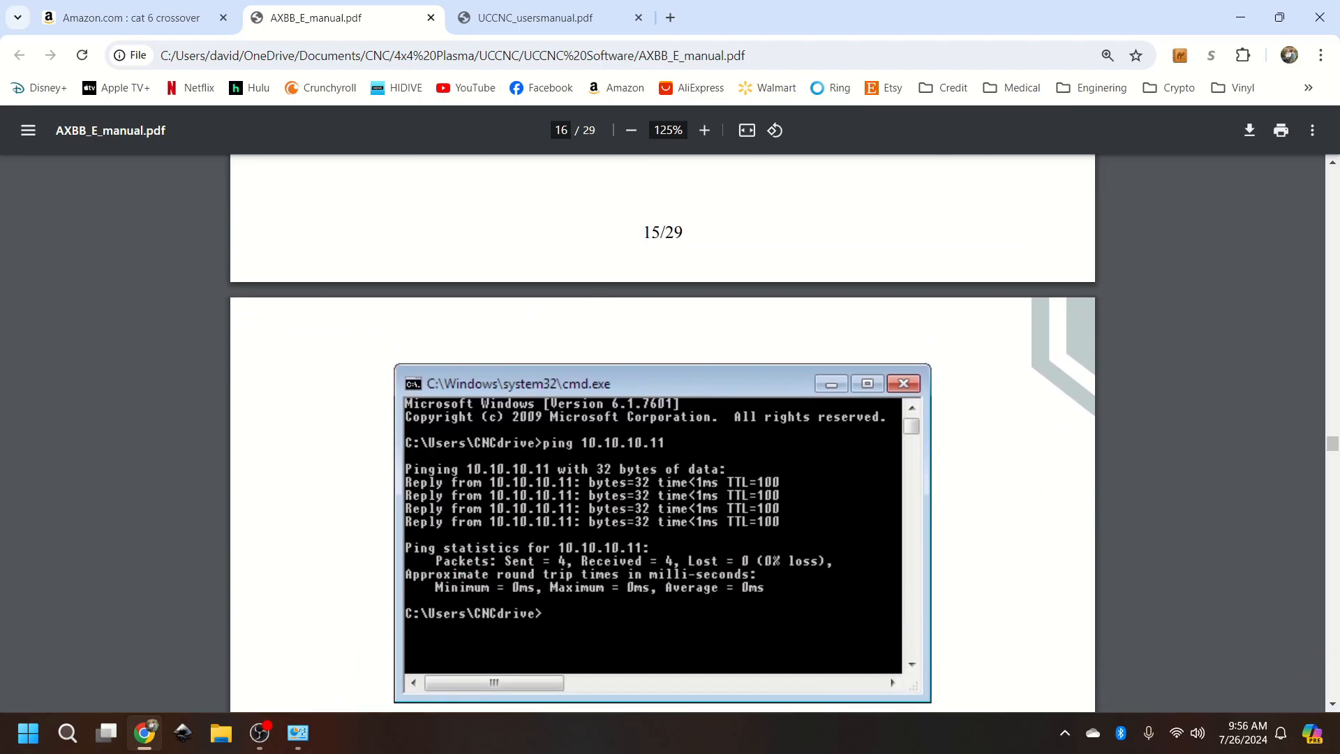
scroll("down", 3)
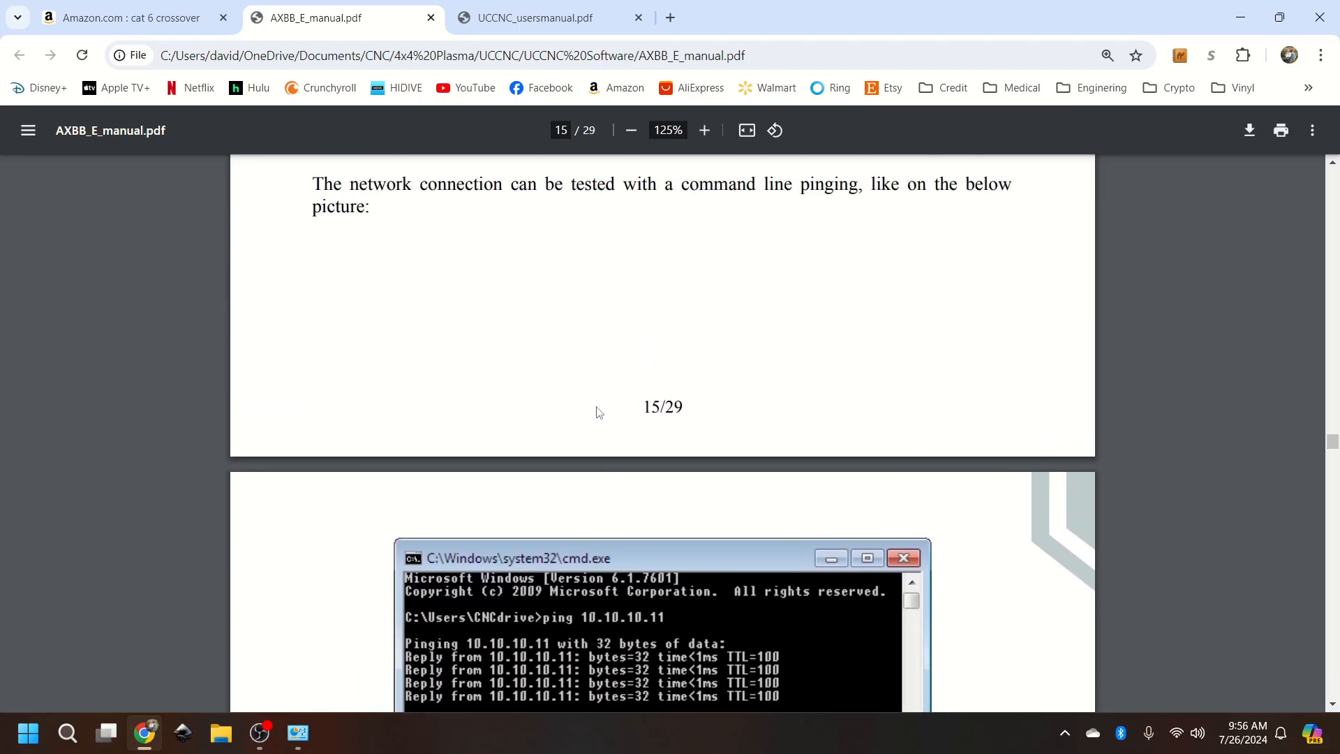
scroll("down", 3)
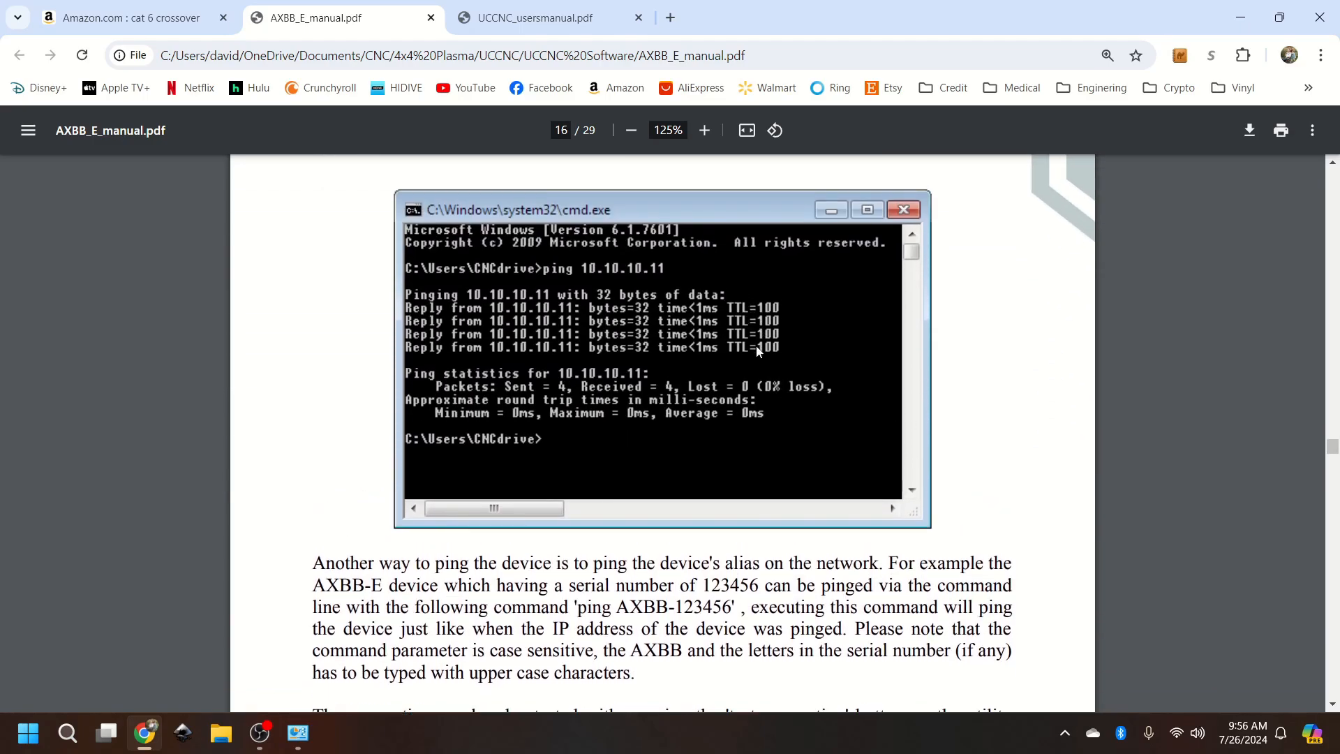
Step: Switch to UCCNC_usersmanual.pdf and scroll from page 4 to the page 9 installer screenshots
left_click(530, 17)
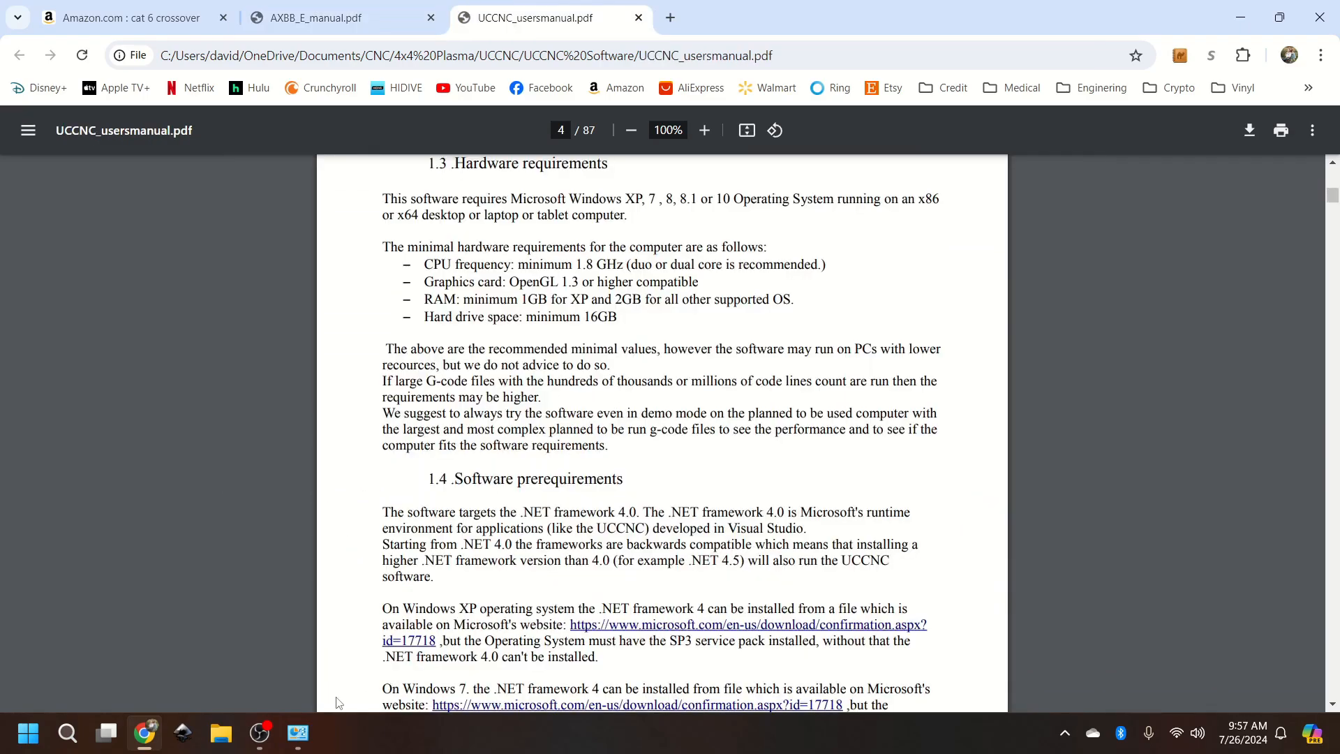
mouse_move(540, 542)
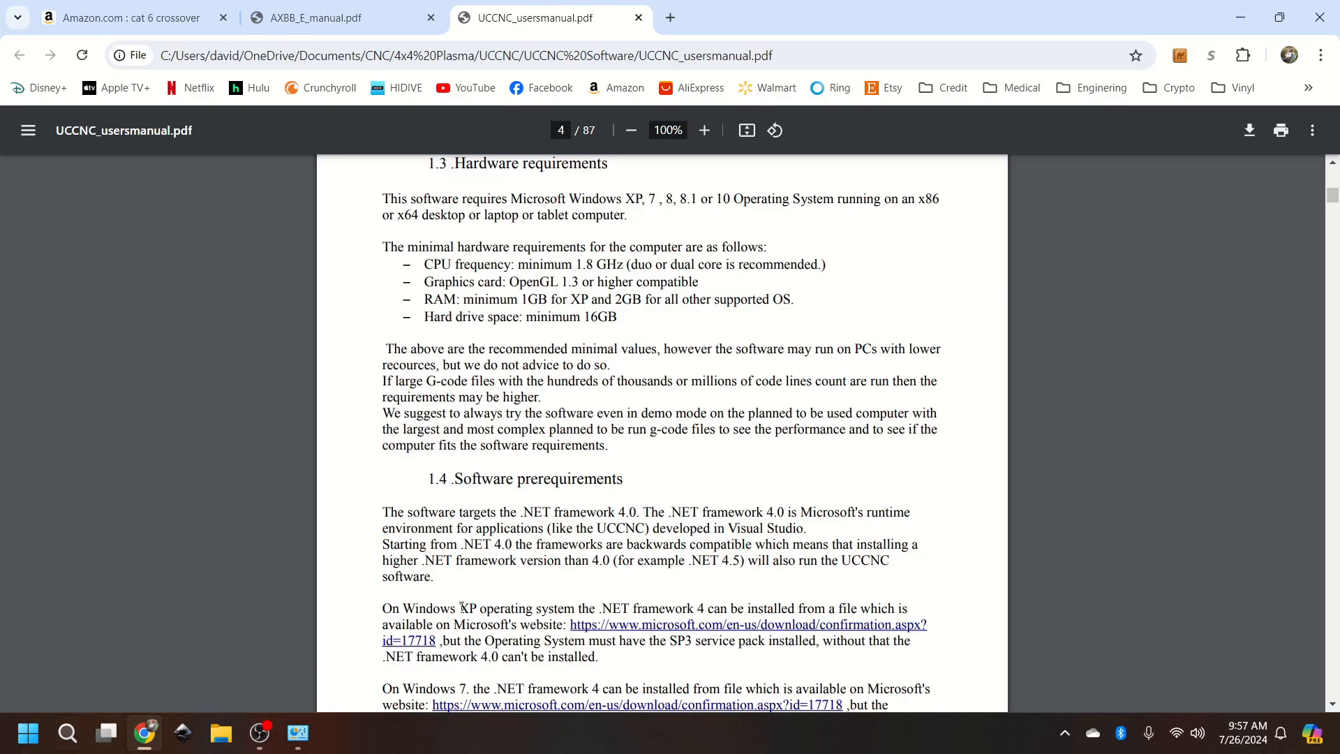
scroll("down", 3)
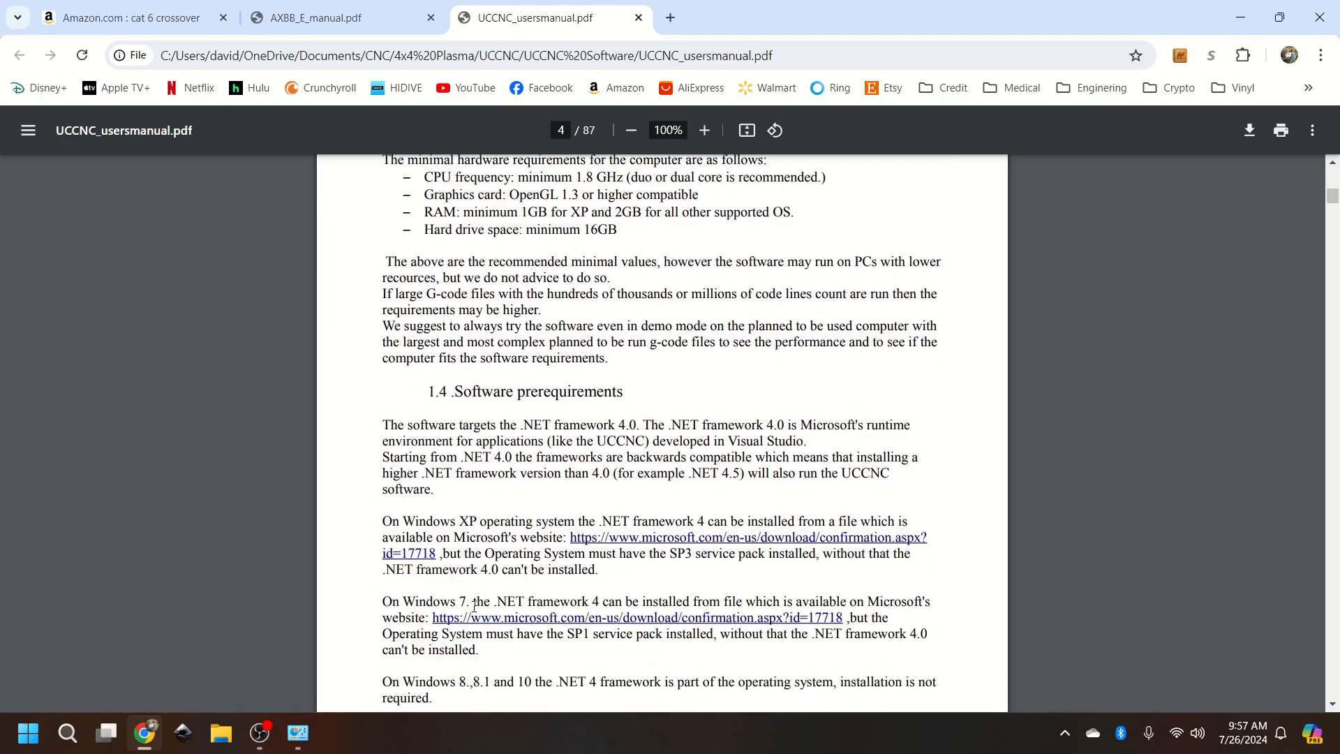
scroll("down", 3)
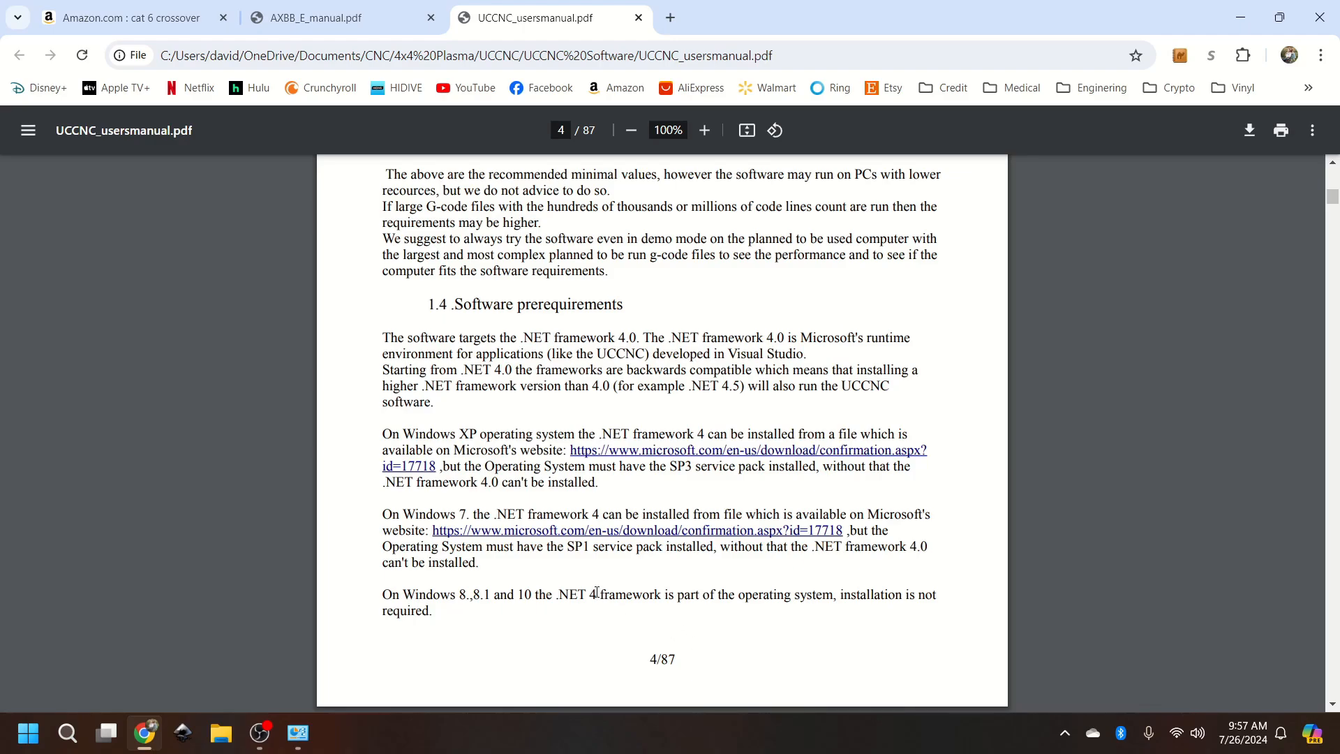
scroll("down", 3)
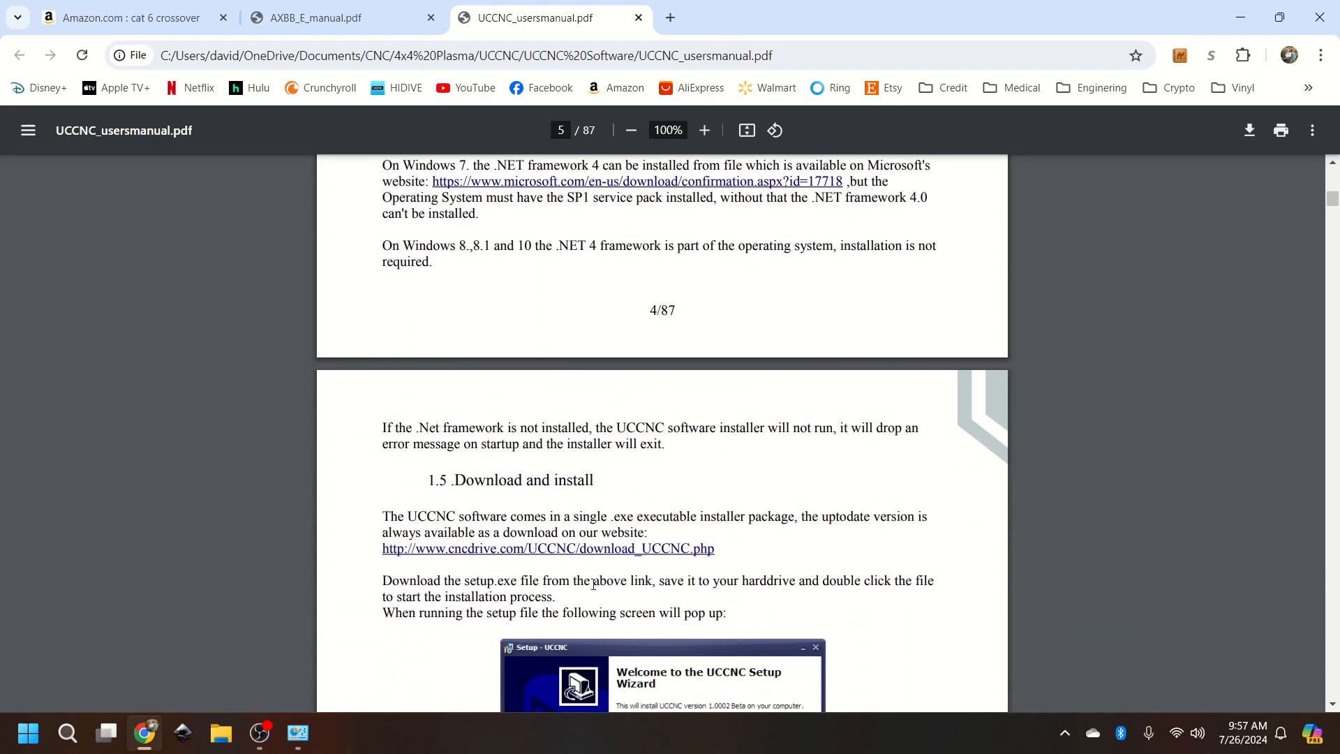
scroll("down", 3)
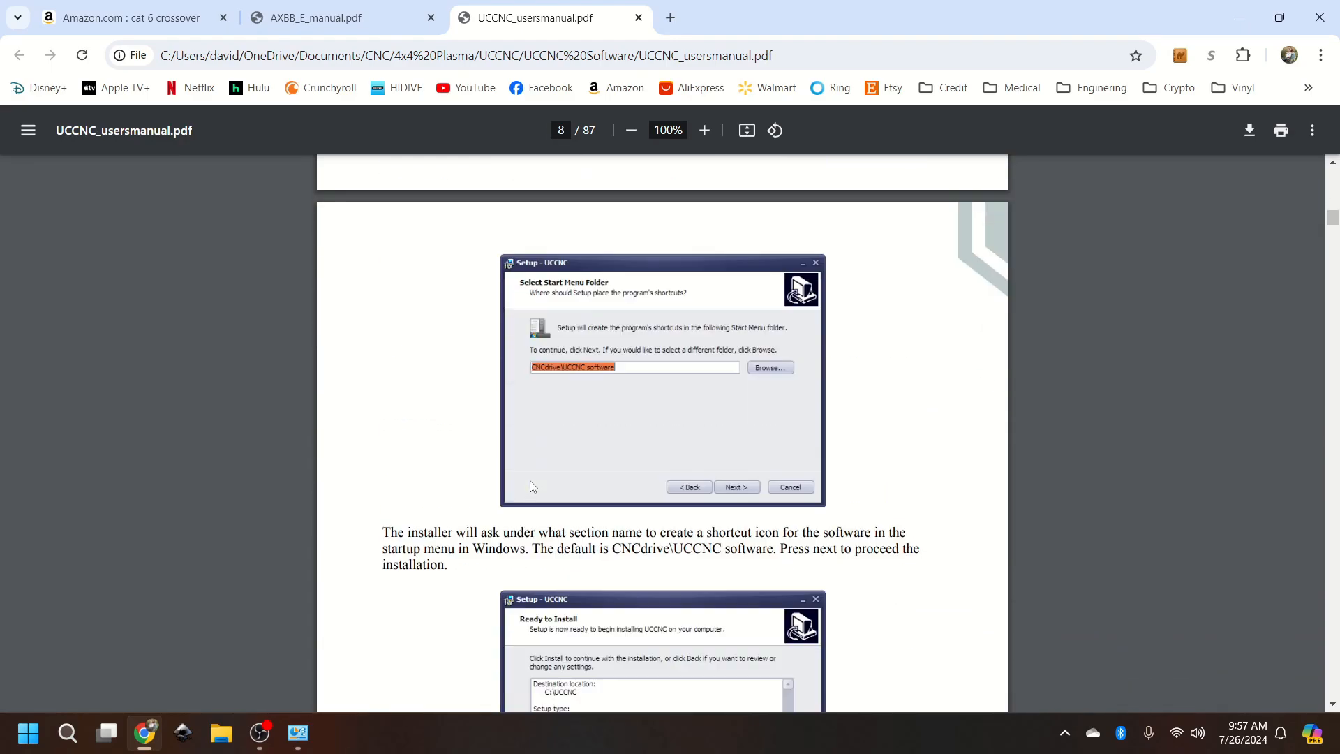
scroll("down", 3)
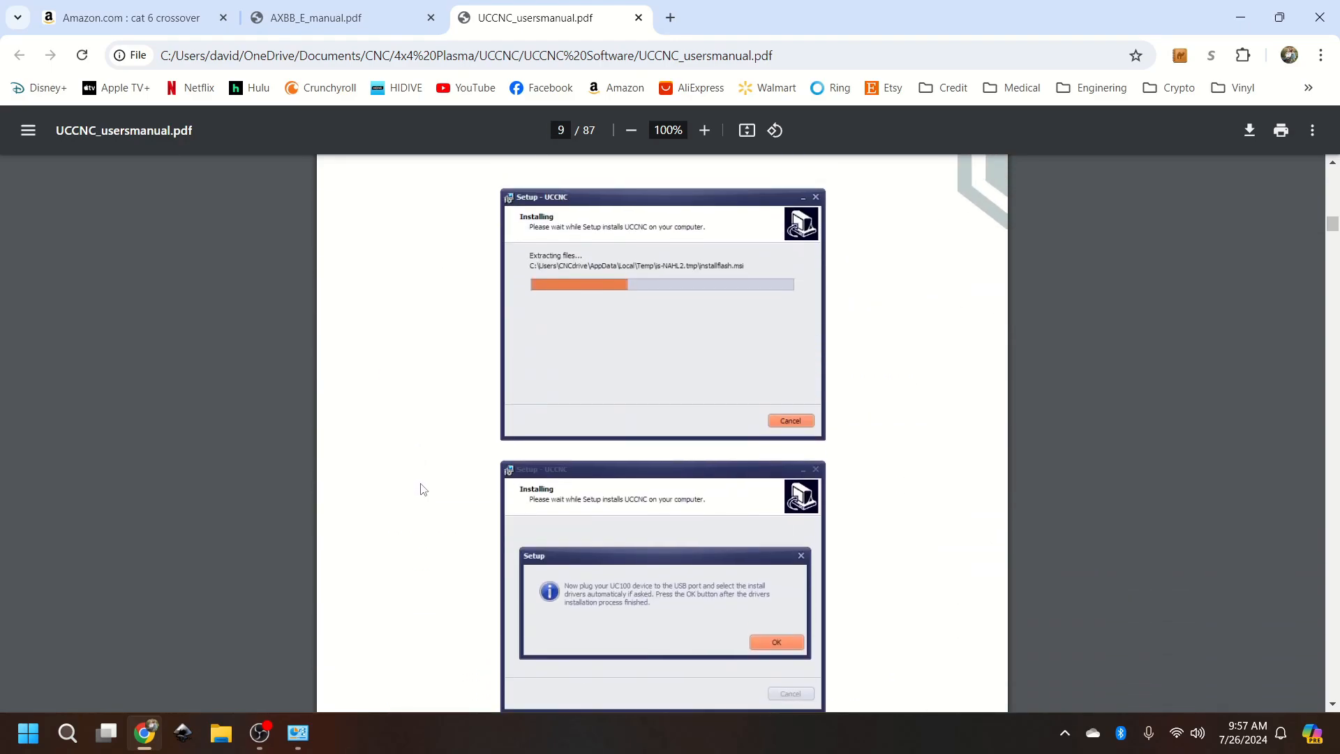
scroll("down", 3)
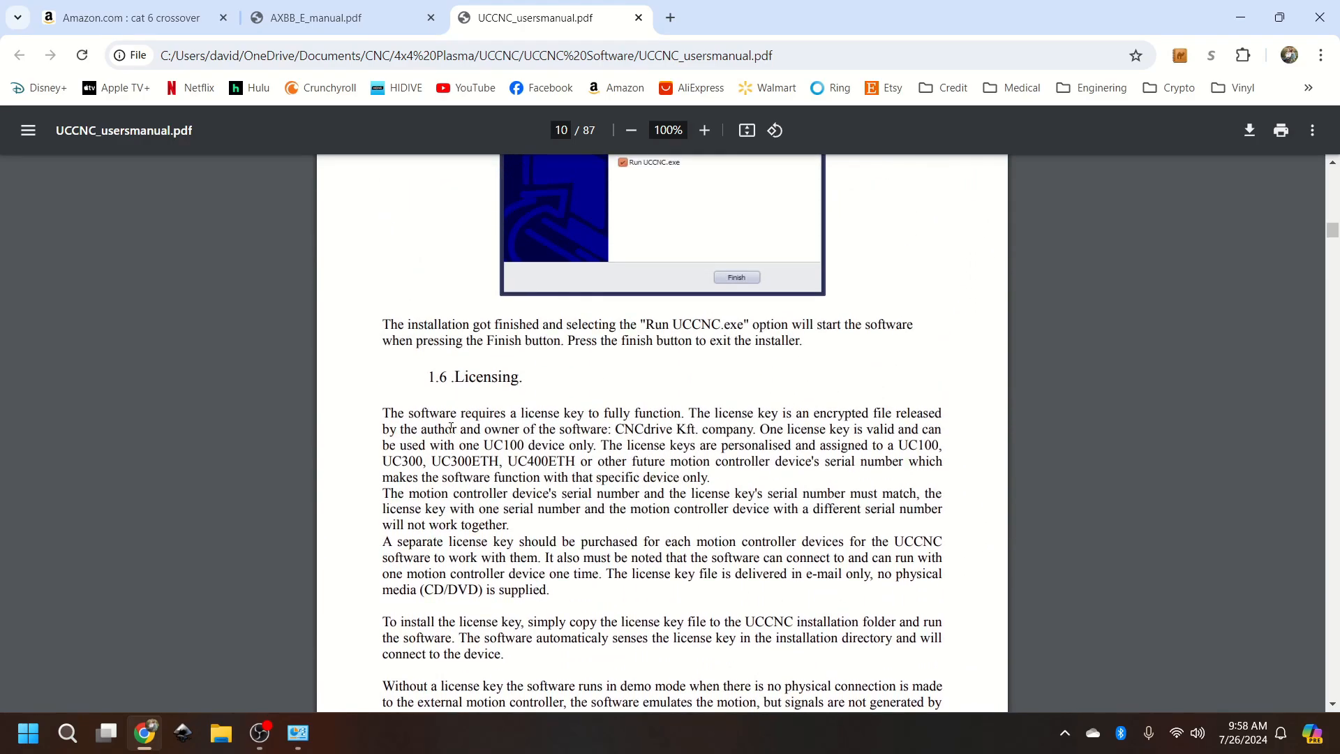
scroll("down", 3)
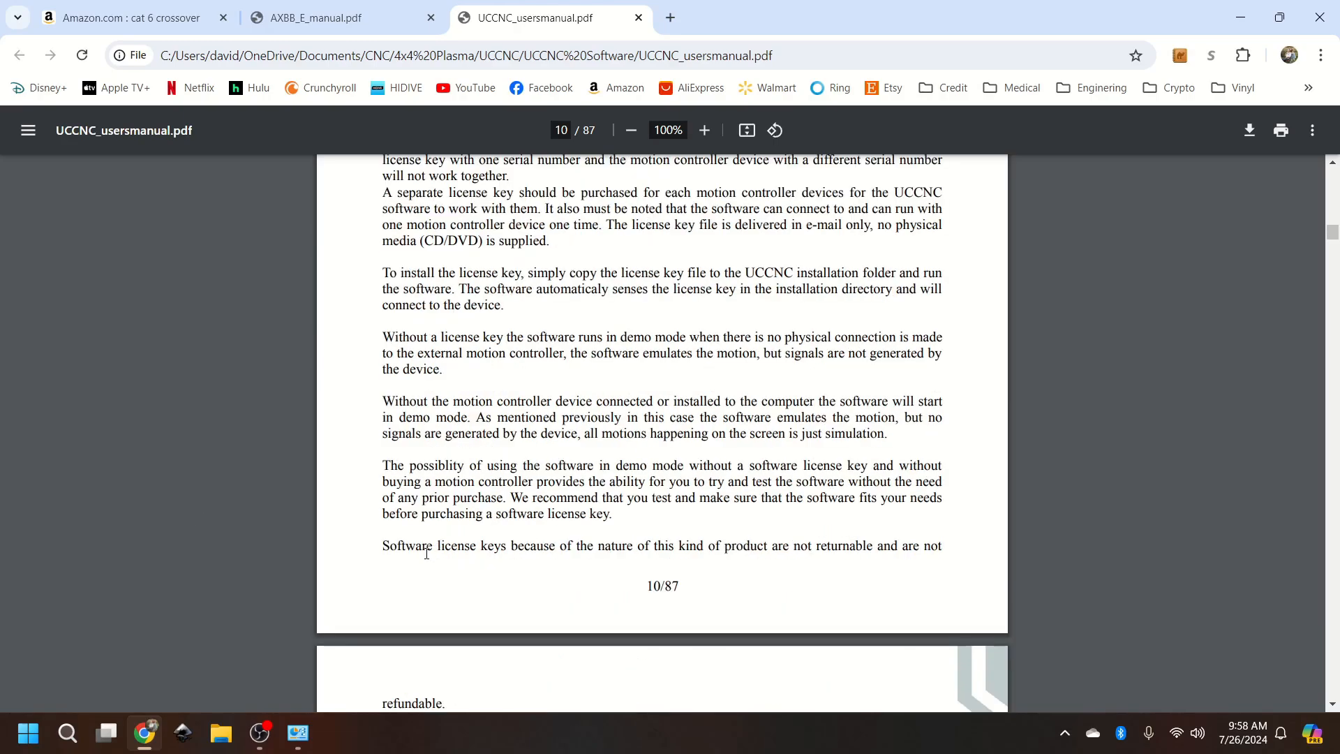
mouse_move(220, 732)
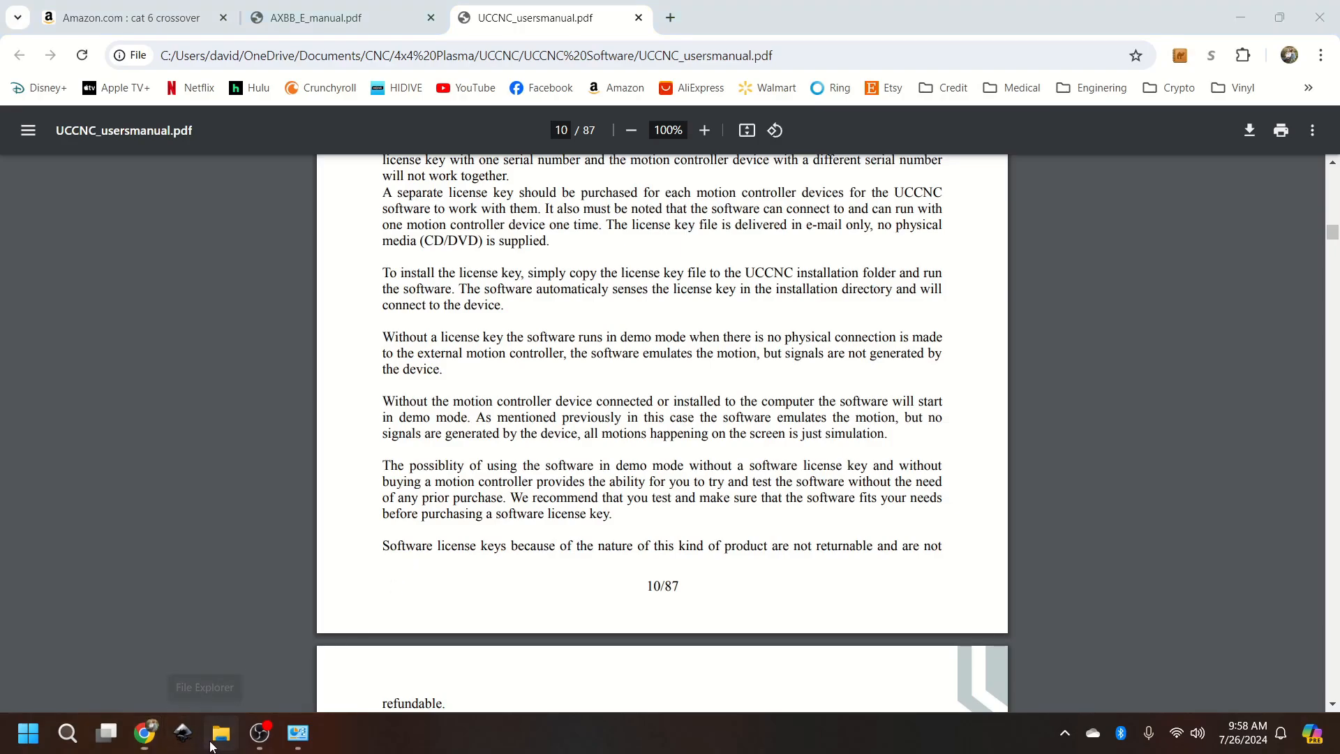
Step: Open File Explorer at the UCCNC folder on drive C
left_click(220, 732)
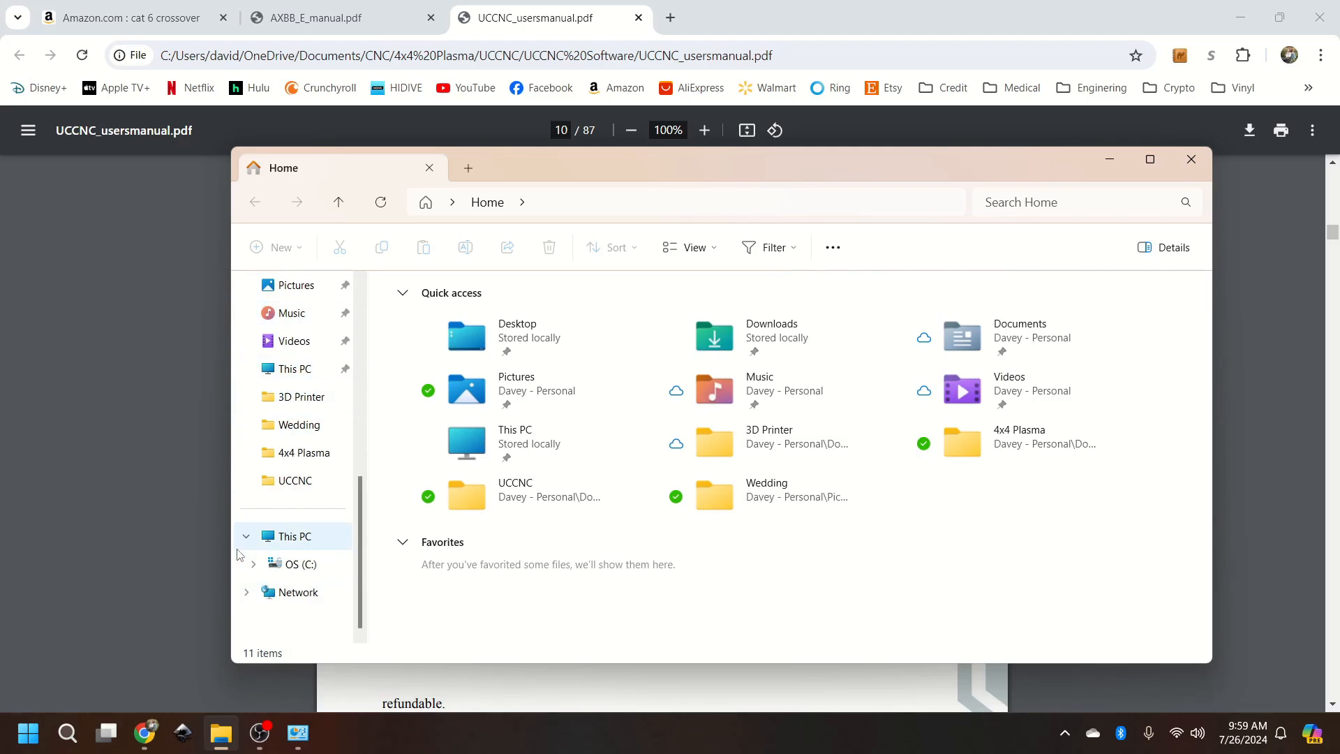
left_click(301, 563)
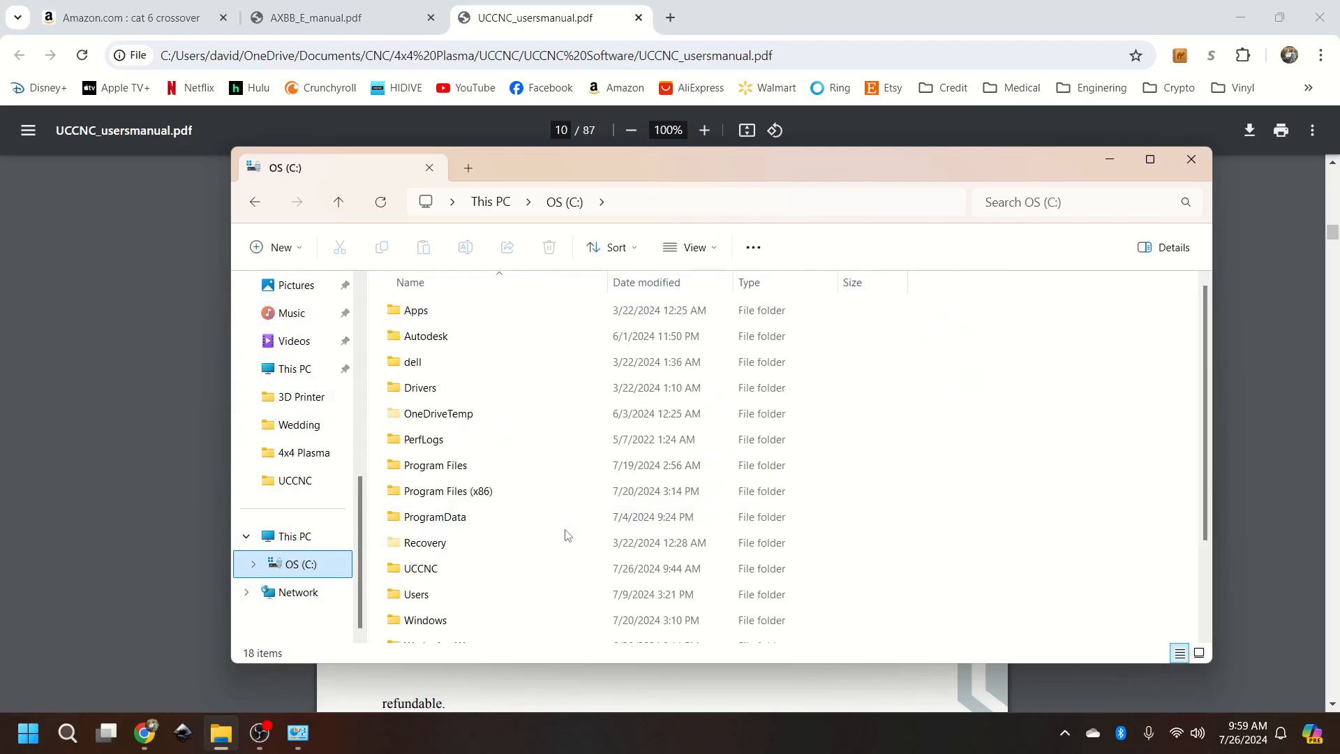
double_click(420, 567)
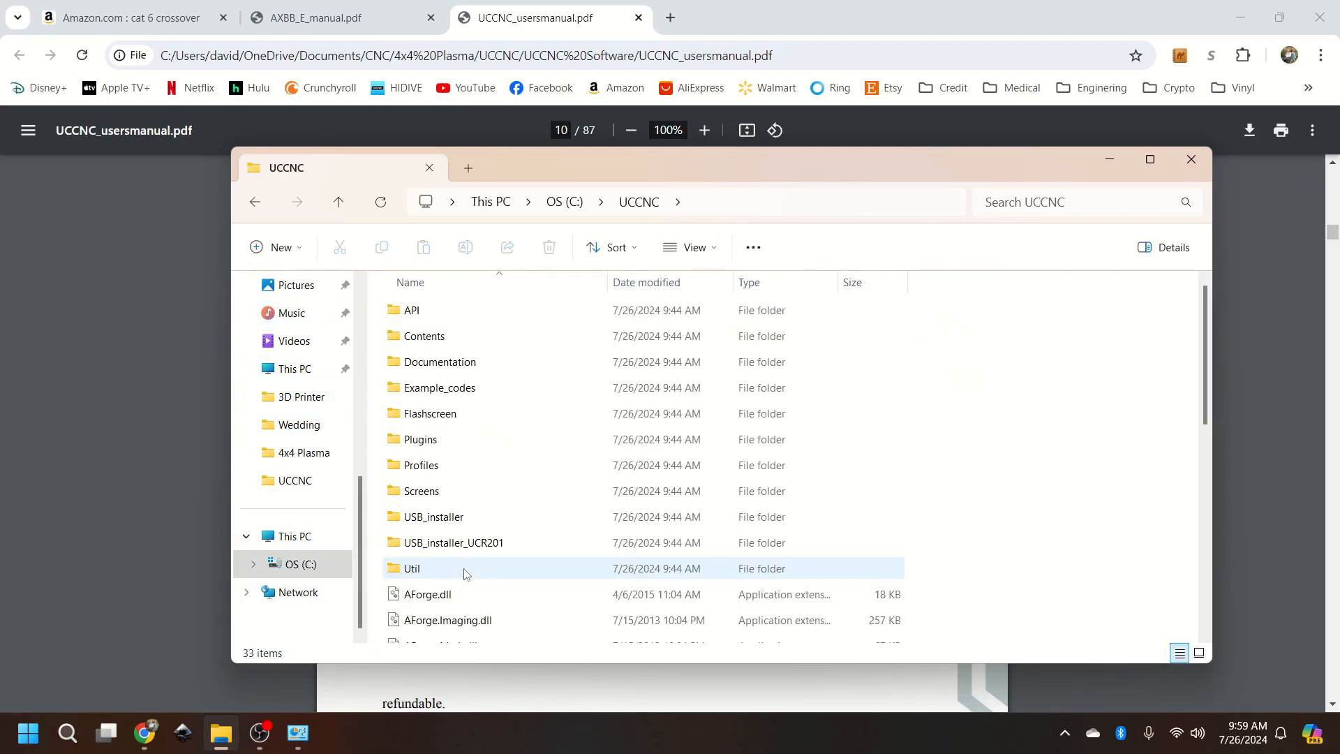
Step: Copy the license .txt file from OneDrive UCCNC Software and return to C:\UCCNC
left_click(295, 479)
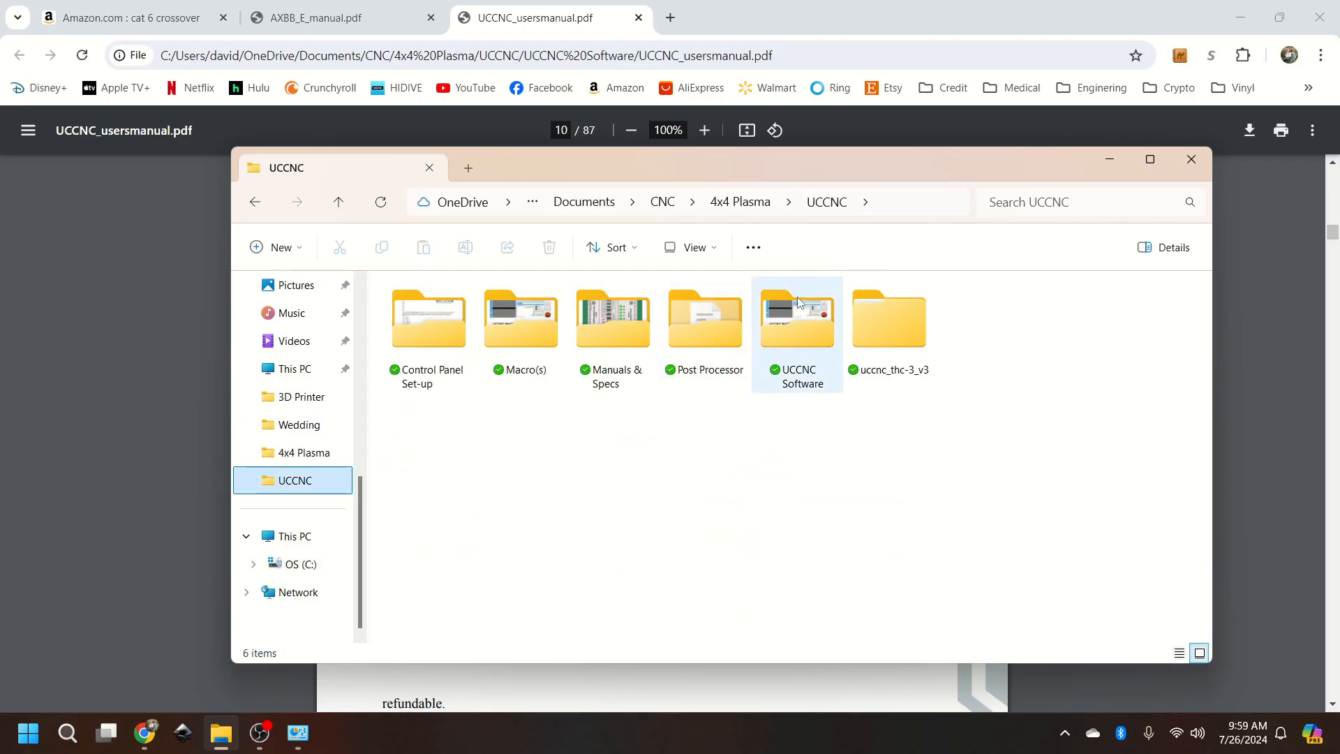
double_click(796, 316)
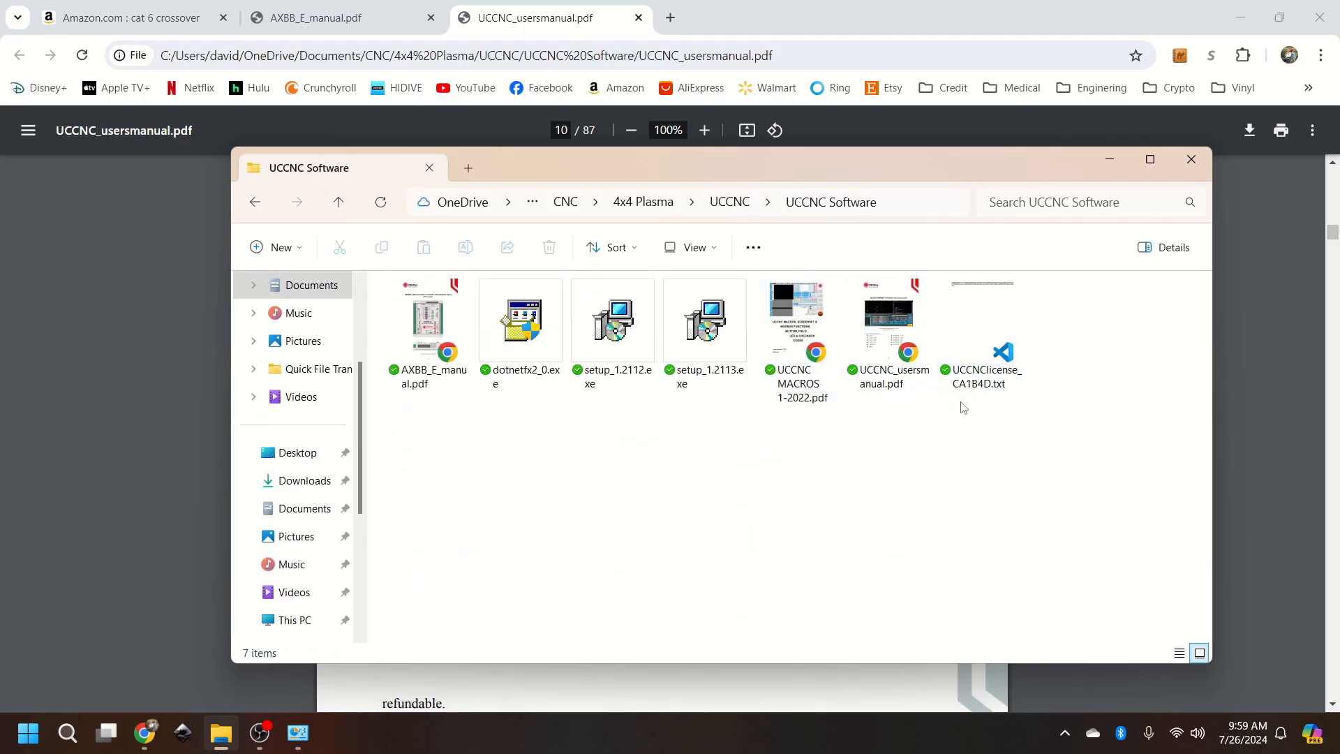
right_click(981, 350)
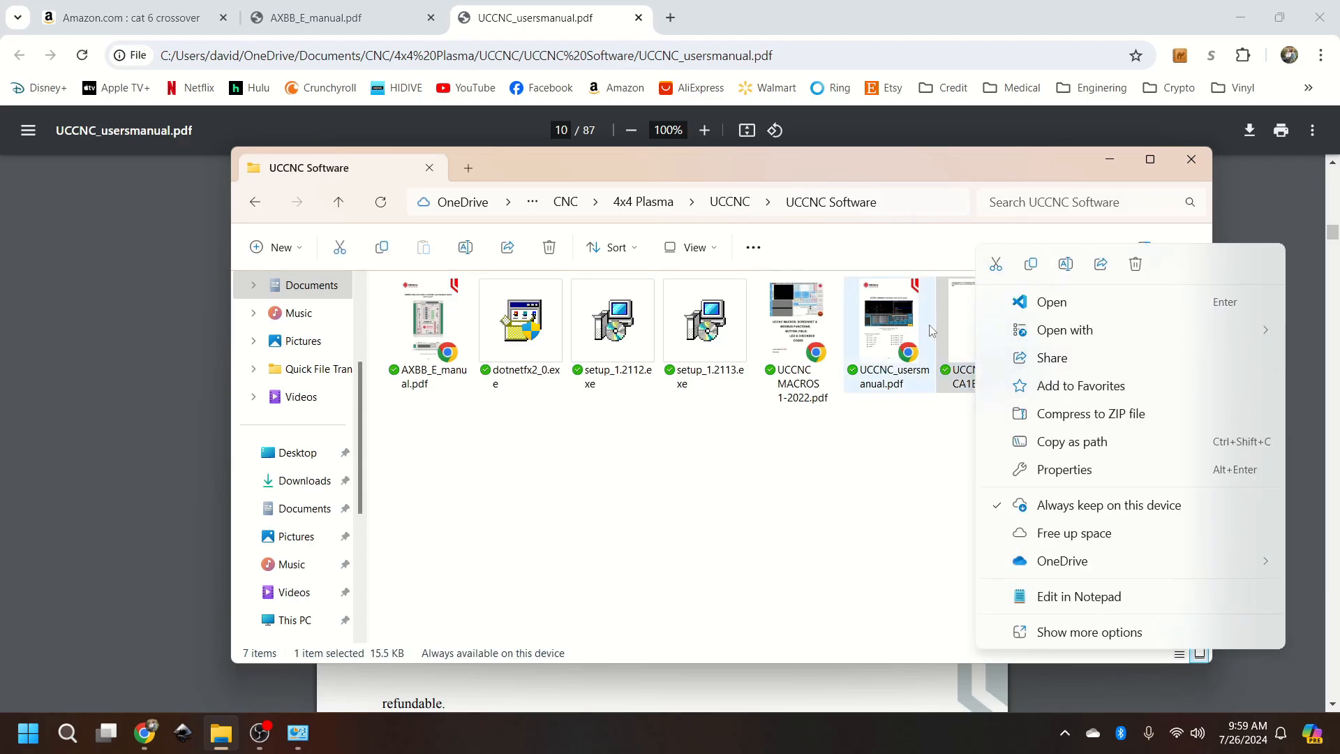
left_click(729, 202)
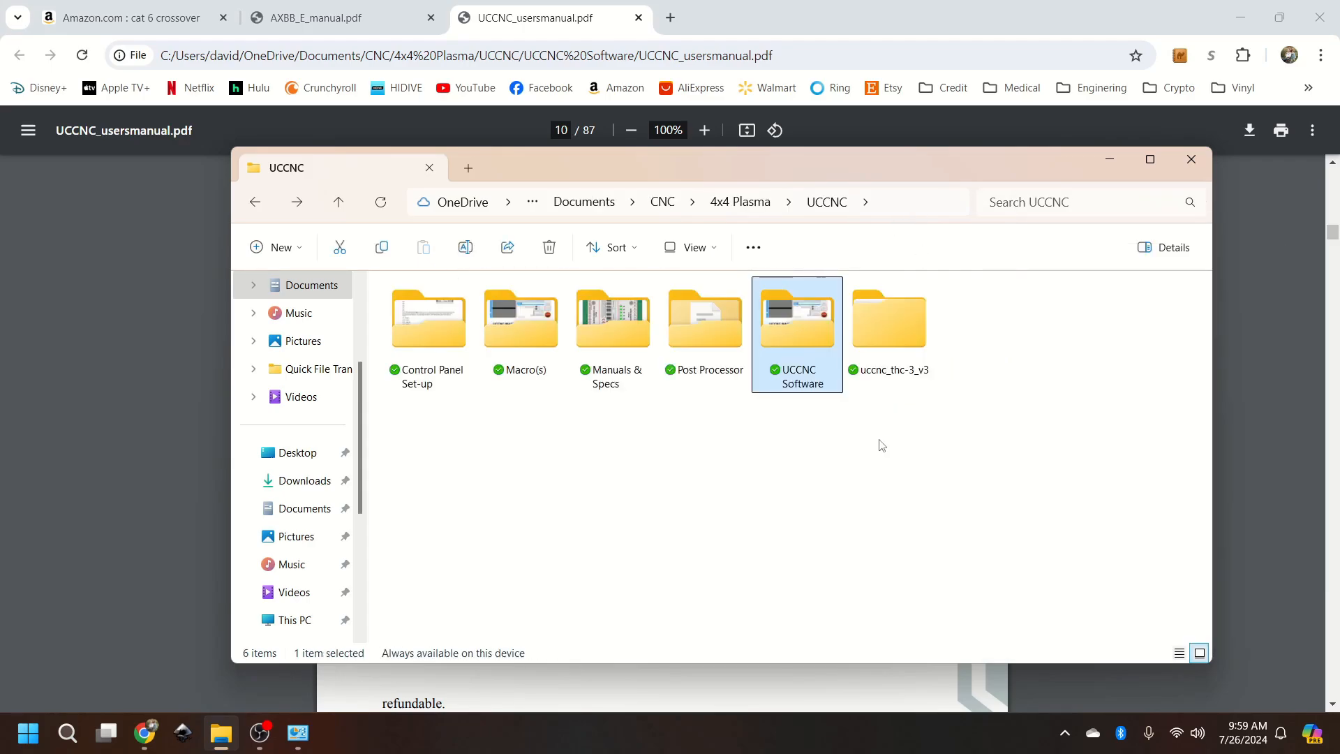
double_click(795, 319)
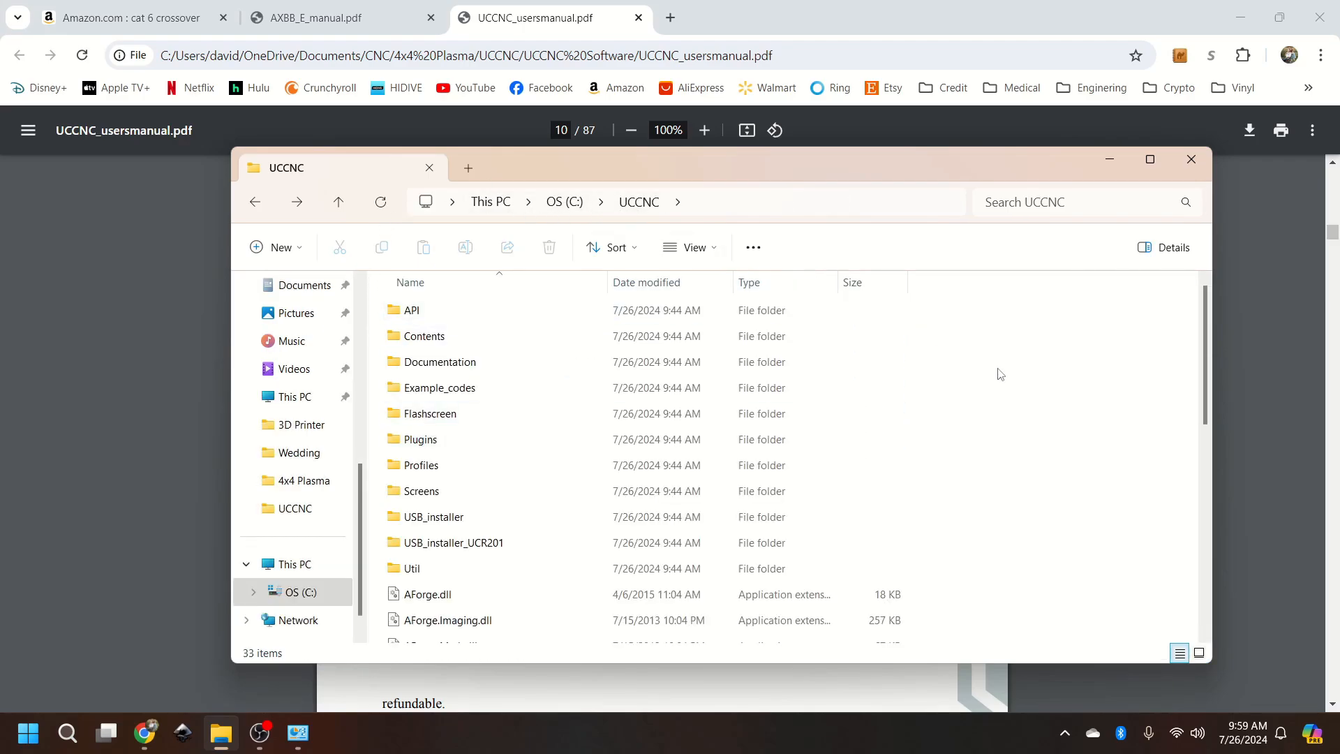
scroll("down", 3)
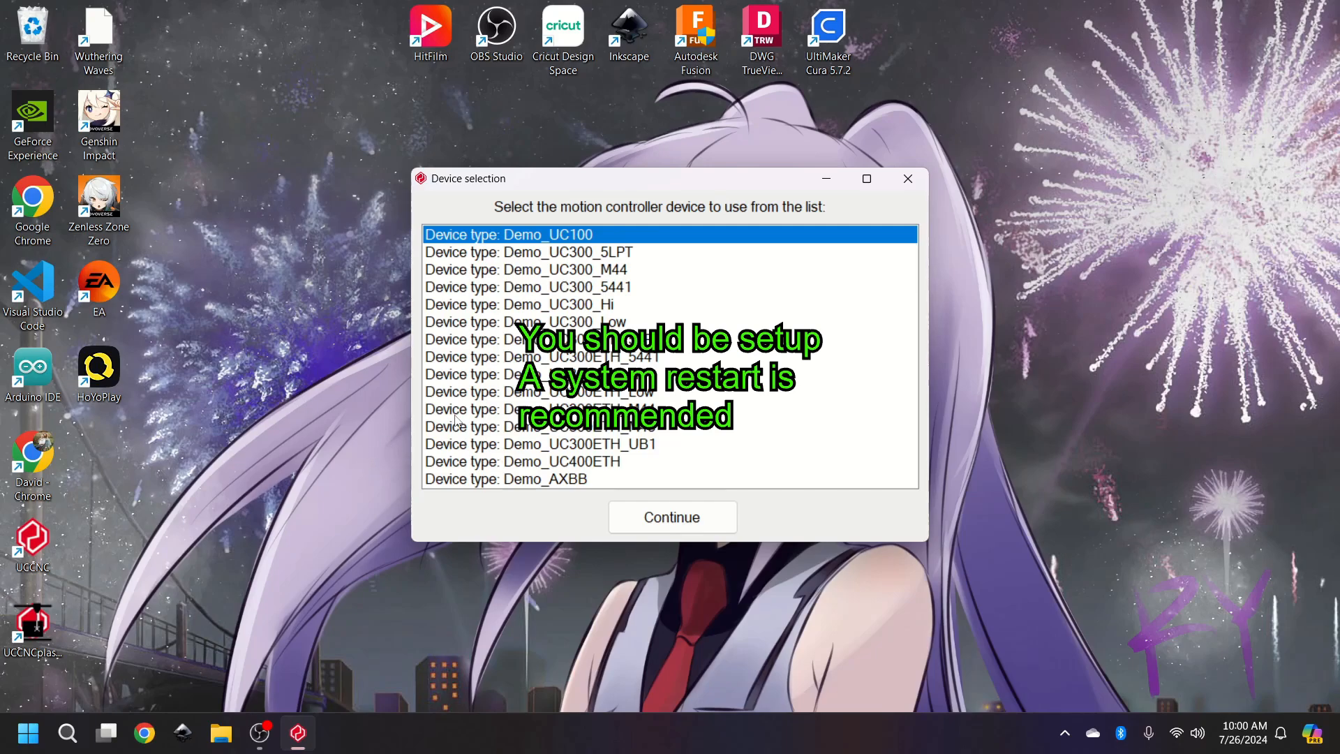
mouse_move(513, 545)
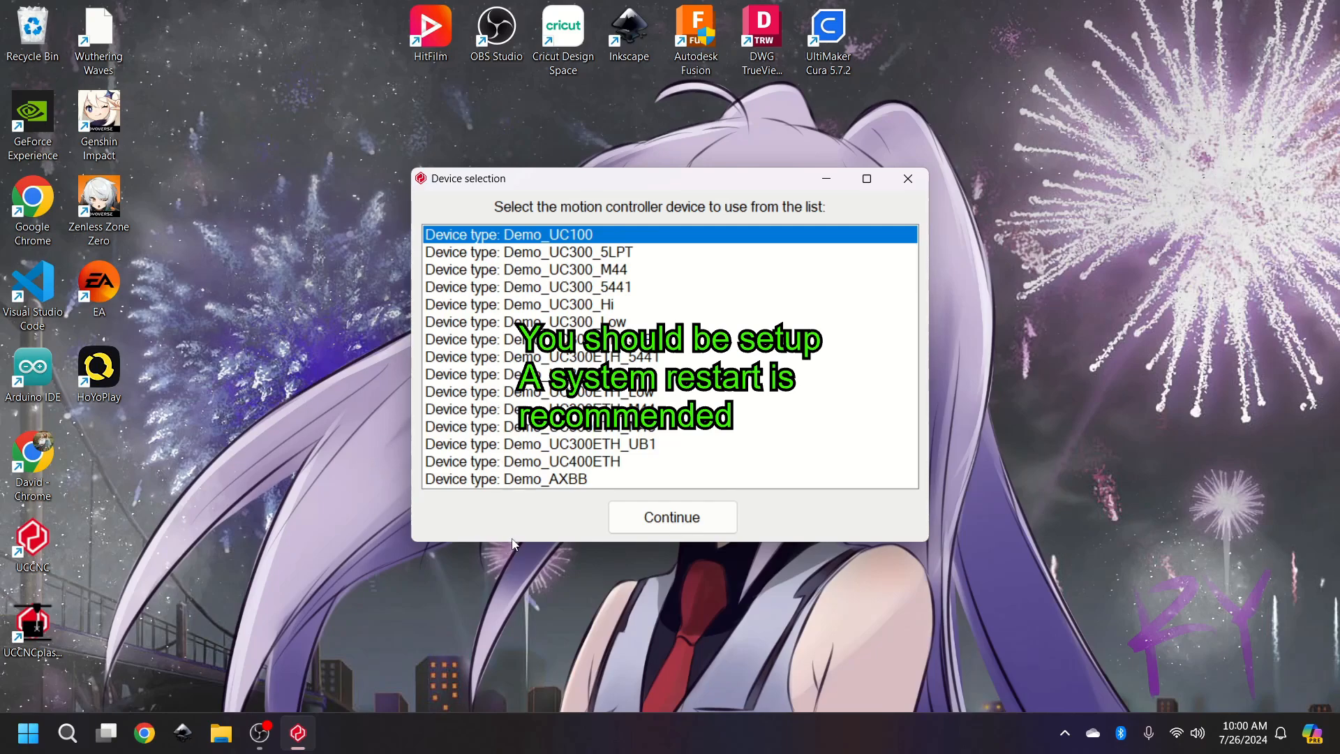
mouse_move(534, 168)
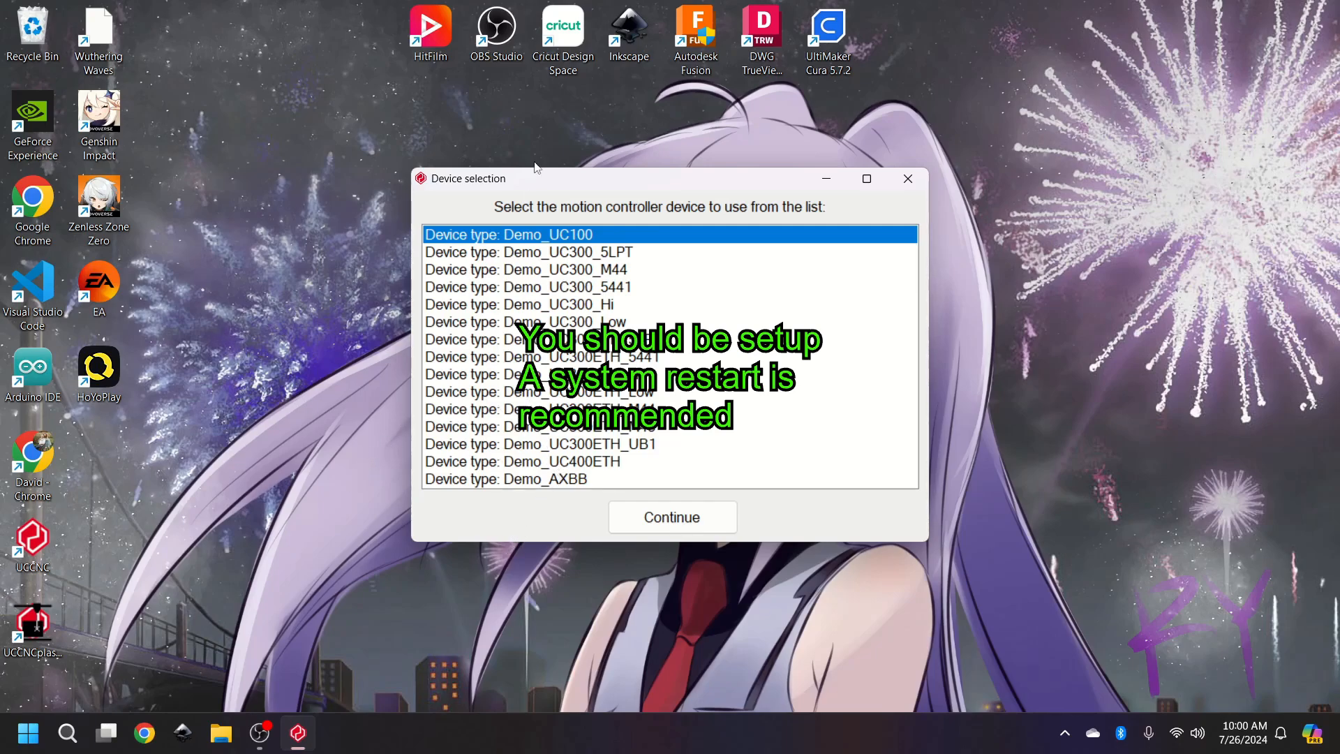
Step: Choose the Demo_AXBB device type and continue into UCCNC's demo mode
left_click(544, 479)
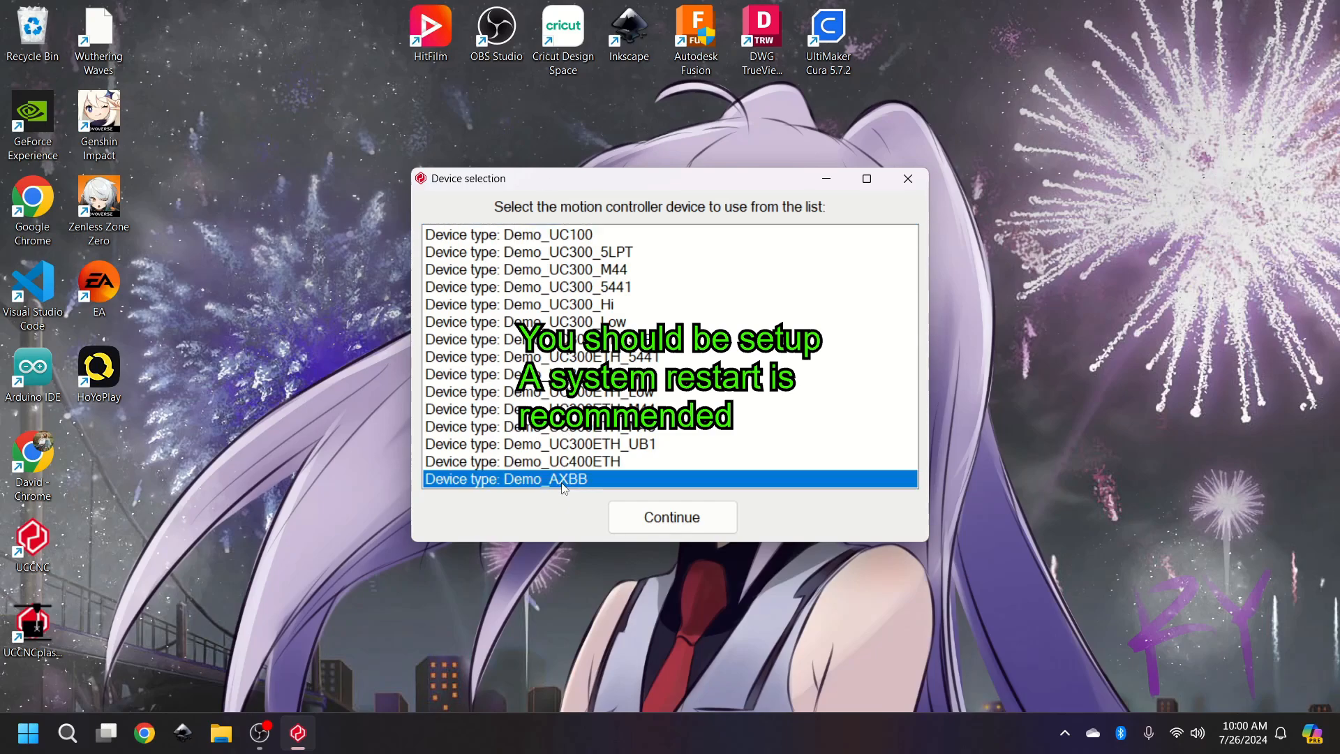
mouse_move(672, 545)
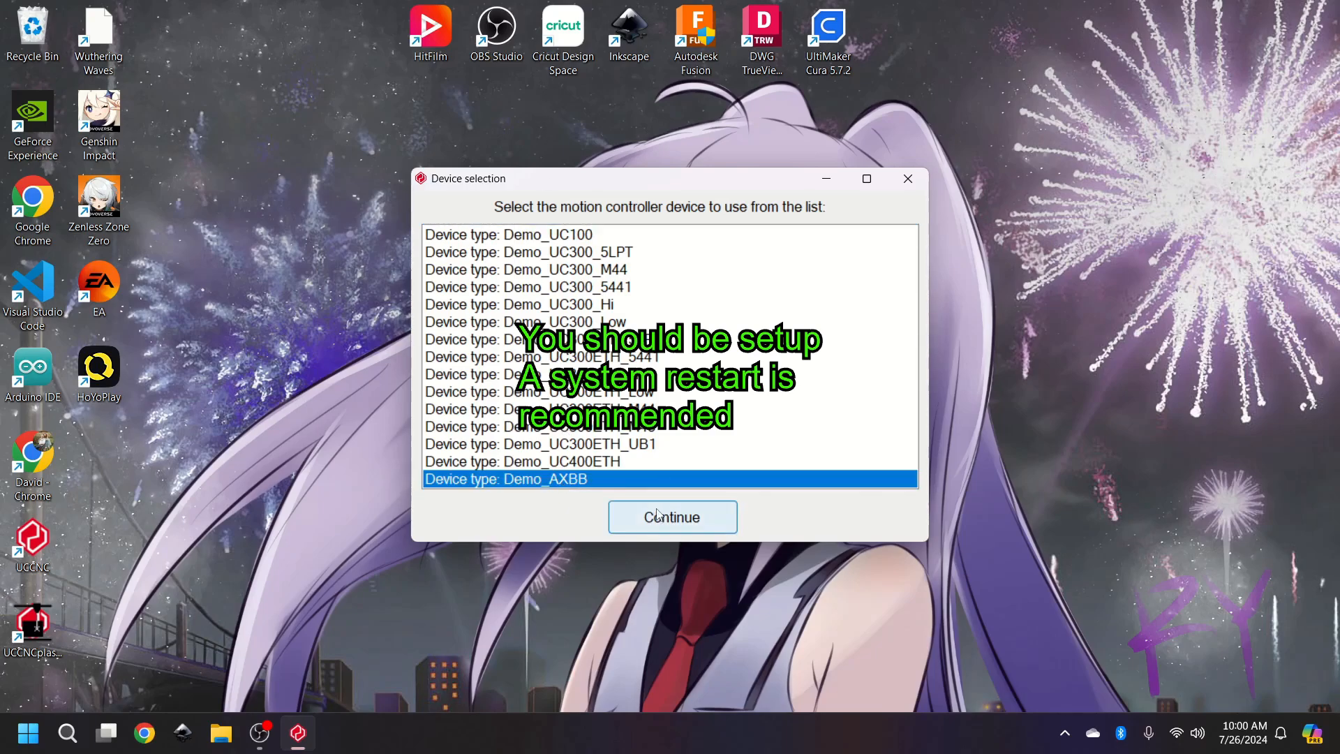
left_click(672, 517)
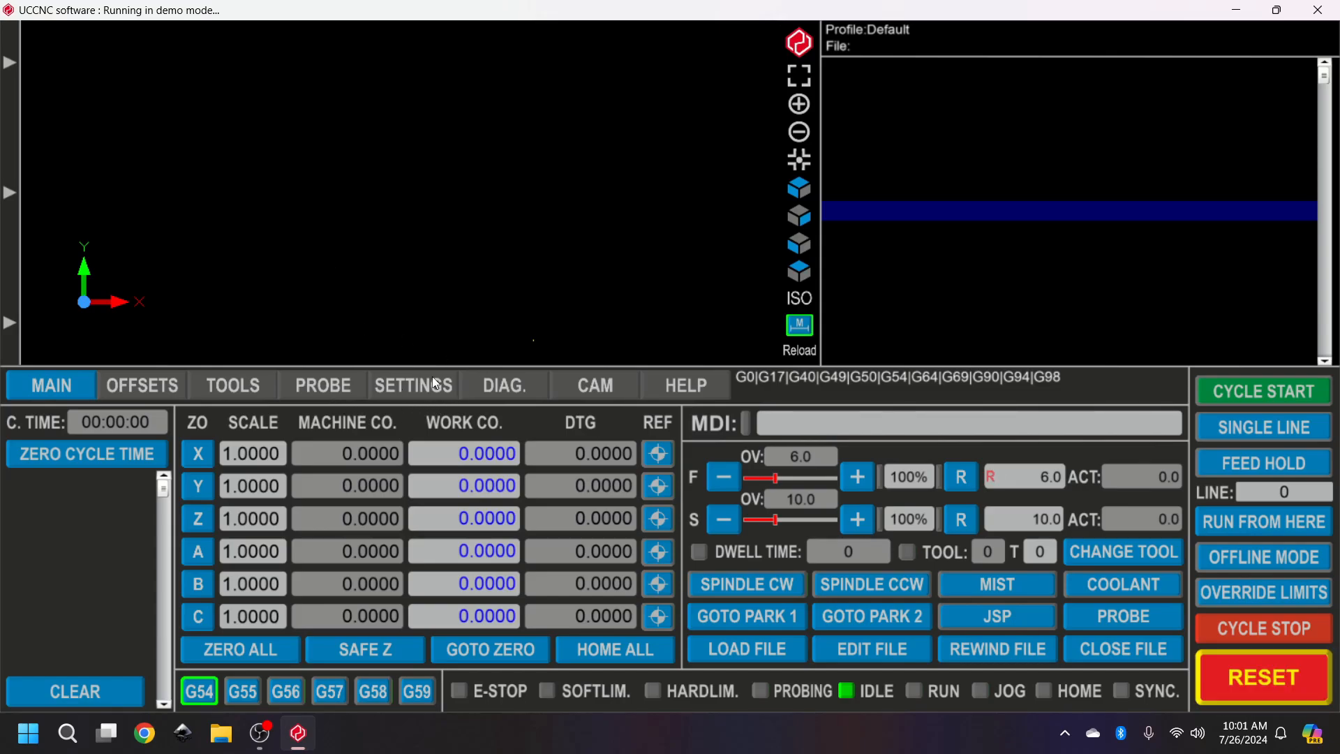
Step: Select the Plasma profile with a desktop shortcut and load it from Settings > Profiles
left_click(412, 384)
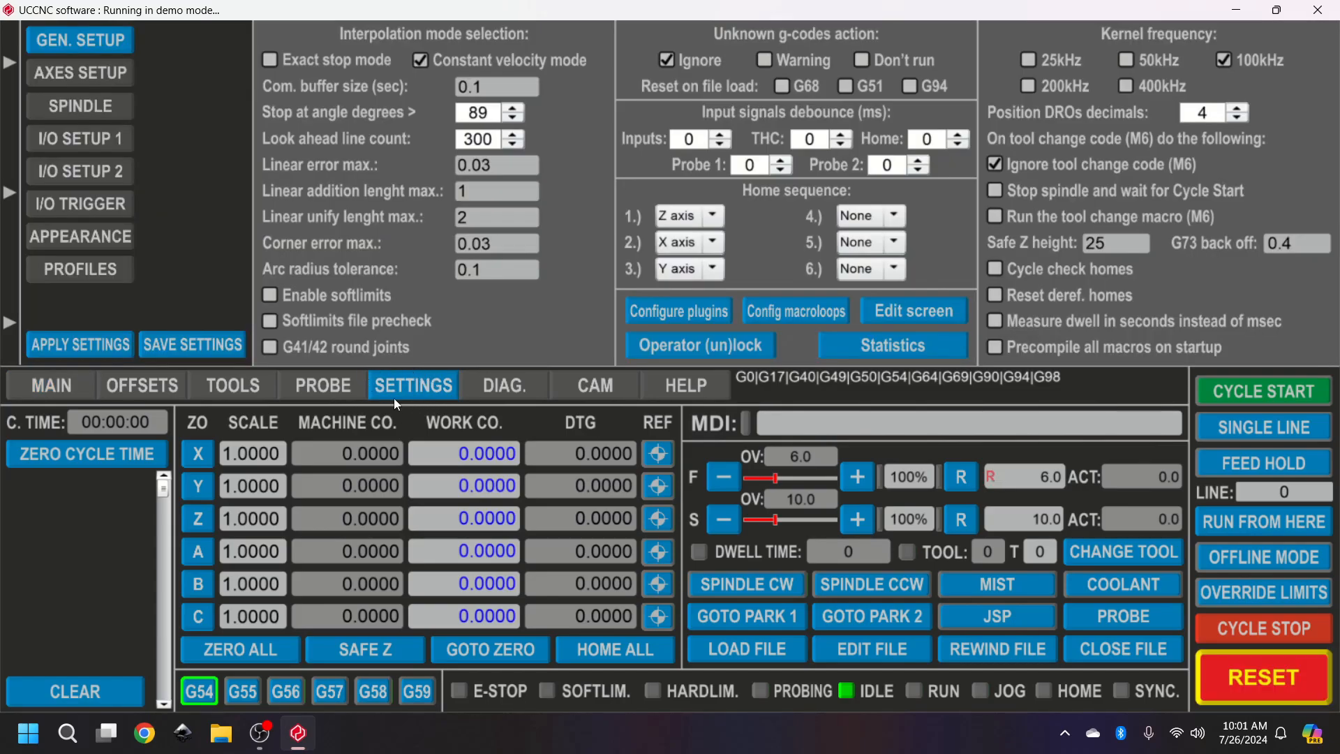
mouse_move(177, 441)
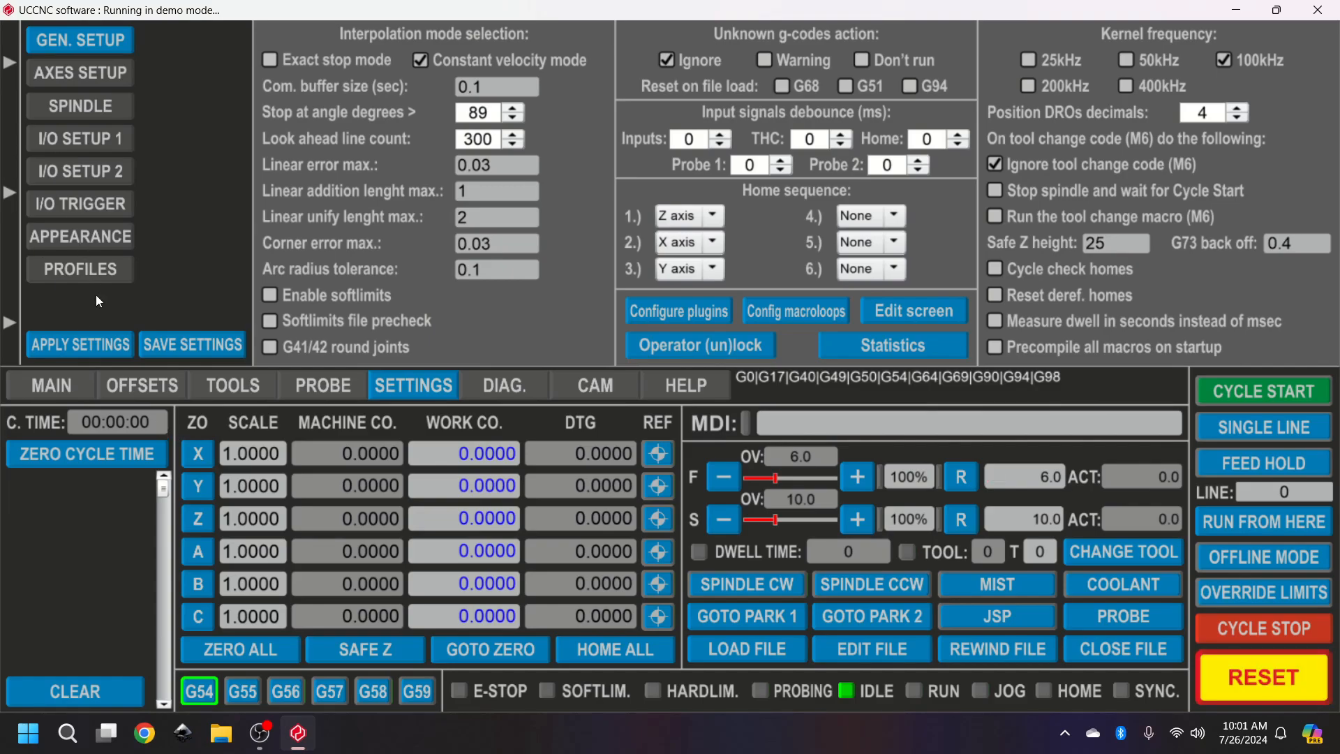
left_click(79, 270)
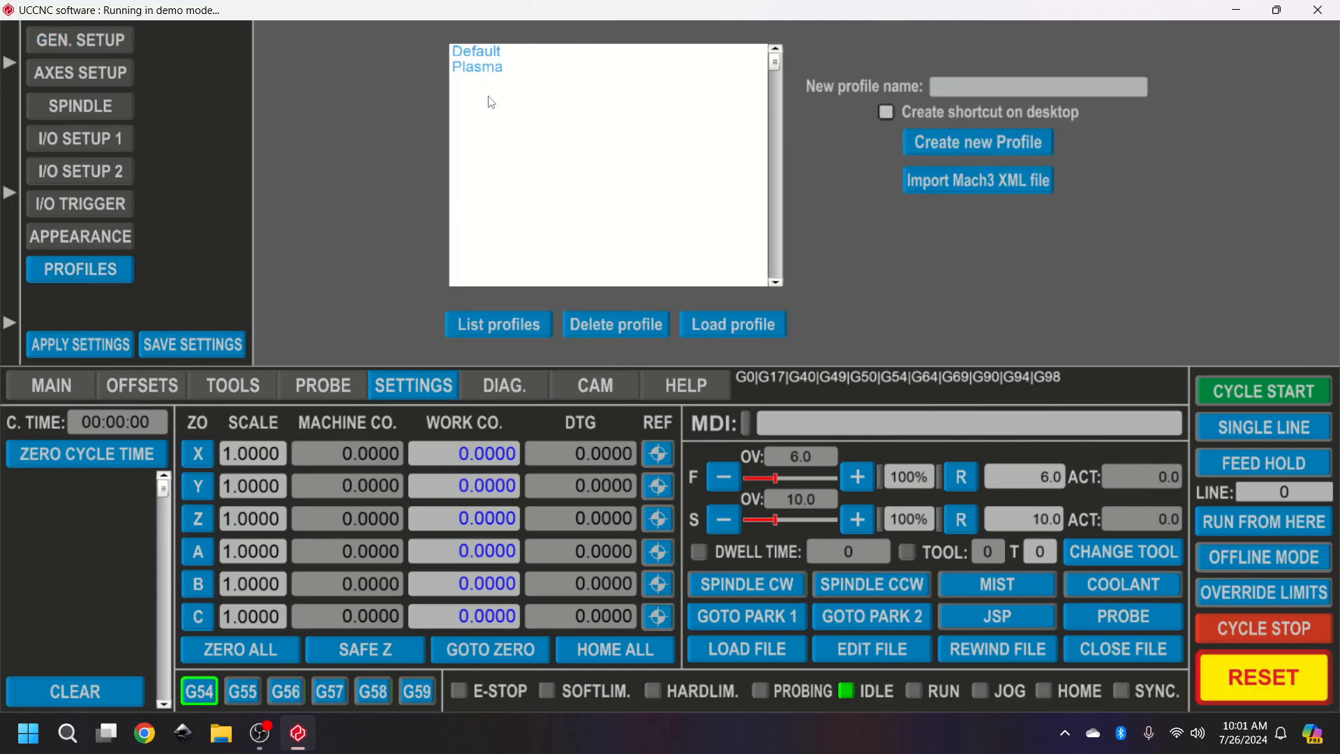
mouse_move(379, 163)
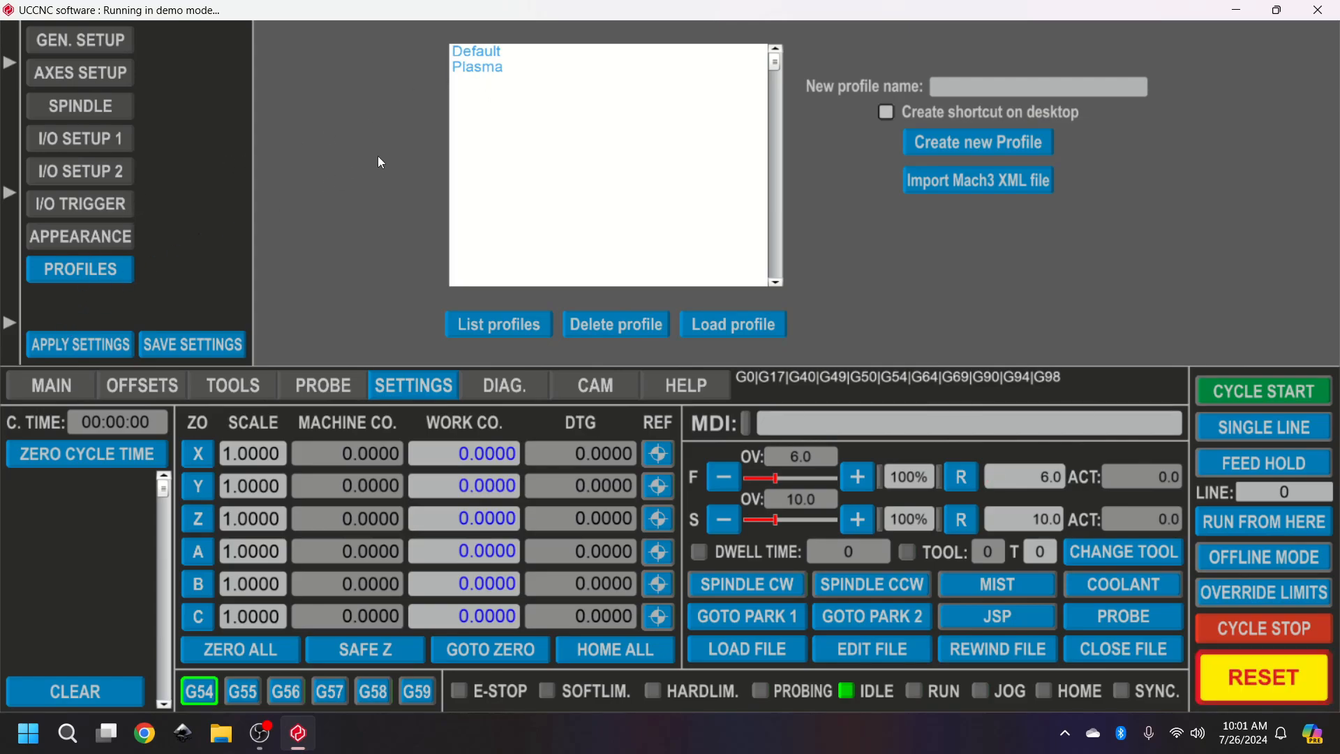
left_click(477, 67)
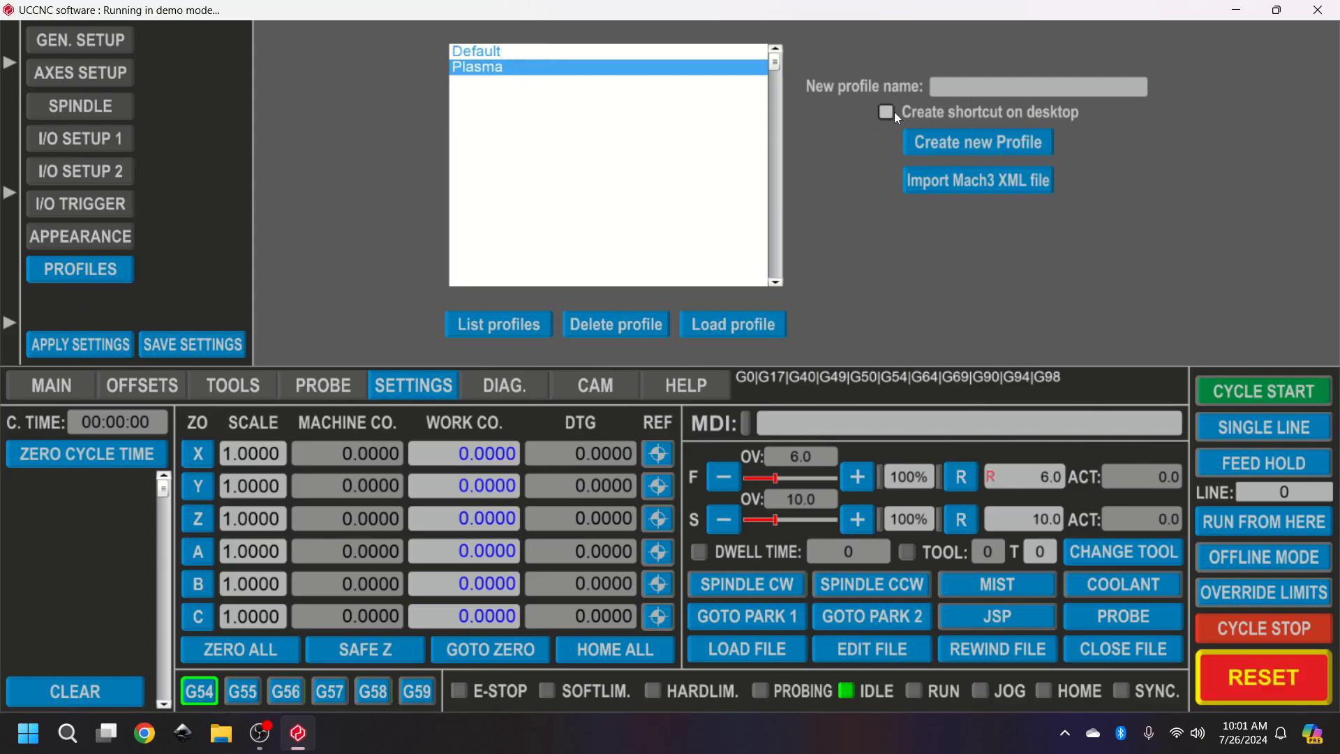
left_click(886, 112)
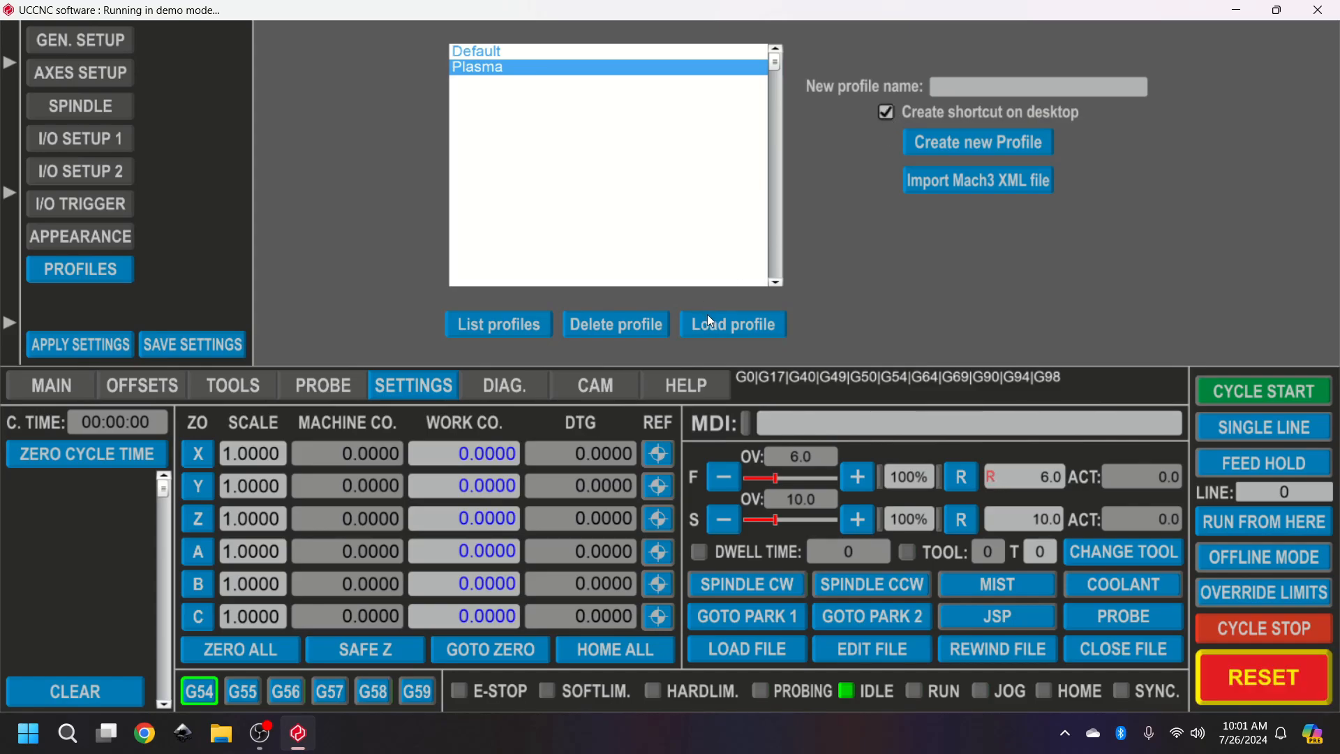
left_click(731, 324)
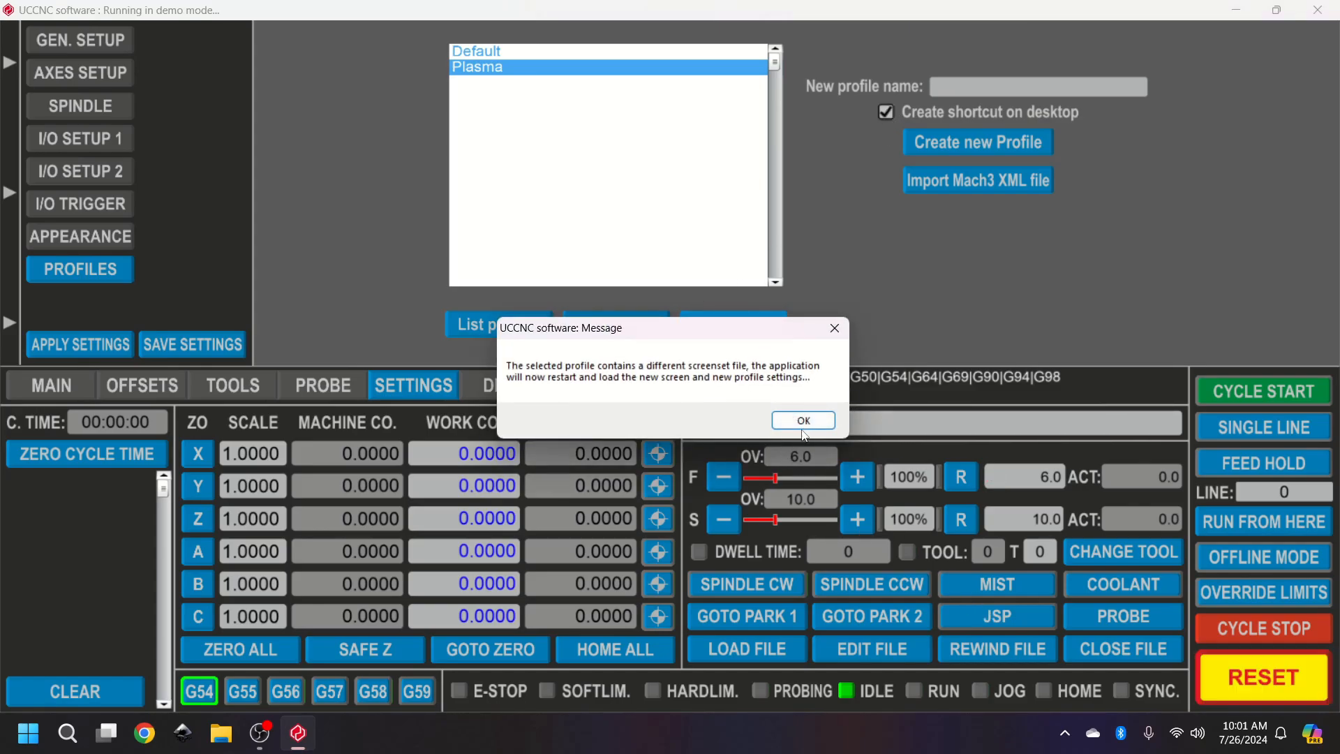
Step: Accept the restart message, then bring up the UCCNCplasma desktop shortcut's context menu
left_click(801, 420)
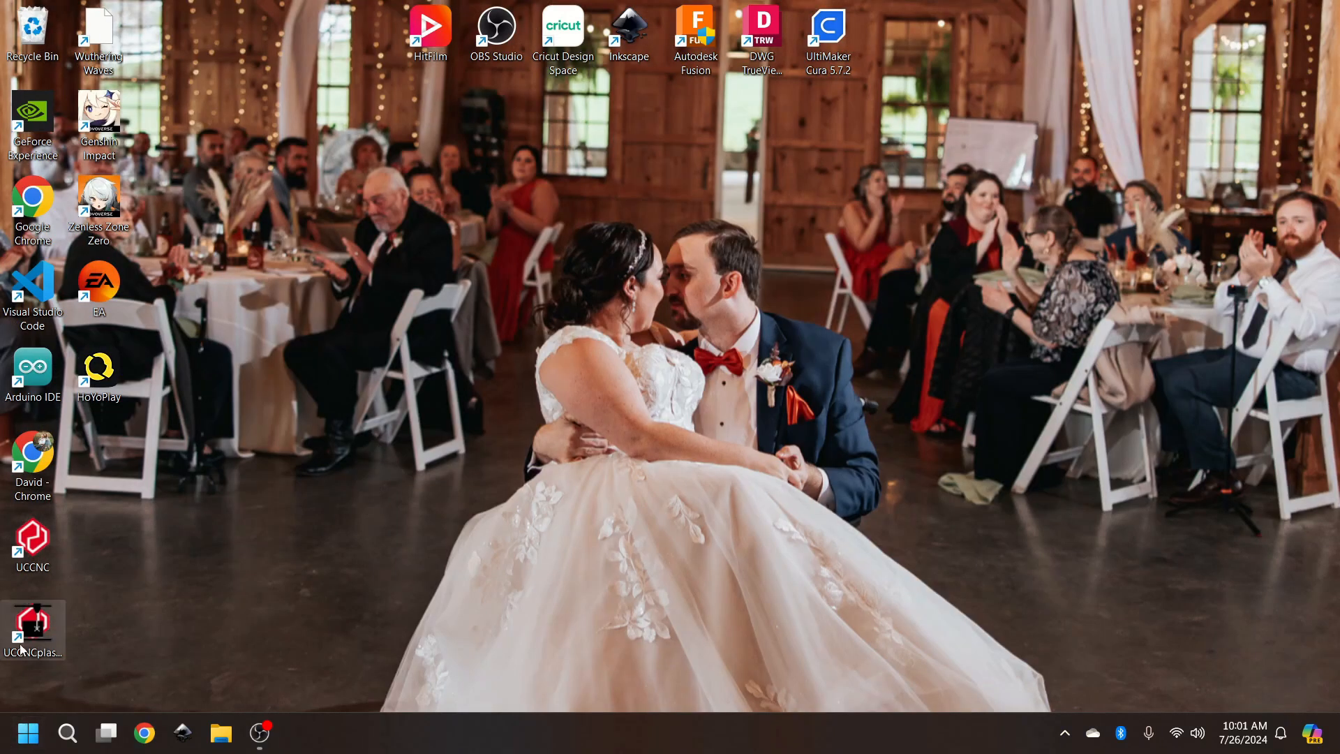
mouse_move(31, 624)
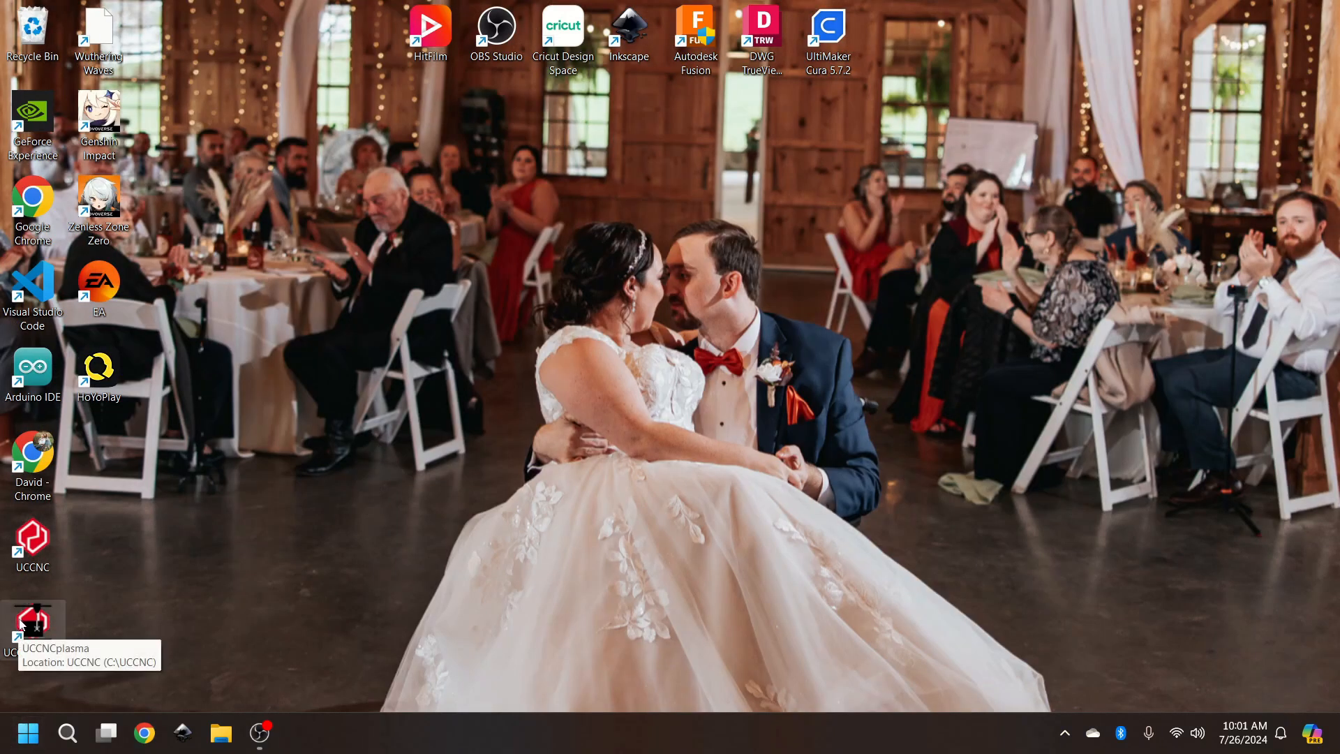
right_click(32, 619)
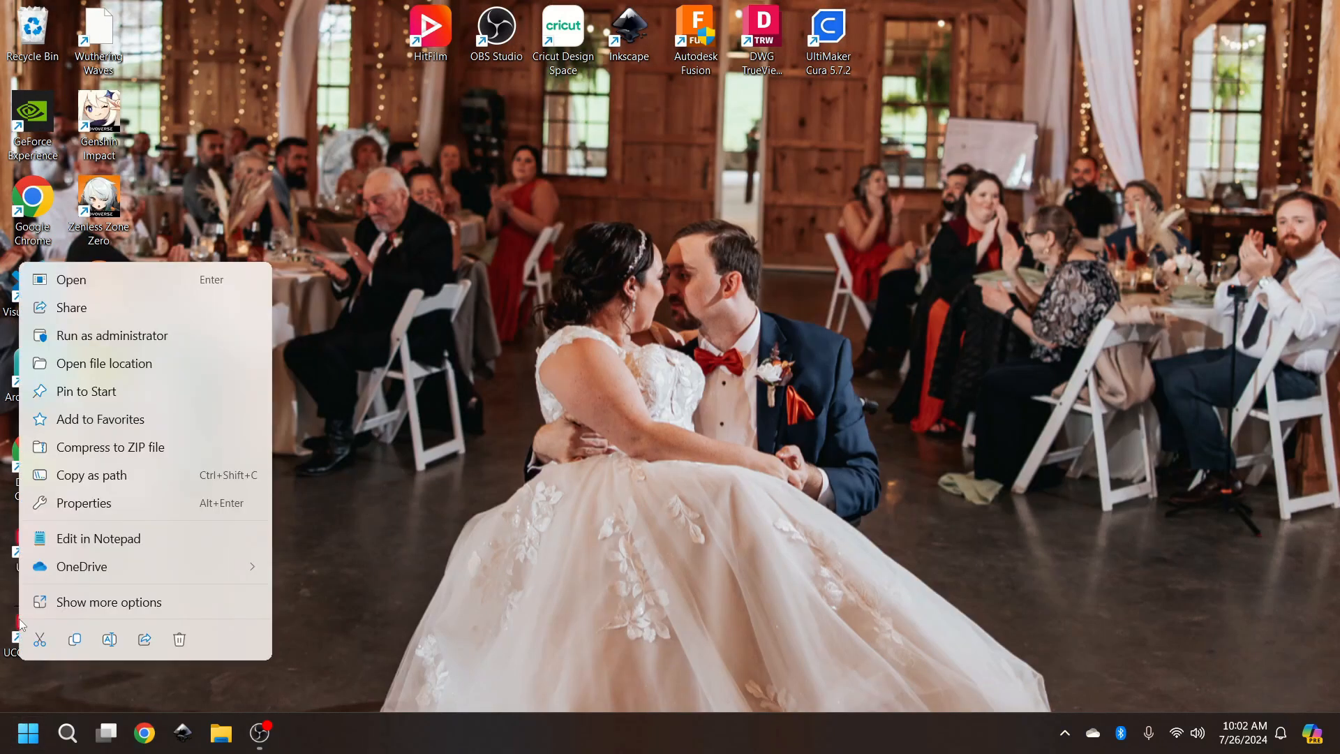